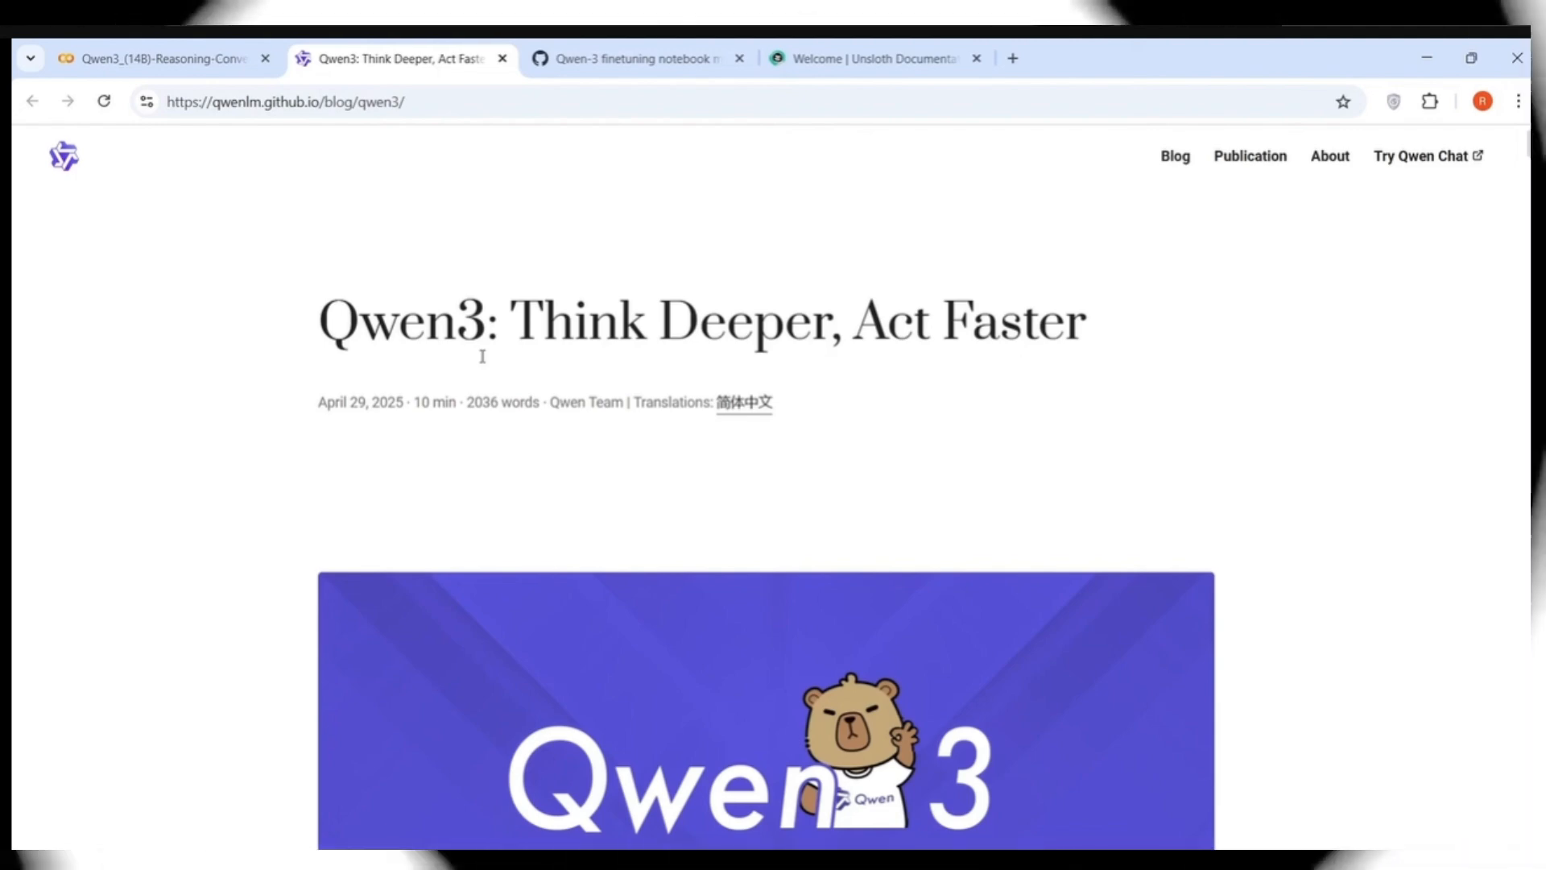
Switch from the Qwen3 blog post to the Unsloth Documentation welcome page.
left_click(871, 58)
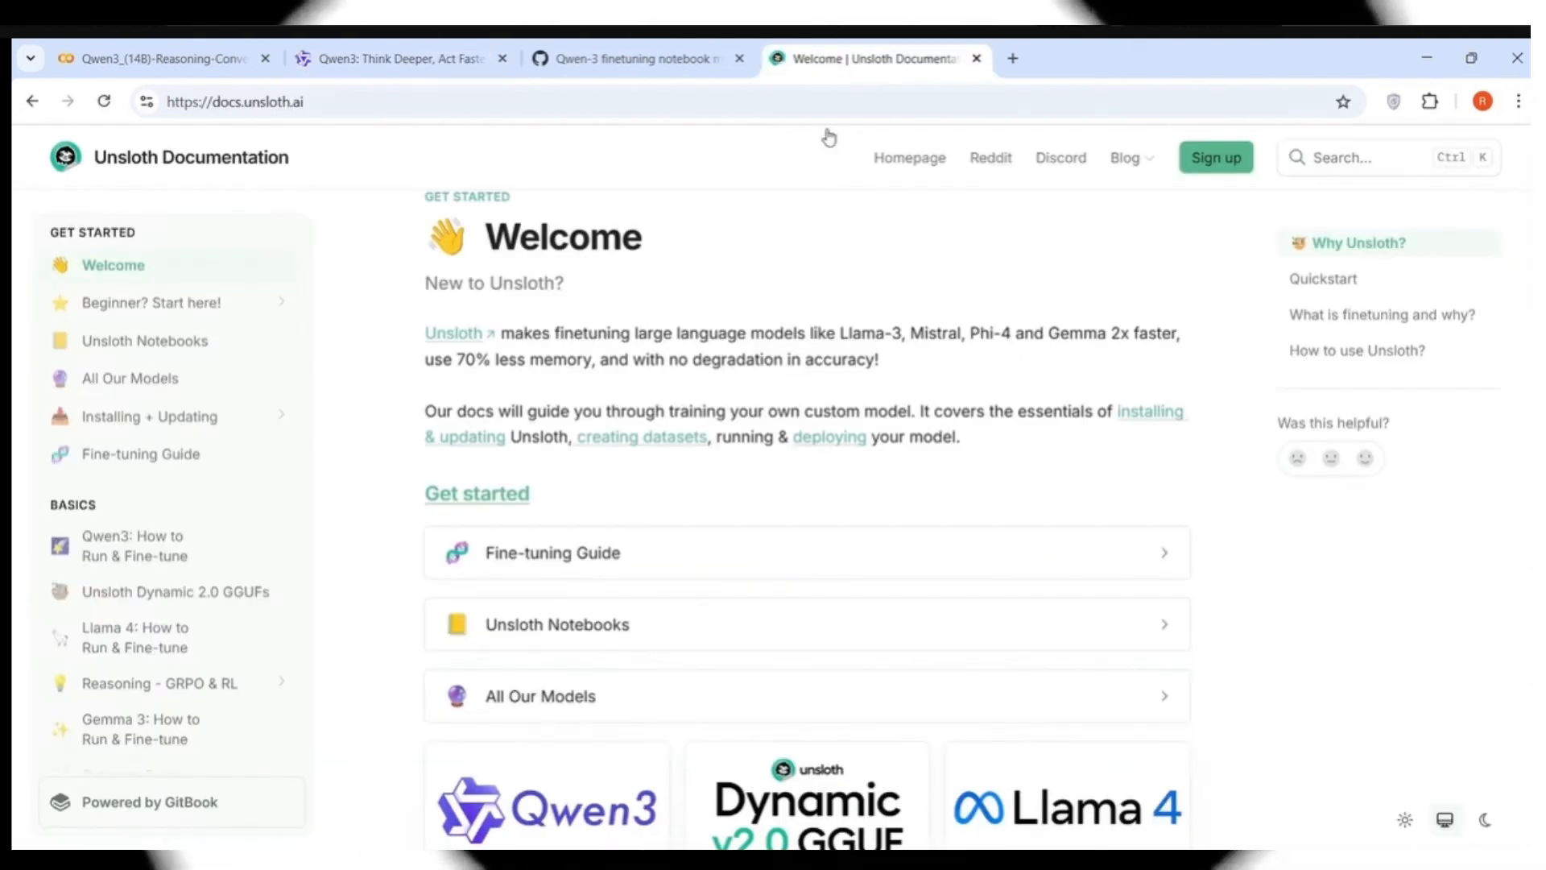
mouse_move(841, 172)
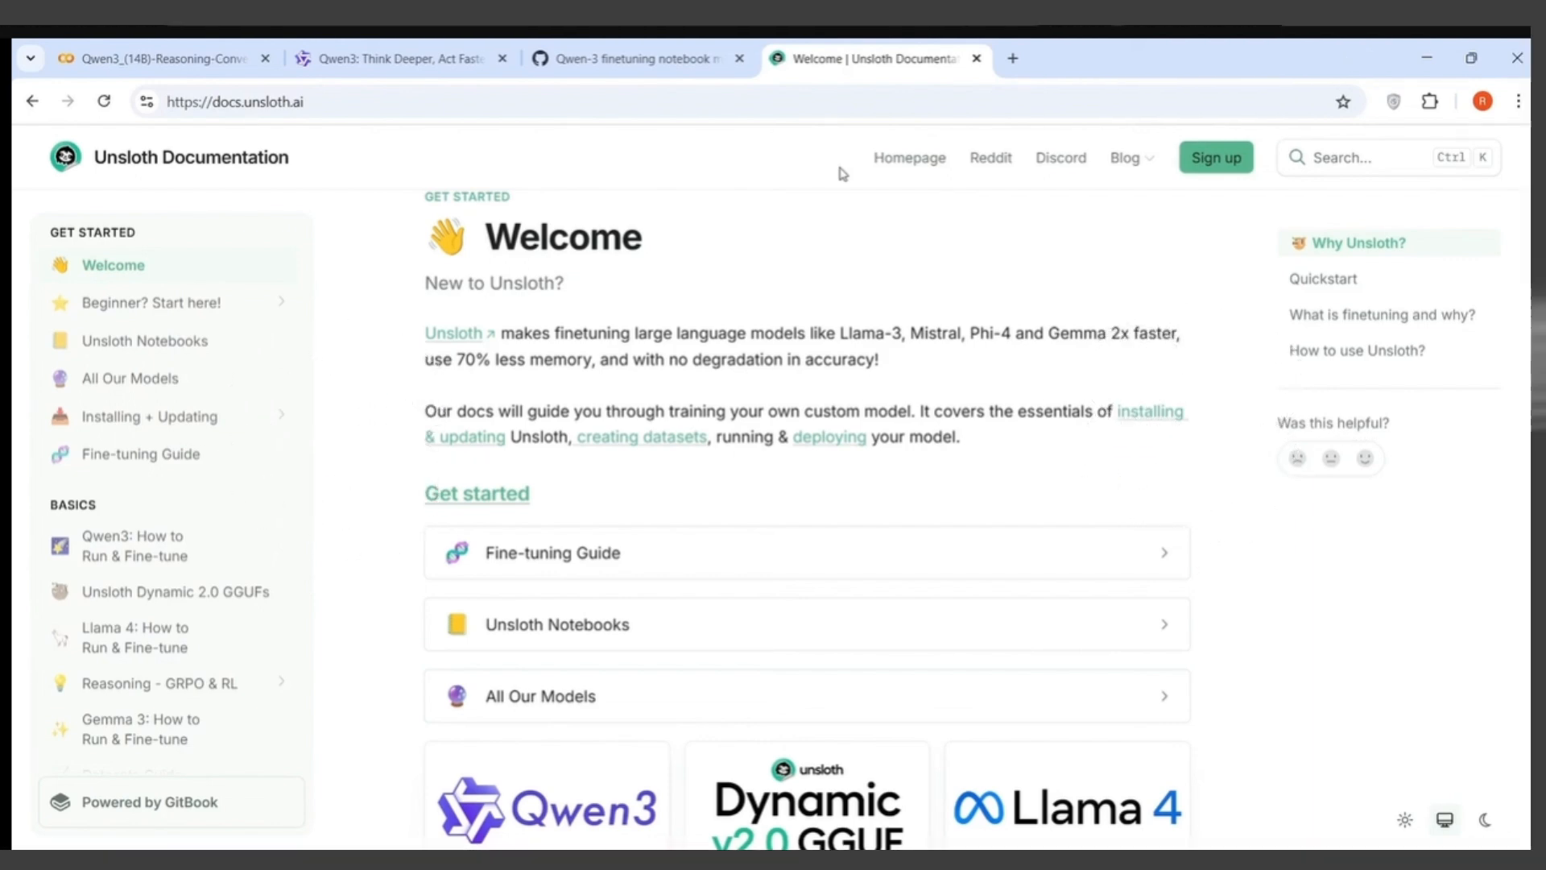
mouse_move(845, 269)
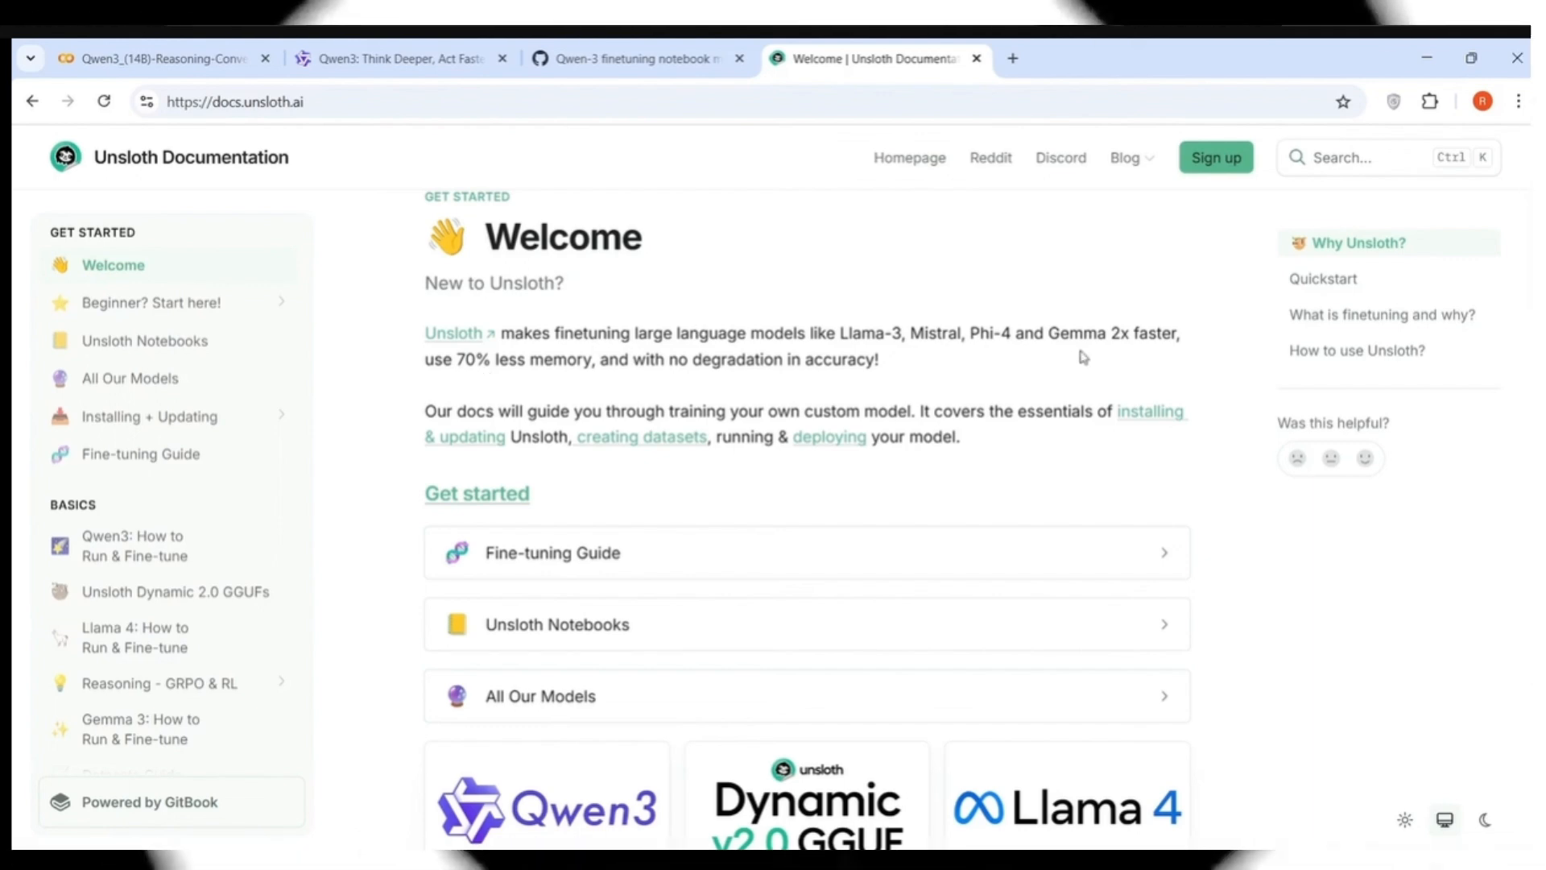
mouse_move(572, 377)
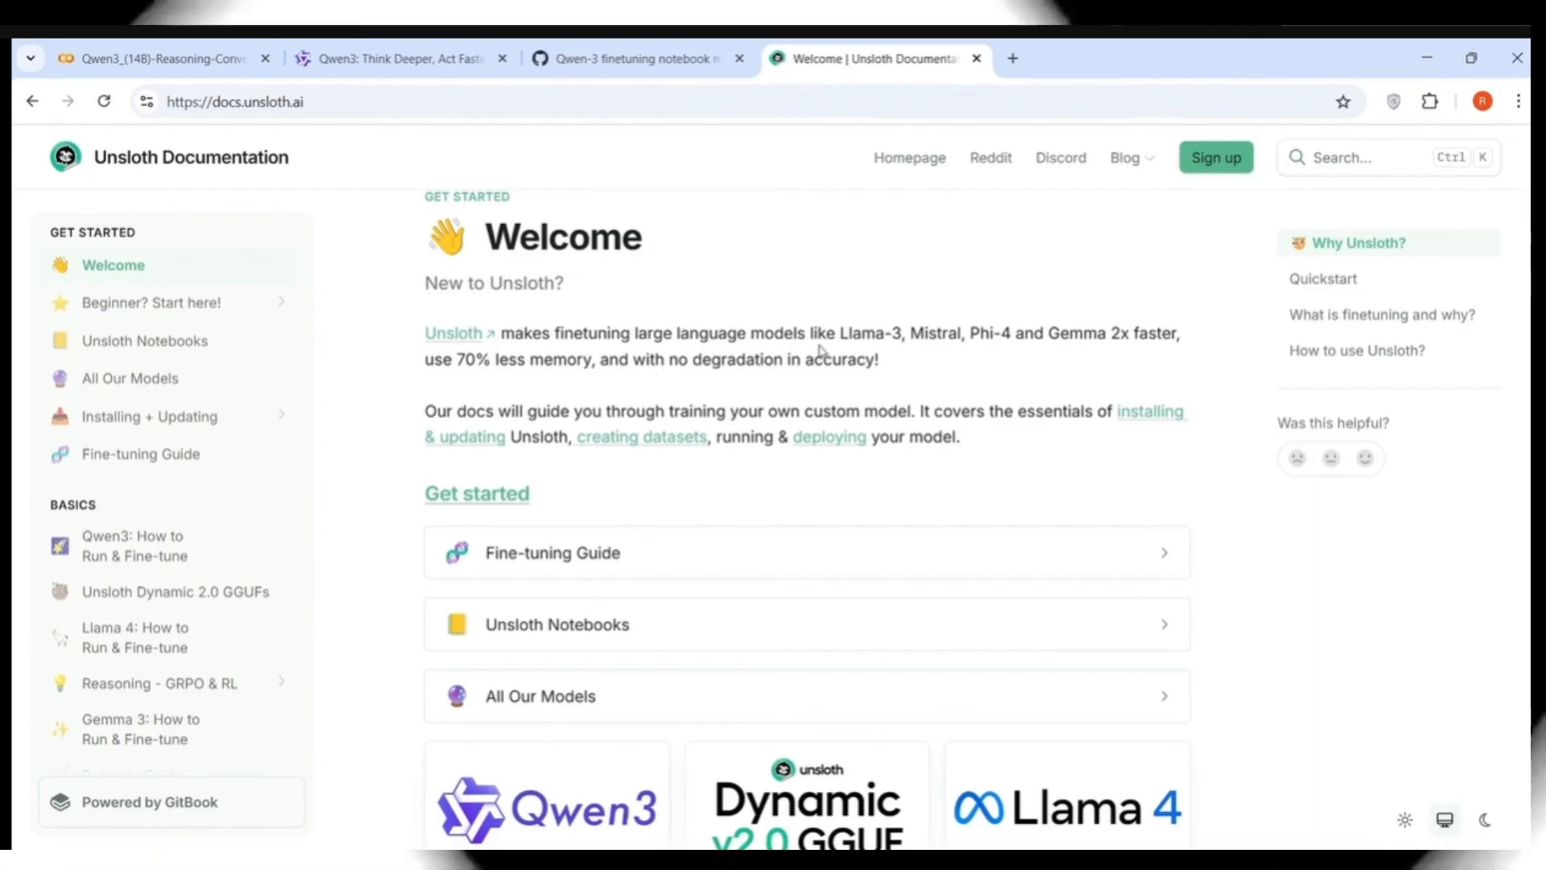
Return to the Qwen3 14B reasoning notebook and review its installation and Unsloth model-loading cells.
left_click(158, 58)
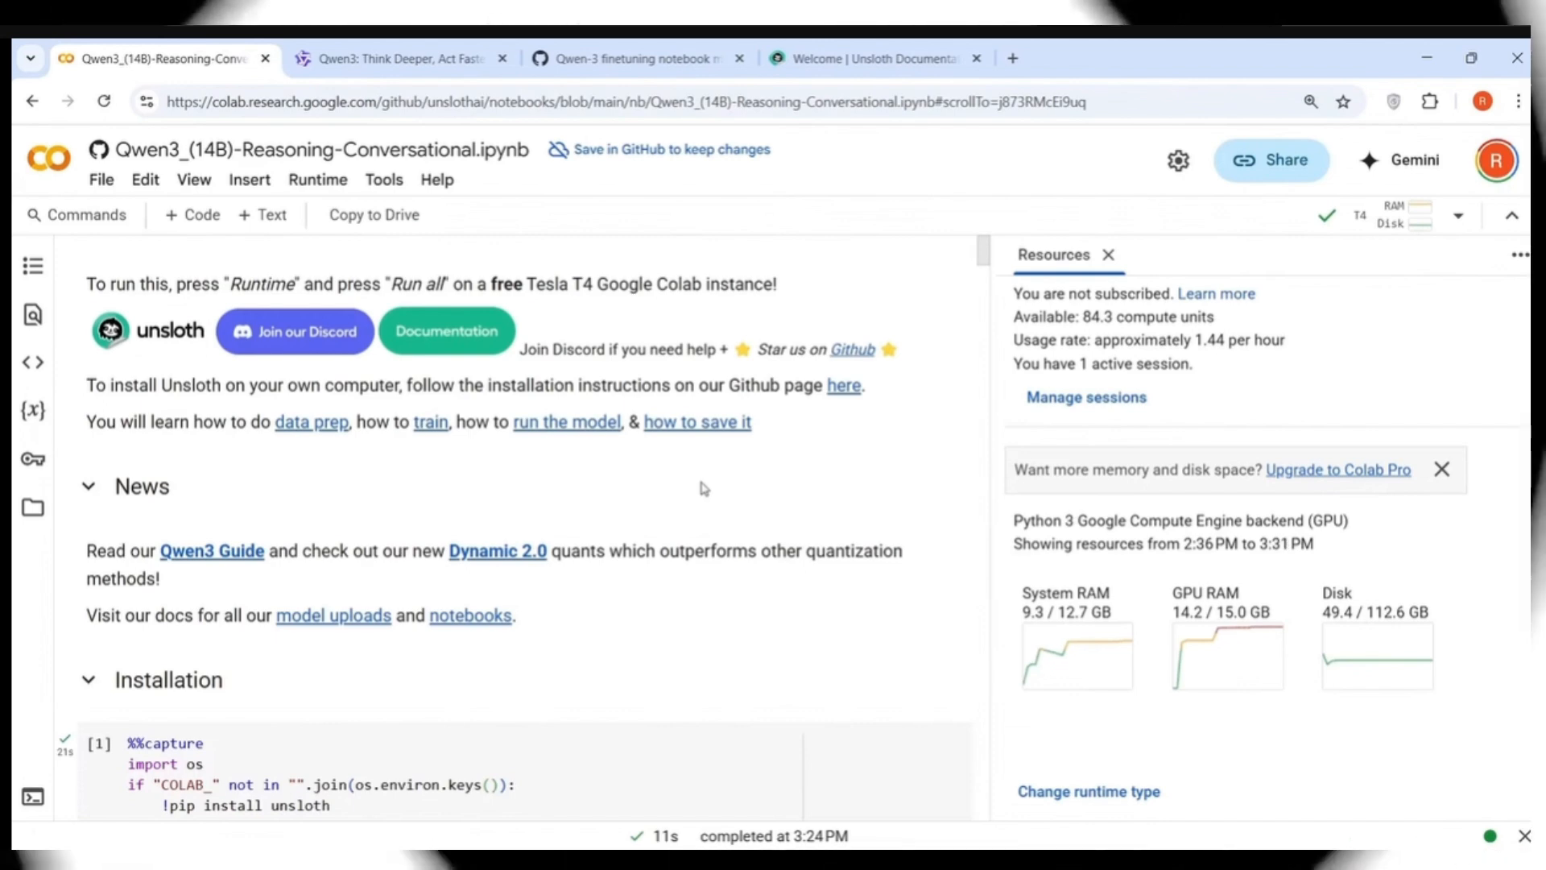
mouse_move(589, 305)
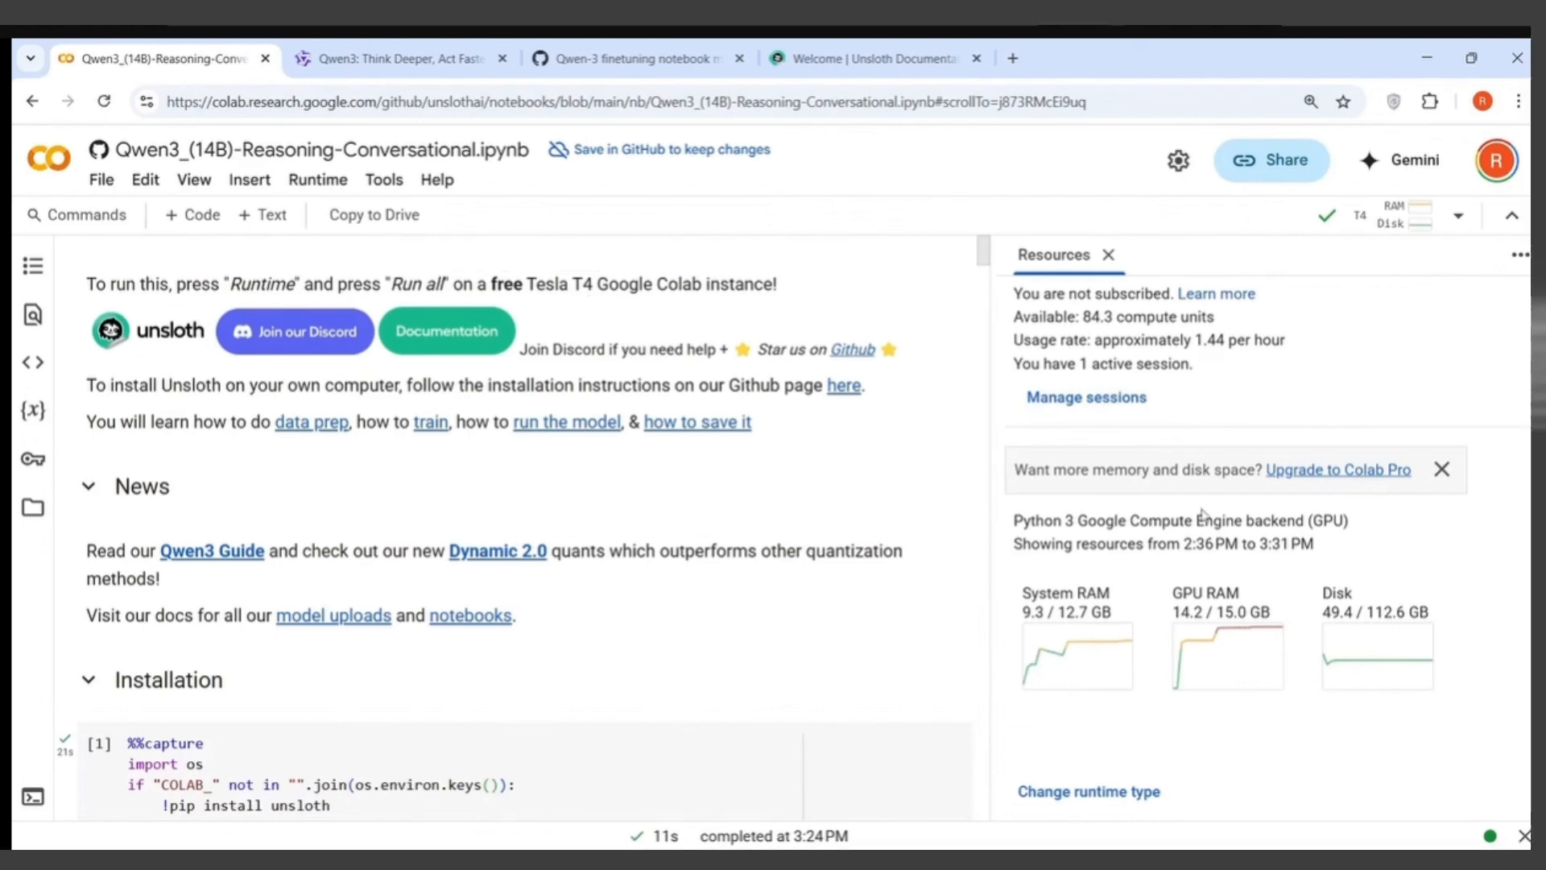
mouse_move(502, 449)
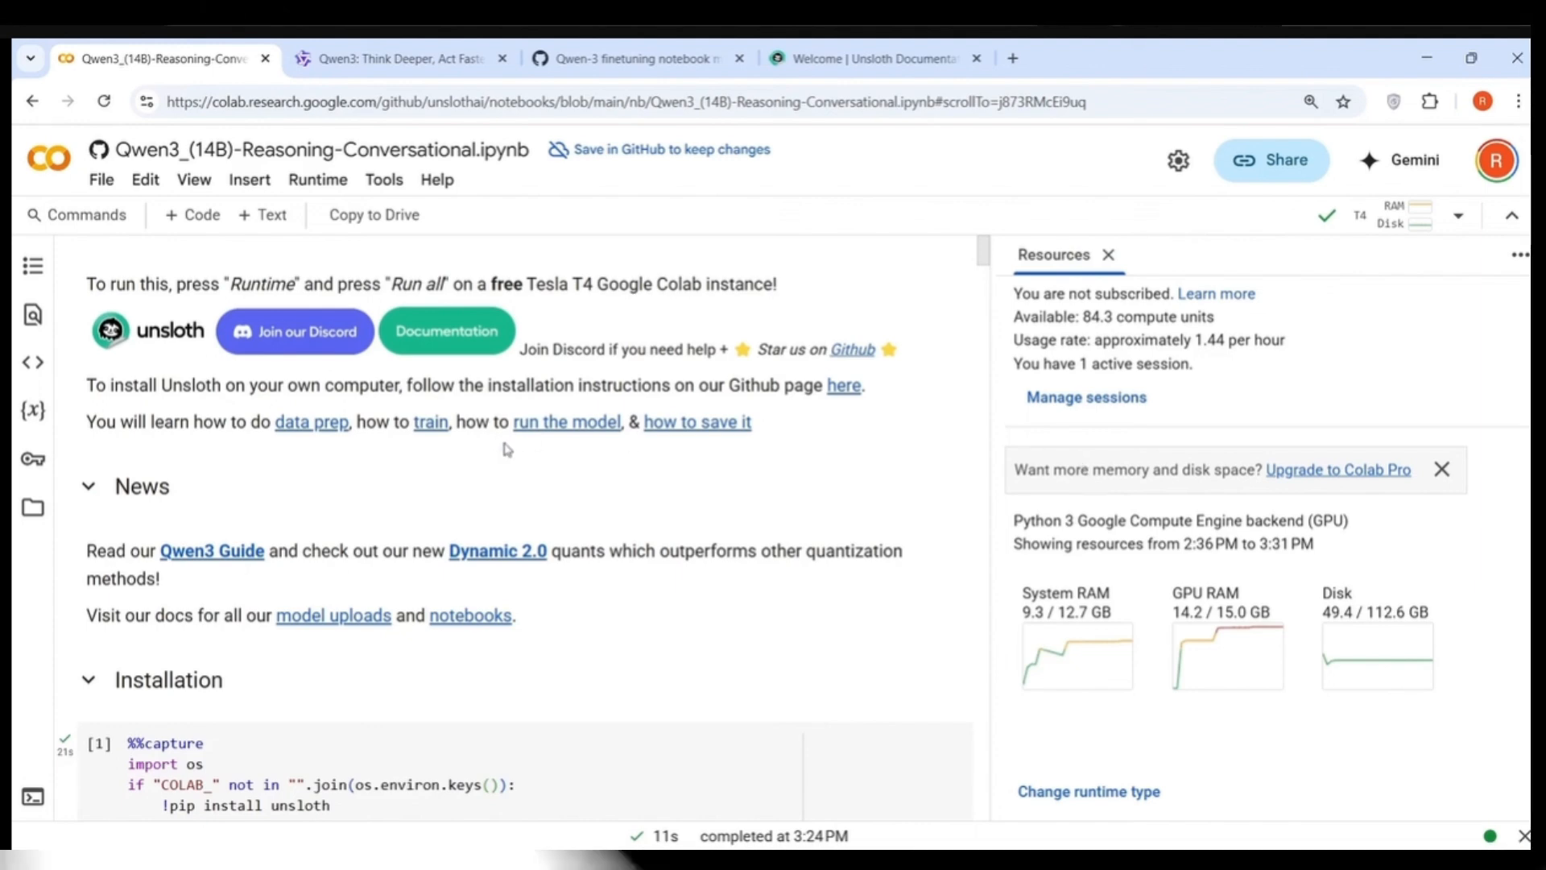
scroll("down", 3)
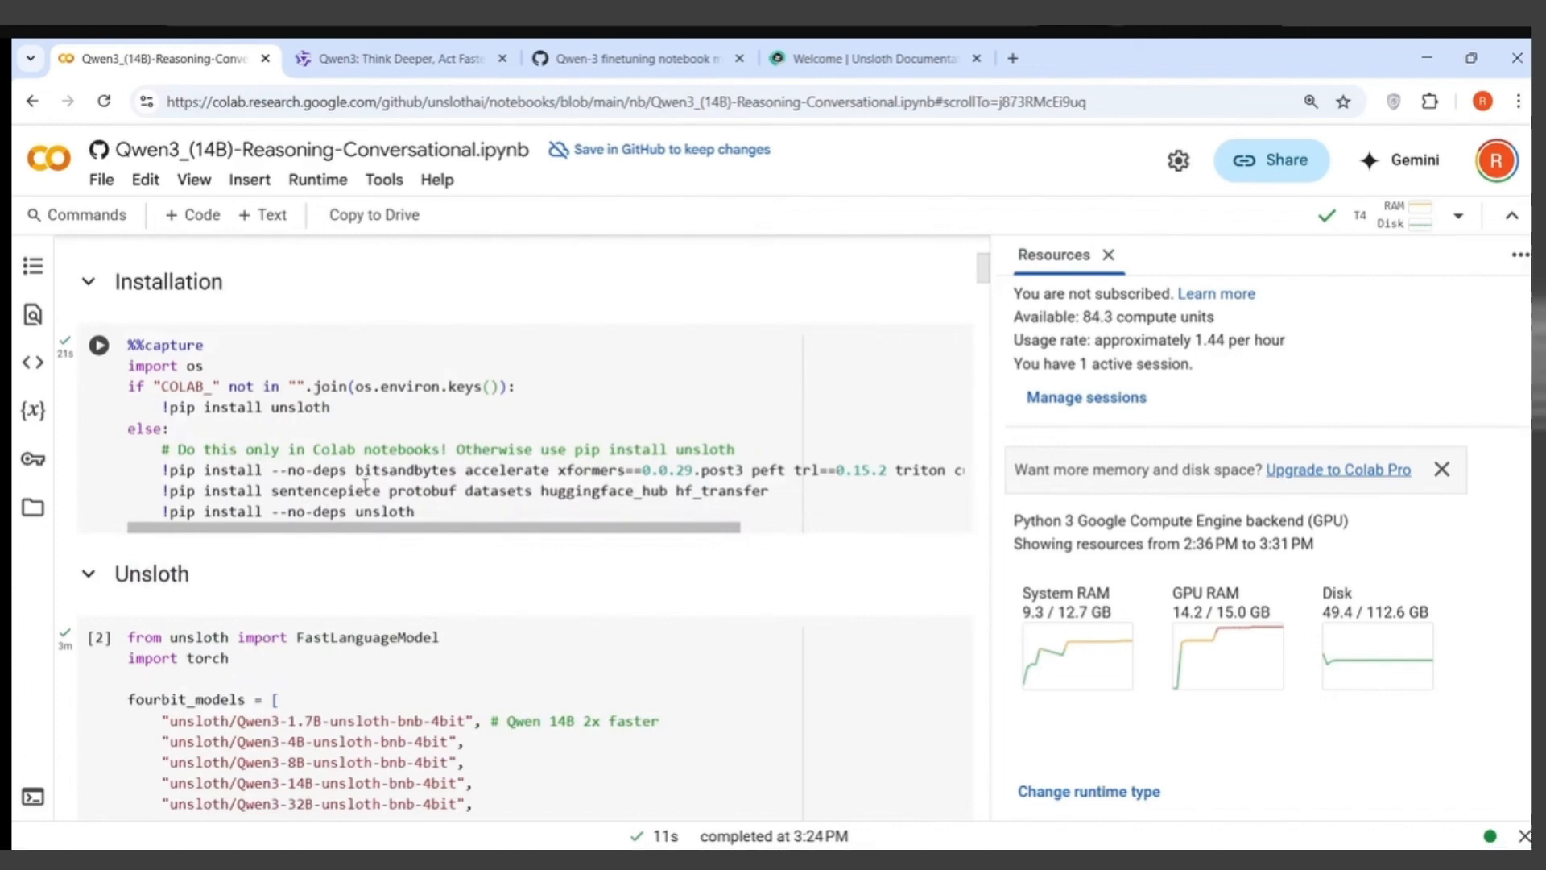
scroll("down", 3)
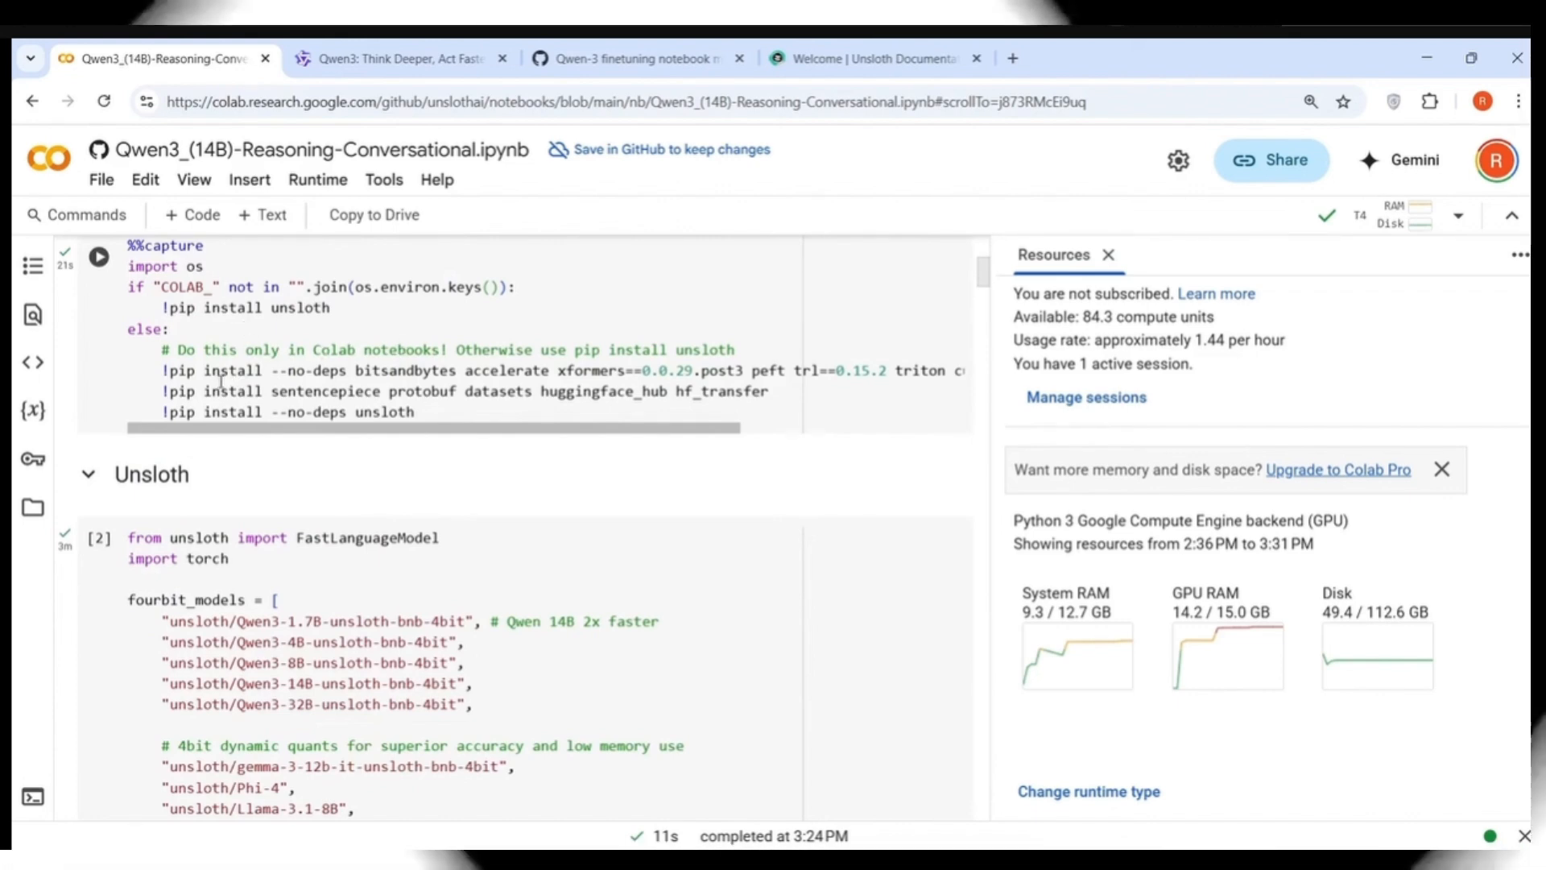
mouse_move(589, 416)
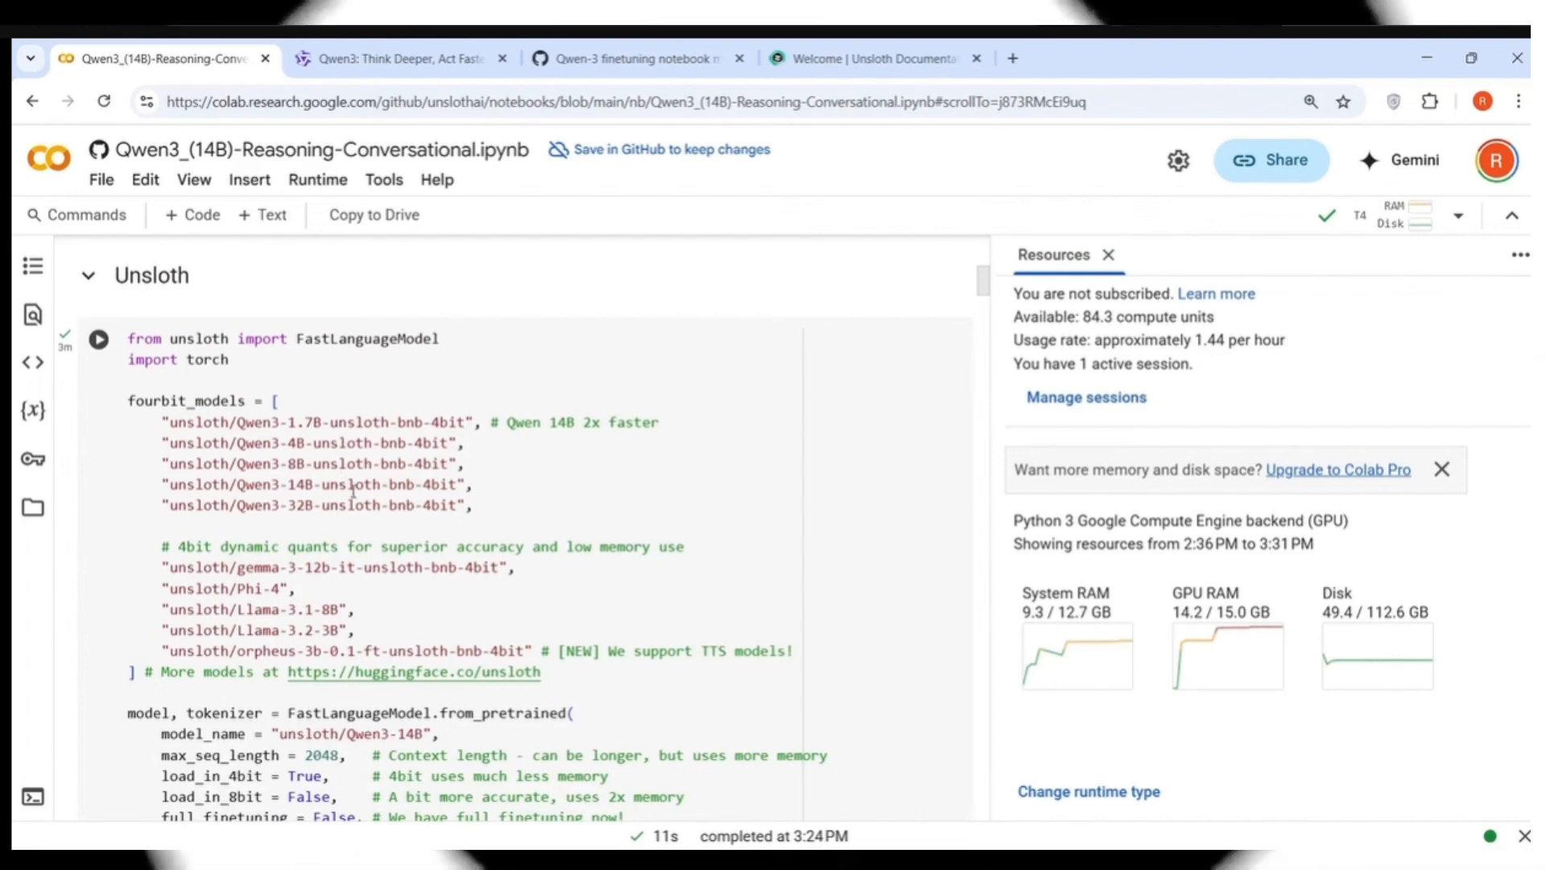
Scroll past the from_pretrained download output to the get_peft_model LoRA adapter cell.
scroll("down", 3)
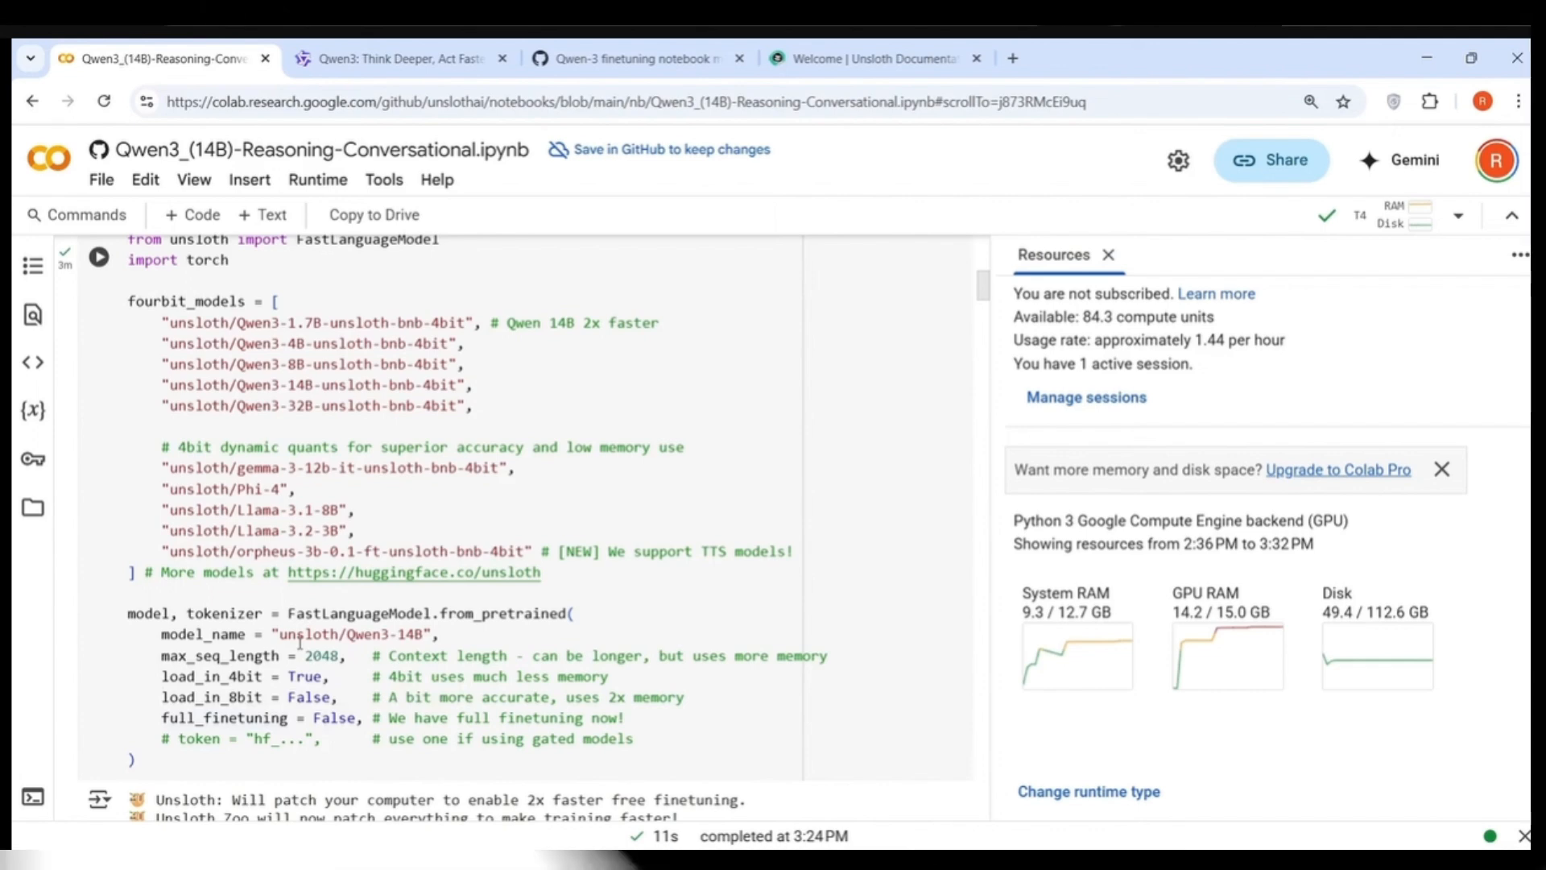
scroll("down", 3)
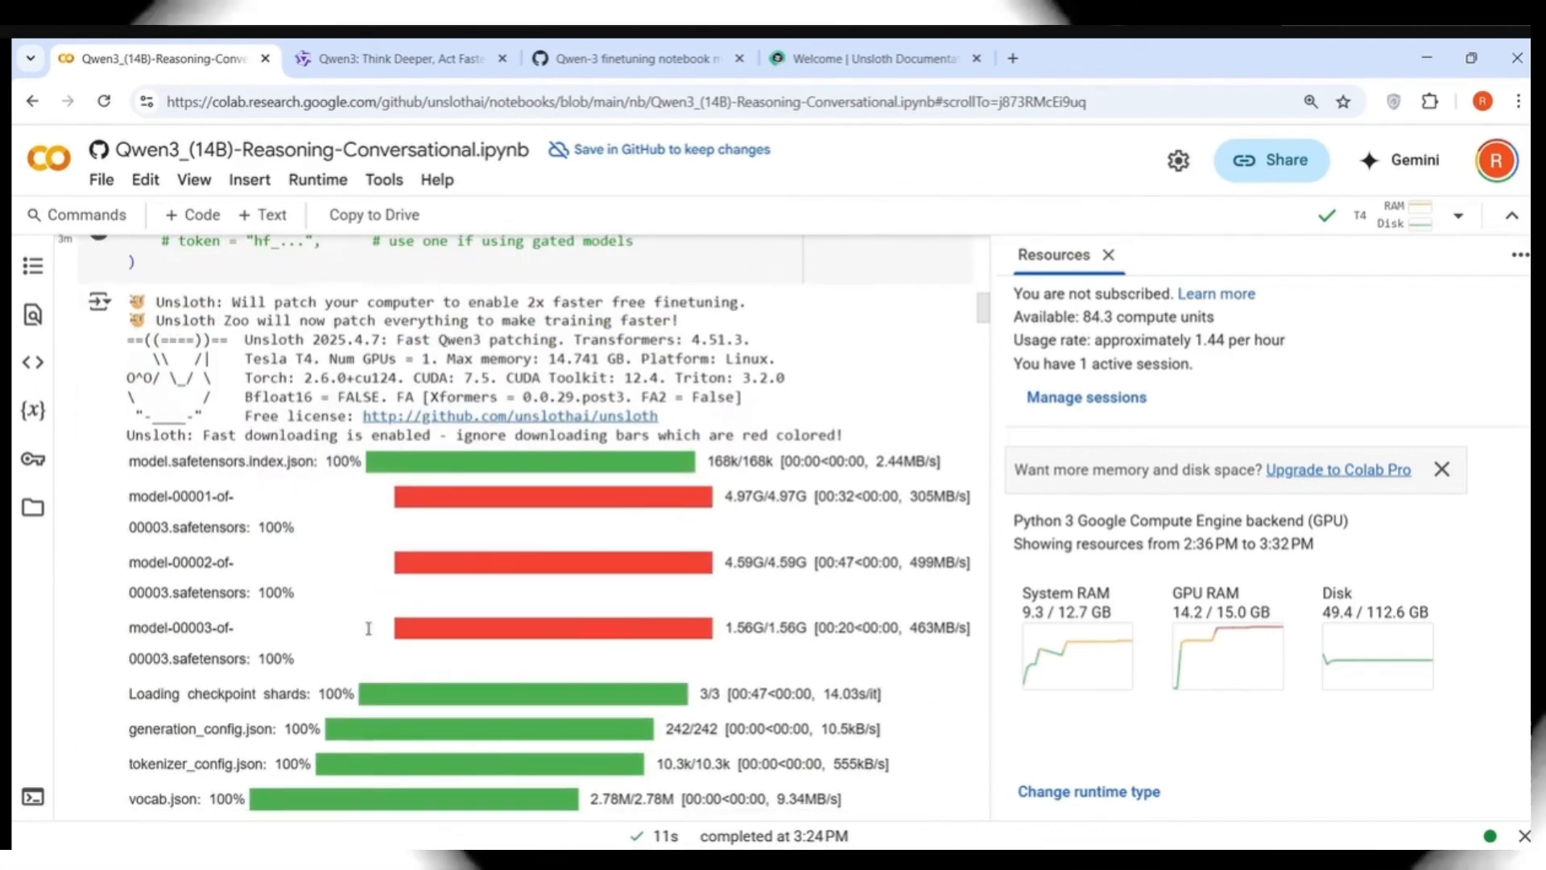
scroll("down", 3)
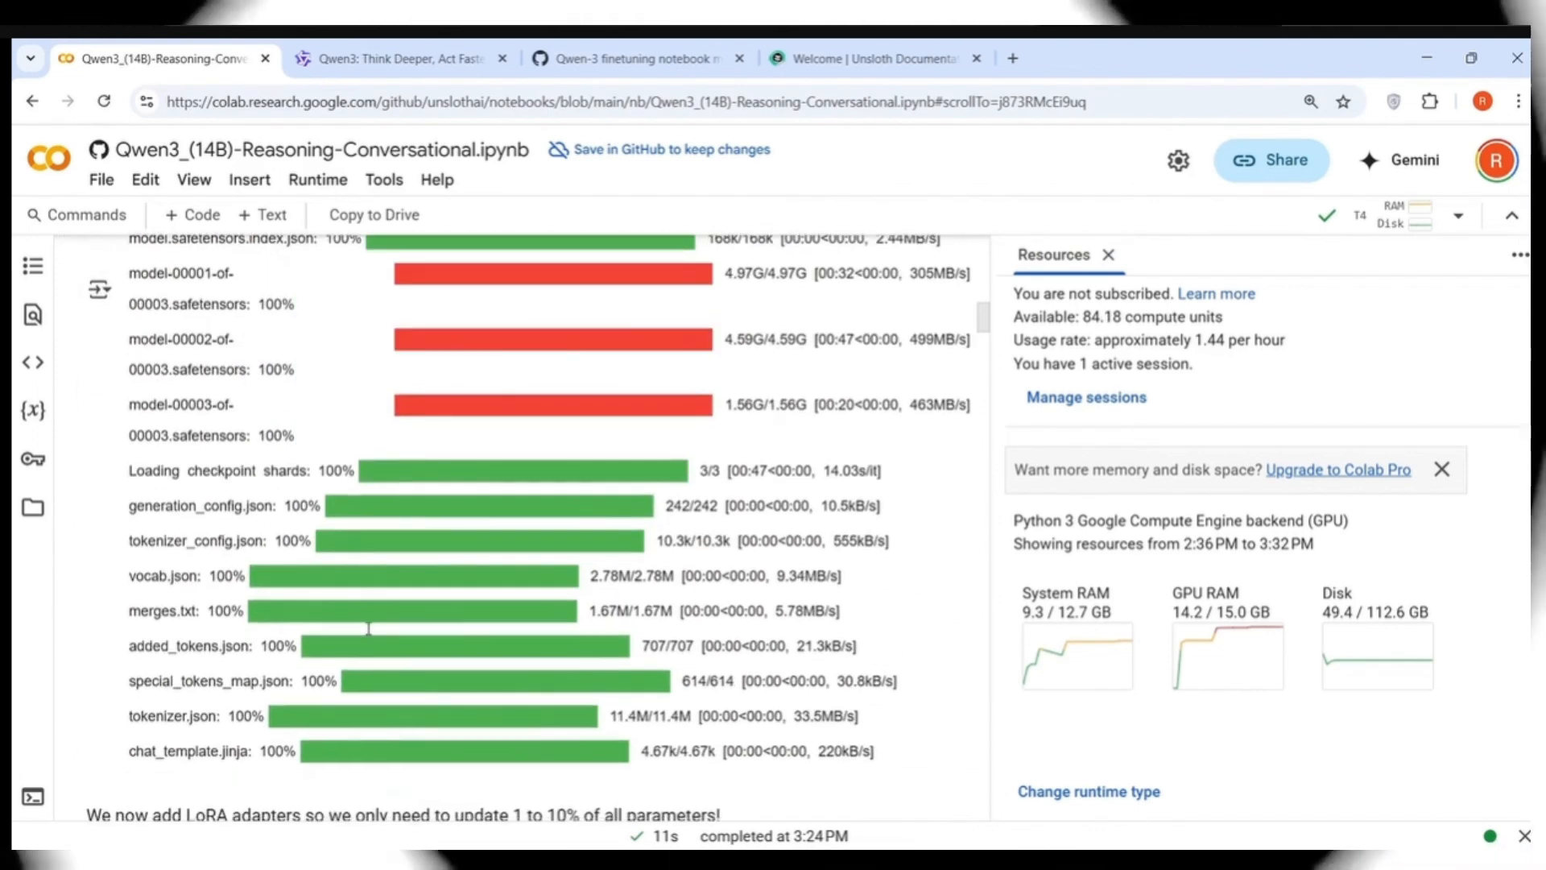
scroll("down", 3)
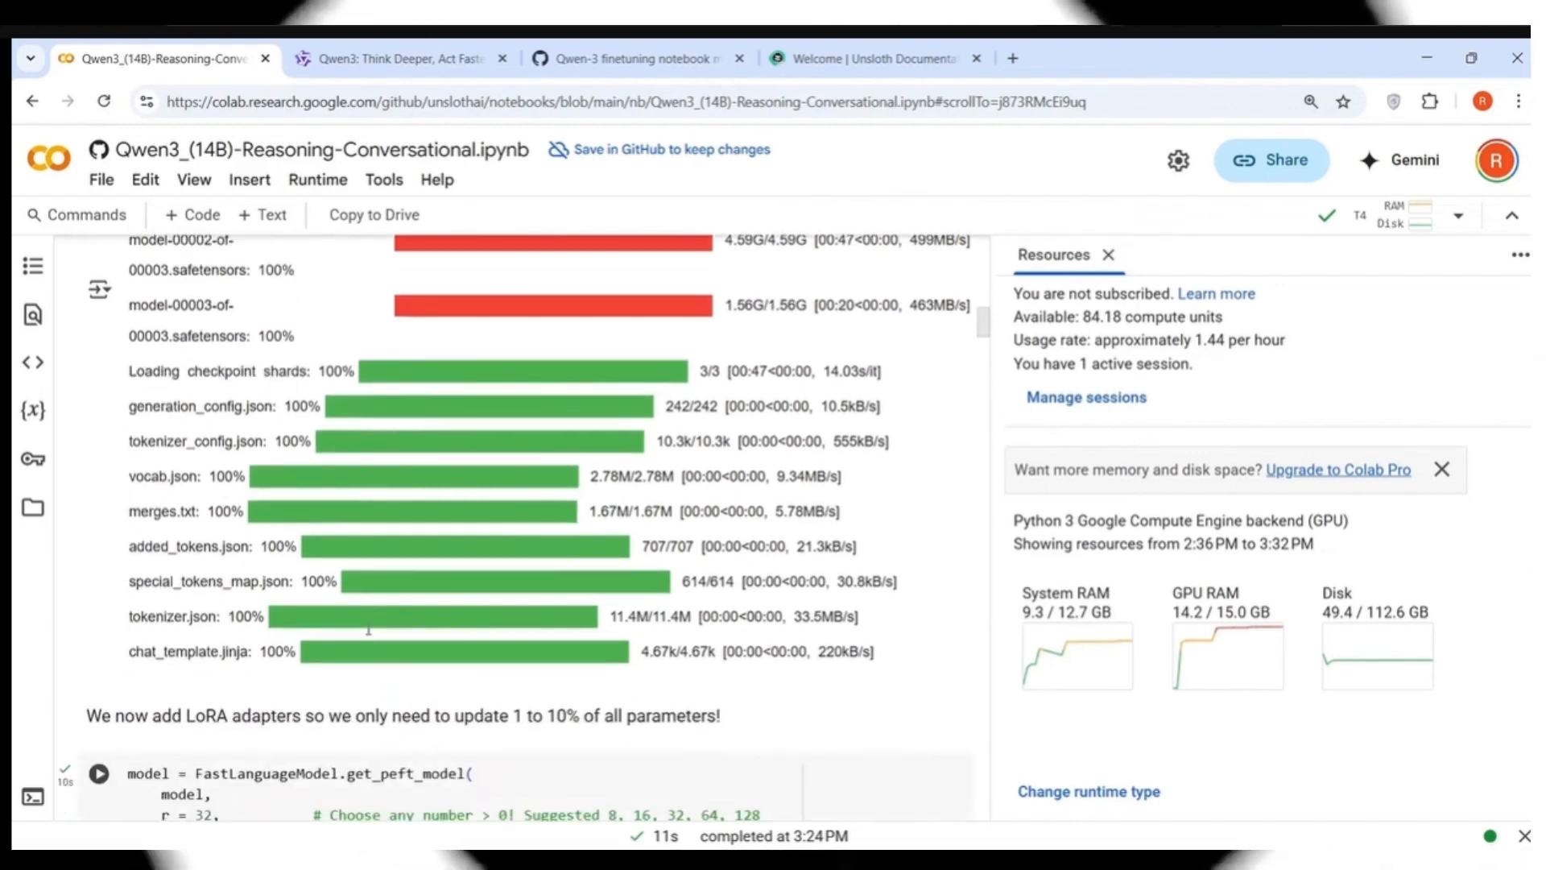
scroll("down", 3)
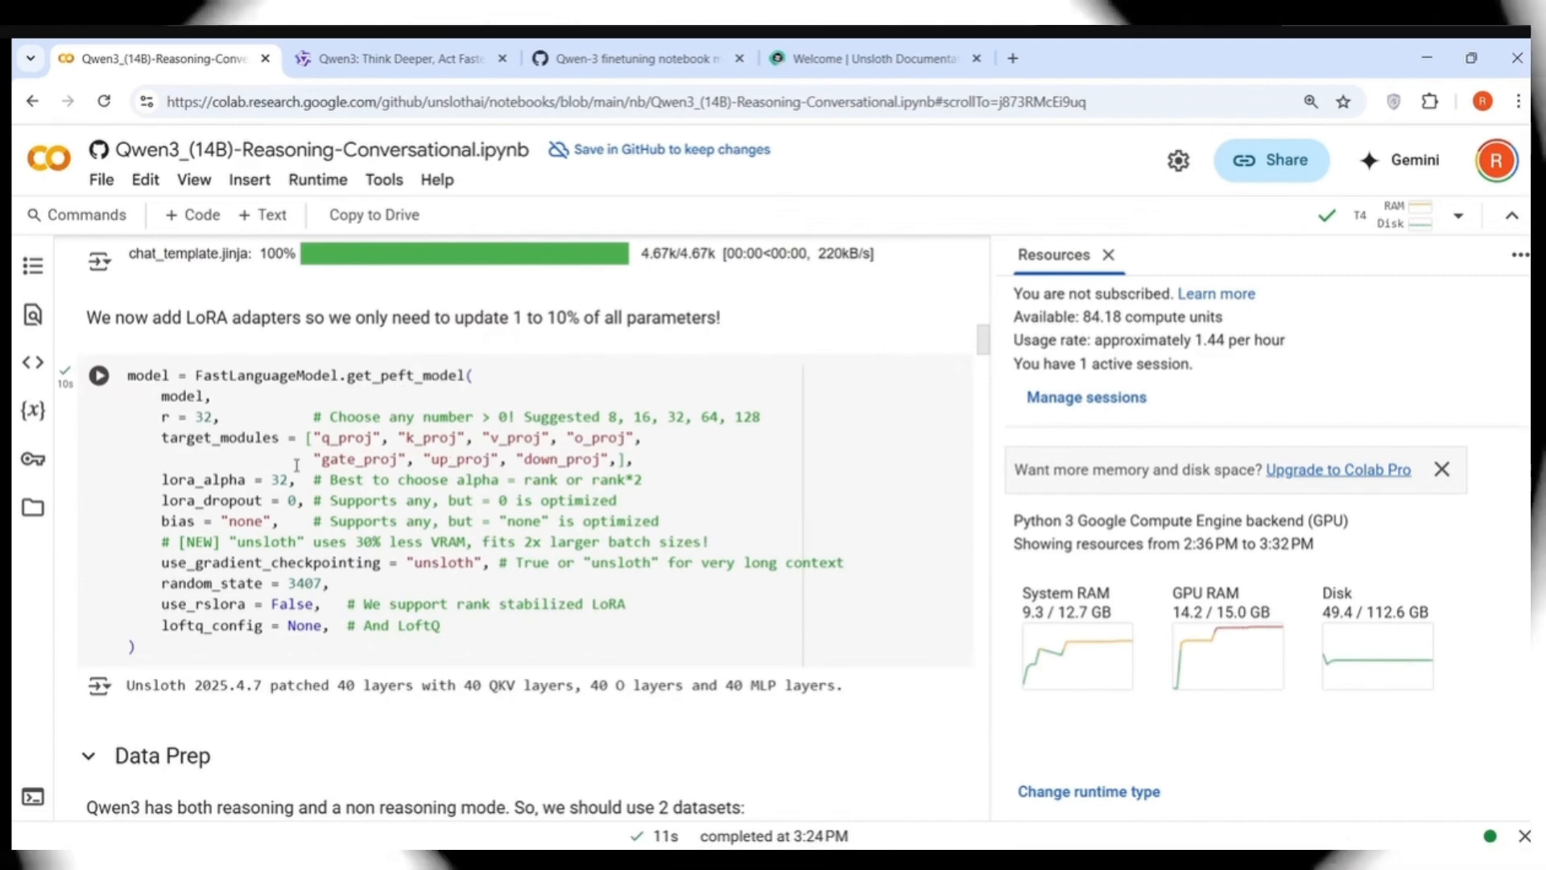
mouse_move(271, 514)
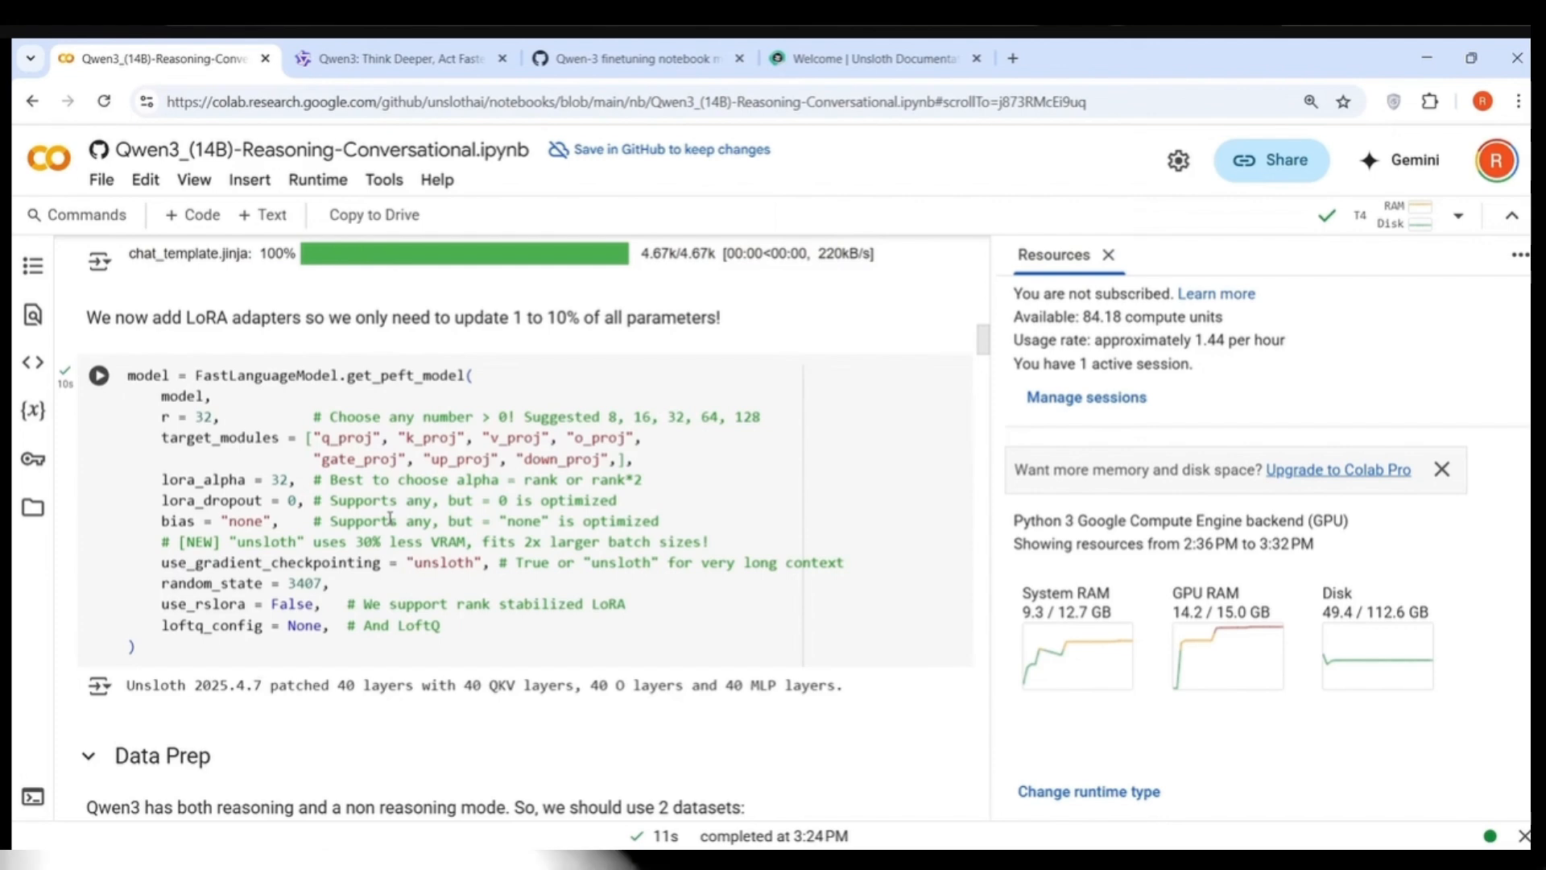
scroll("down", 3)
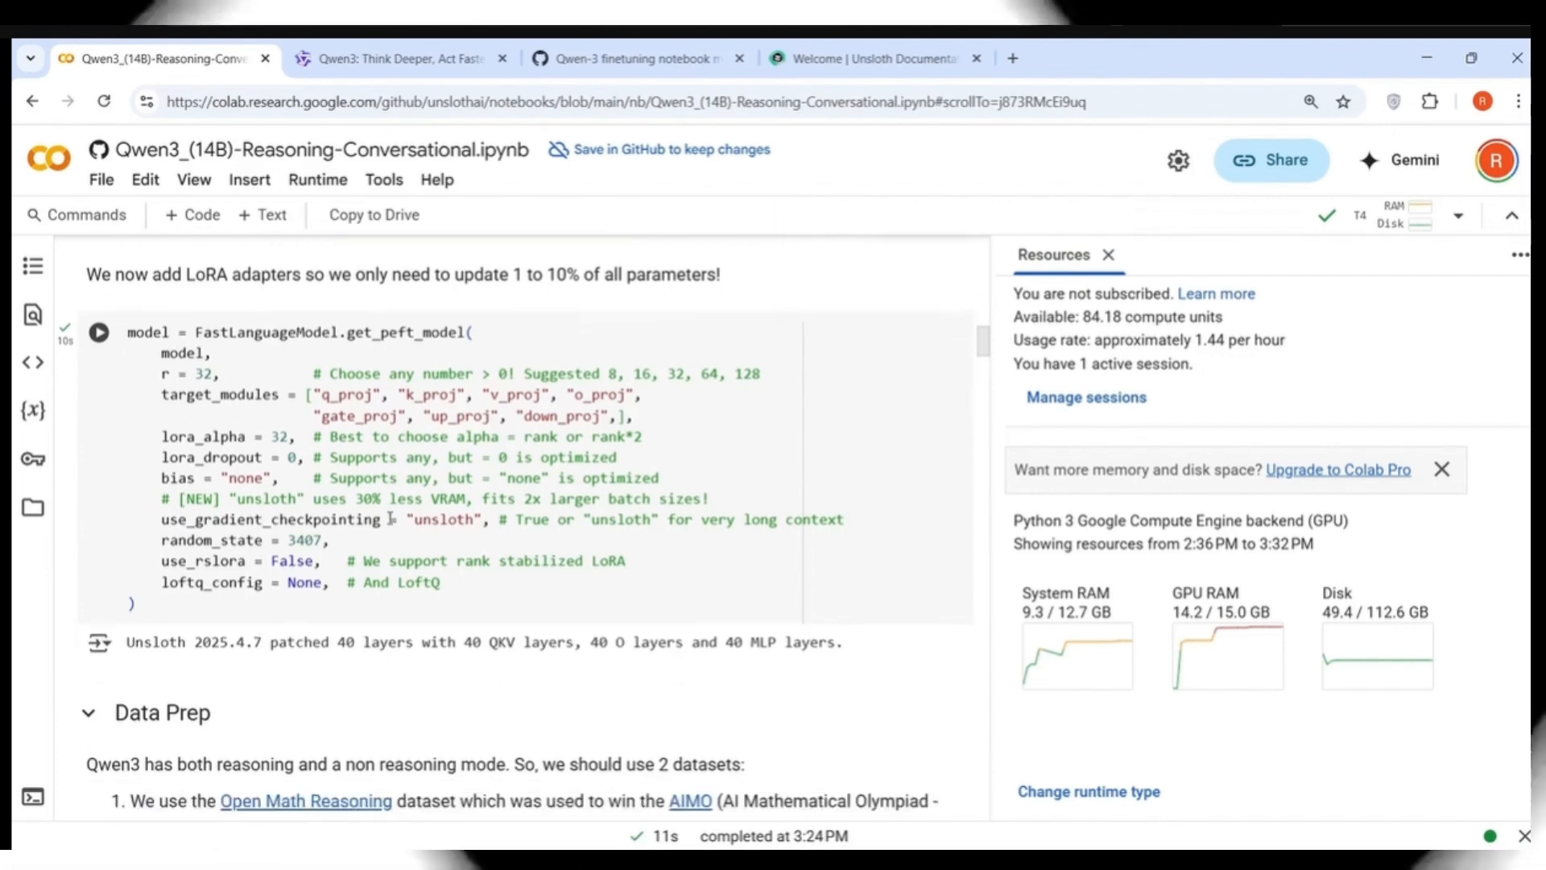
scroll("down", 3)
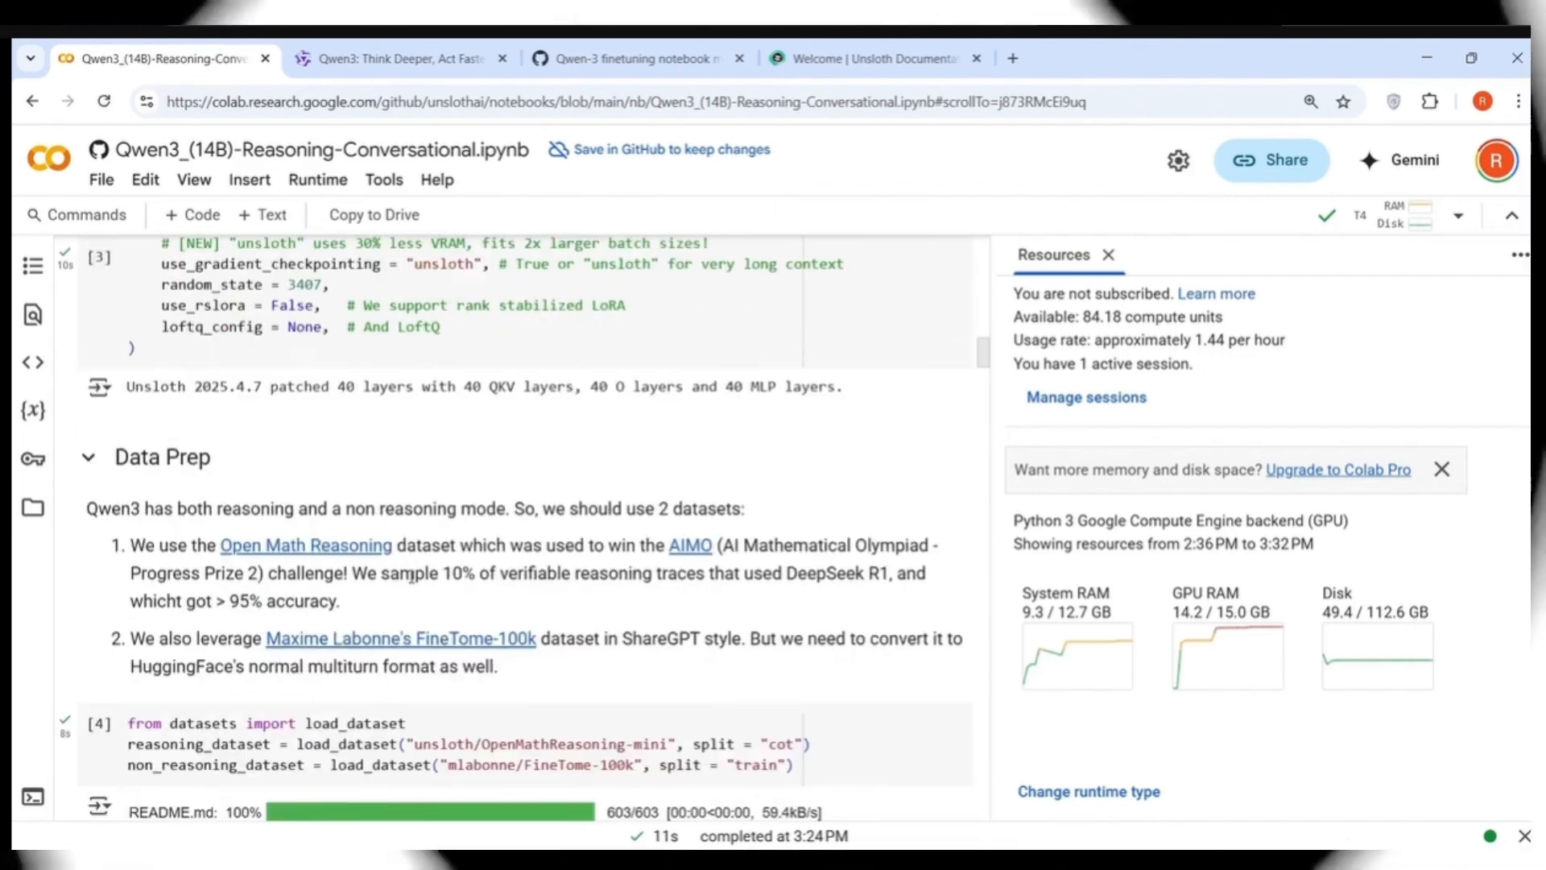
scroll("down", 3)
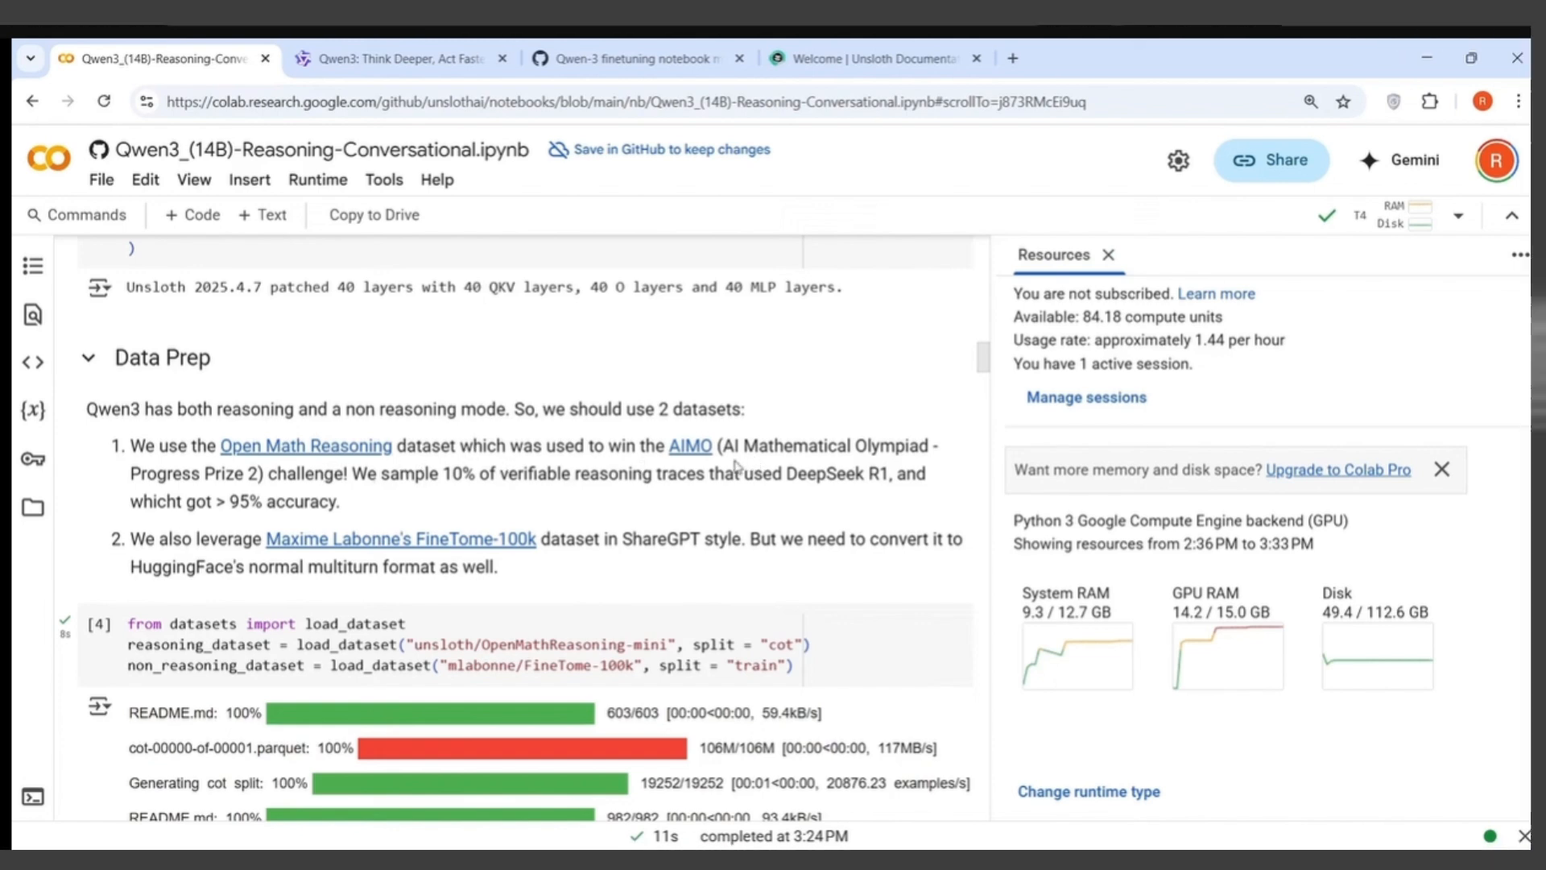
mouse_move(227, 493)
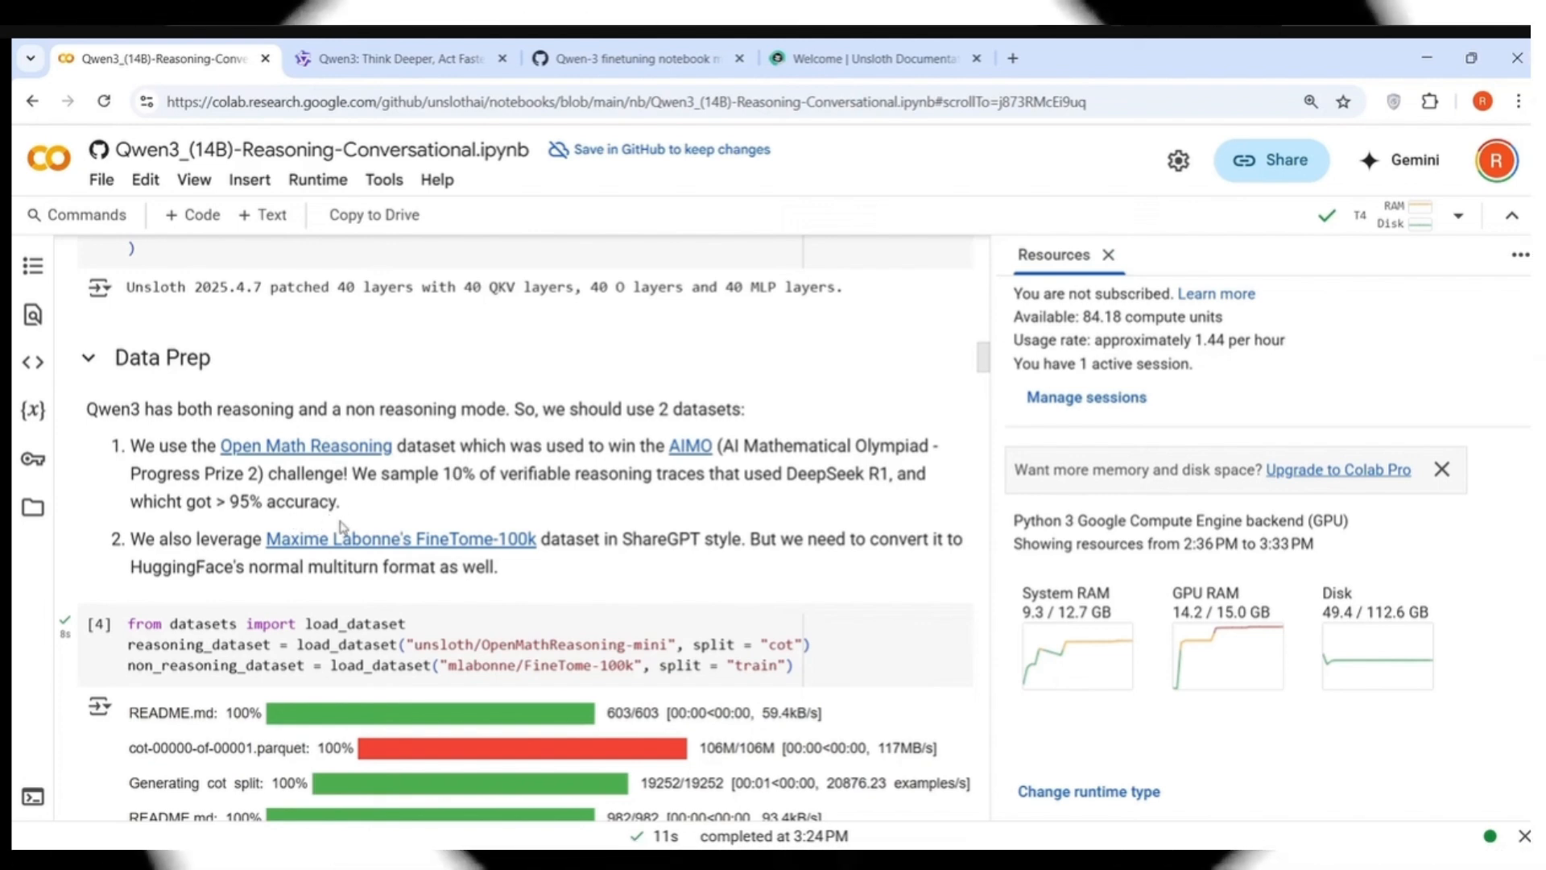
mouse_move(441, 493)
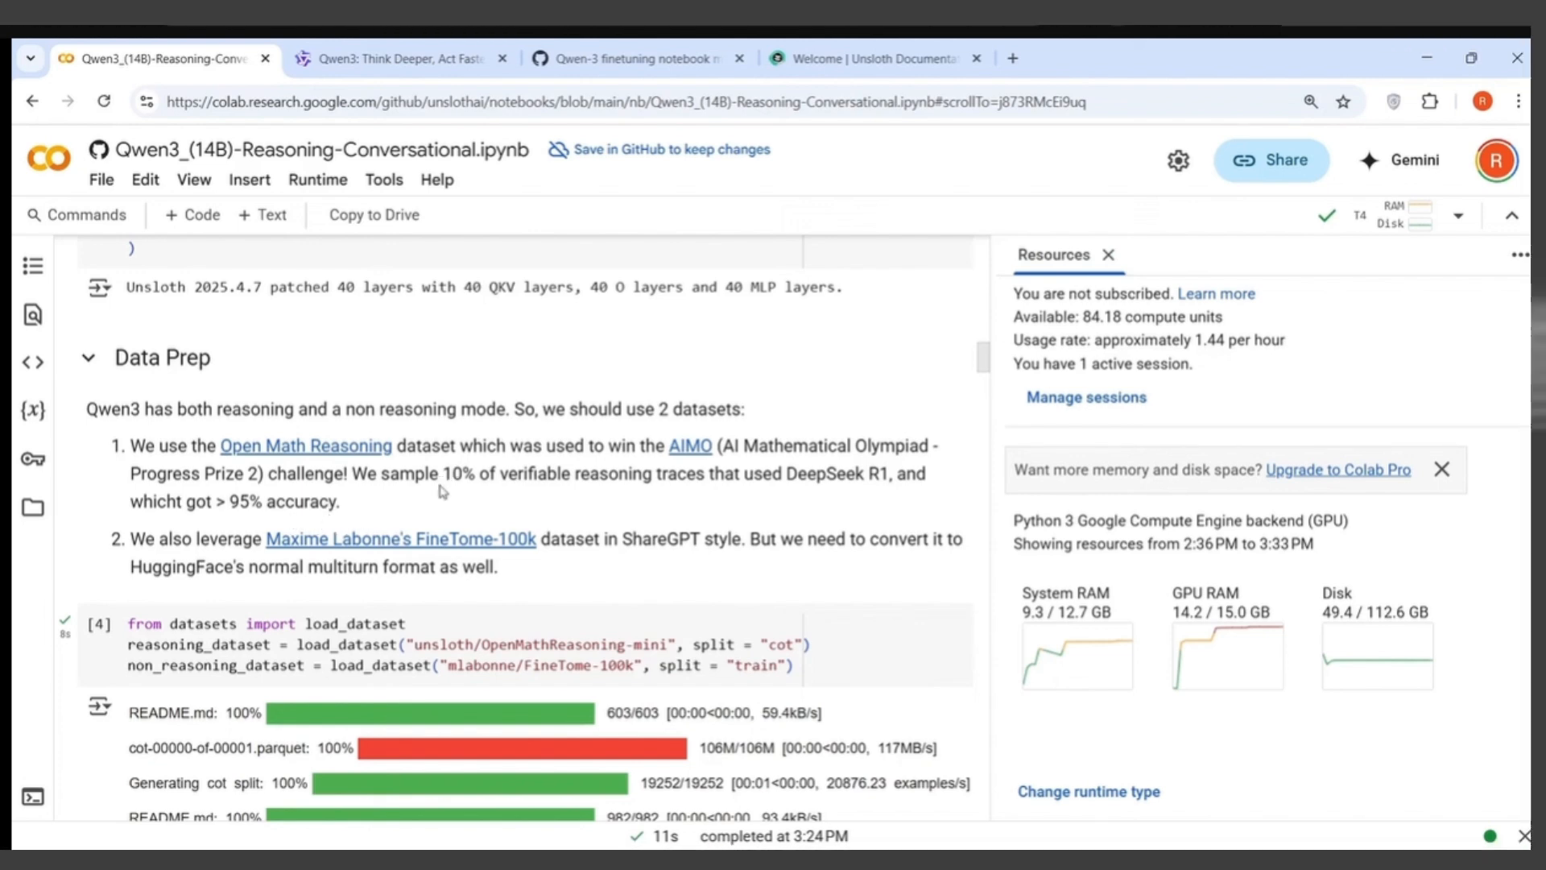
scroll("down", 3)
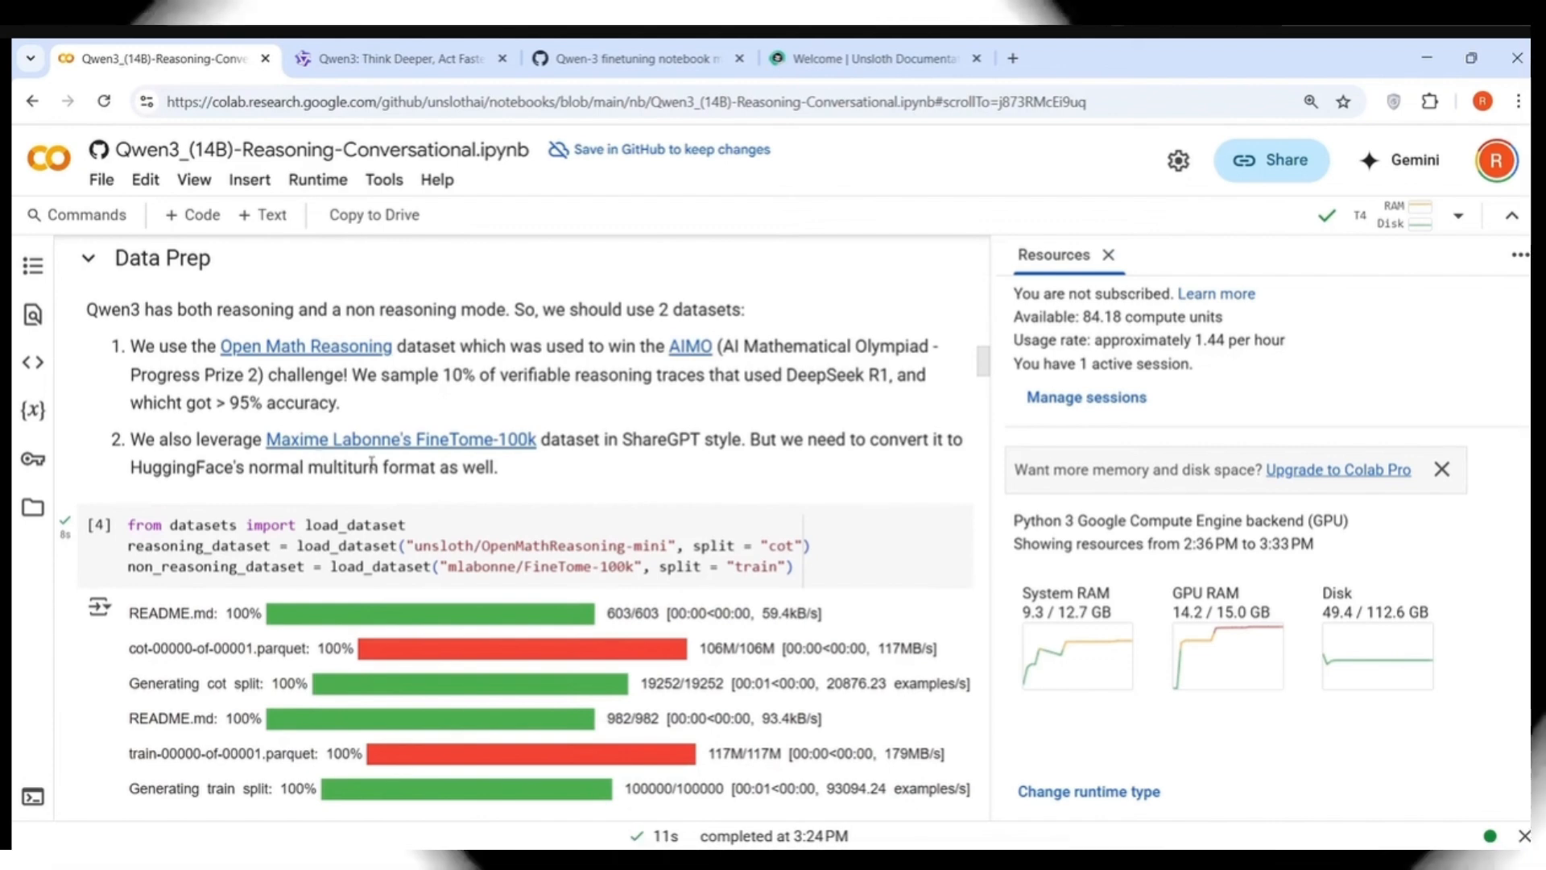
mouse_move(679, 459)
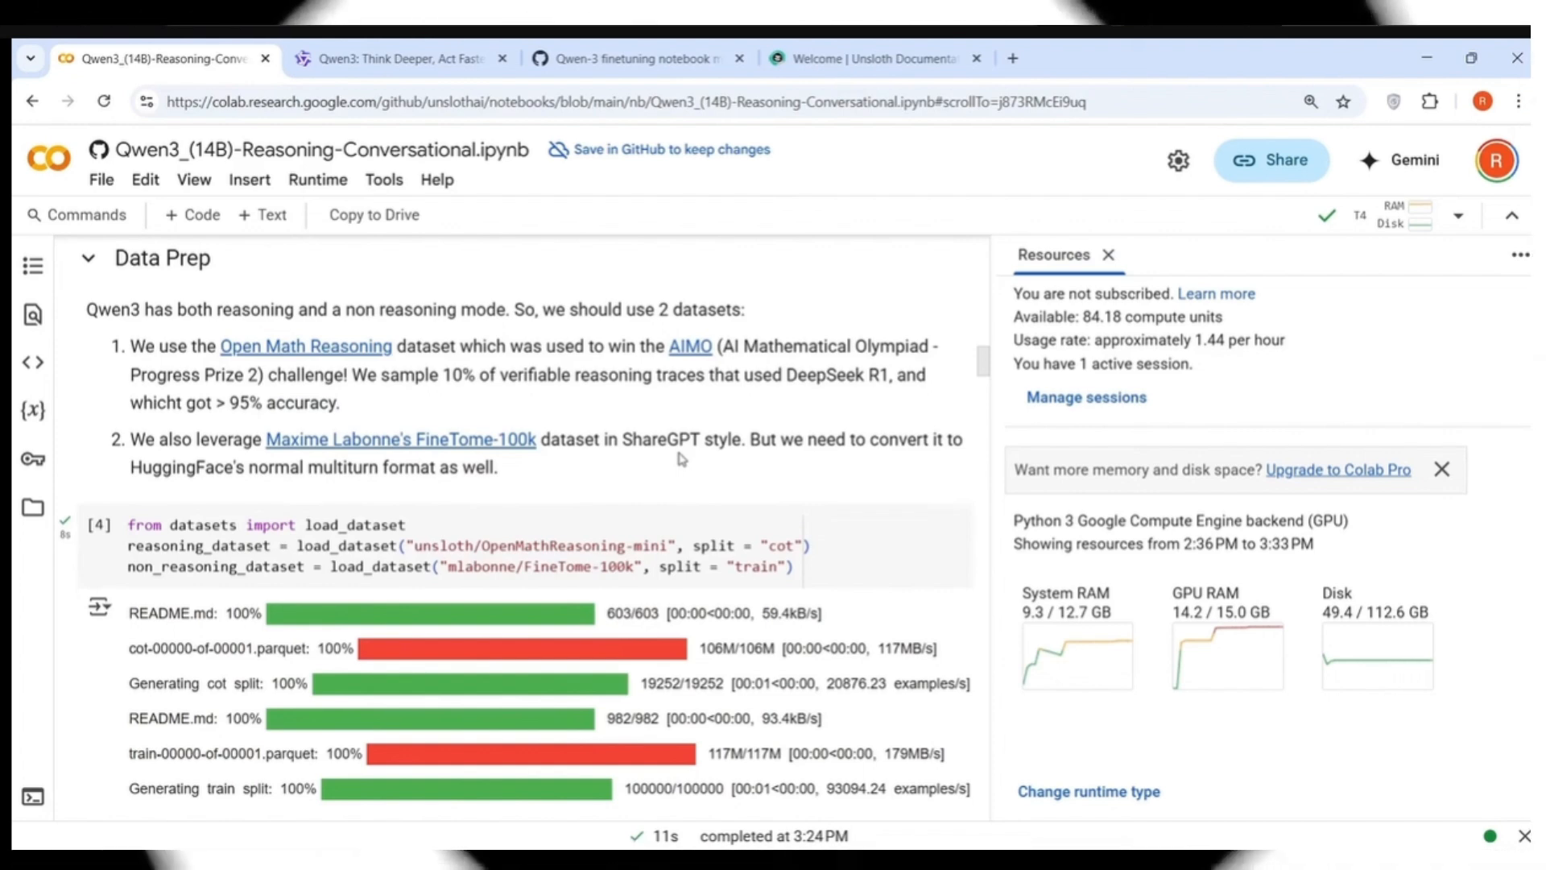
scroll("down", 3)
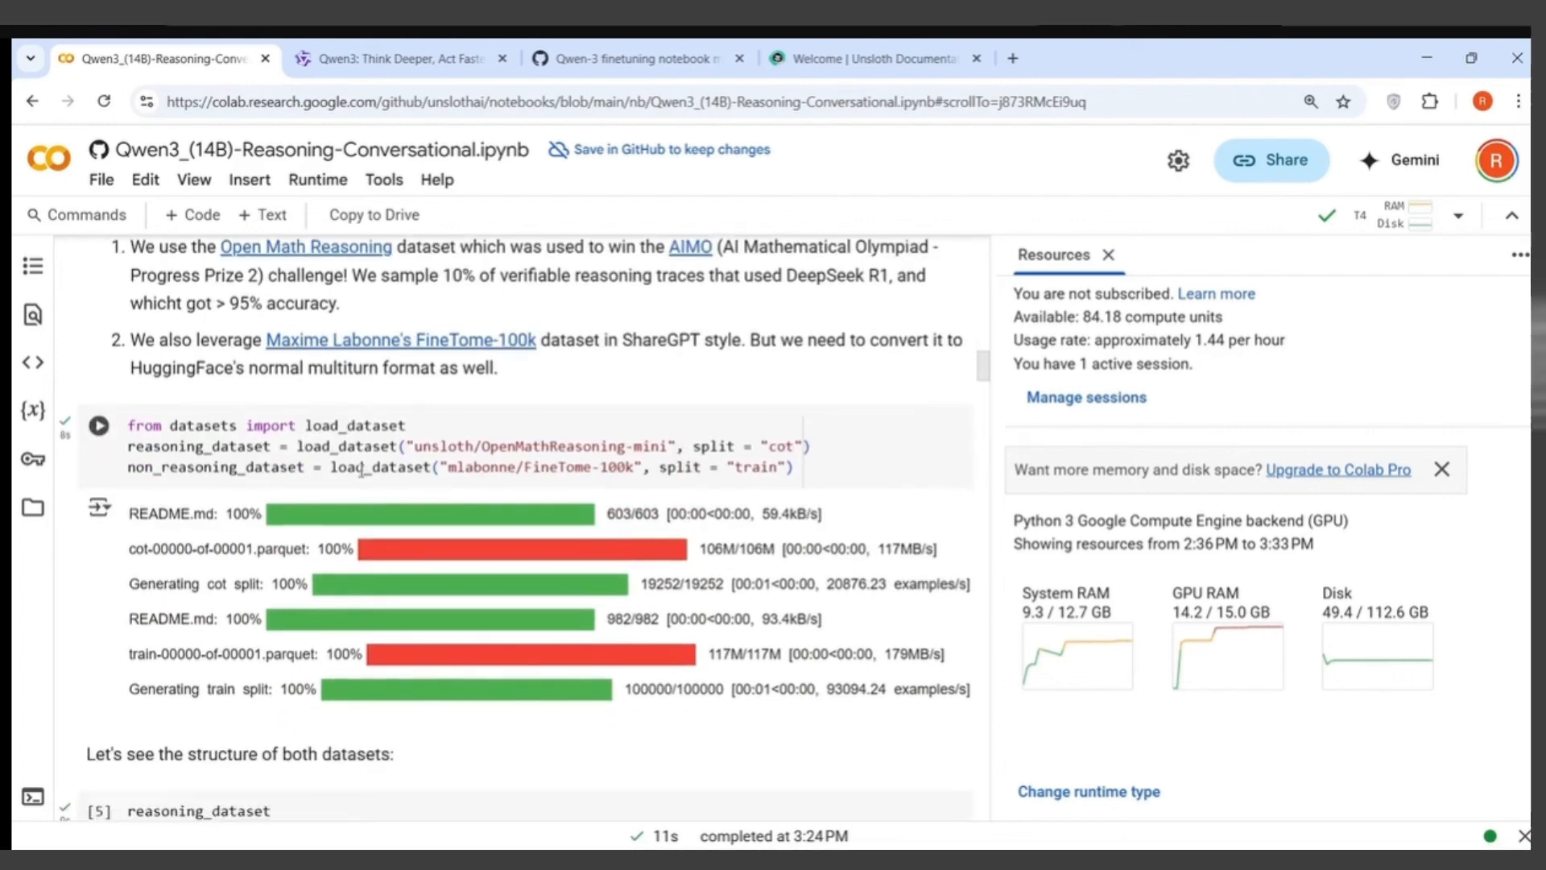
scroll("down", 3)
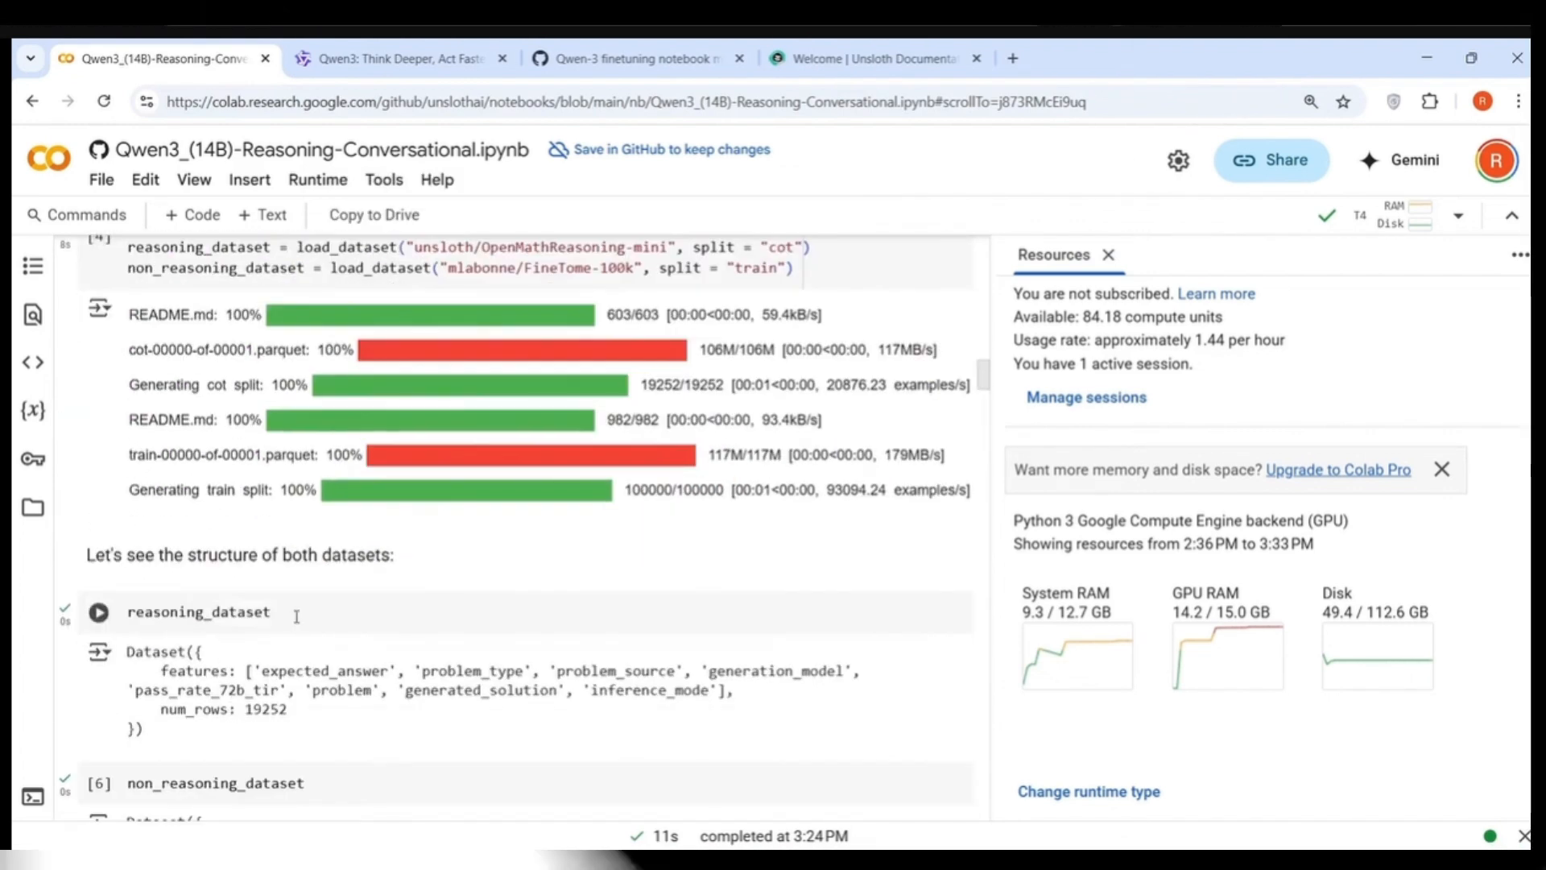
scroll("down", 3)
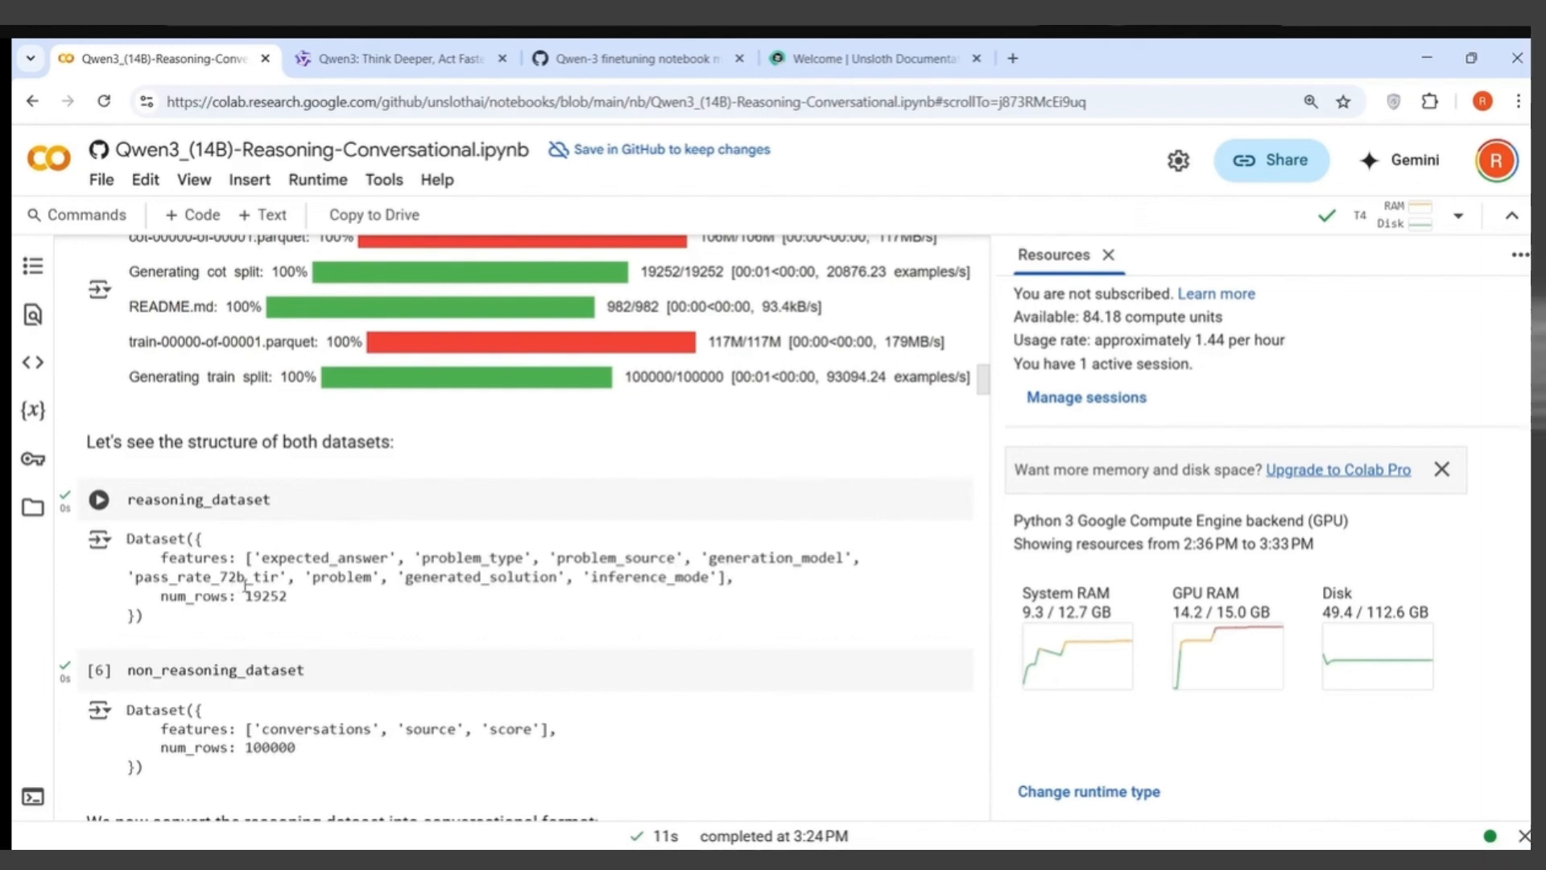
mouse_move(678, 583)
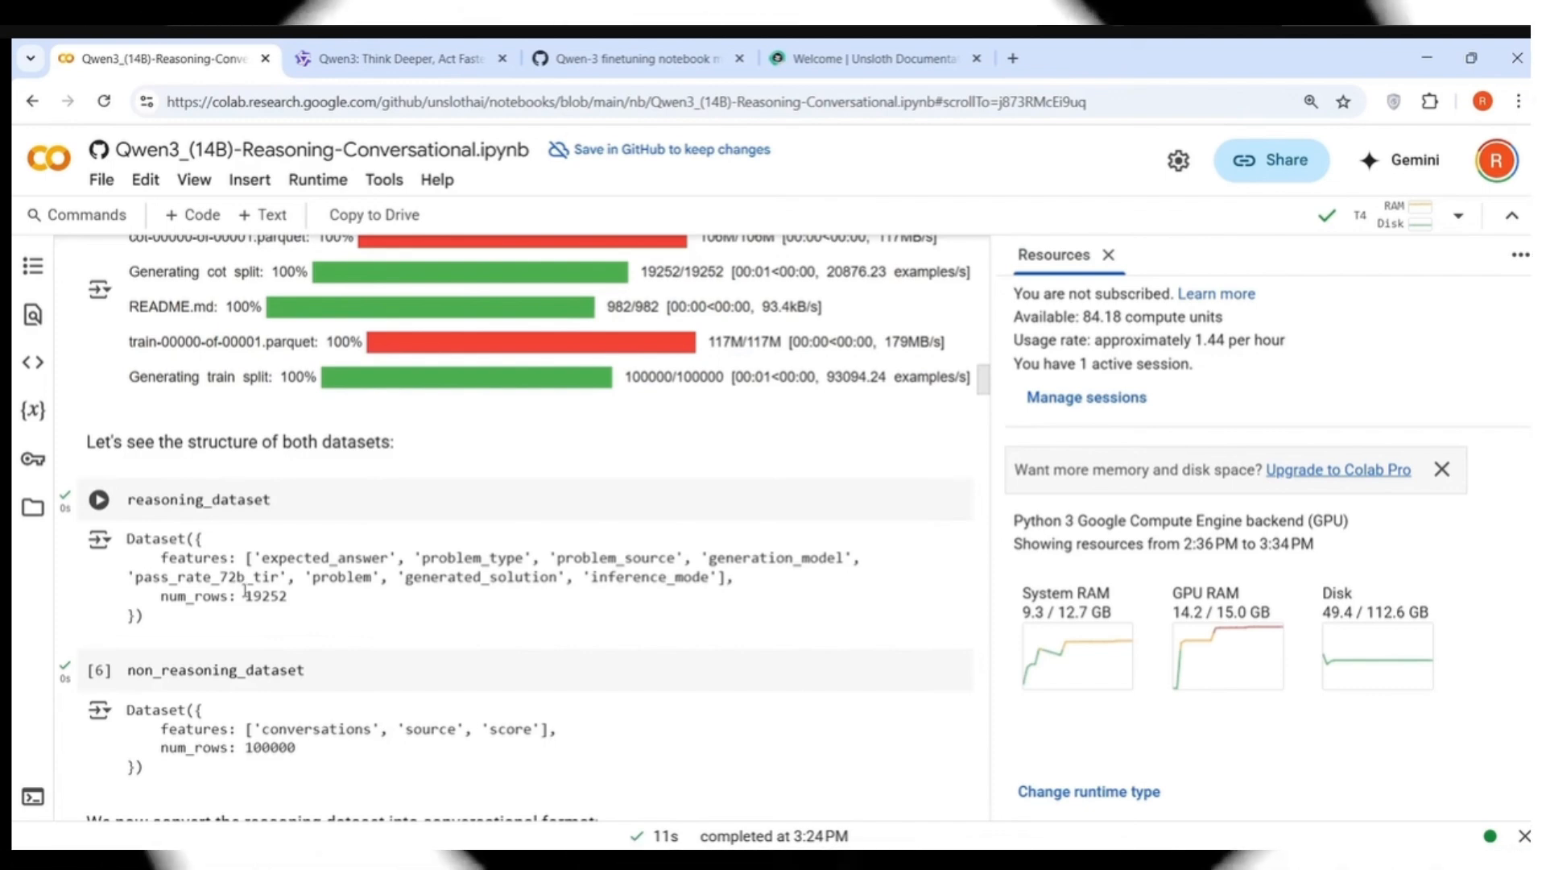
scroll("down", 3)
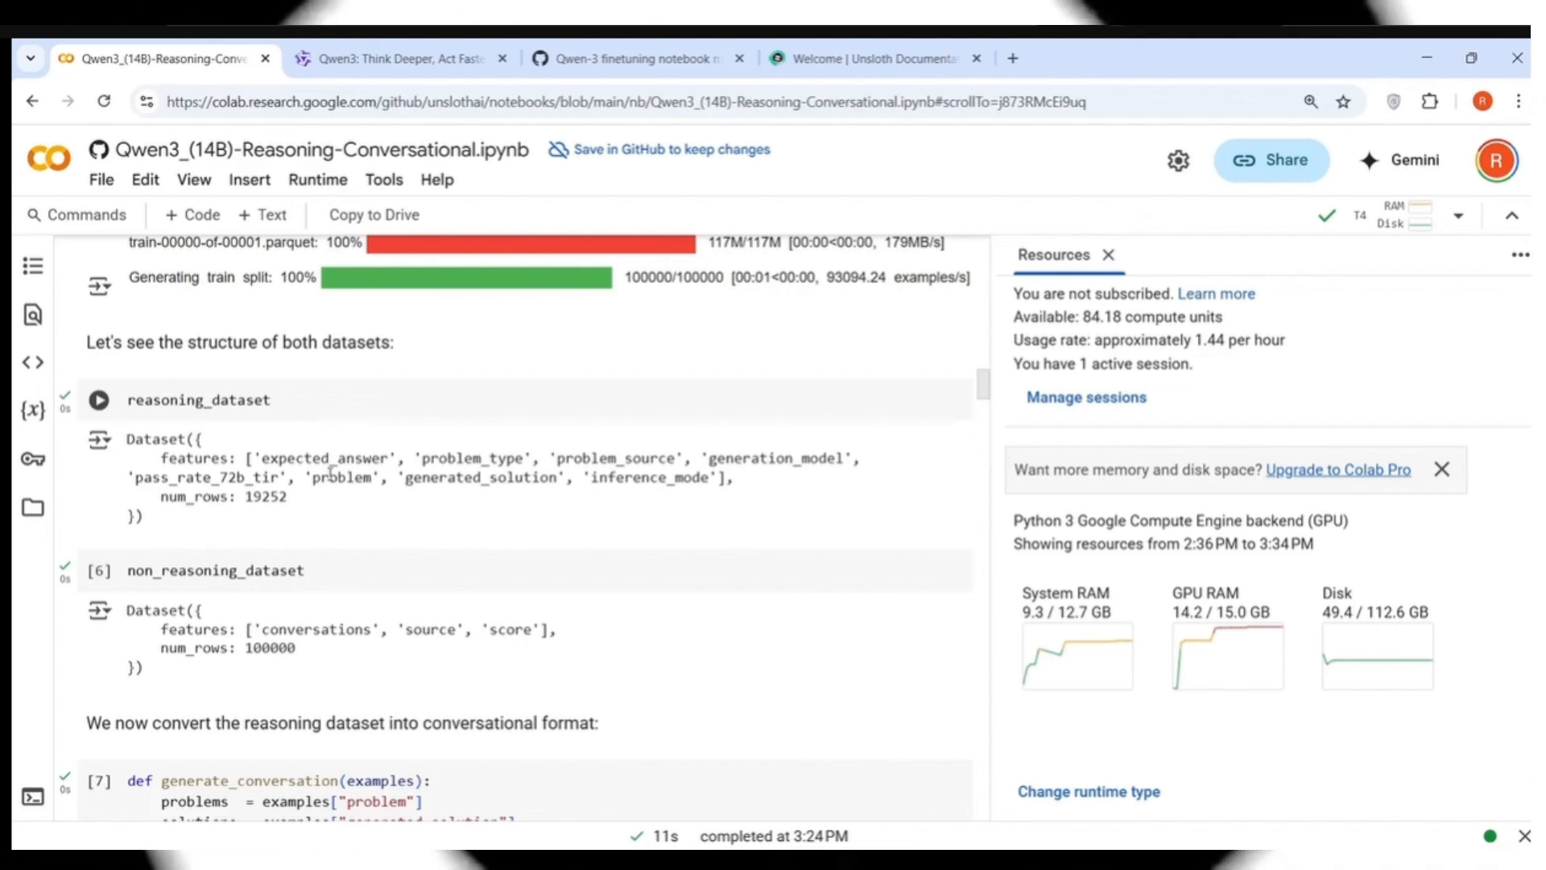
scroll("down", 3)
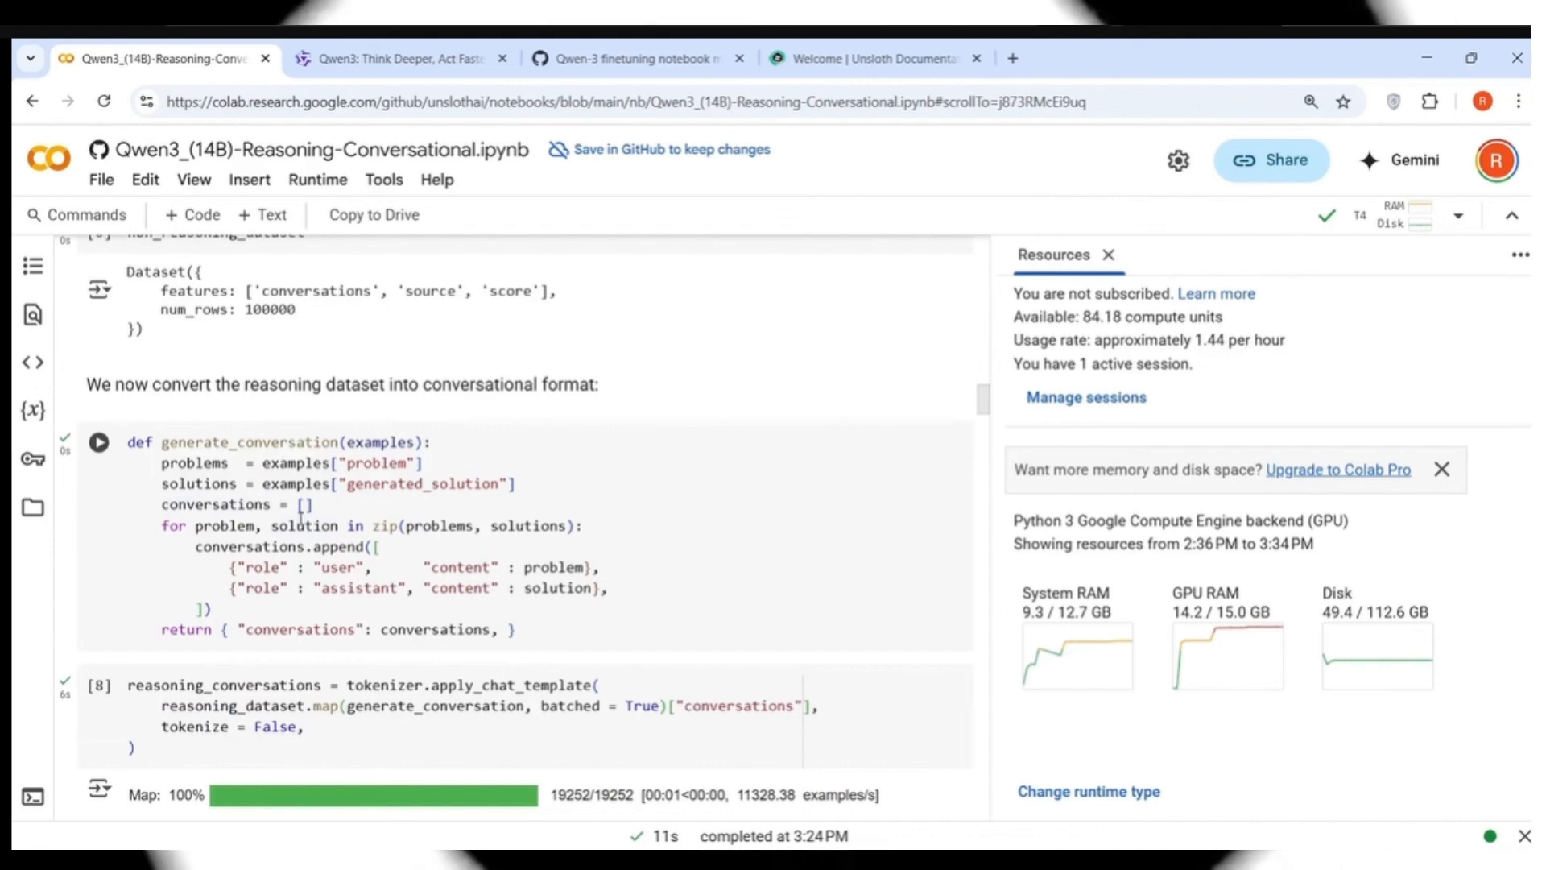
mouse_move(328, 394)
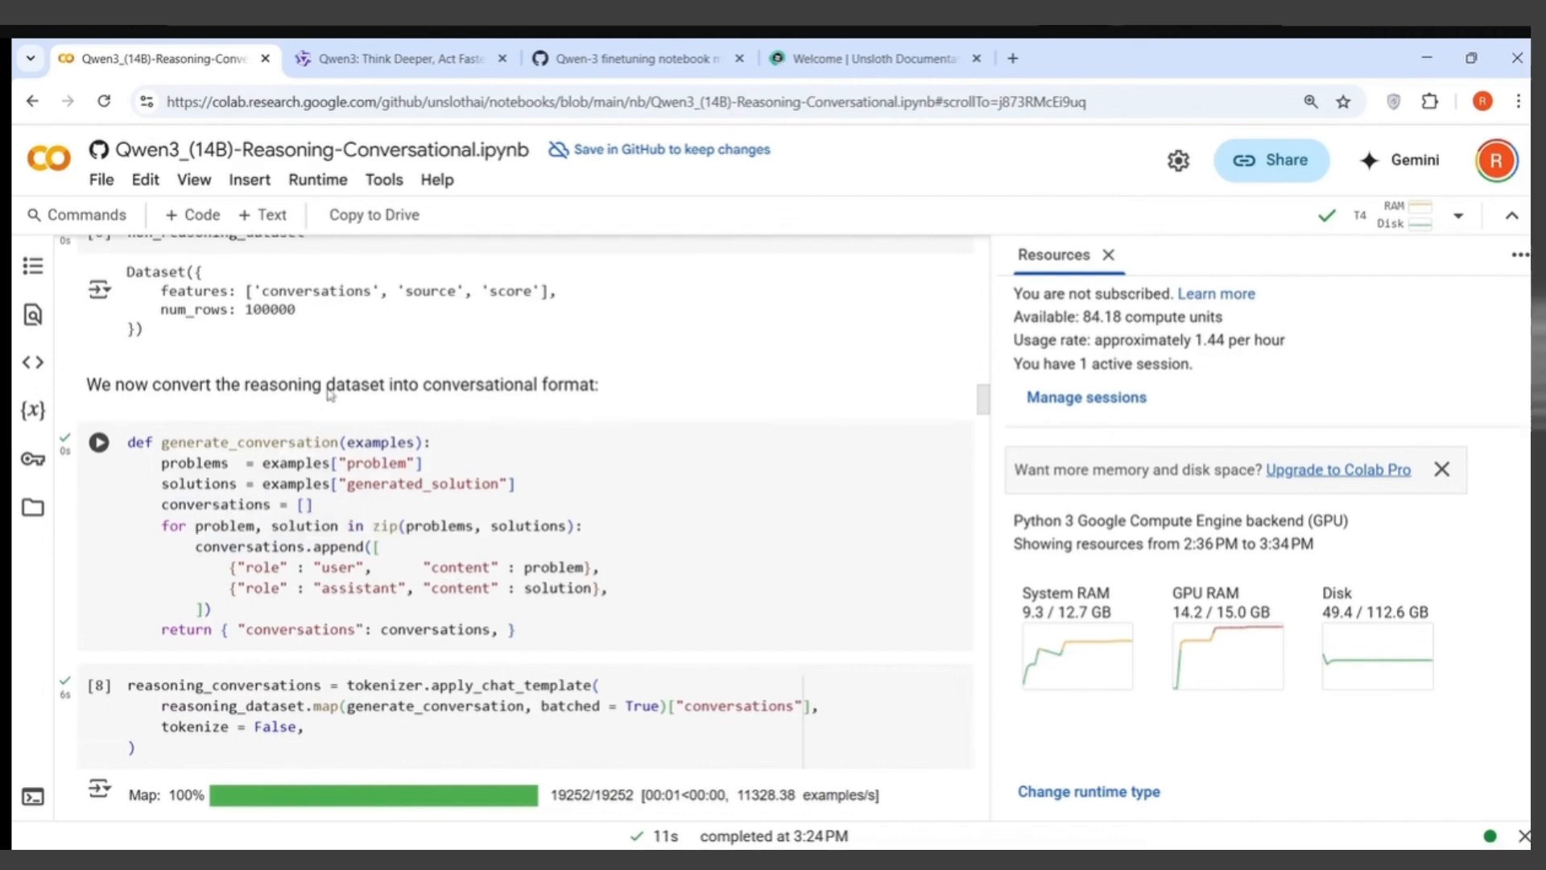
mouse_move(414, 616)
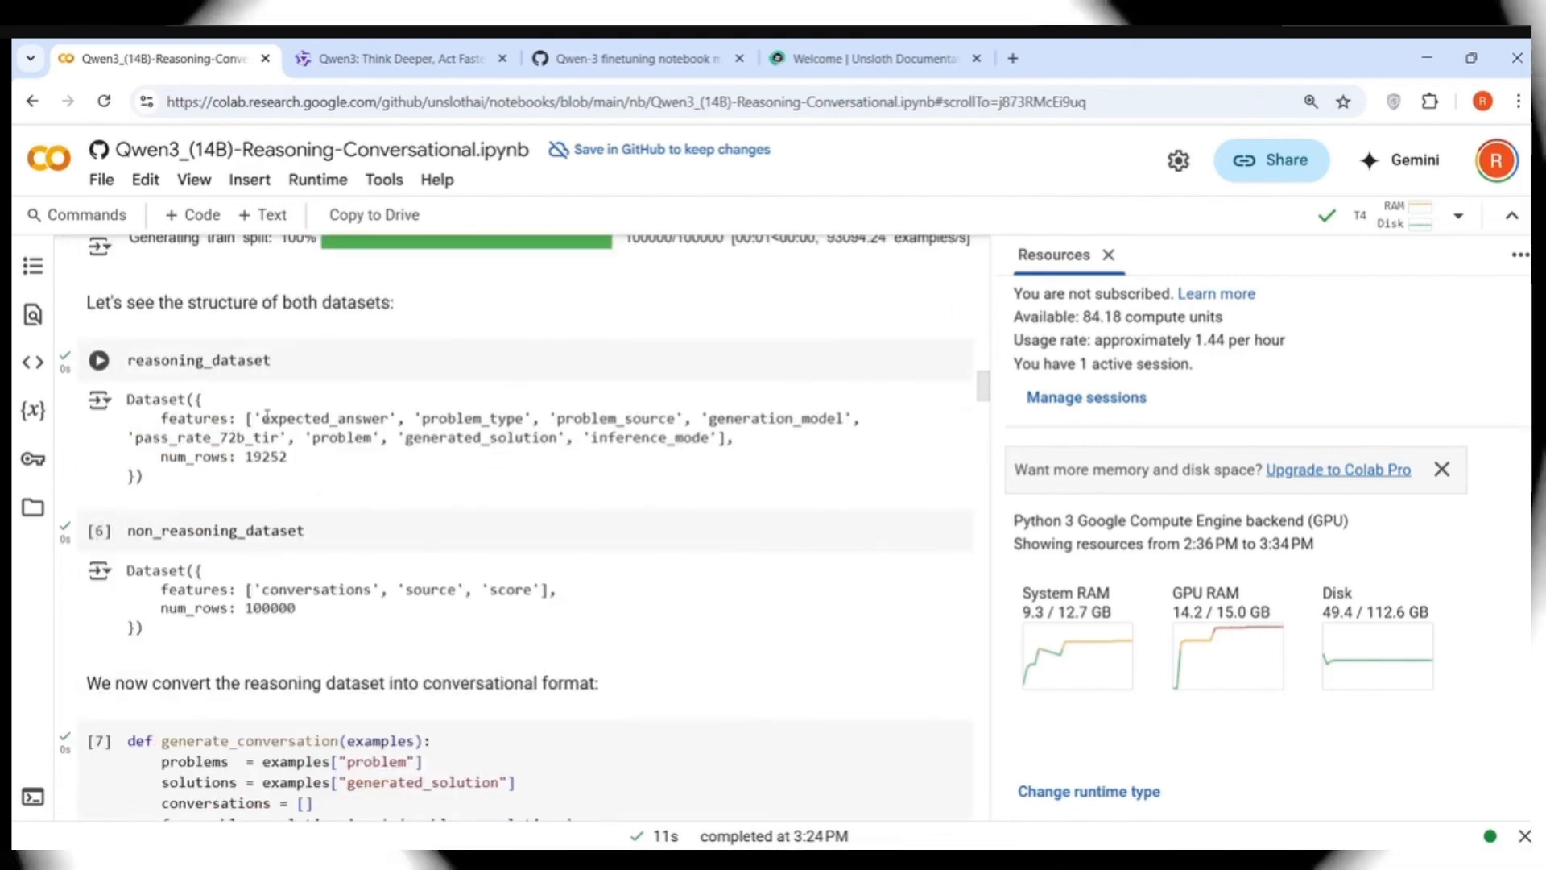
mouse_move(335, 482)
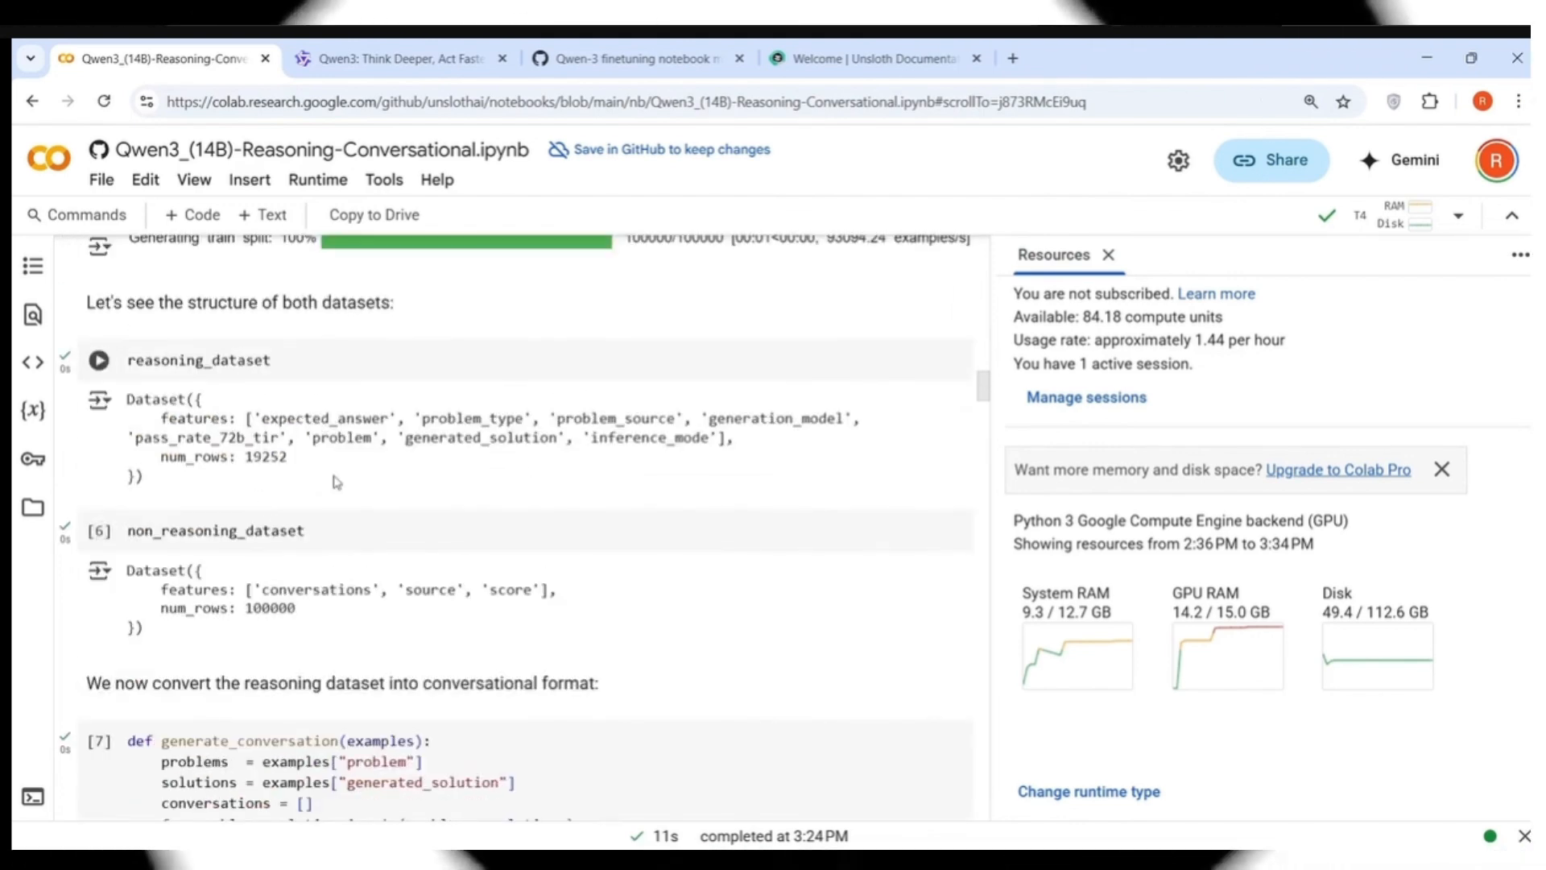
scroll("down", 3)
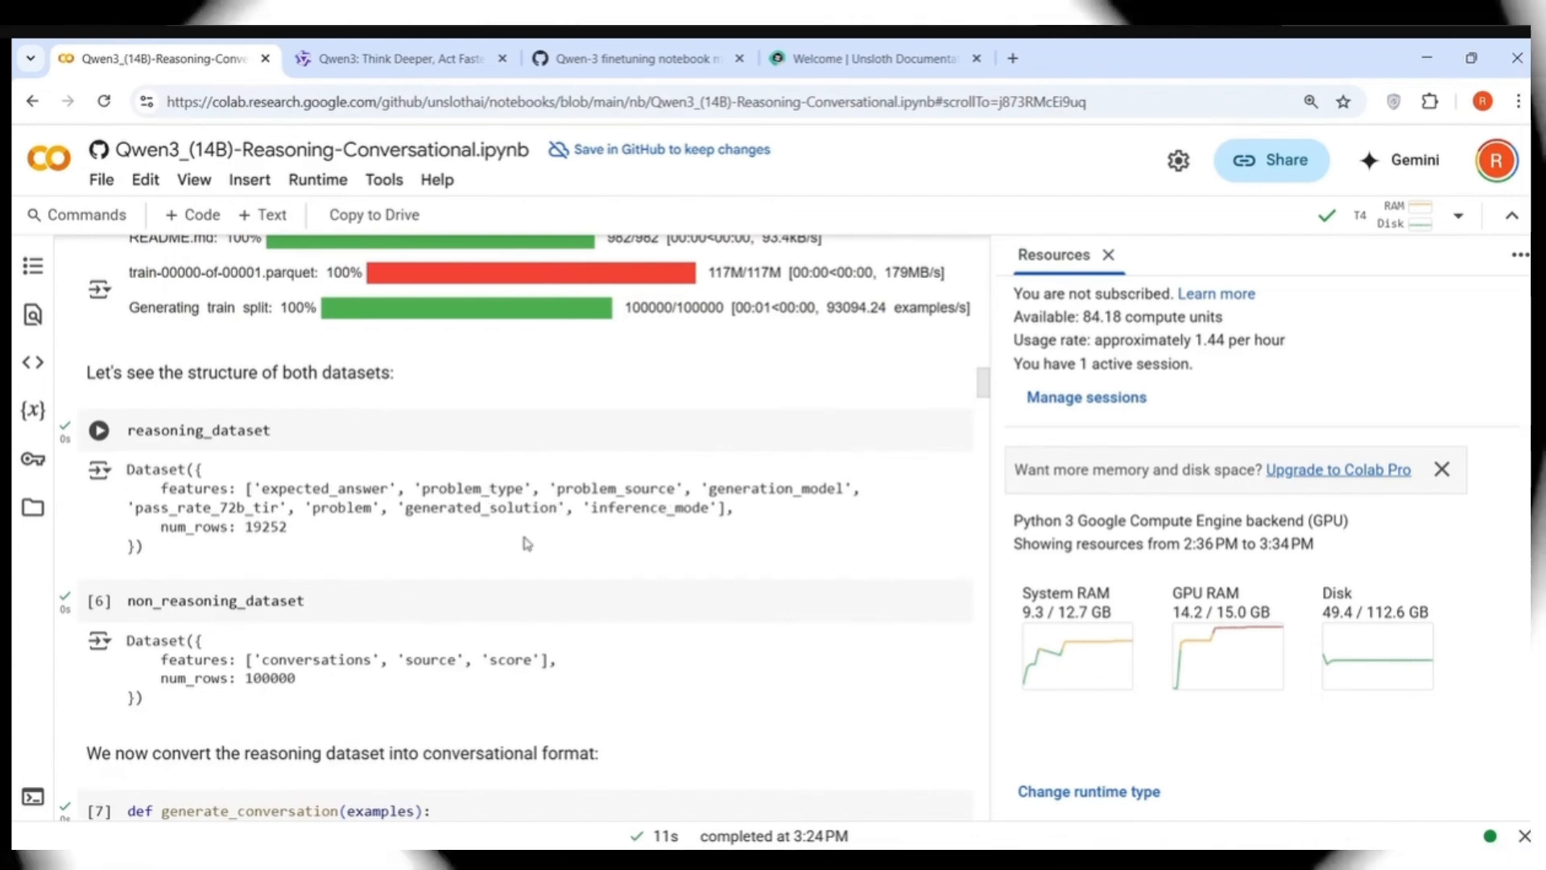
scroll("down", 3)
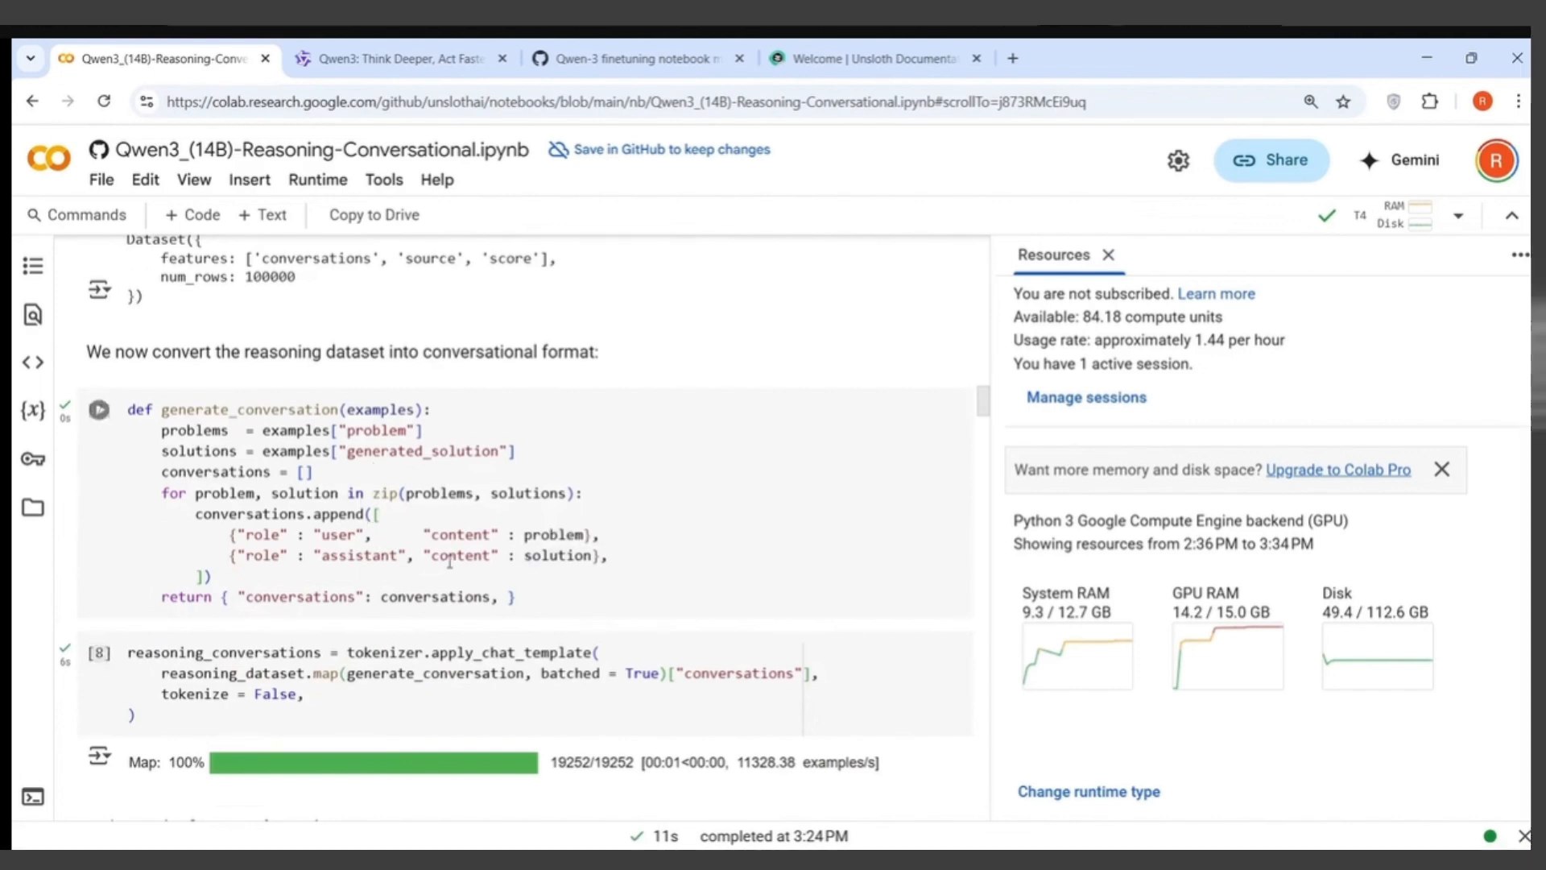
scroll("down", 3)
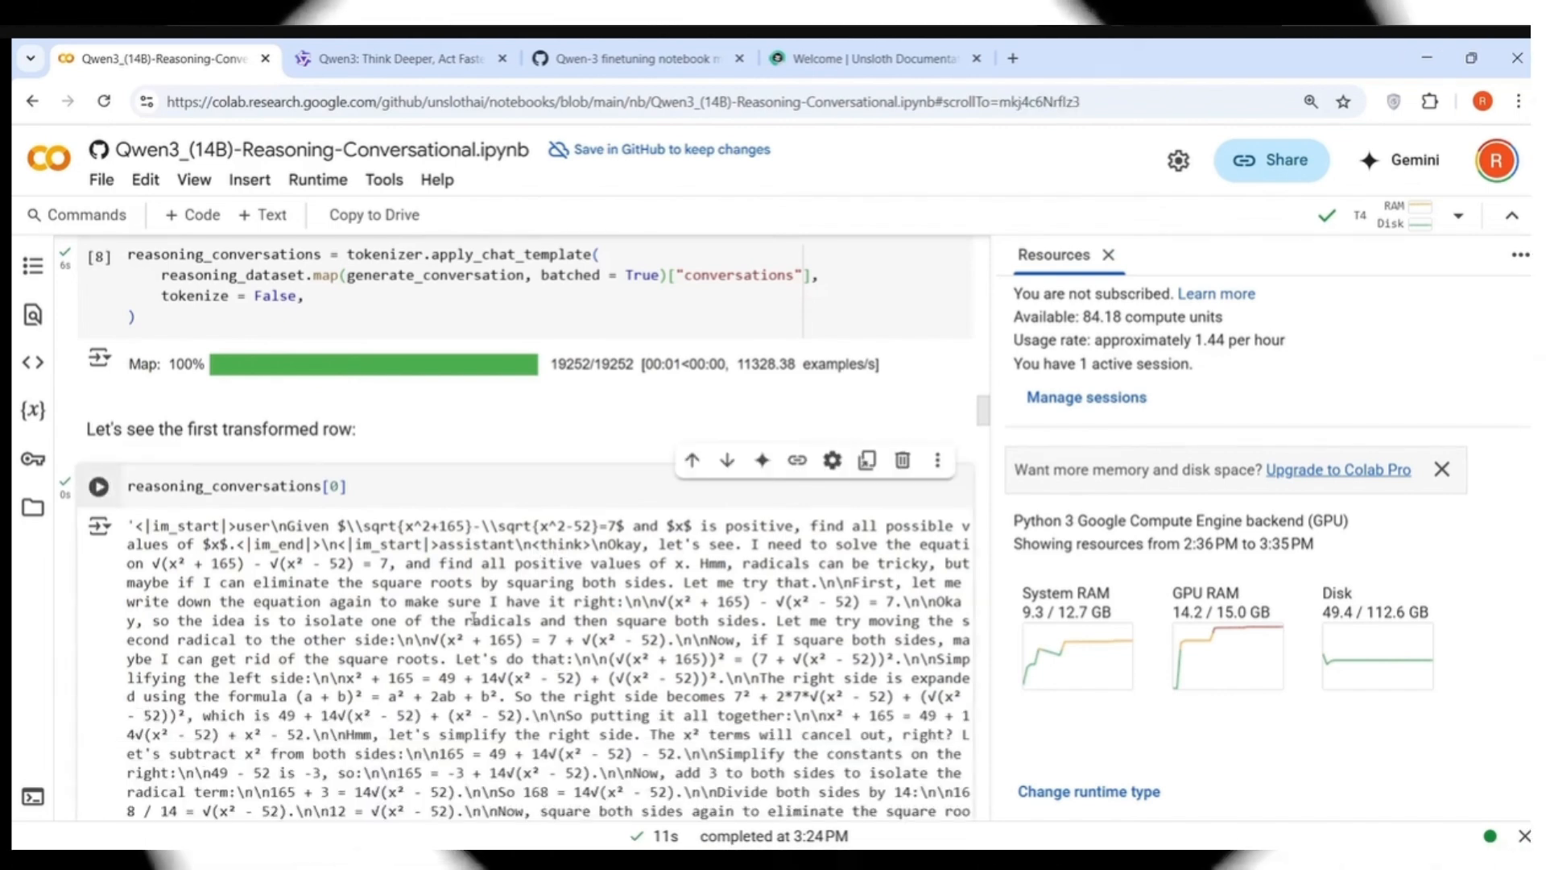
scroll("down", 3)
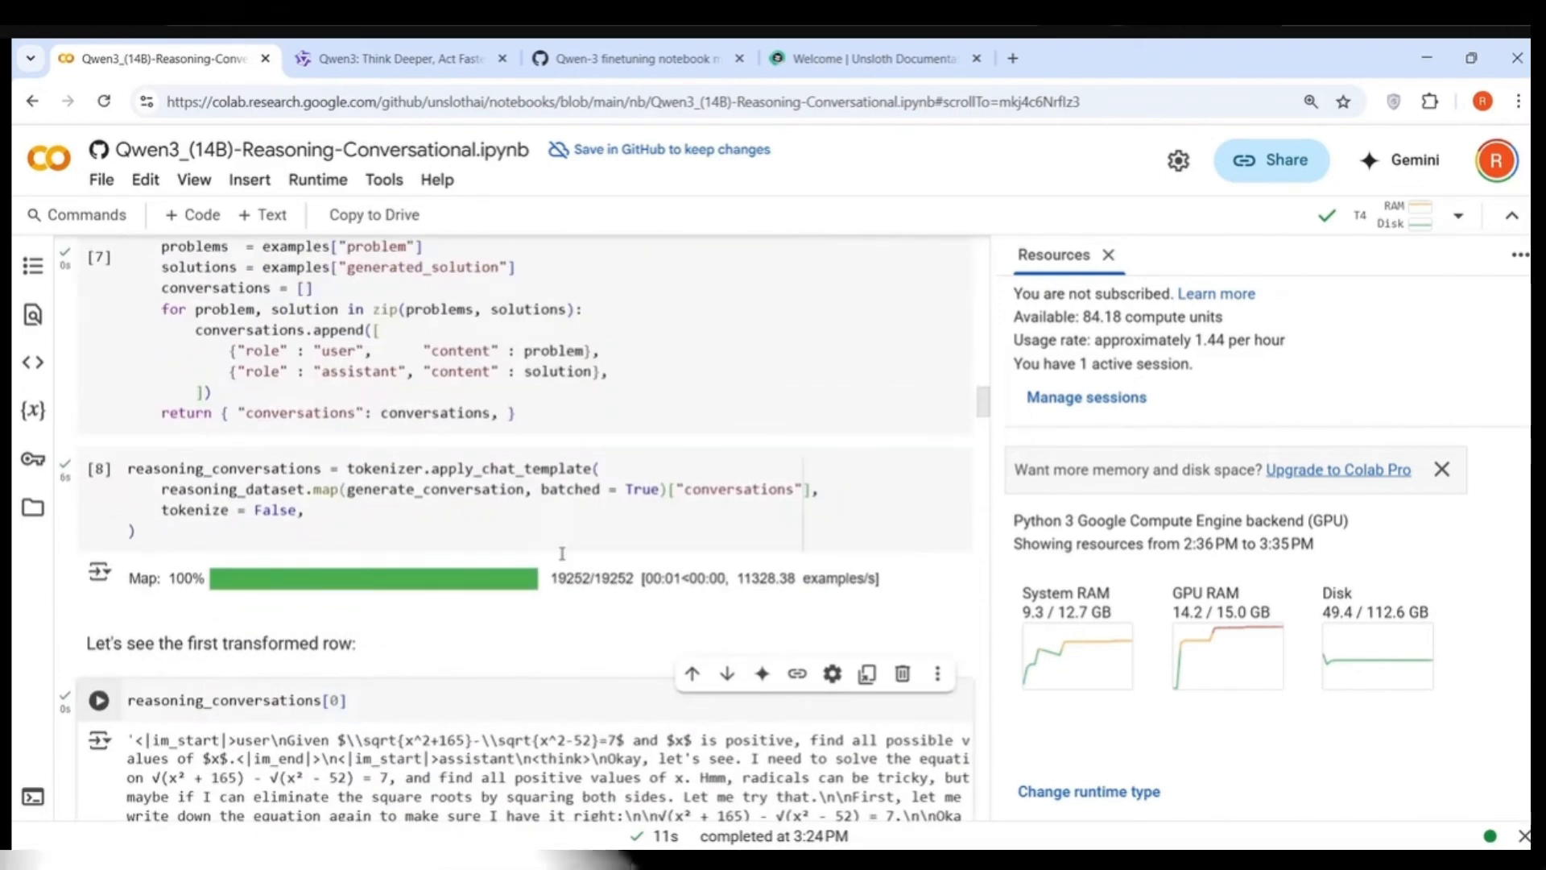
scroll("down", 3)
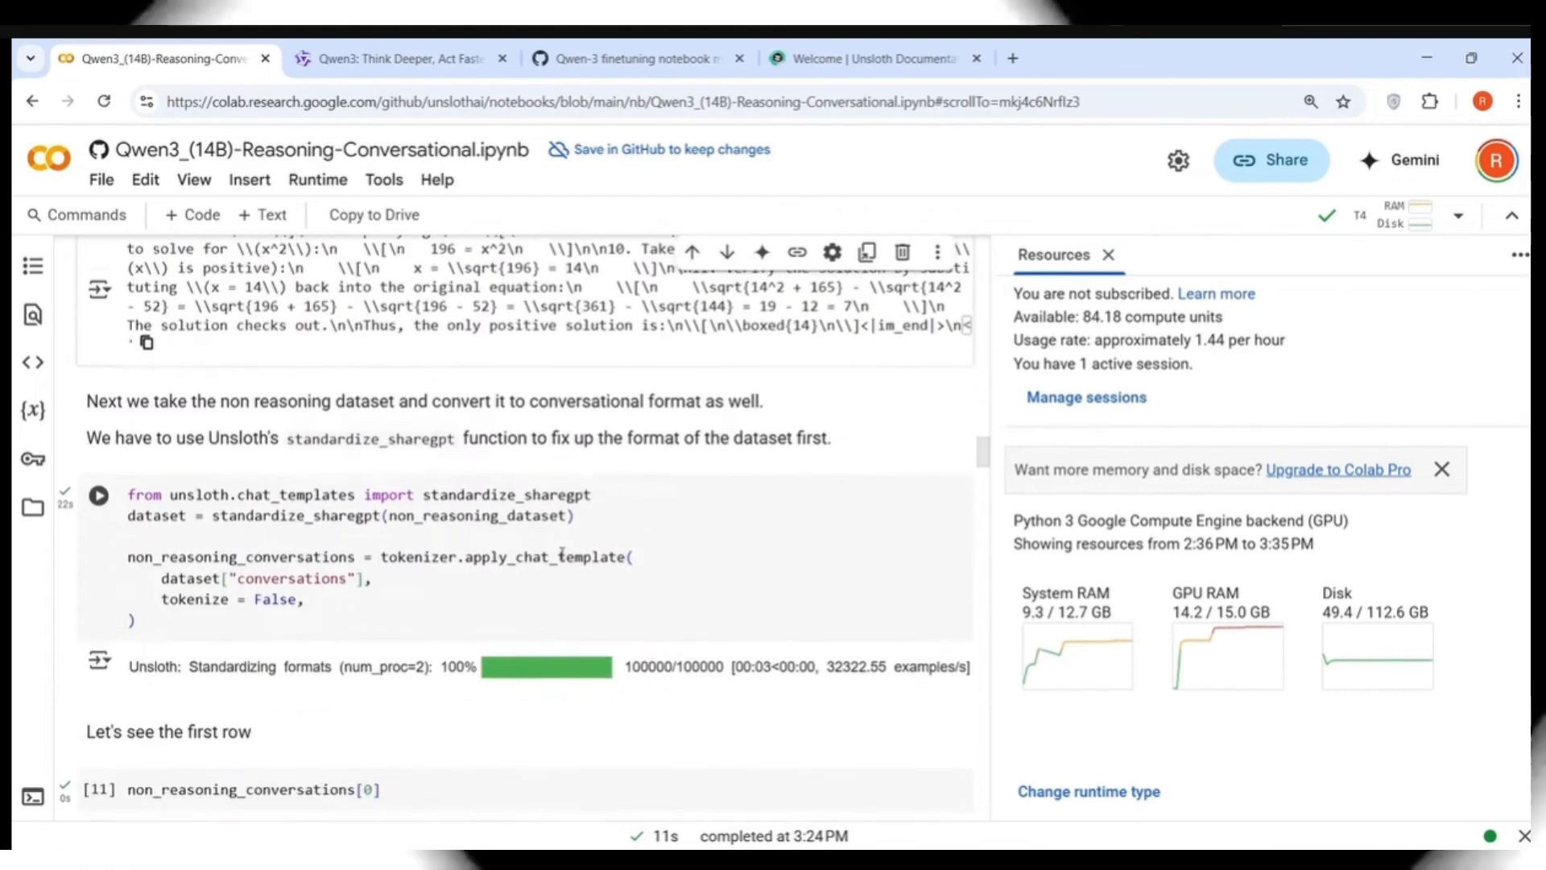
Rerun the non_reasoning_conversations[0] preview cell and continue to the chat_percentage 0.75 setting.
scroll("down", 3)
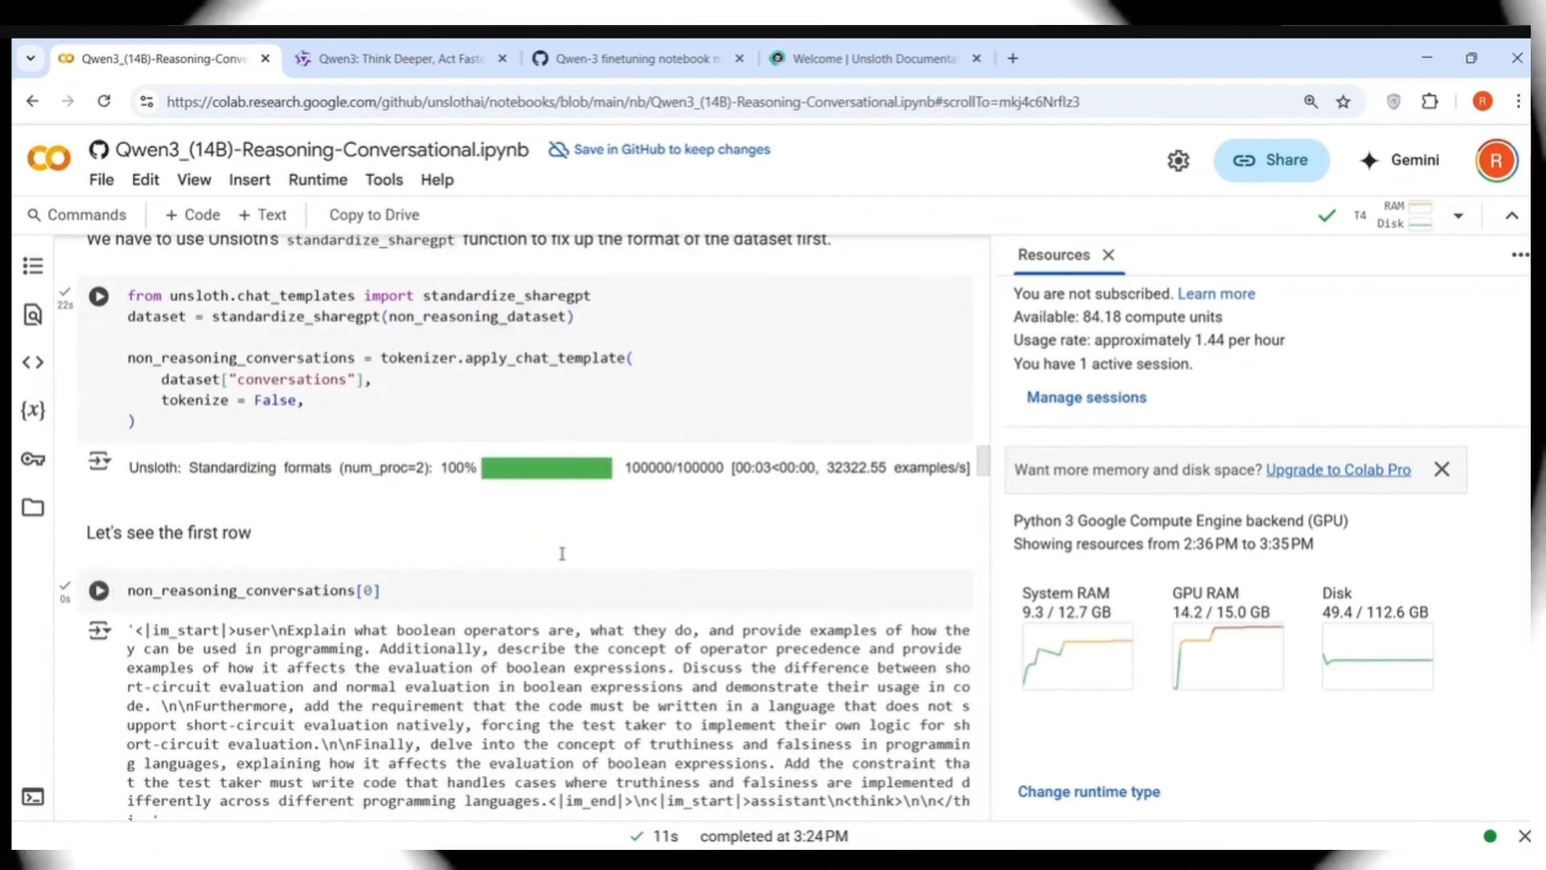
scroll("down", 3)
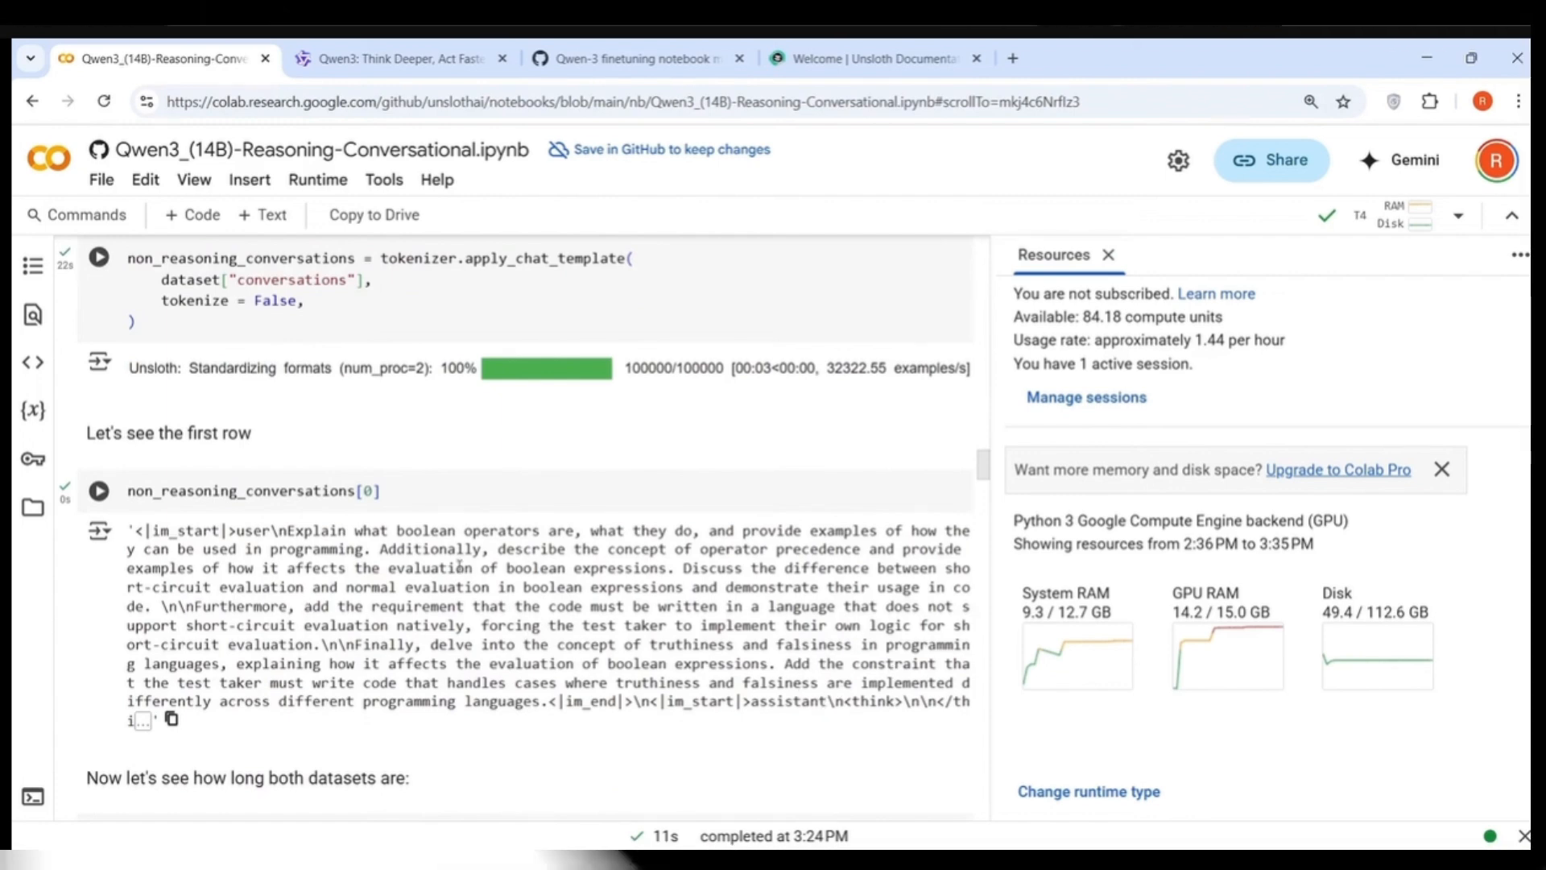
scroll("down", 3)
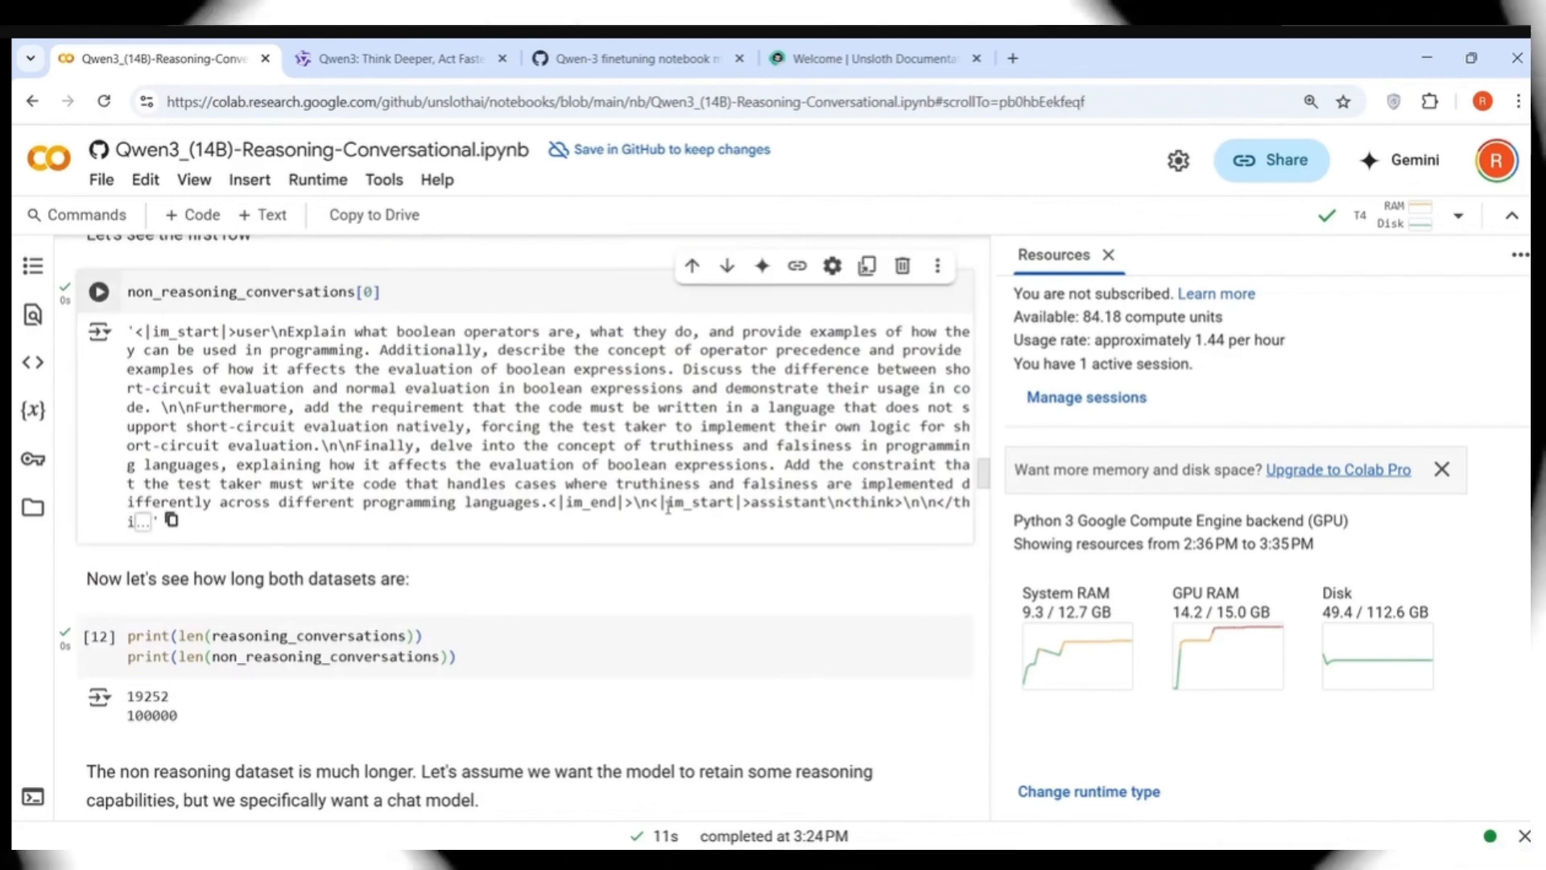
mouse_move(171, 520)
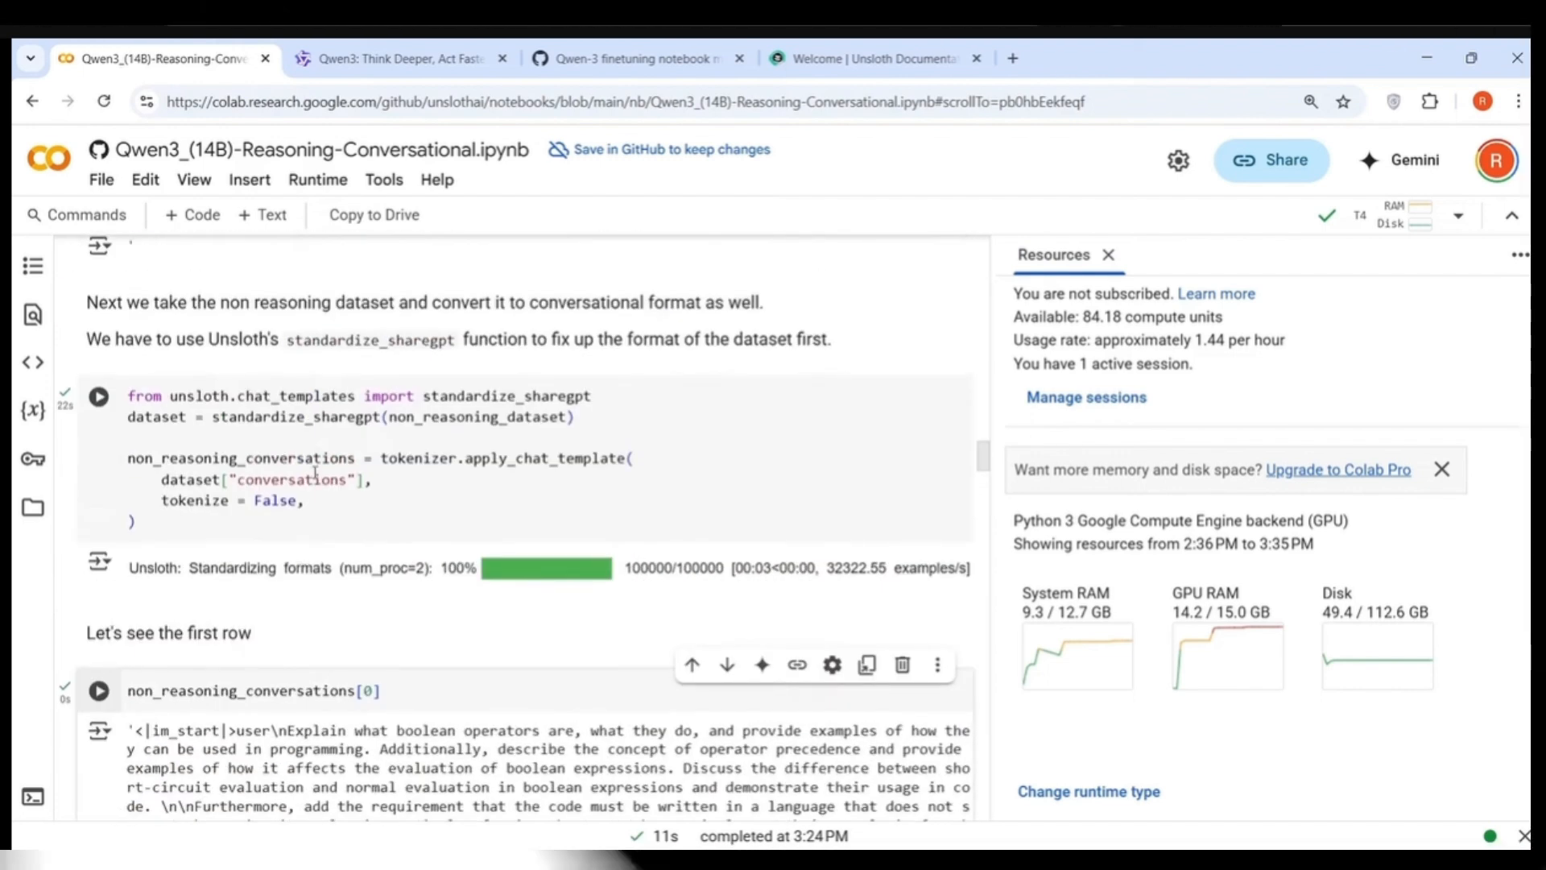
scroll("down", 3)
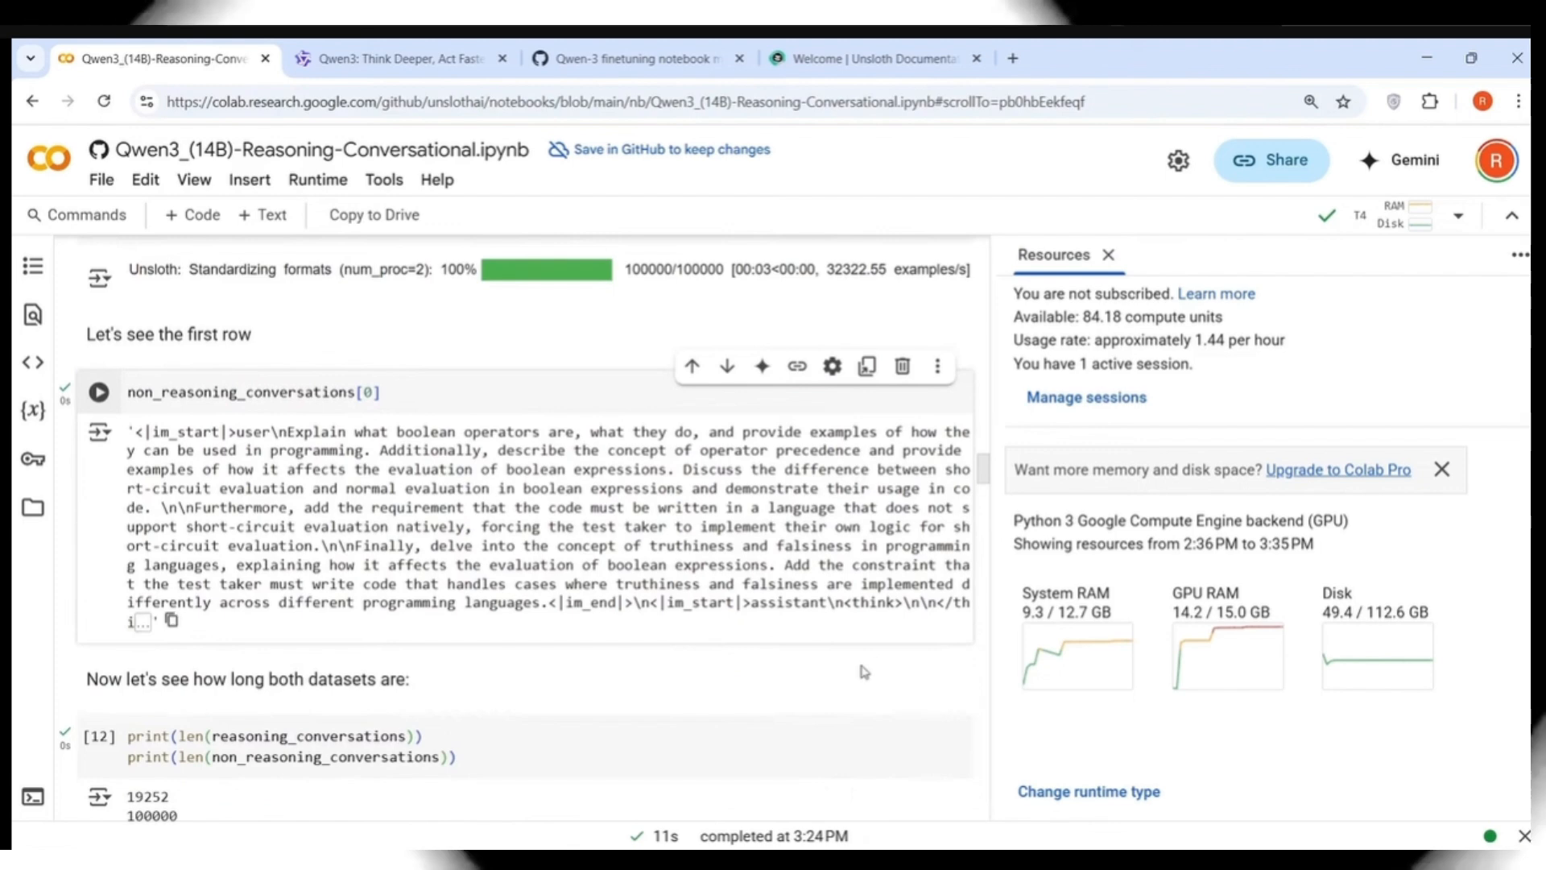
left_click(98, 391)
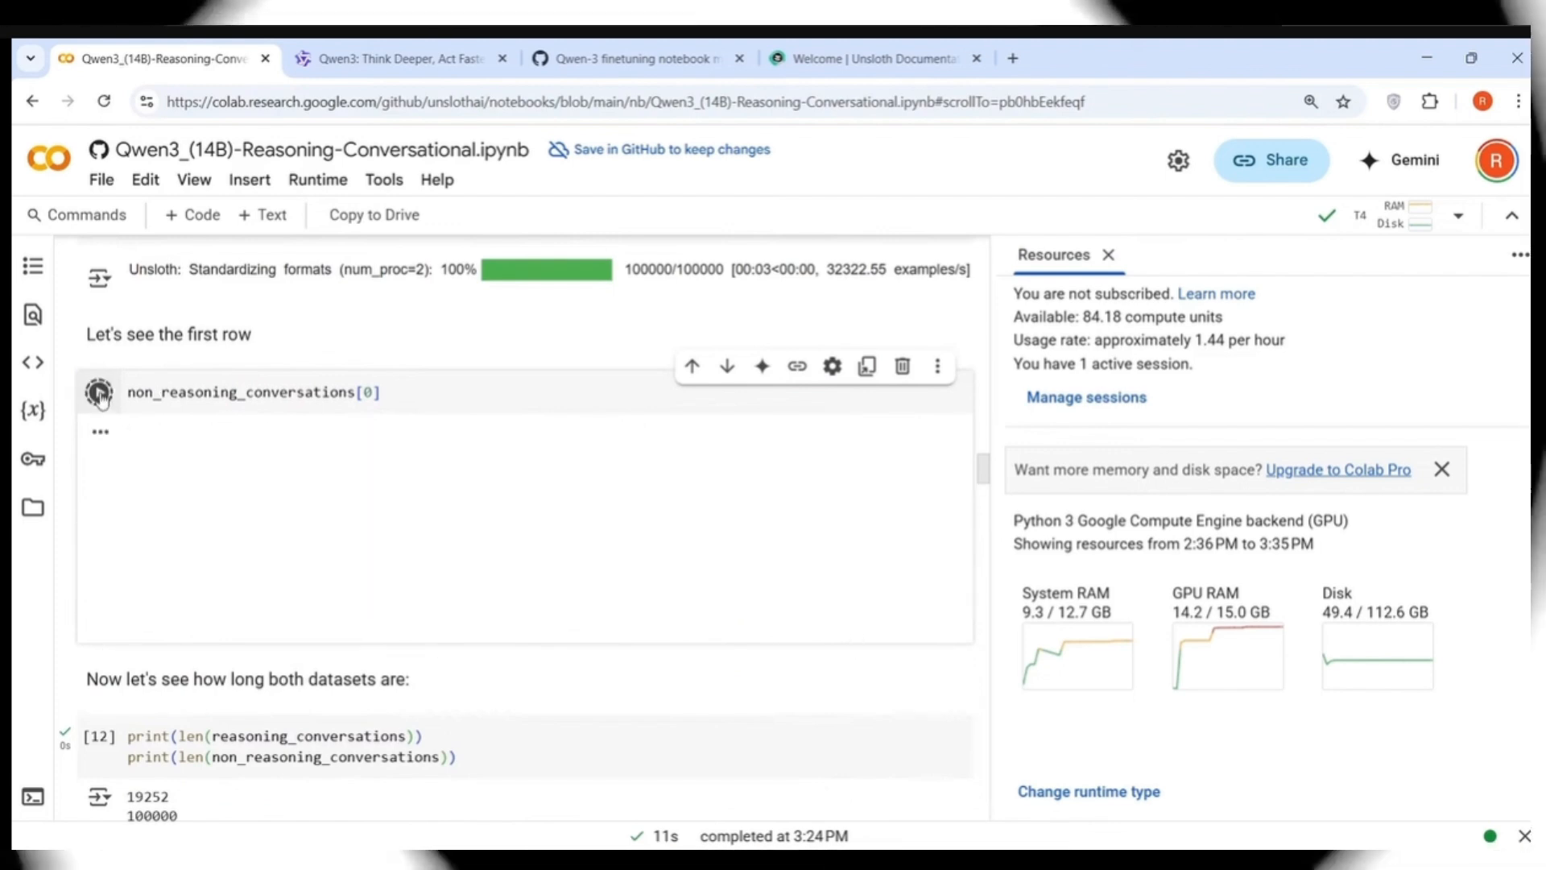
left_click(99, 391)
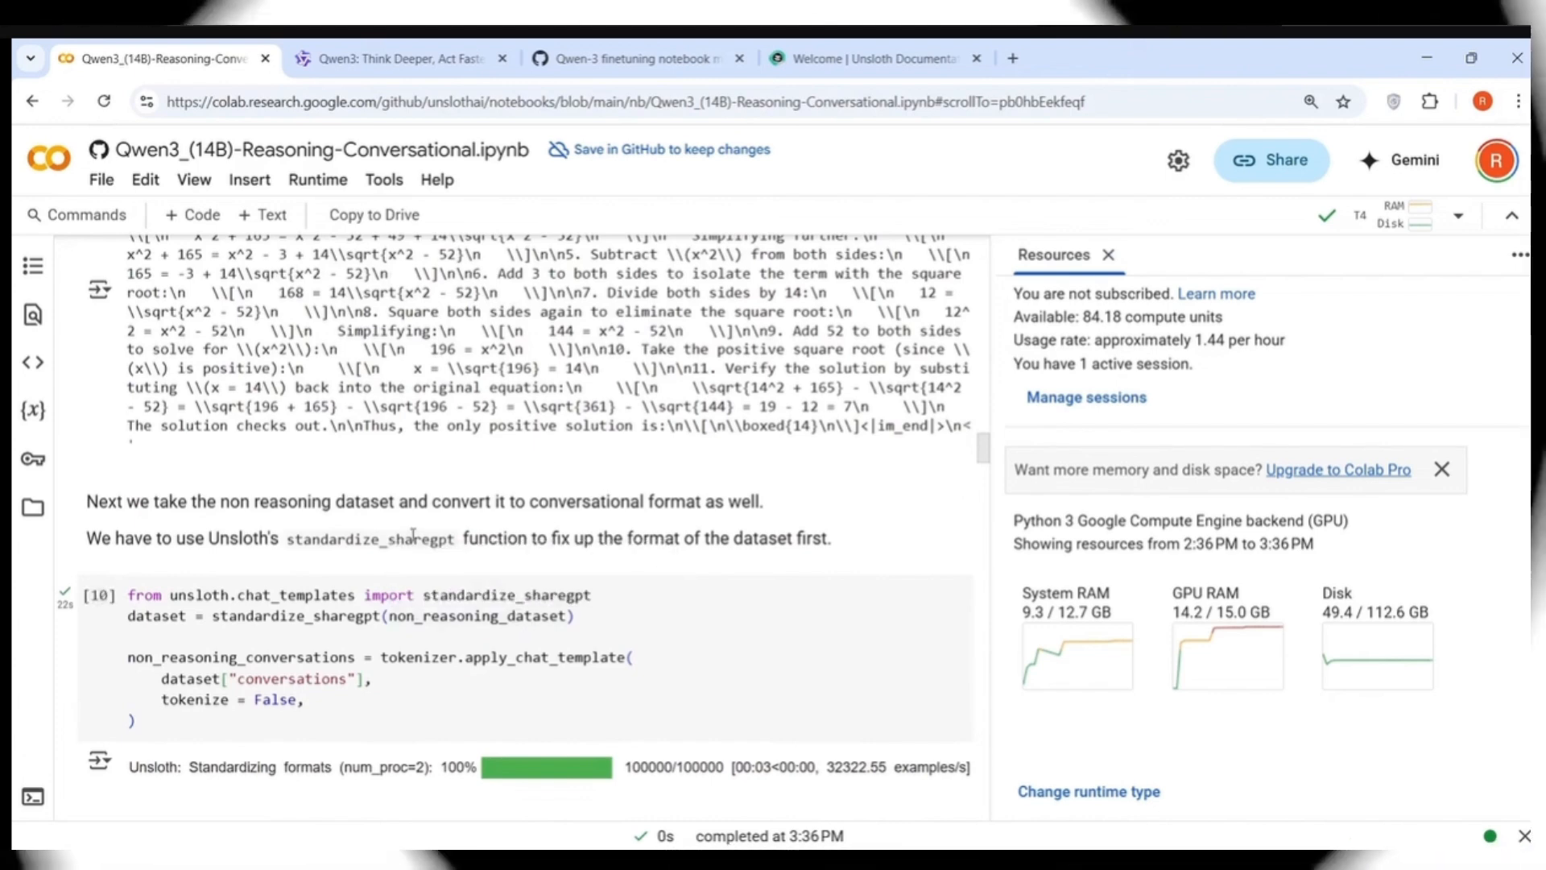
scroll("down", 3)
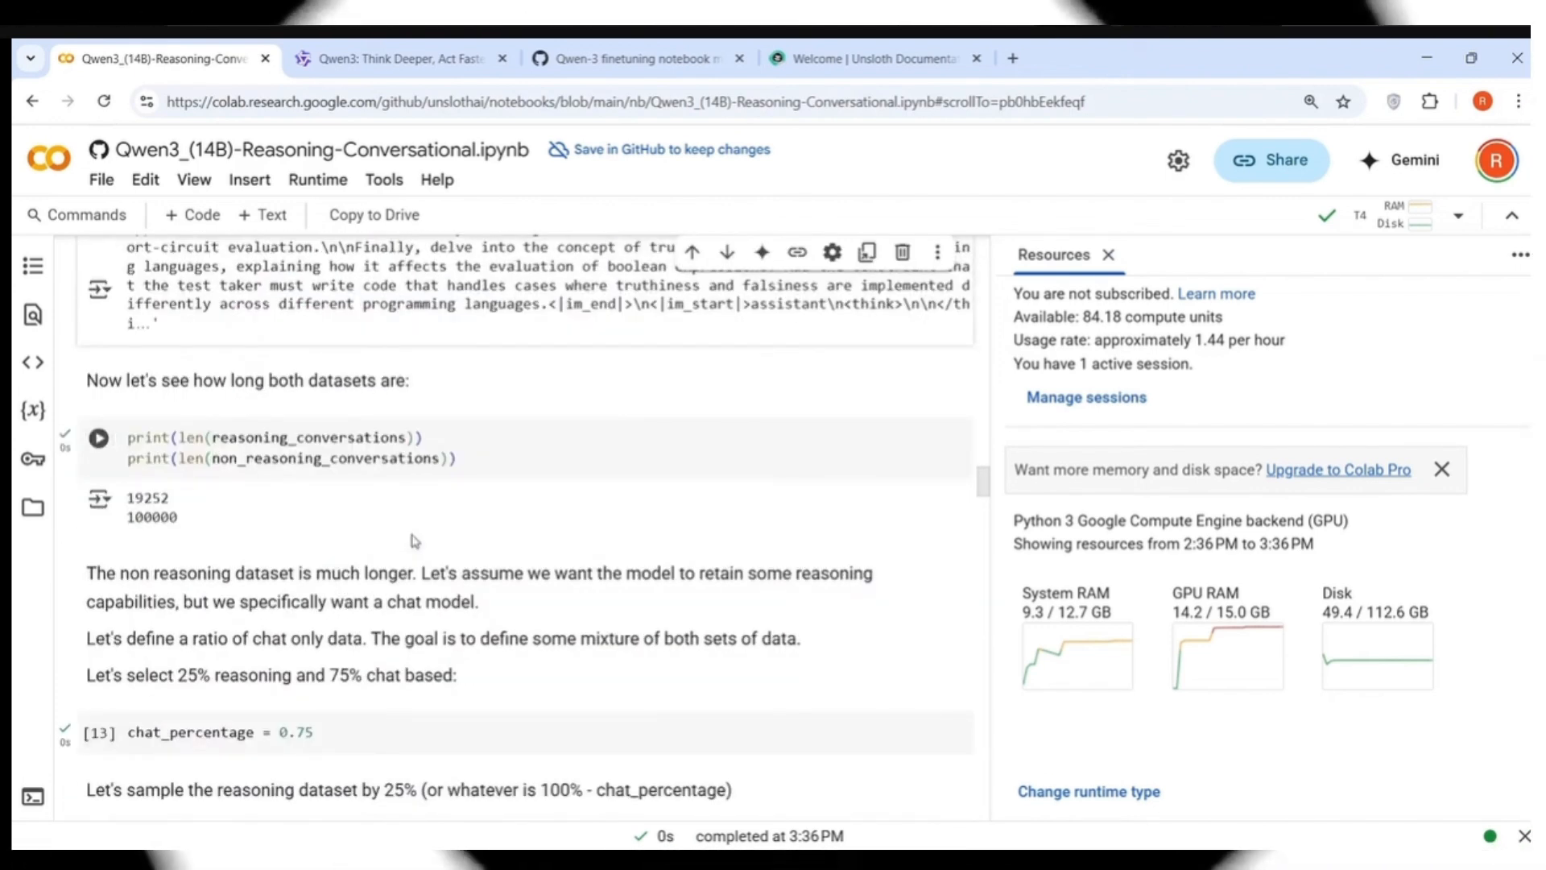
mouse_move(287, 436)
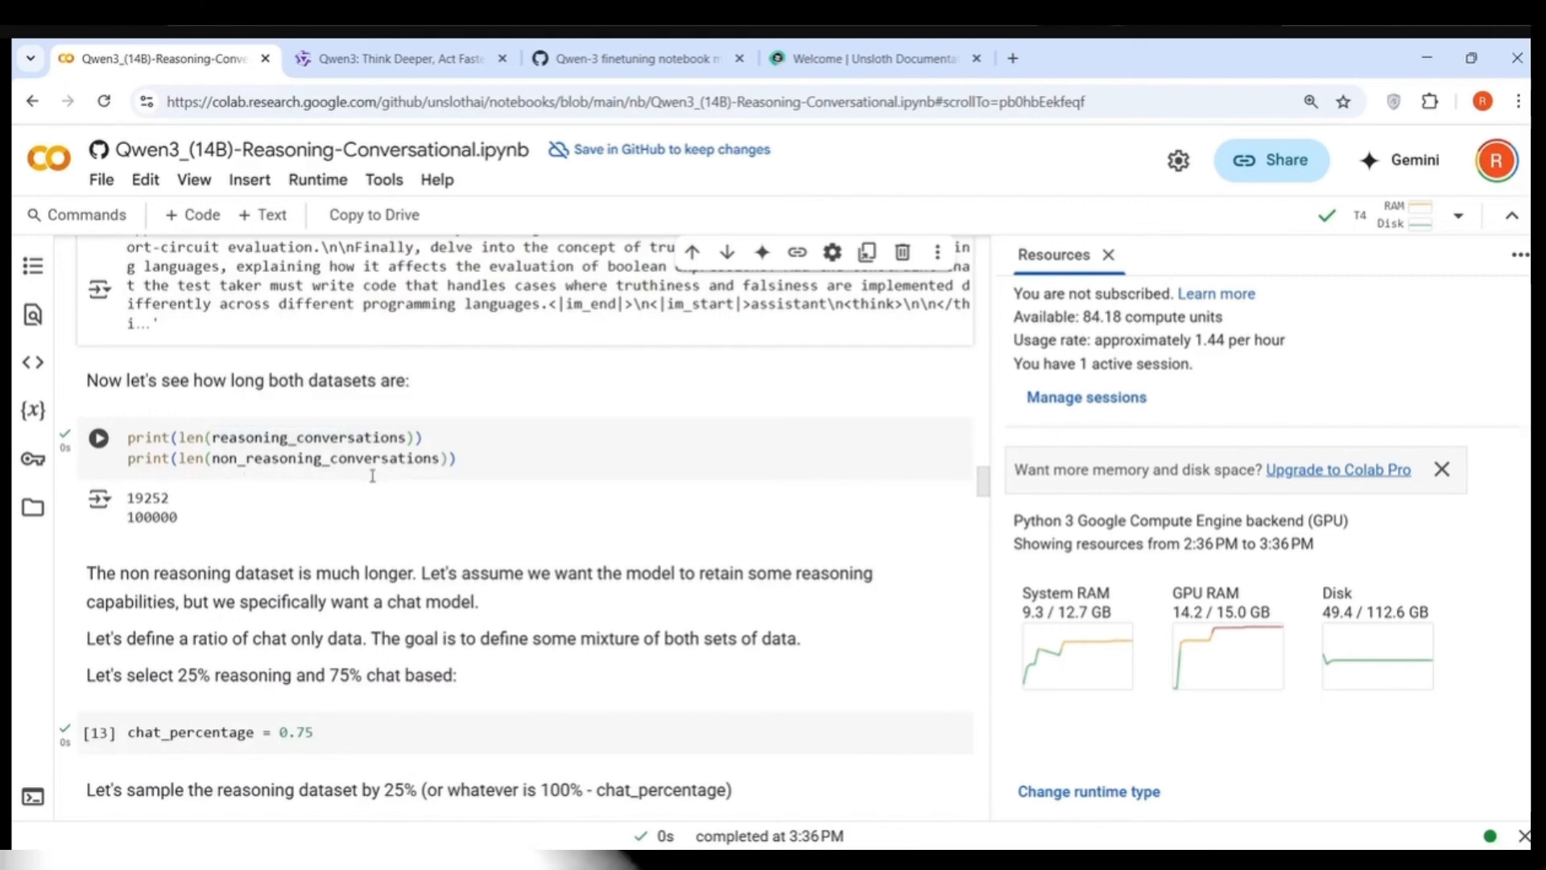
mouse_move(161, 541)
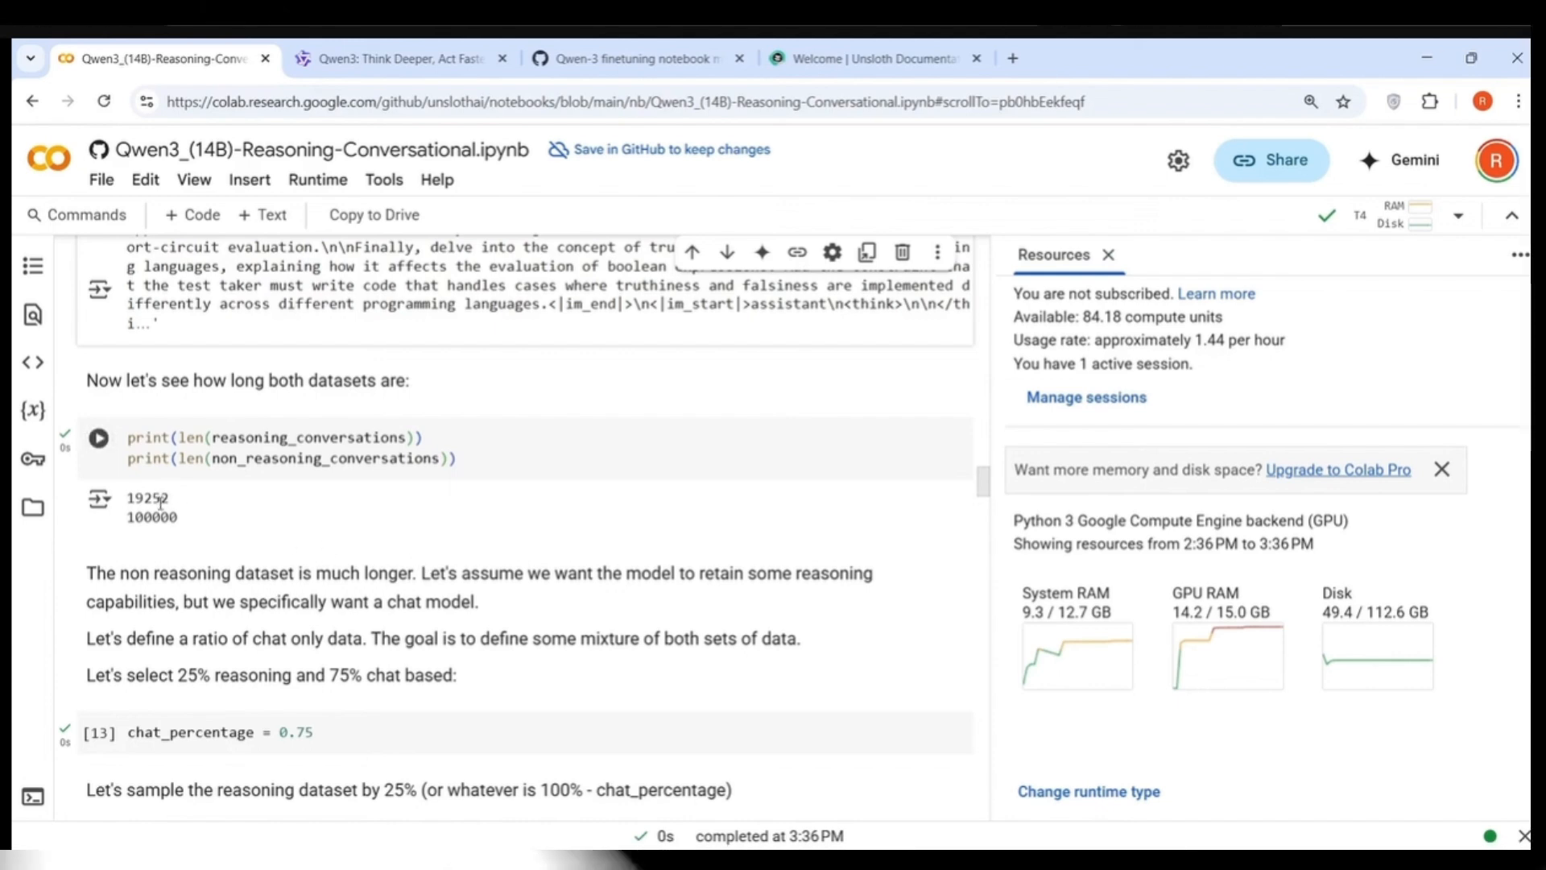
left_click(98, 436)
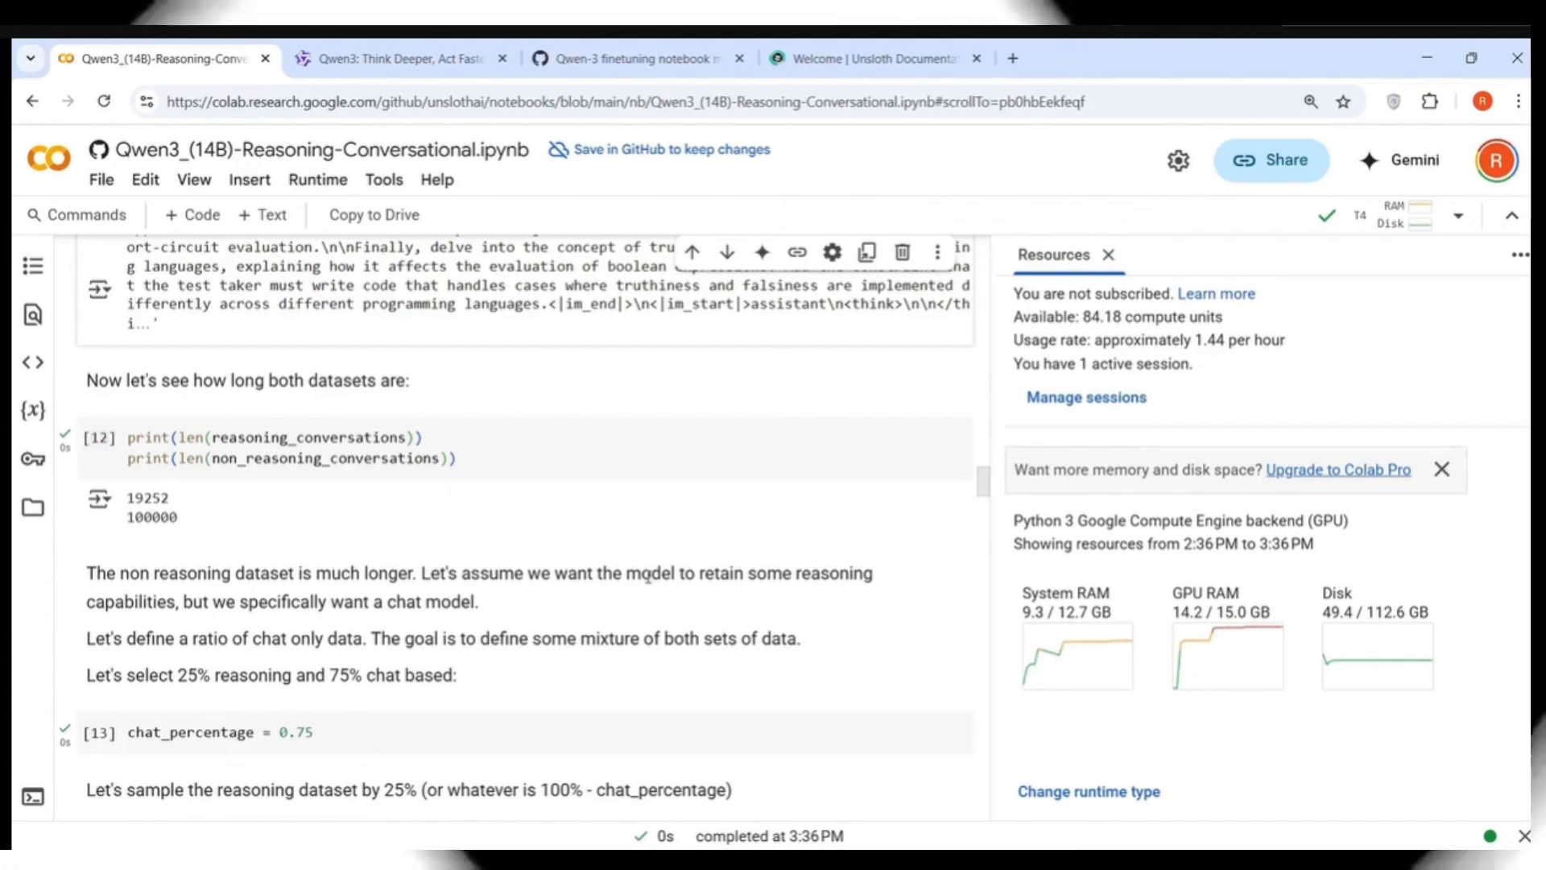
mouse_move(317, 618)
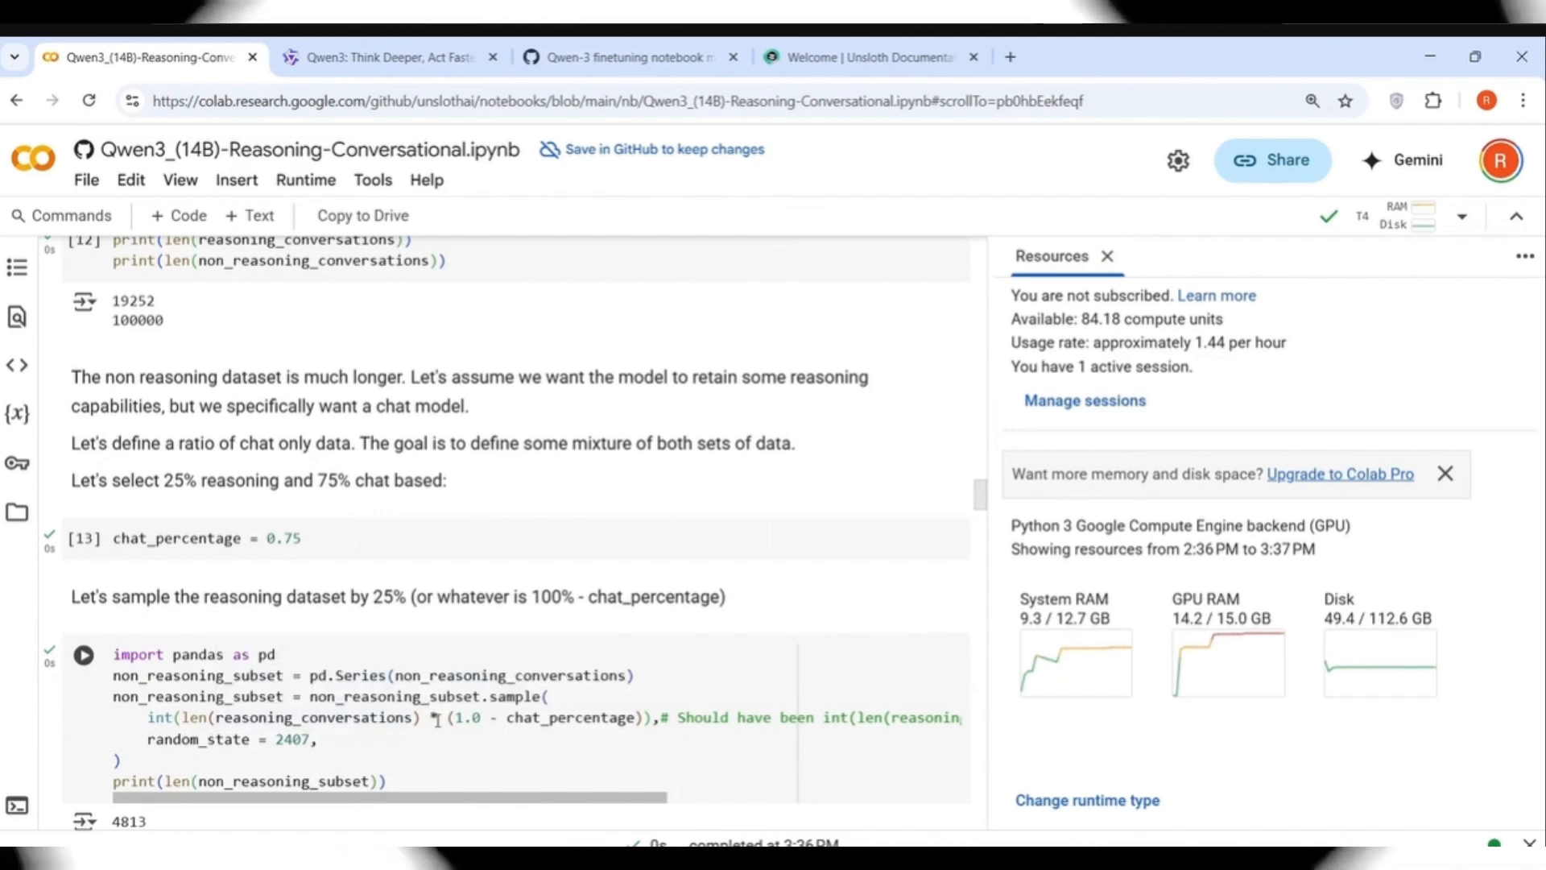
mouse_move(572, 718)
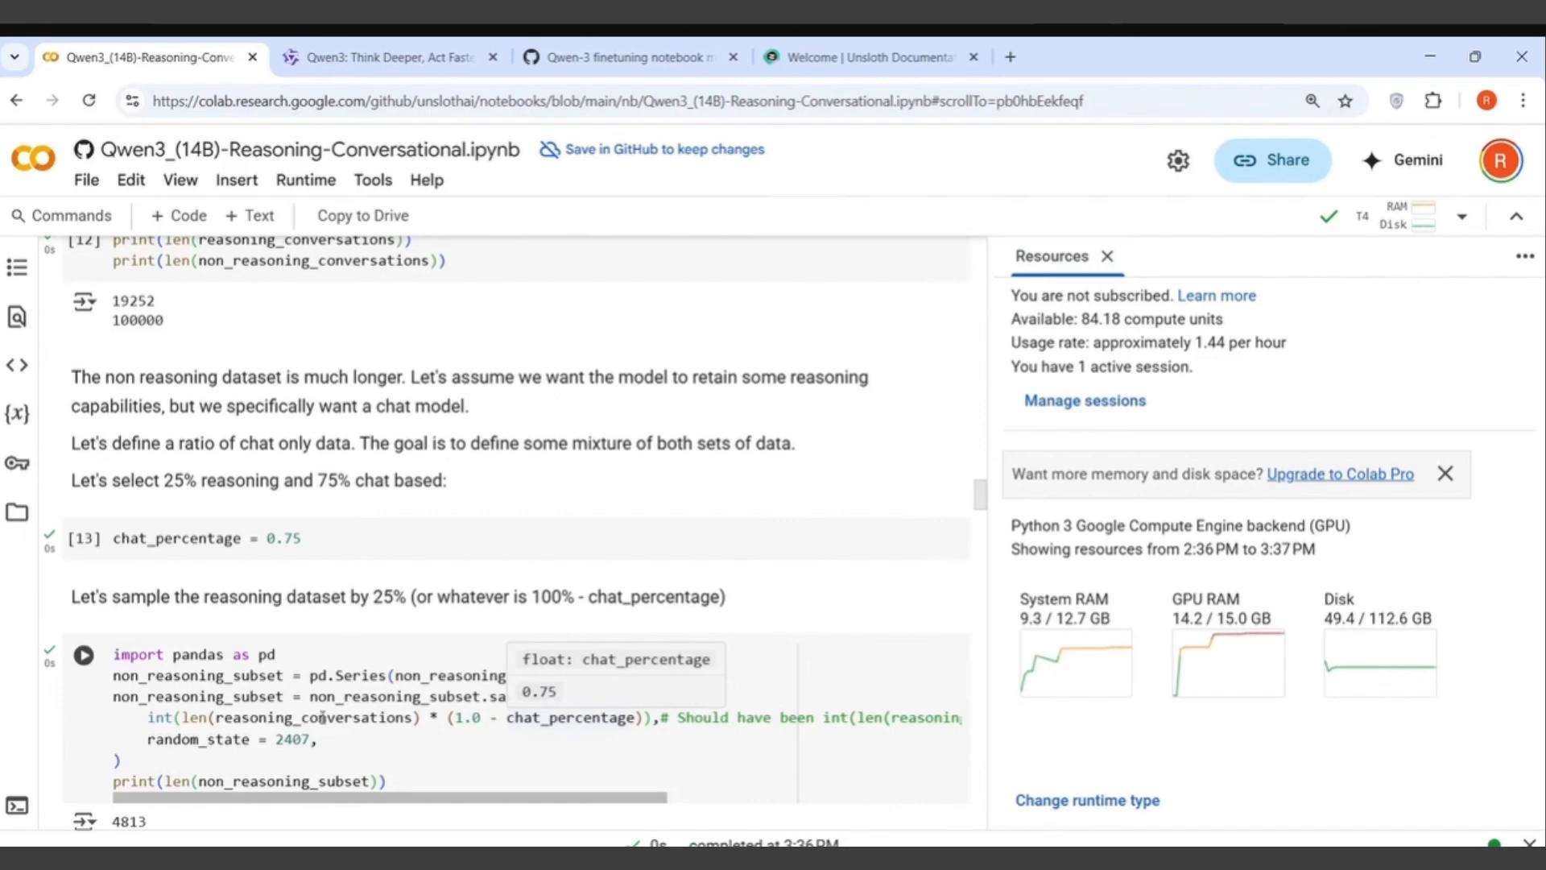
scroll("down", 3)
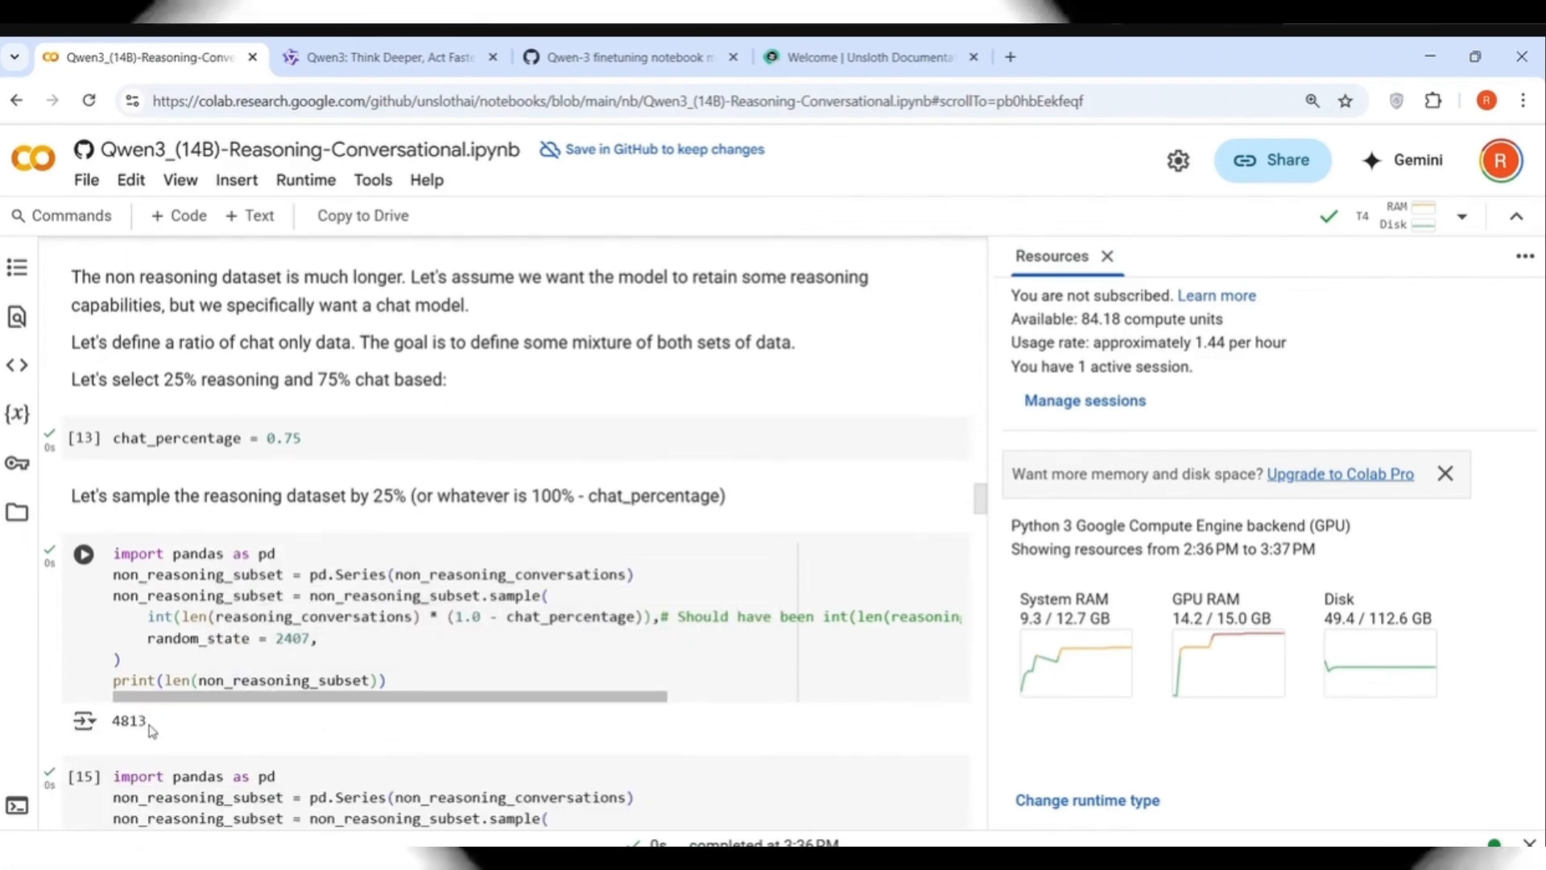
scroll("down", 3)
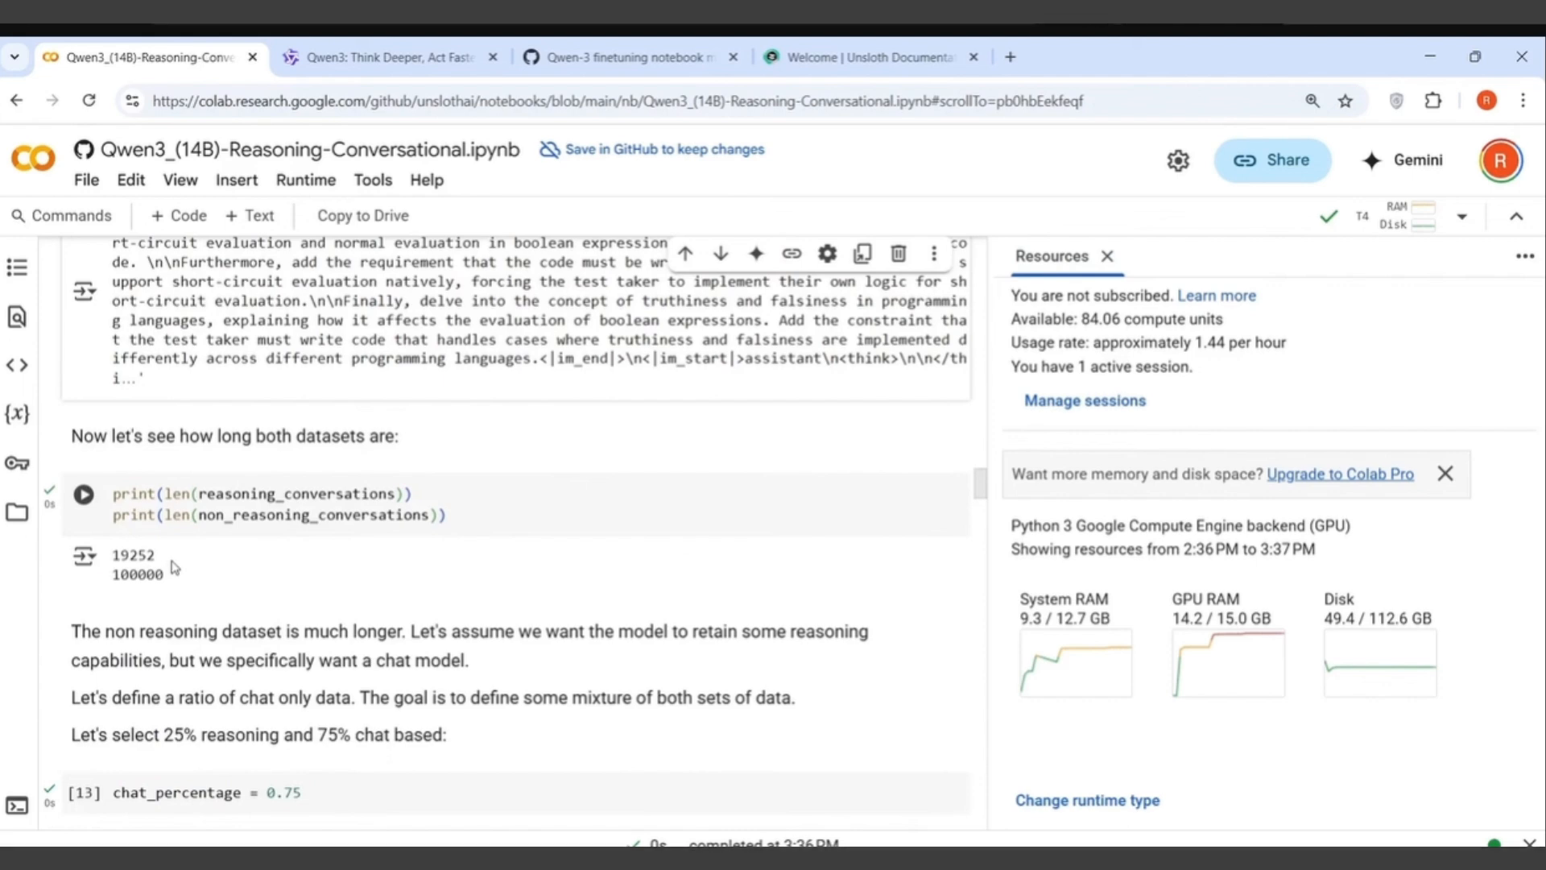
scroll("down", 3)
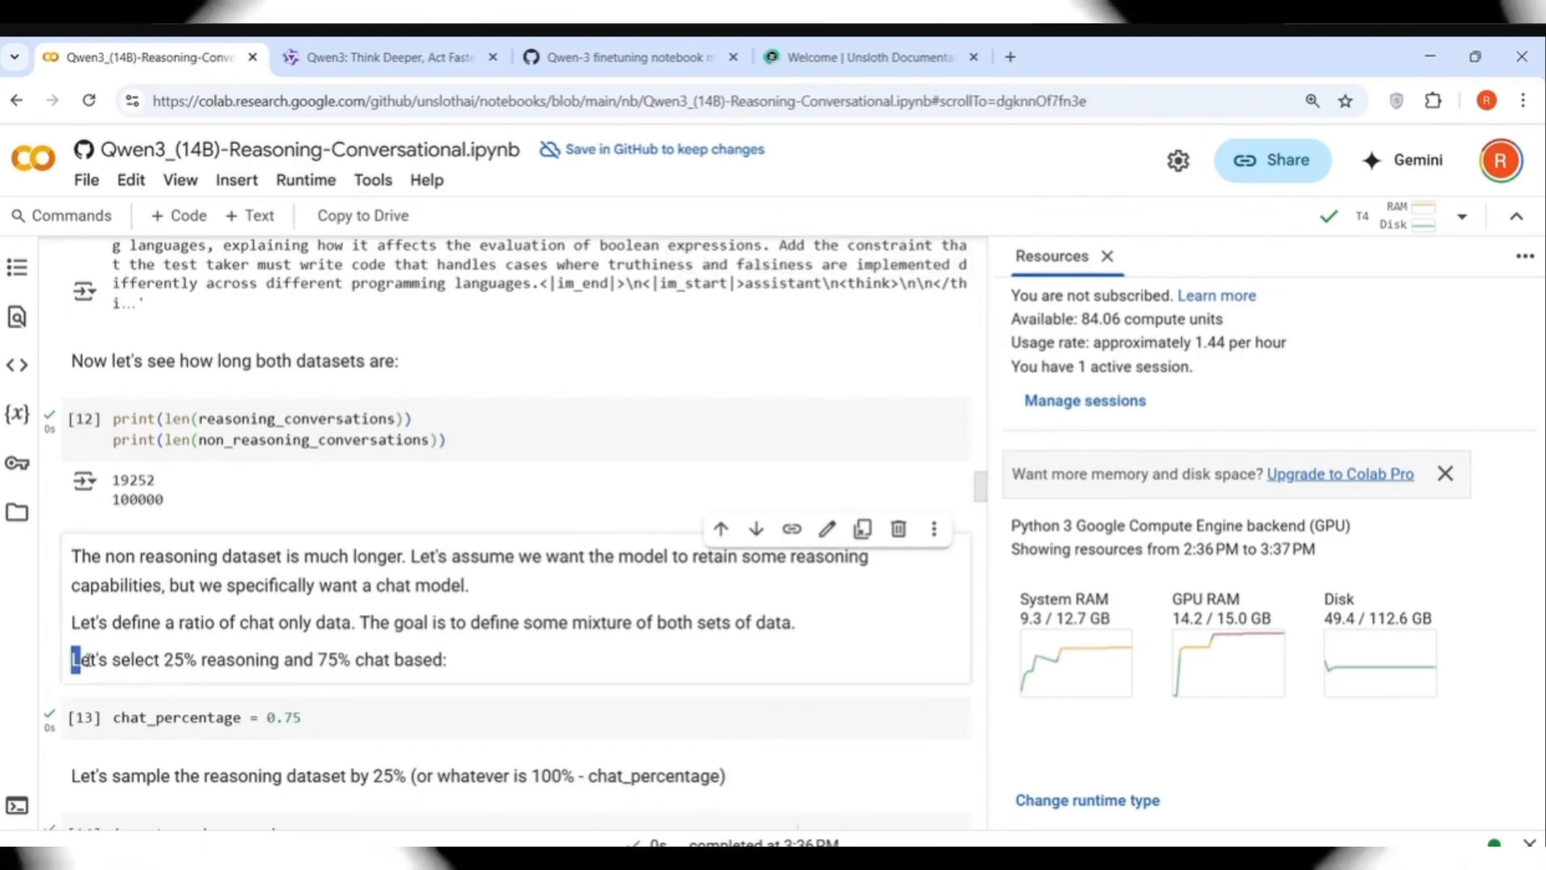
left_click_drag(74, 658, 432, 658)
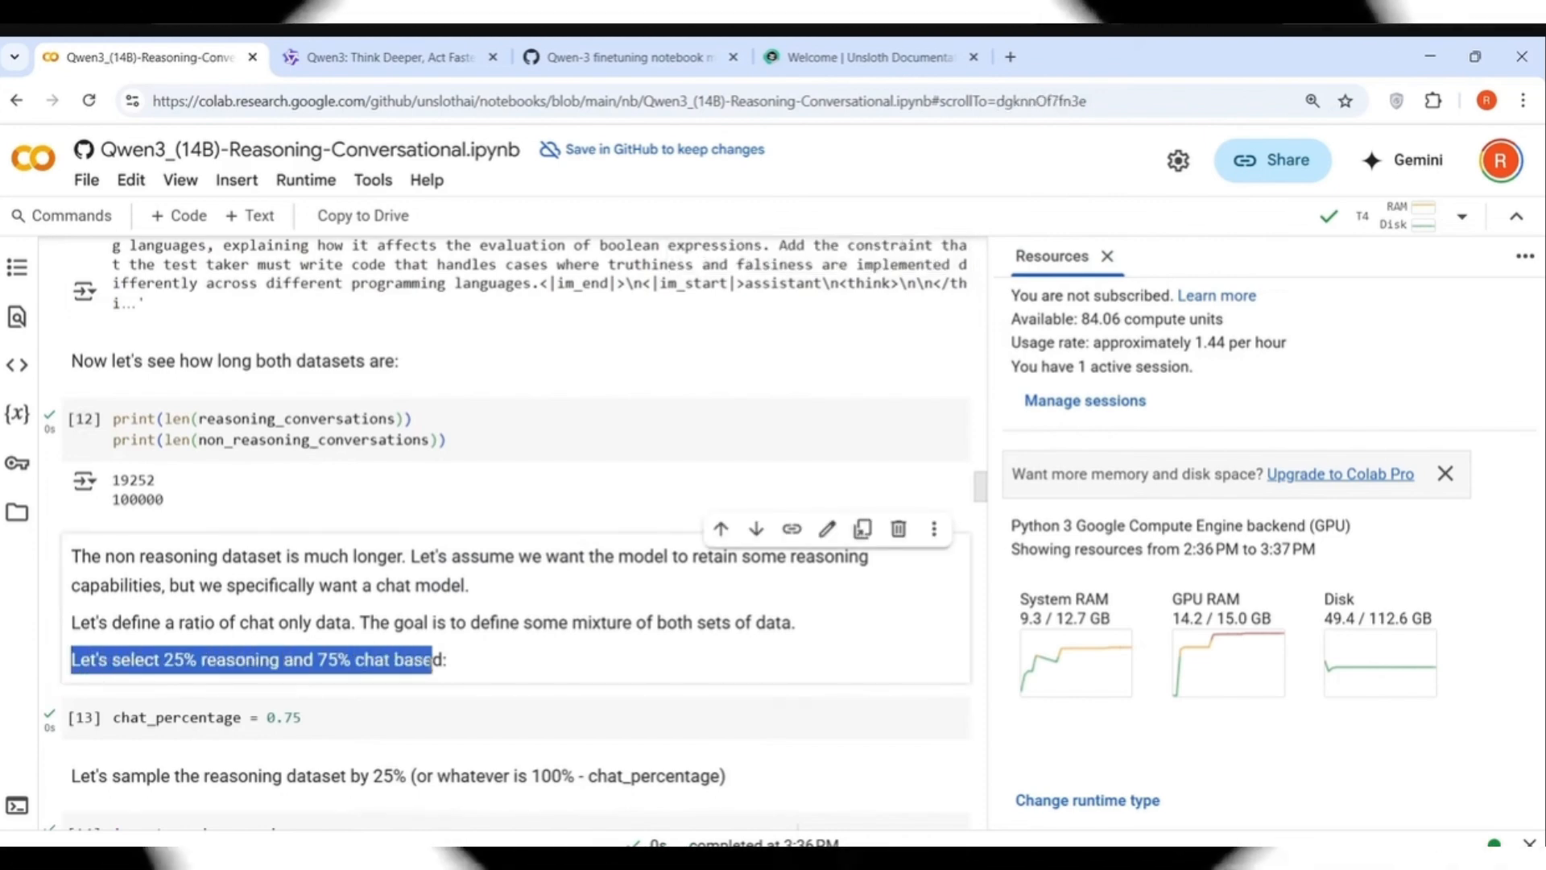
mouse_move(493, 548)
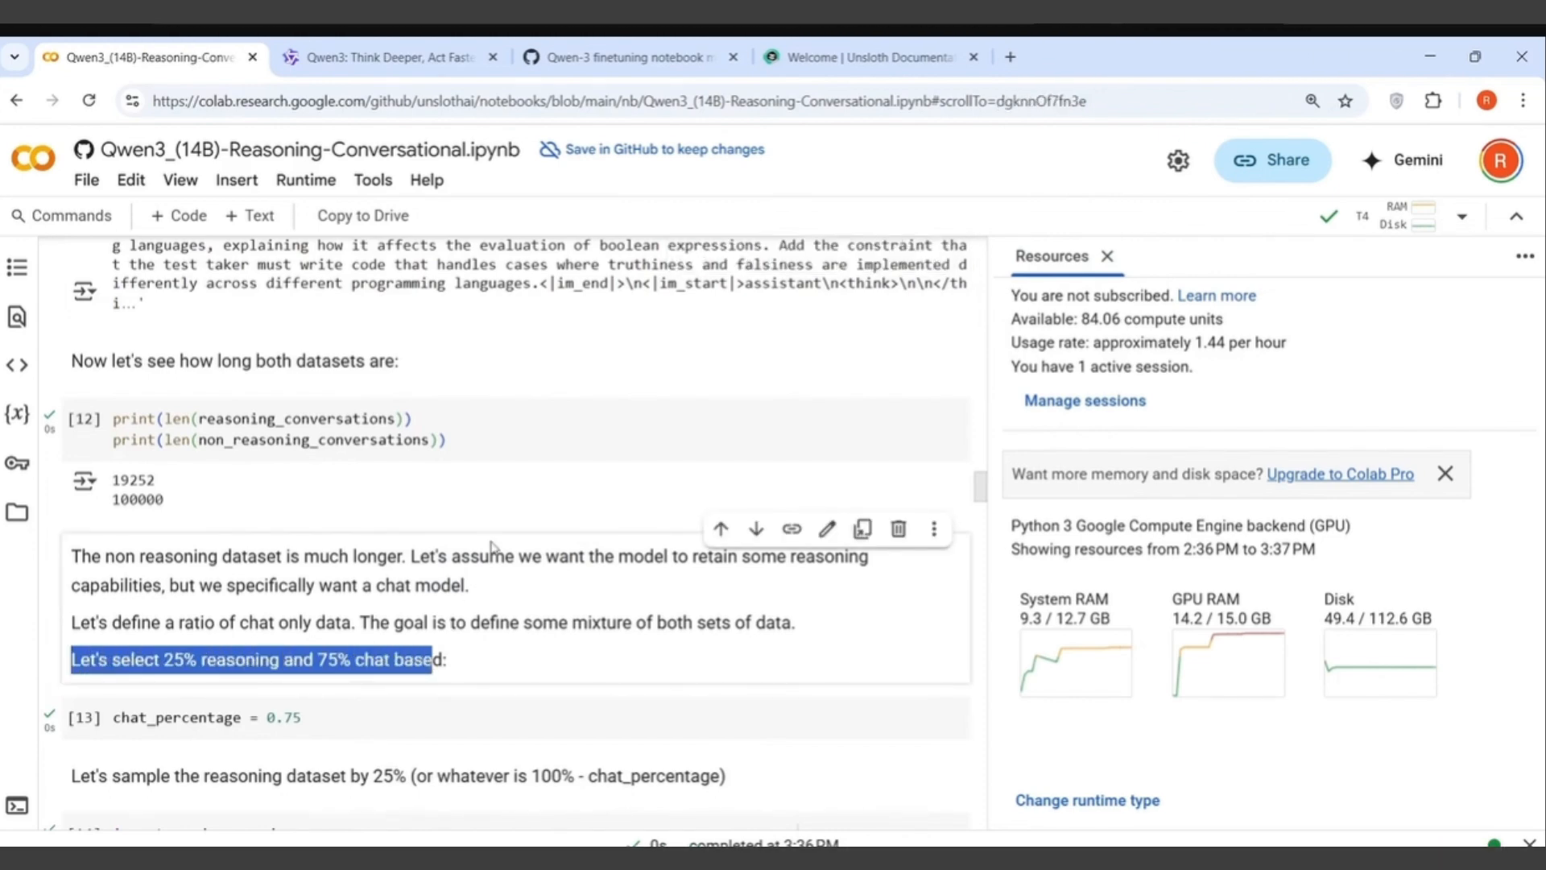
scroll("down", 3)
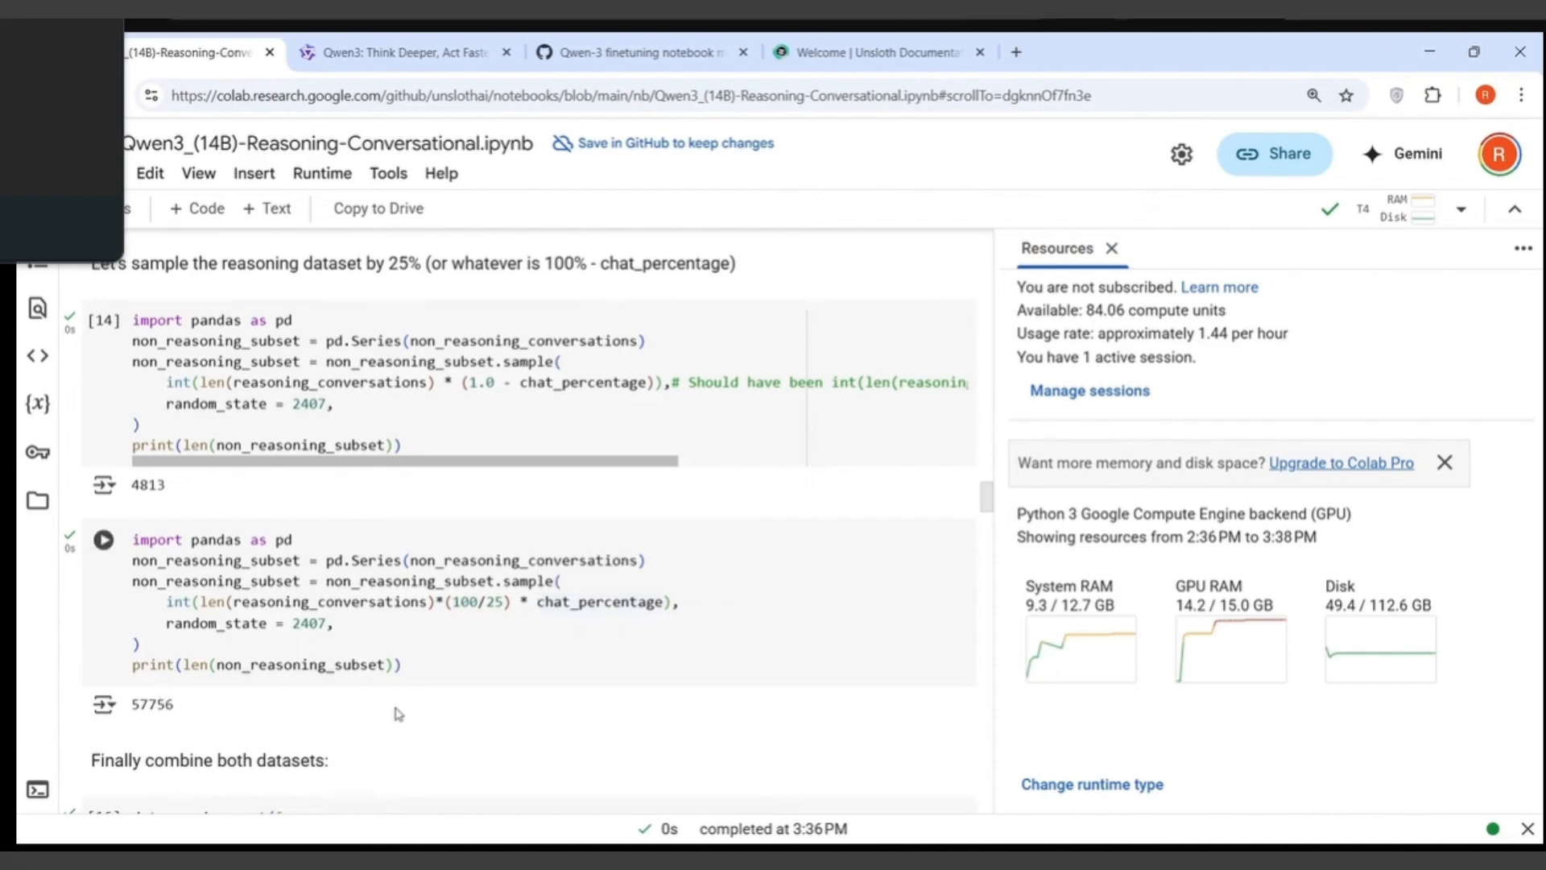
scroll("down", 3)
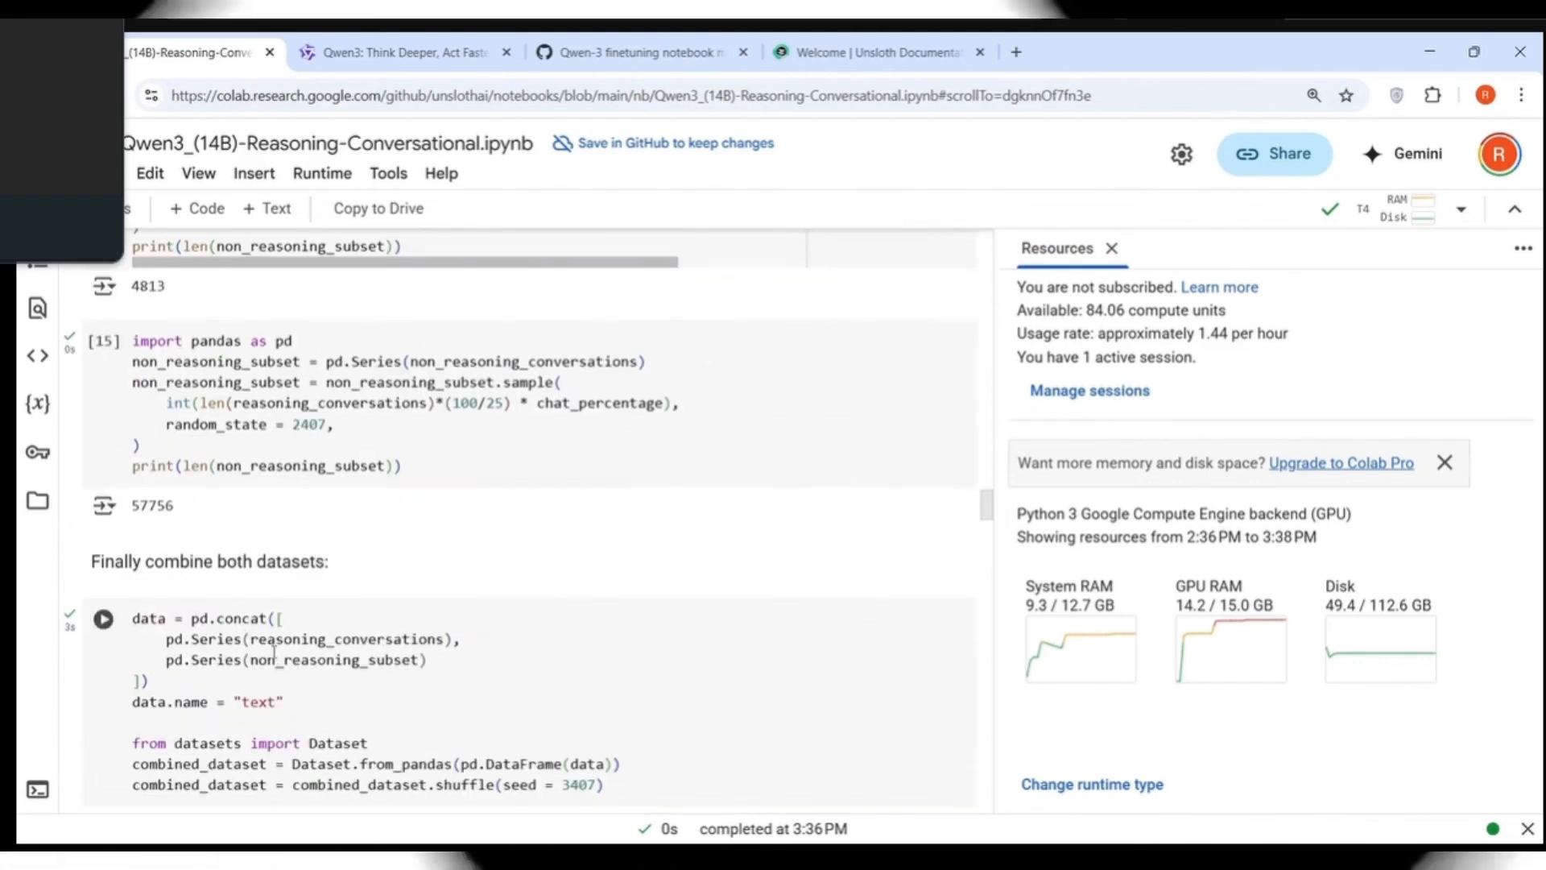
mouse_move(502, 566)
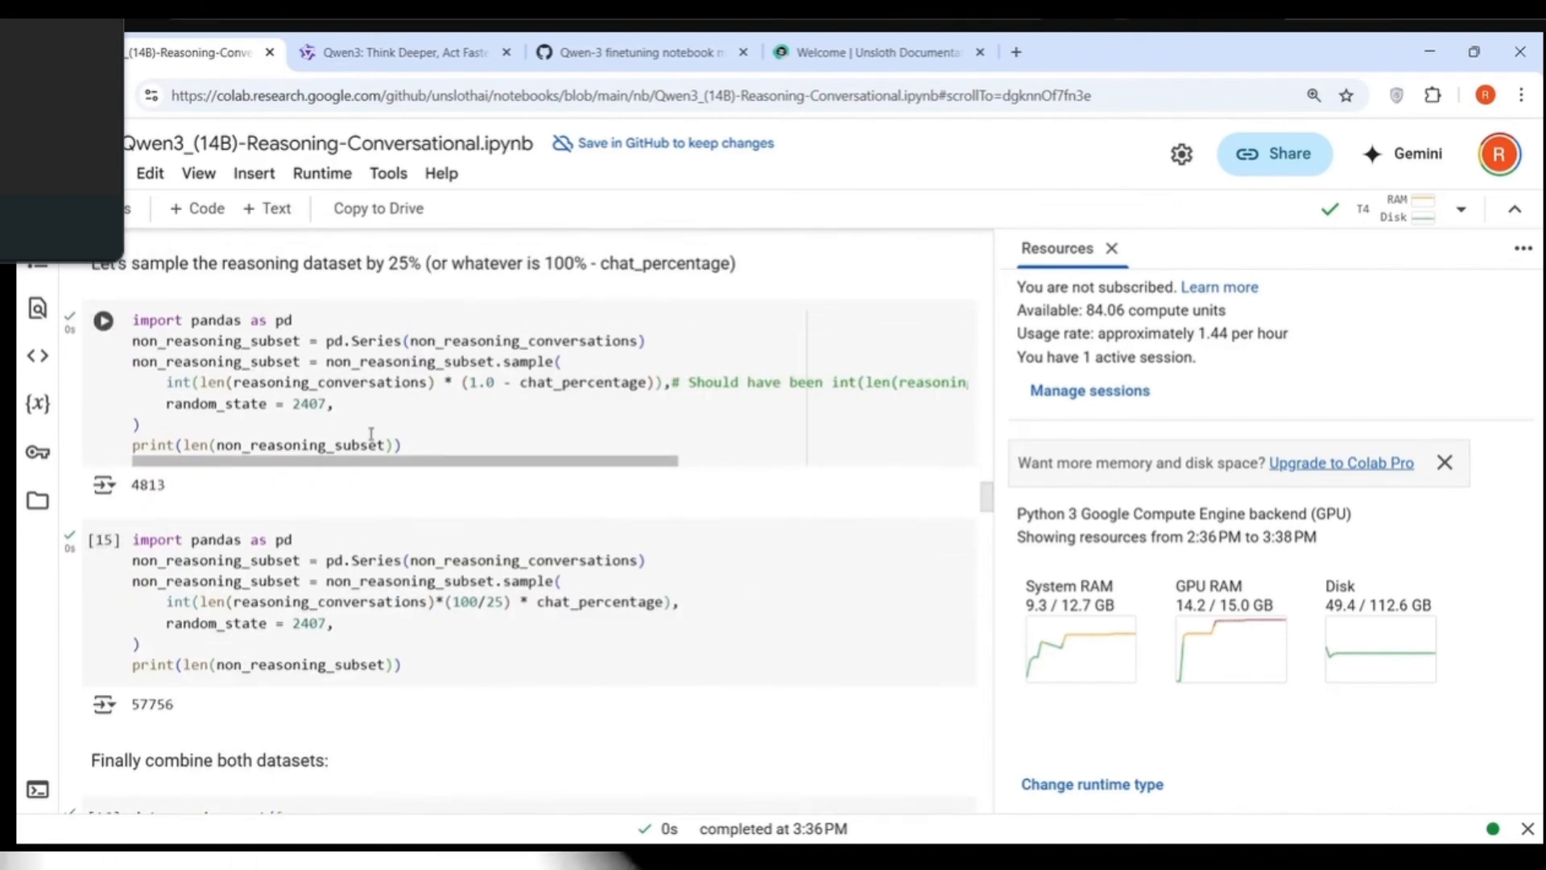
scroll("down", 3)
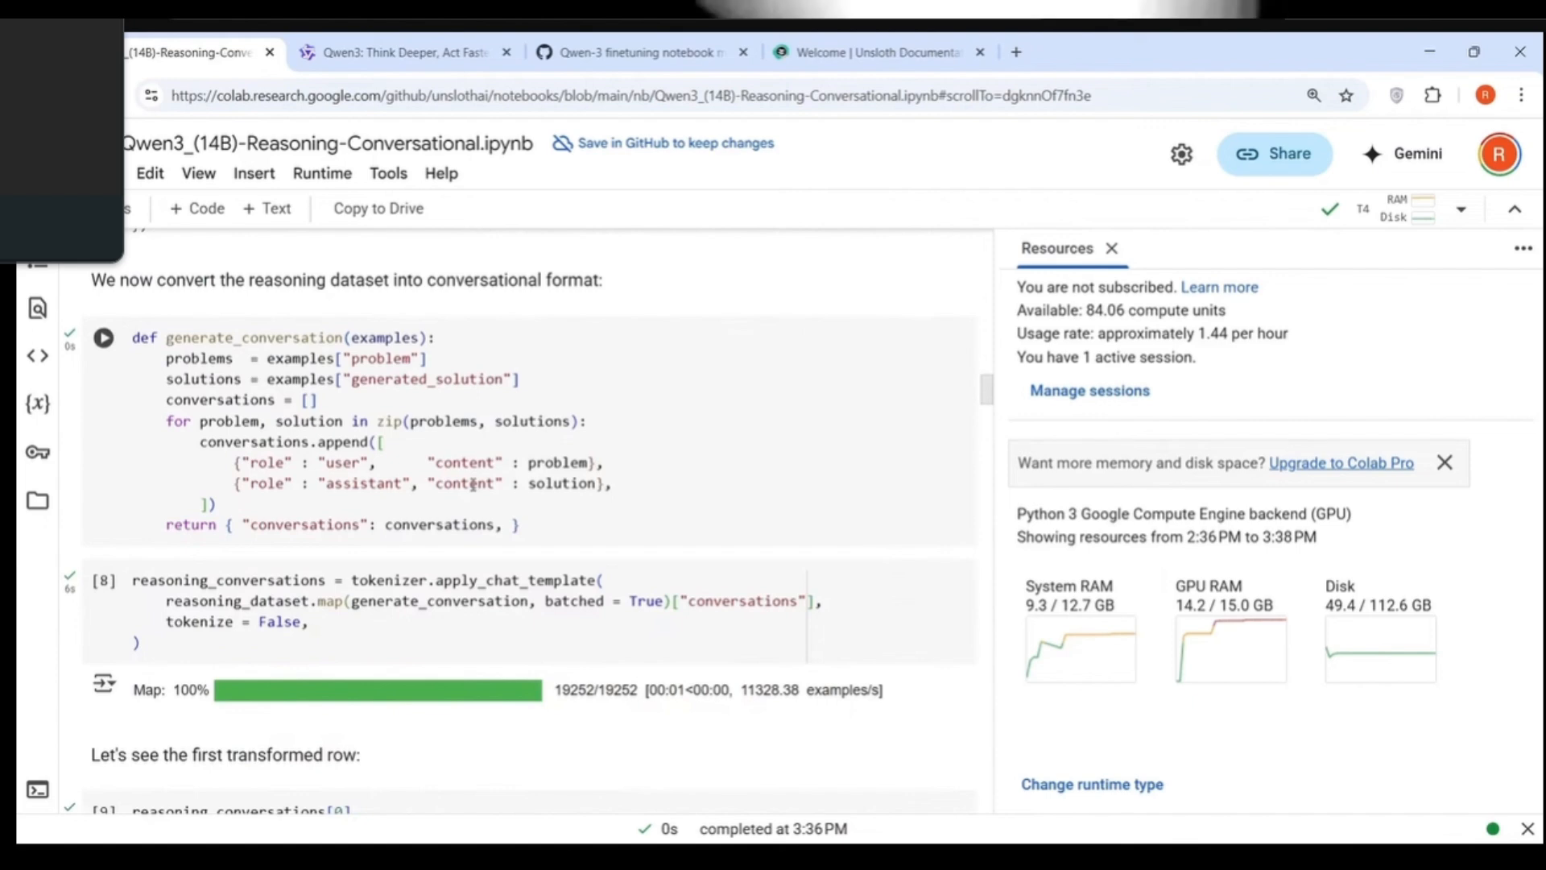
scroll("down", 3)
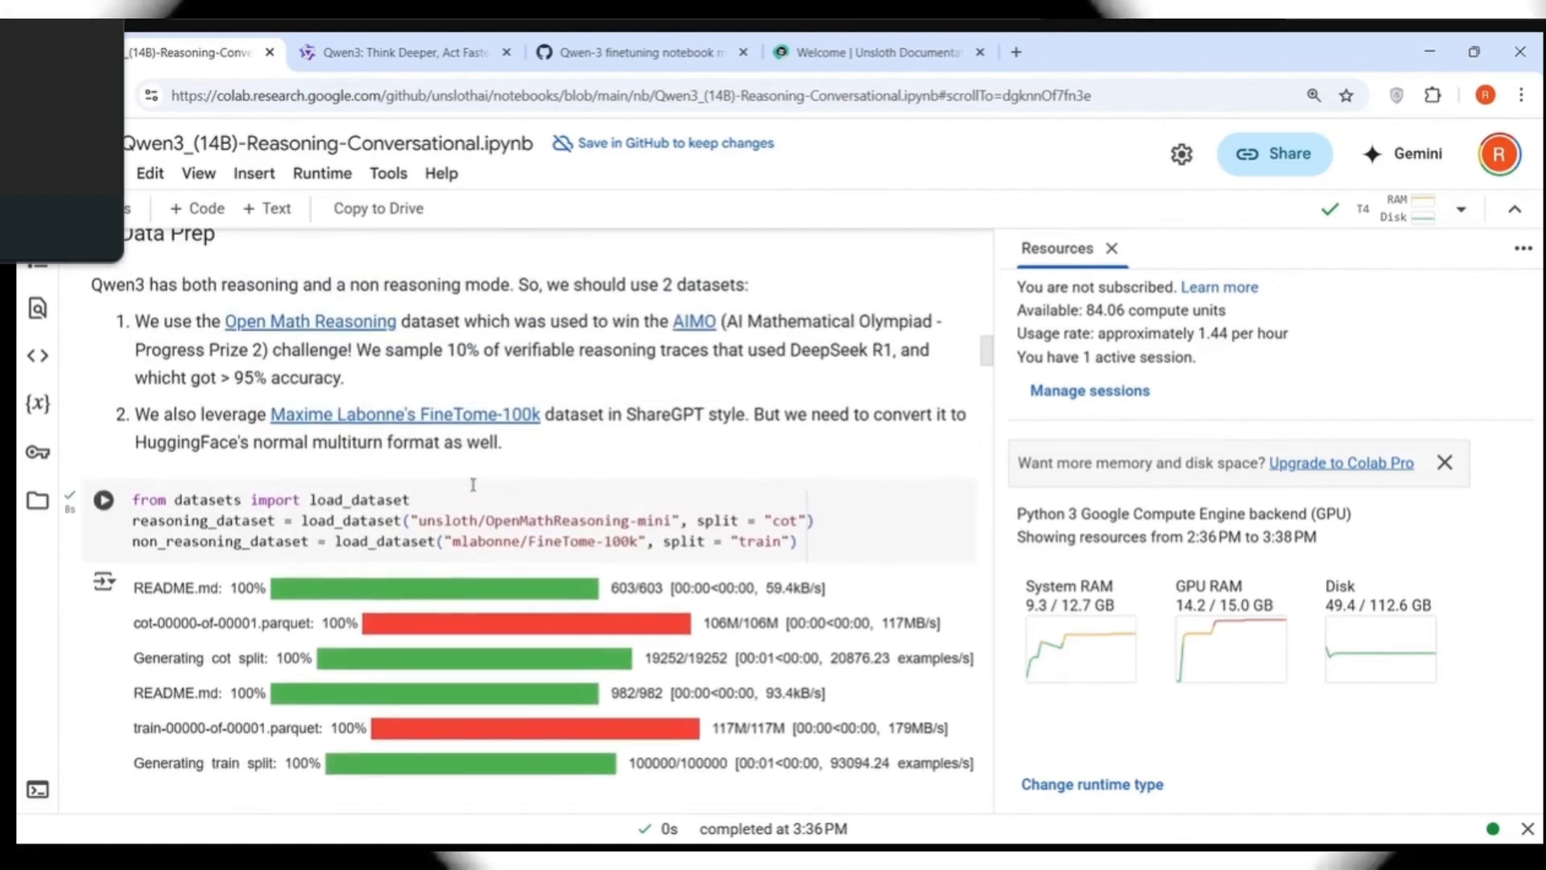
scroll("down", 3)
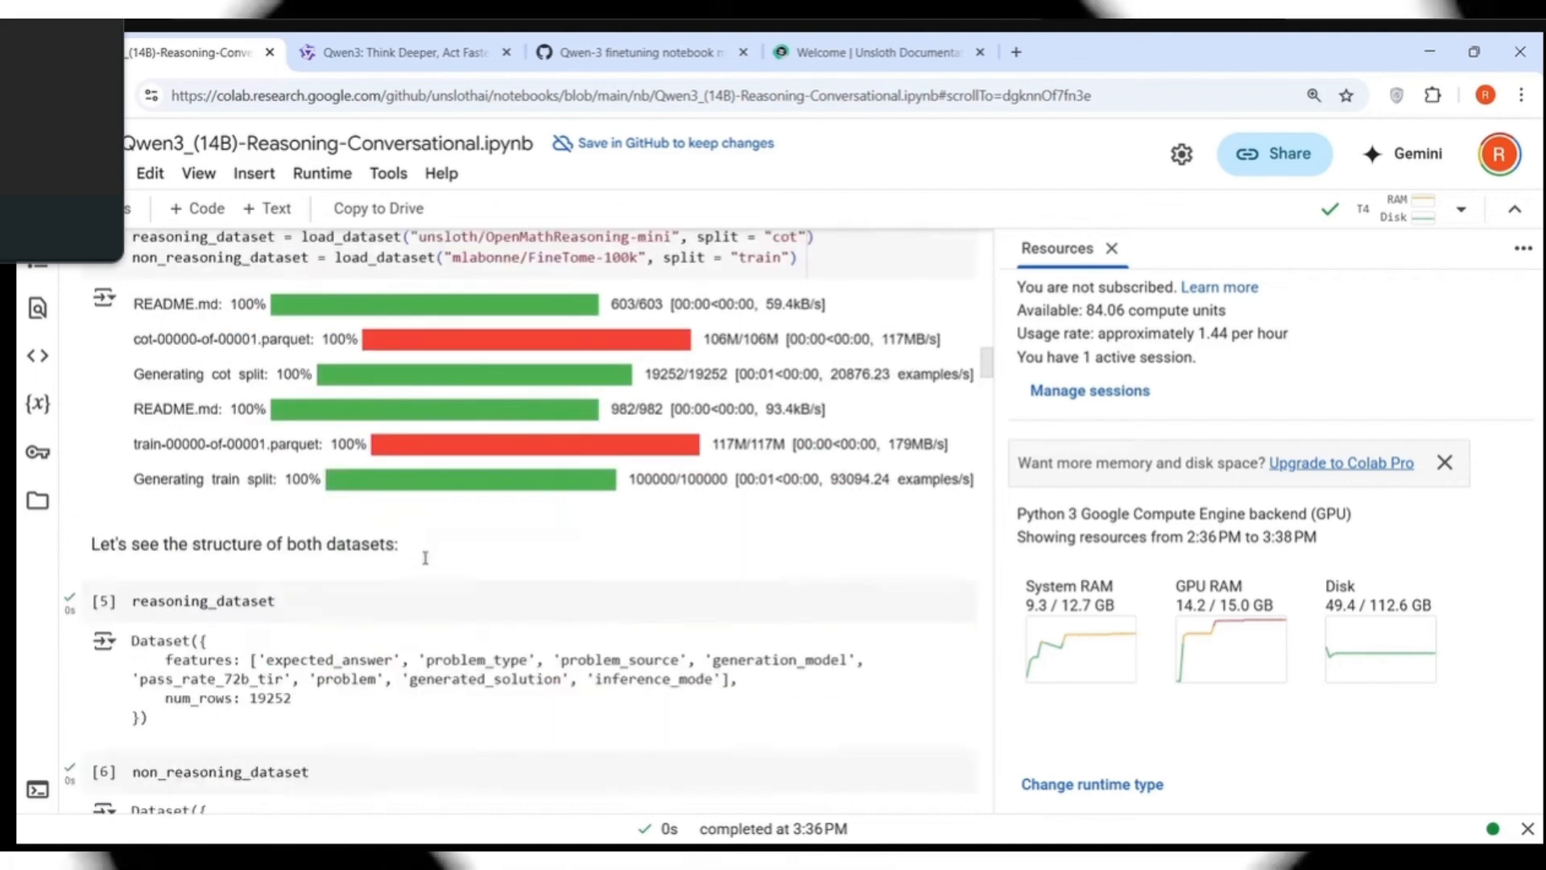
scroll("down", 3)
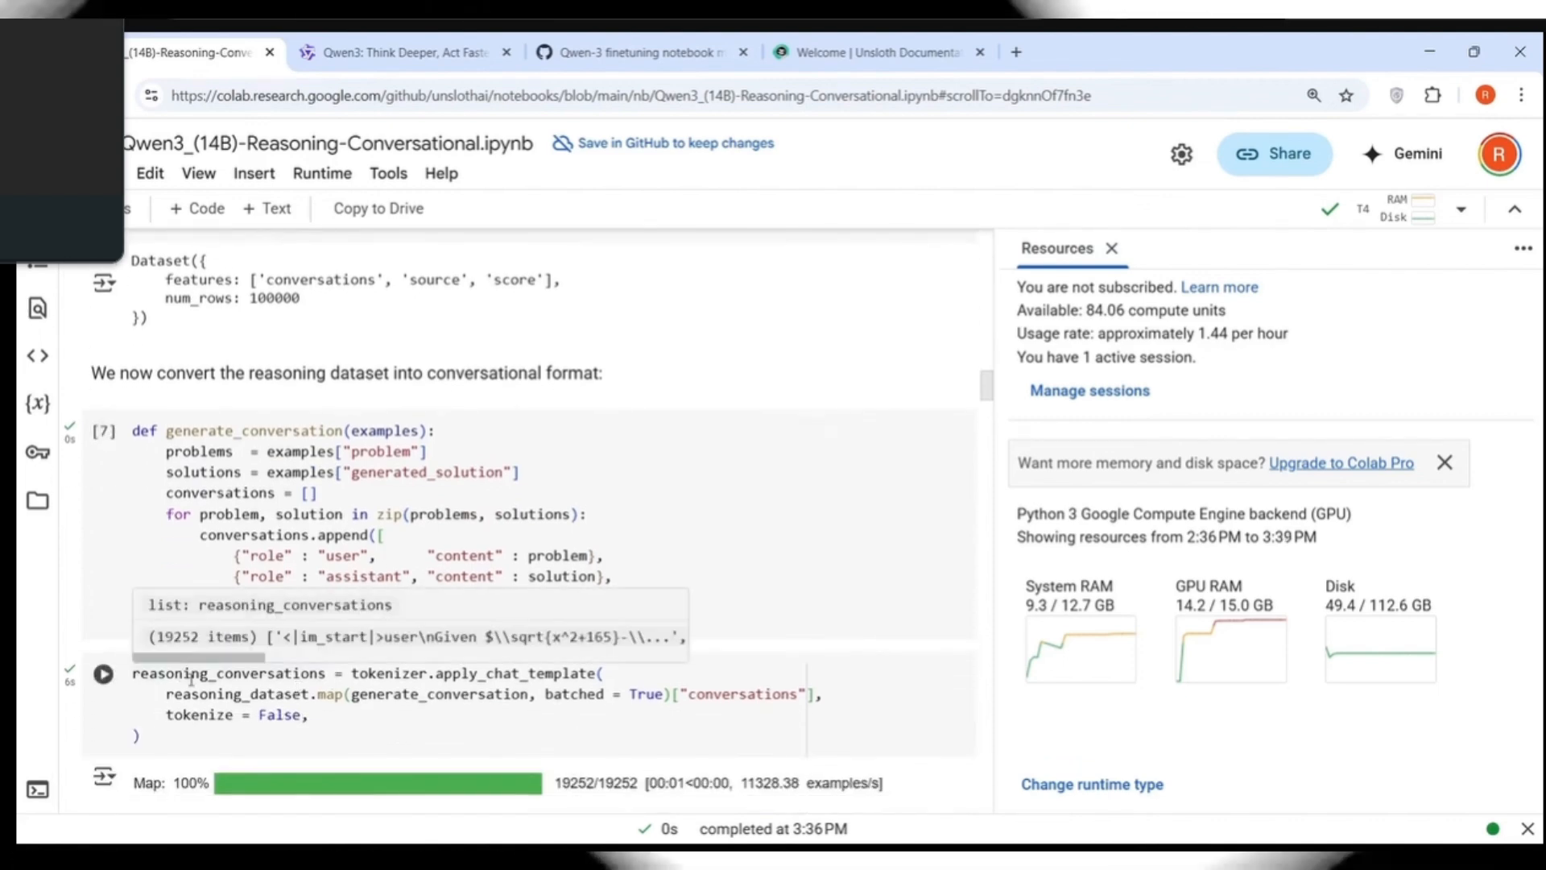
scroll("down", 3)
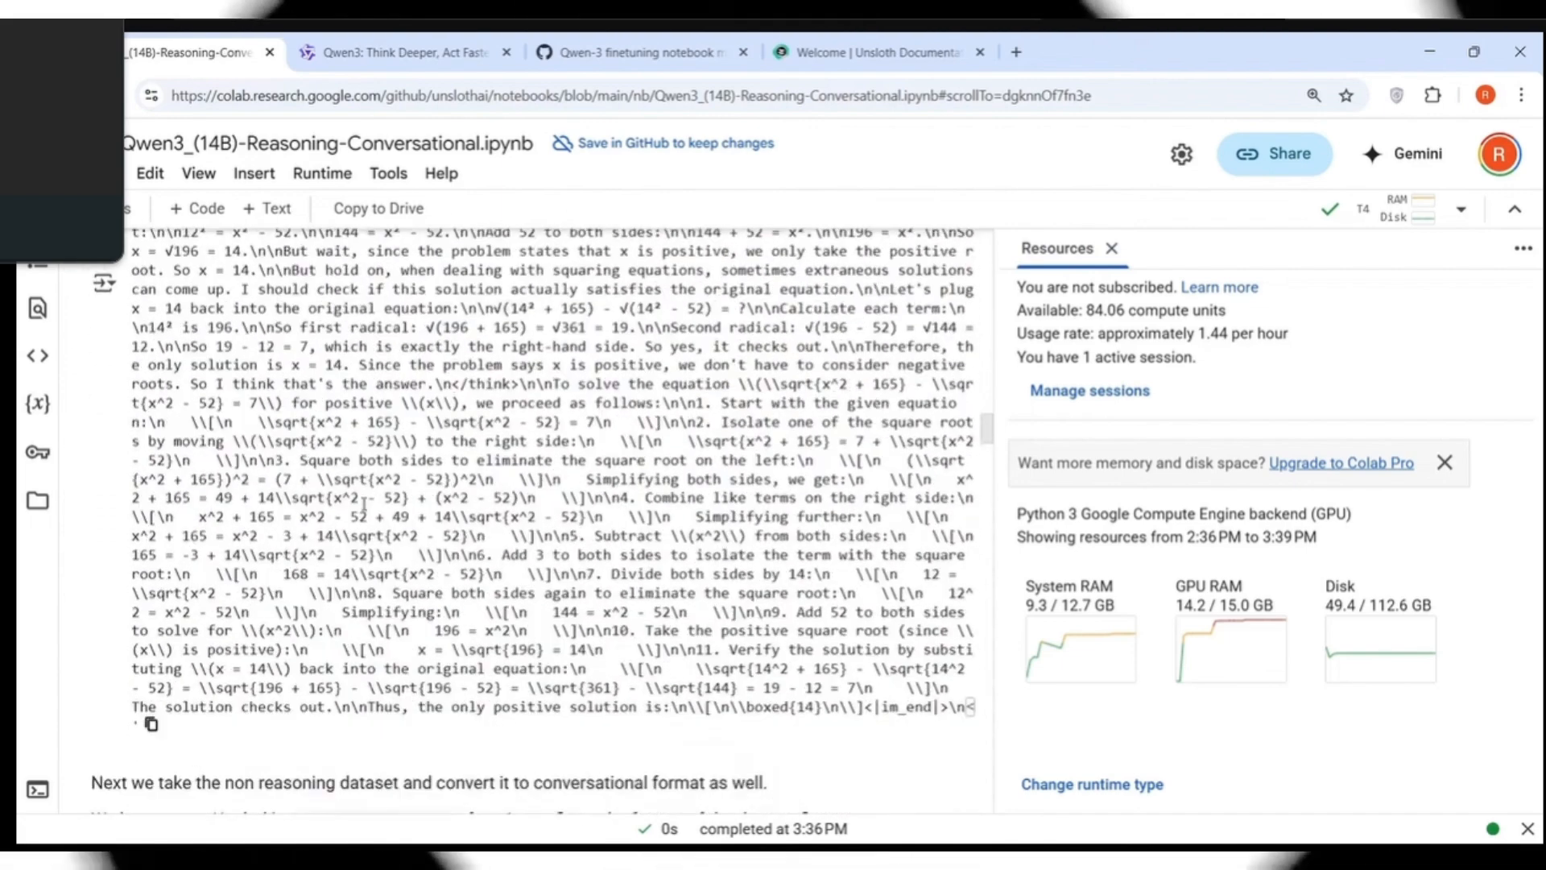
scroll("down", 3)
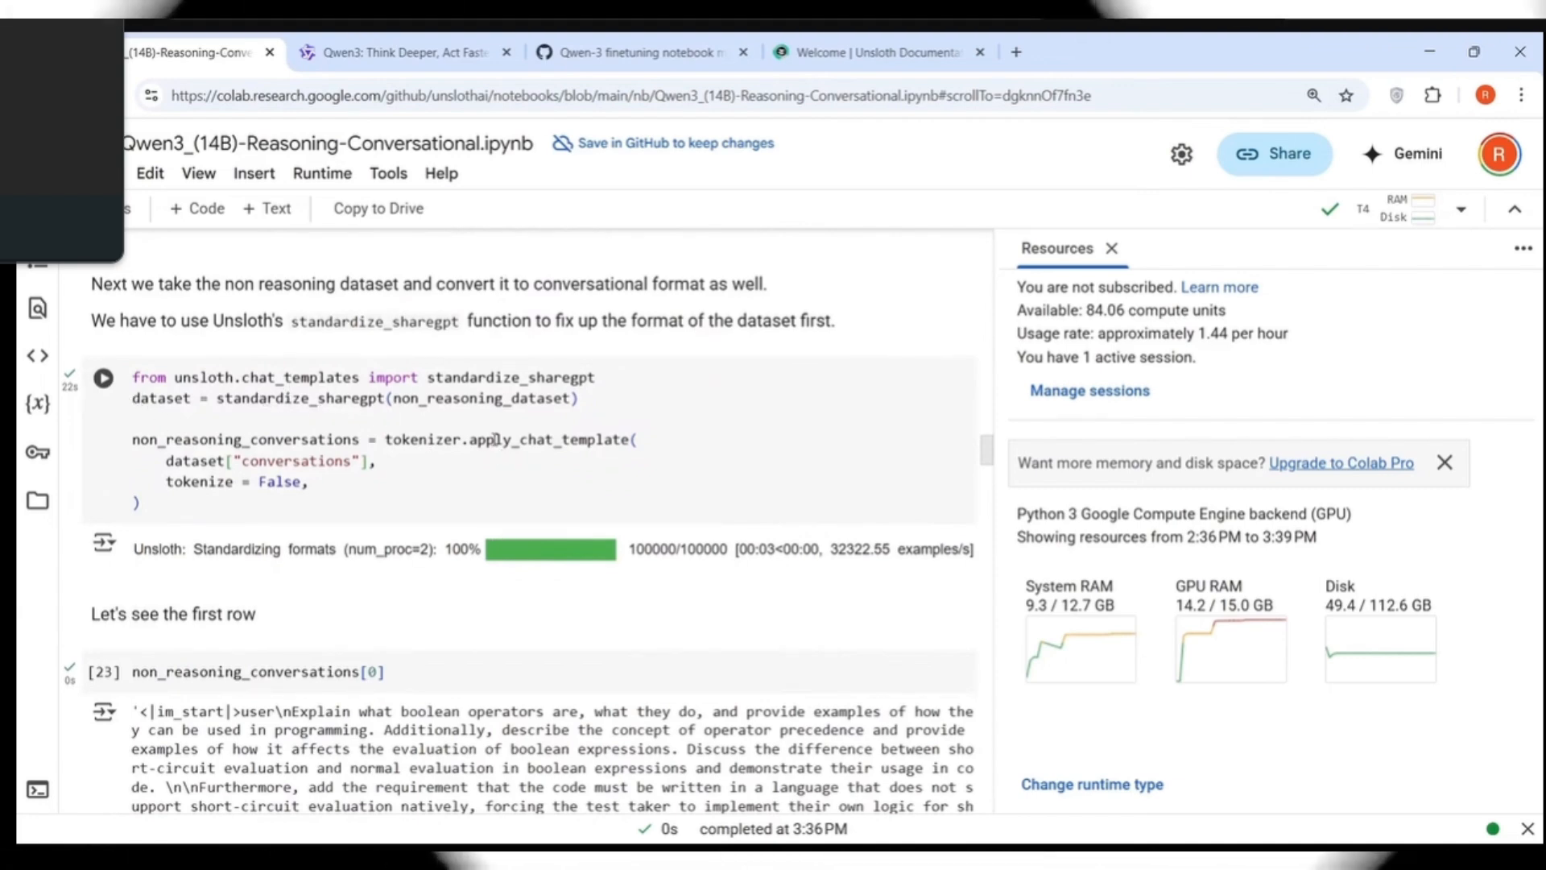
scroll("down", 3)
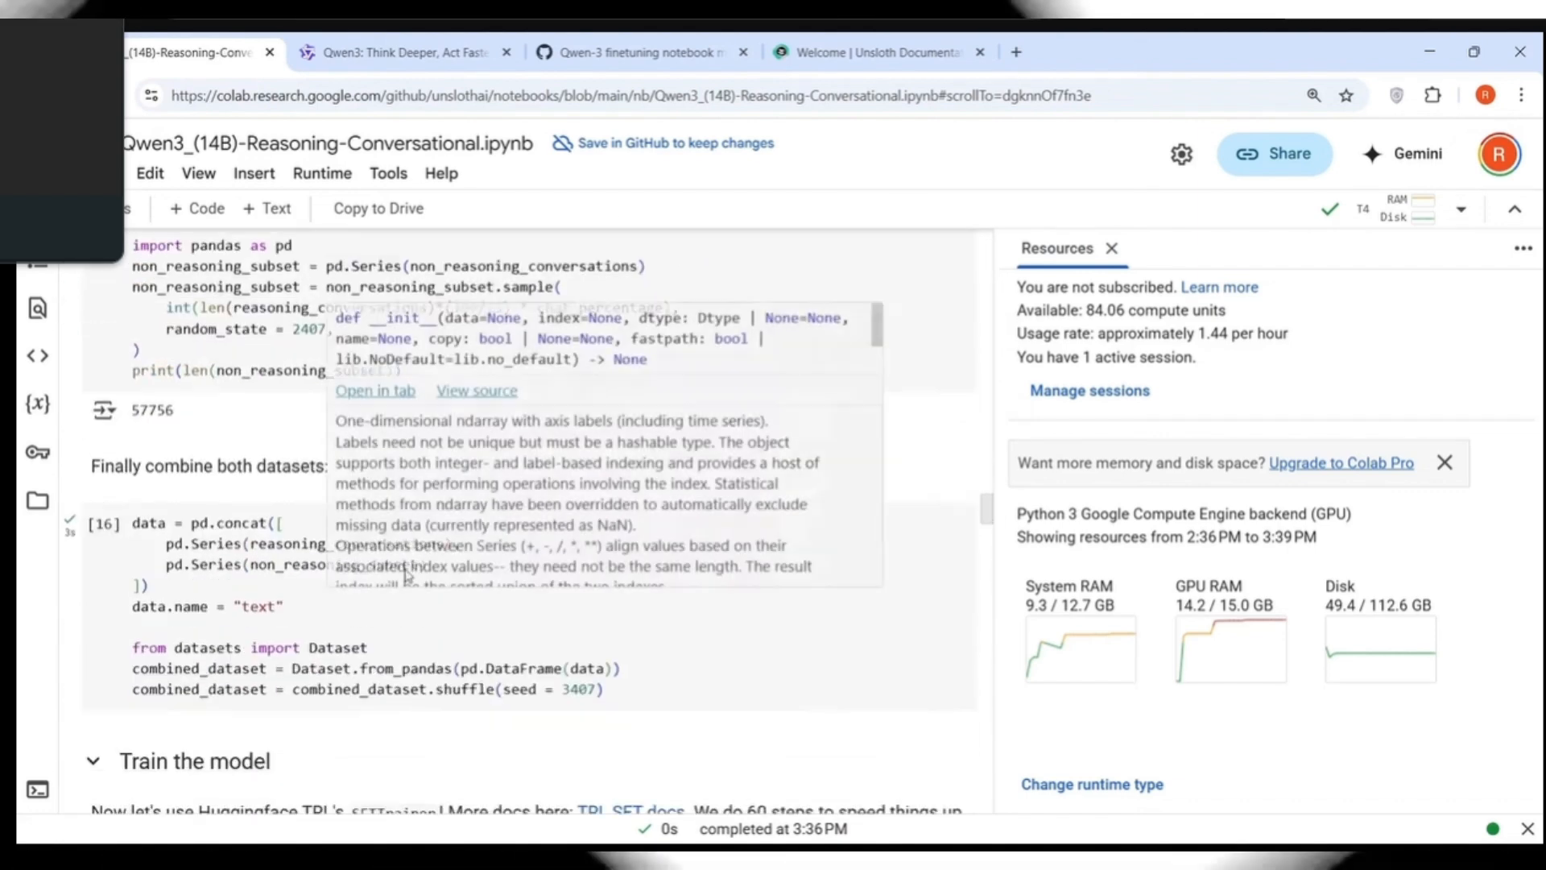
scroll("down", 3)
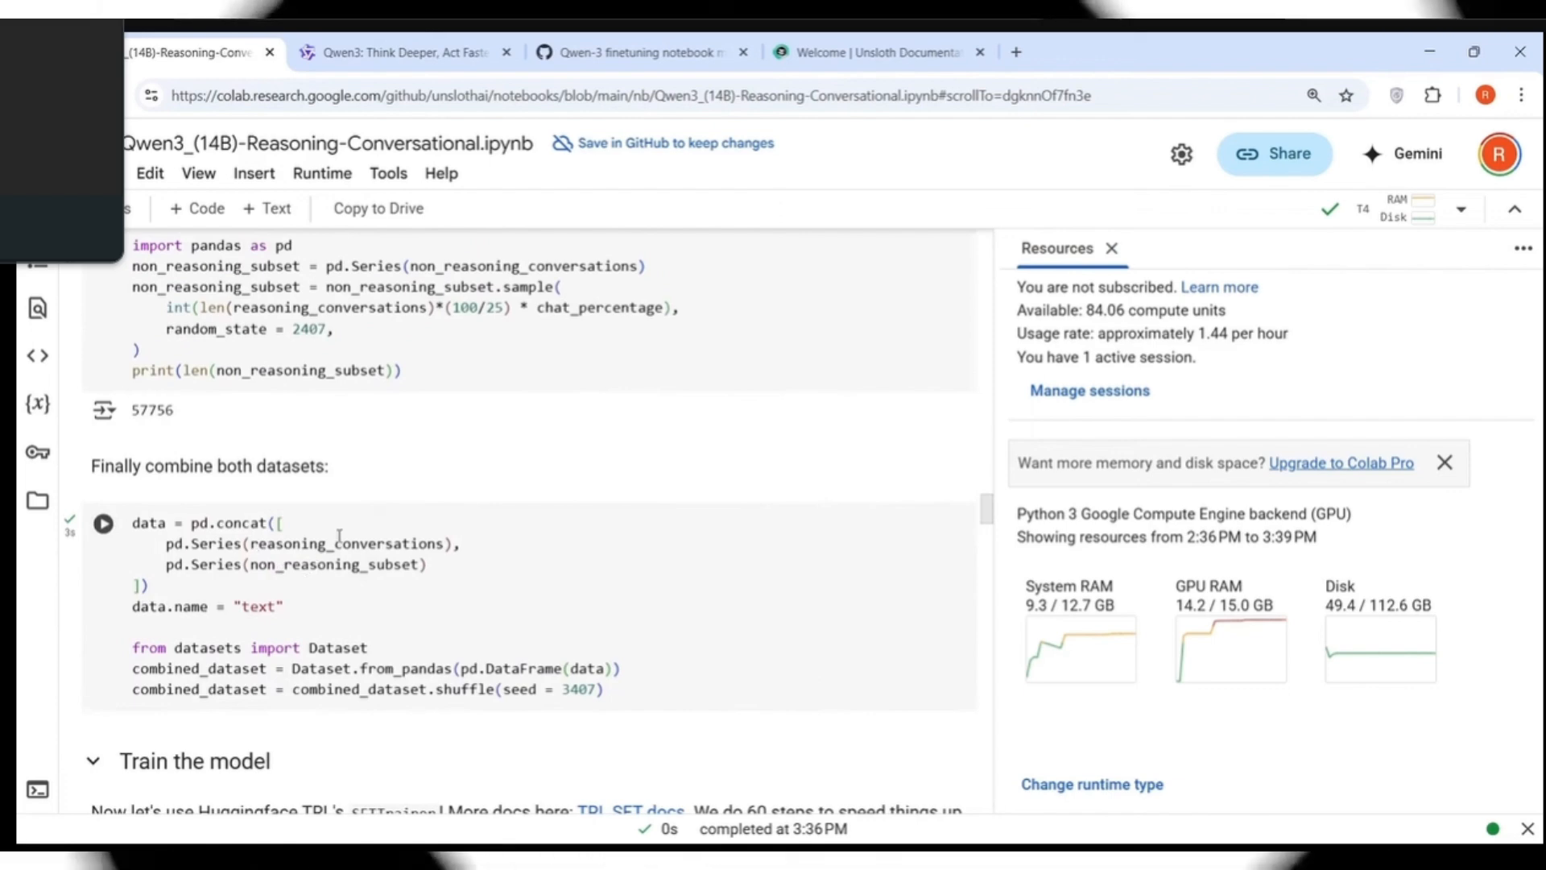
mouse_move(335, 543)
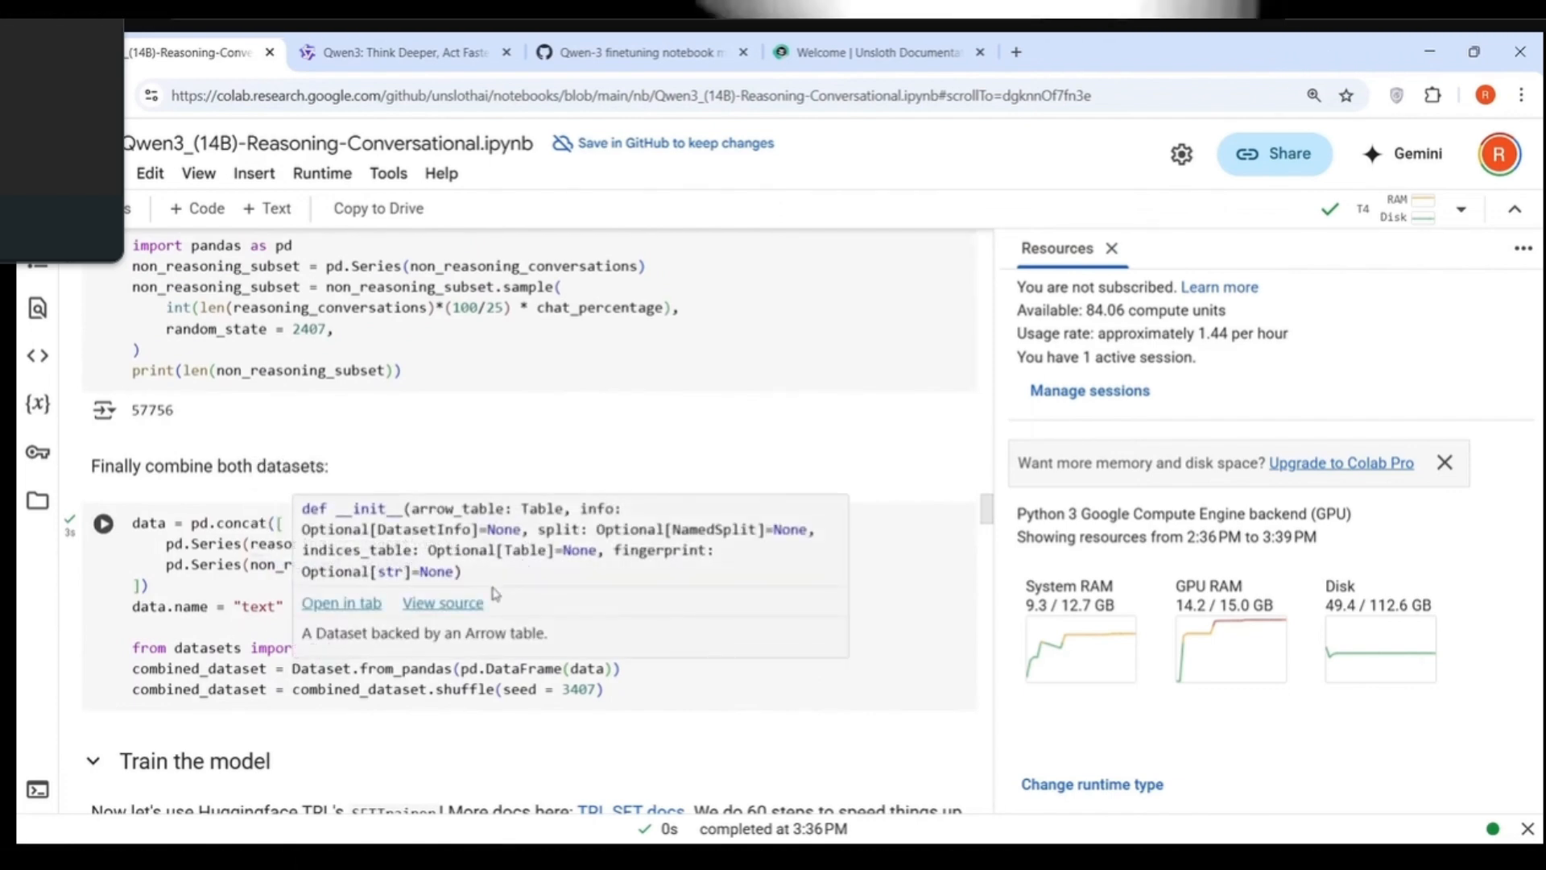
scroll("down", 3)
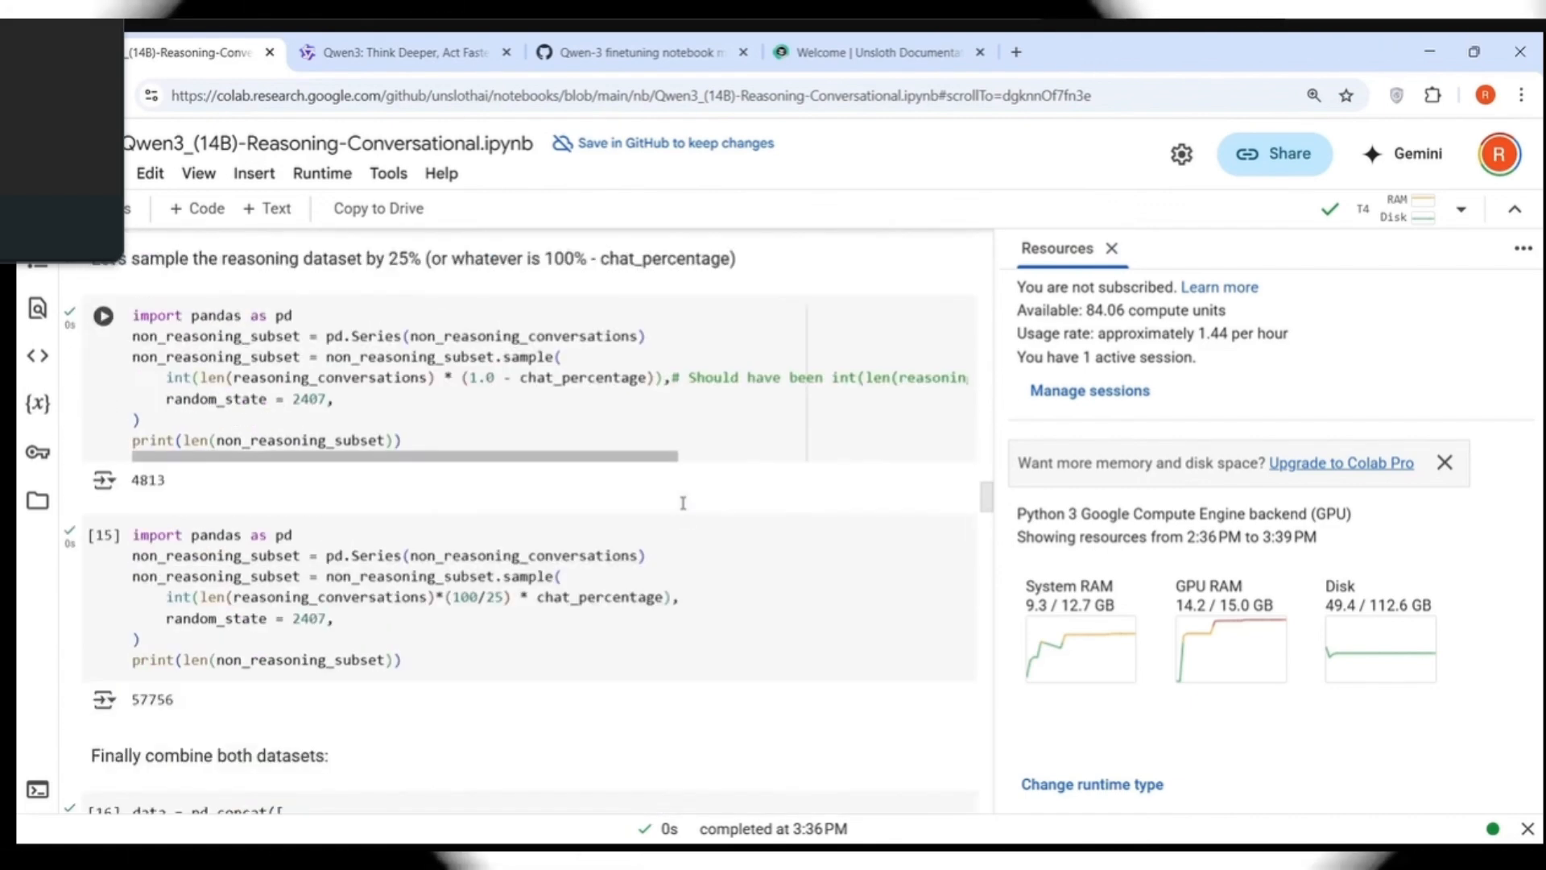
scroll("down", 3)
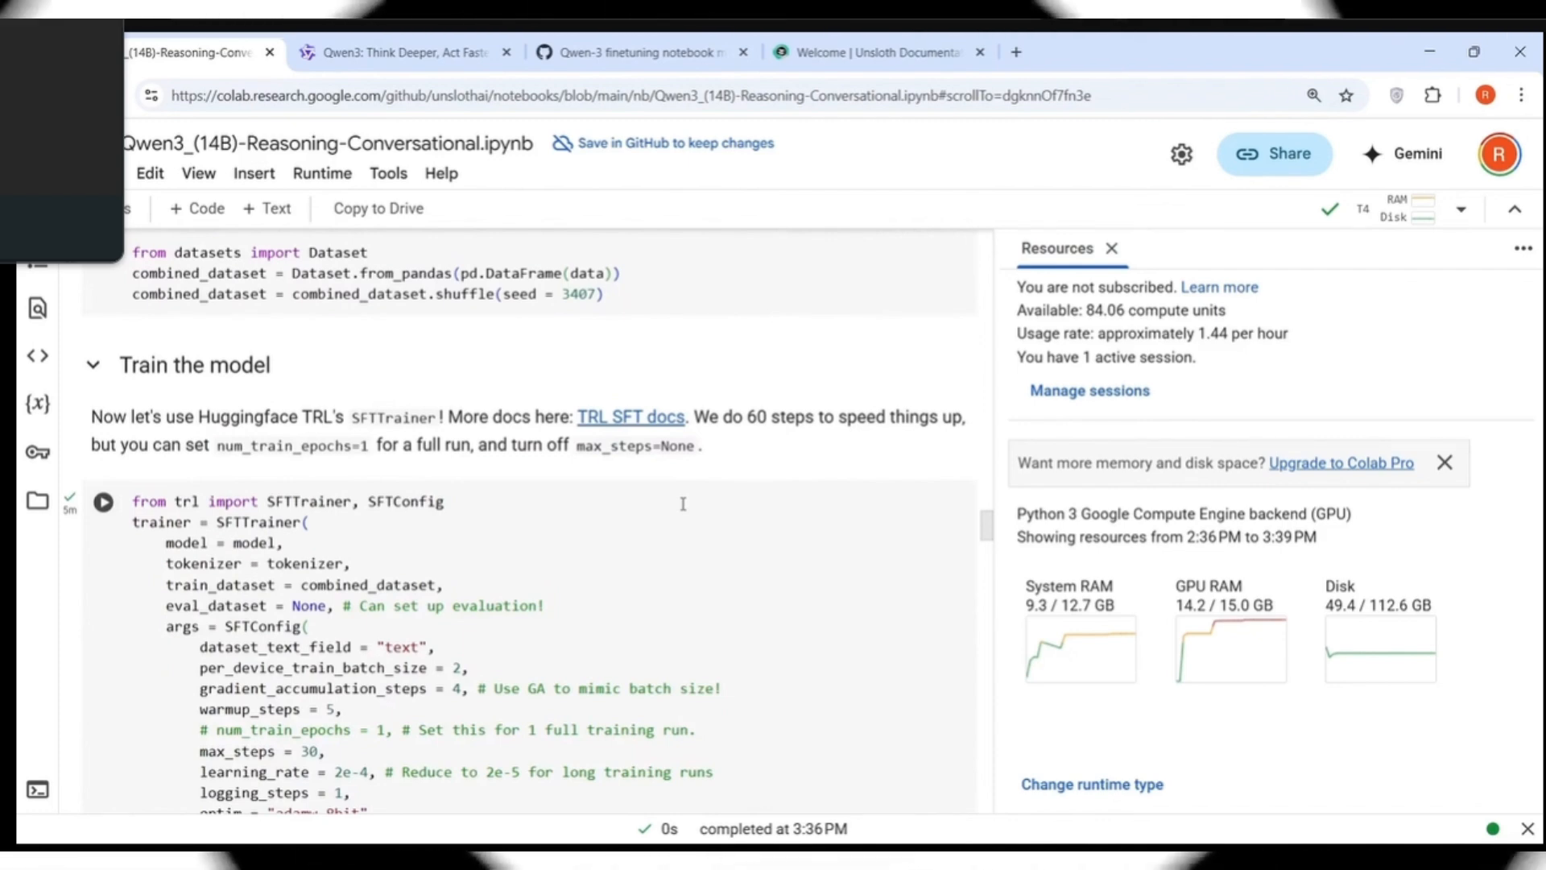
scroll("down", 3)
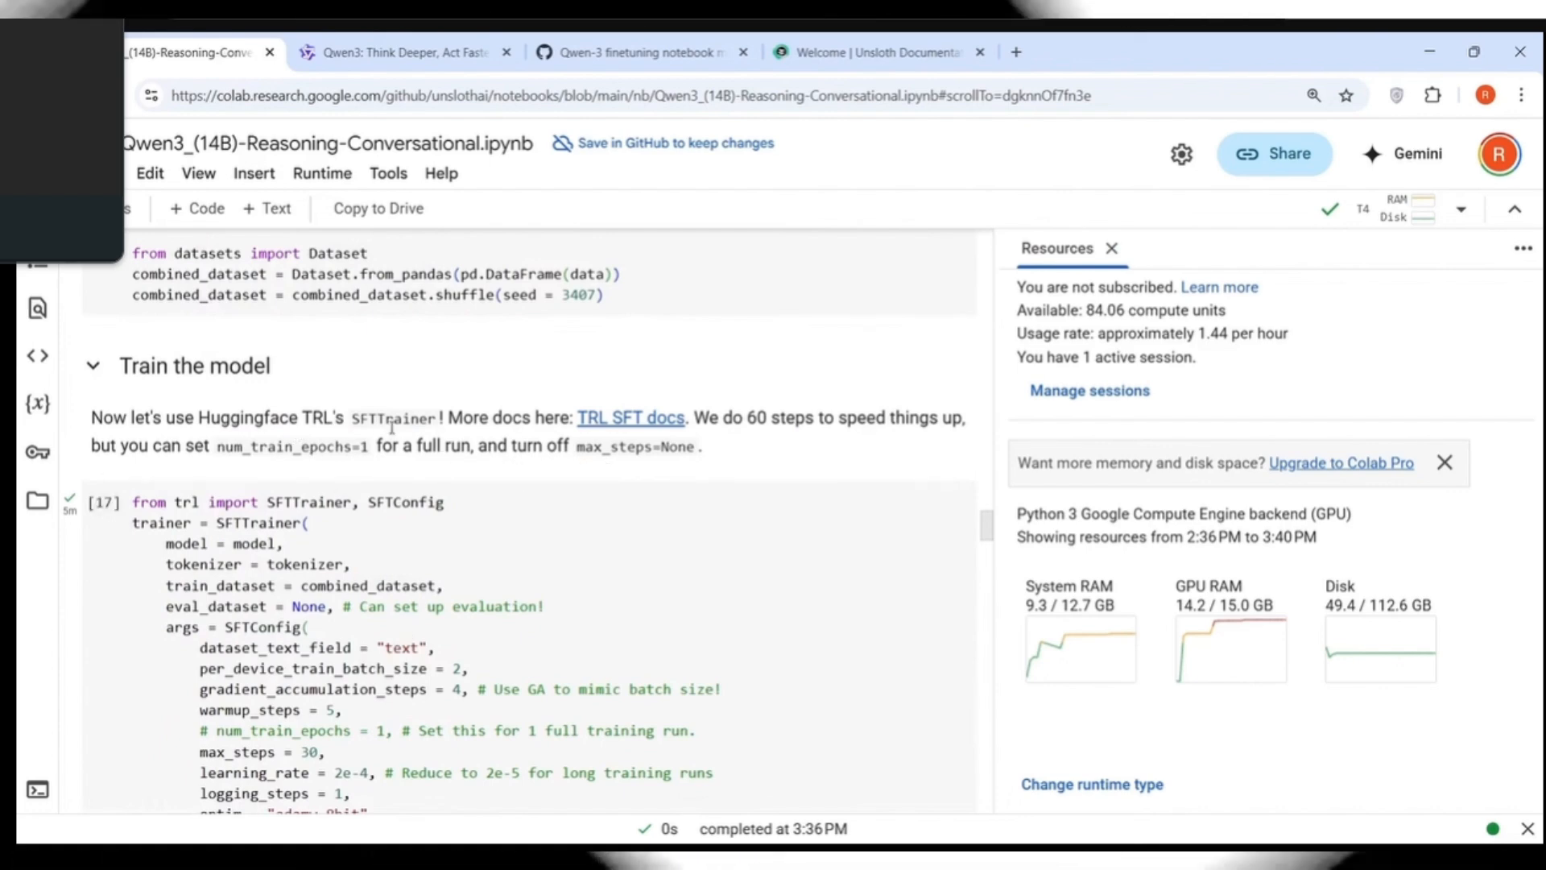
mouse_move(734, 417)
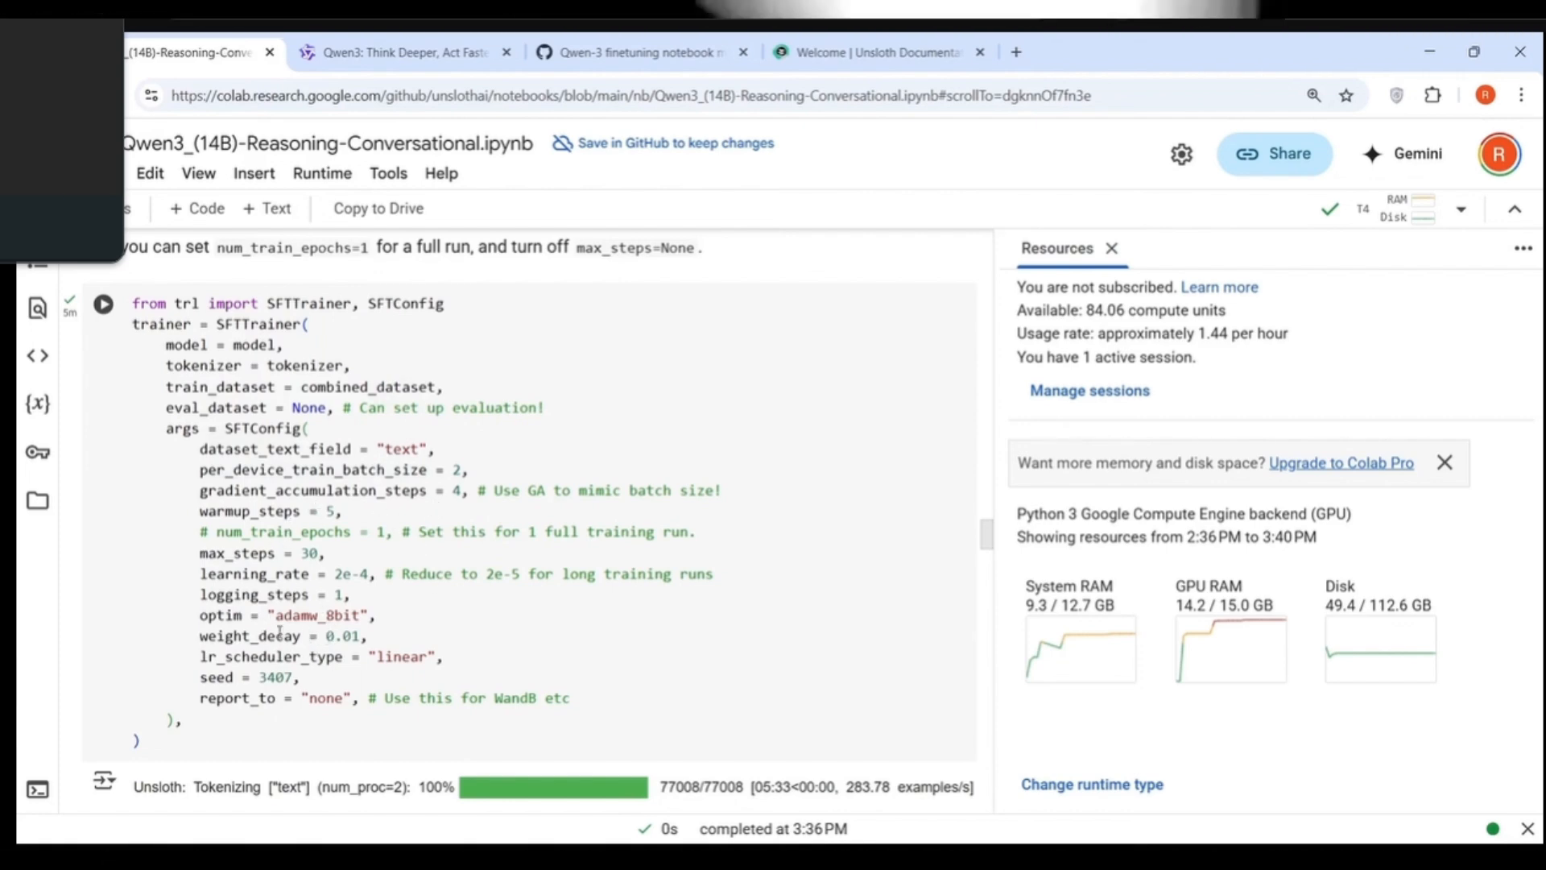
scroll("down", 3)
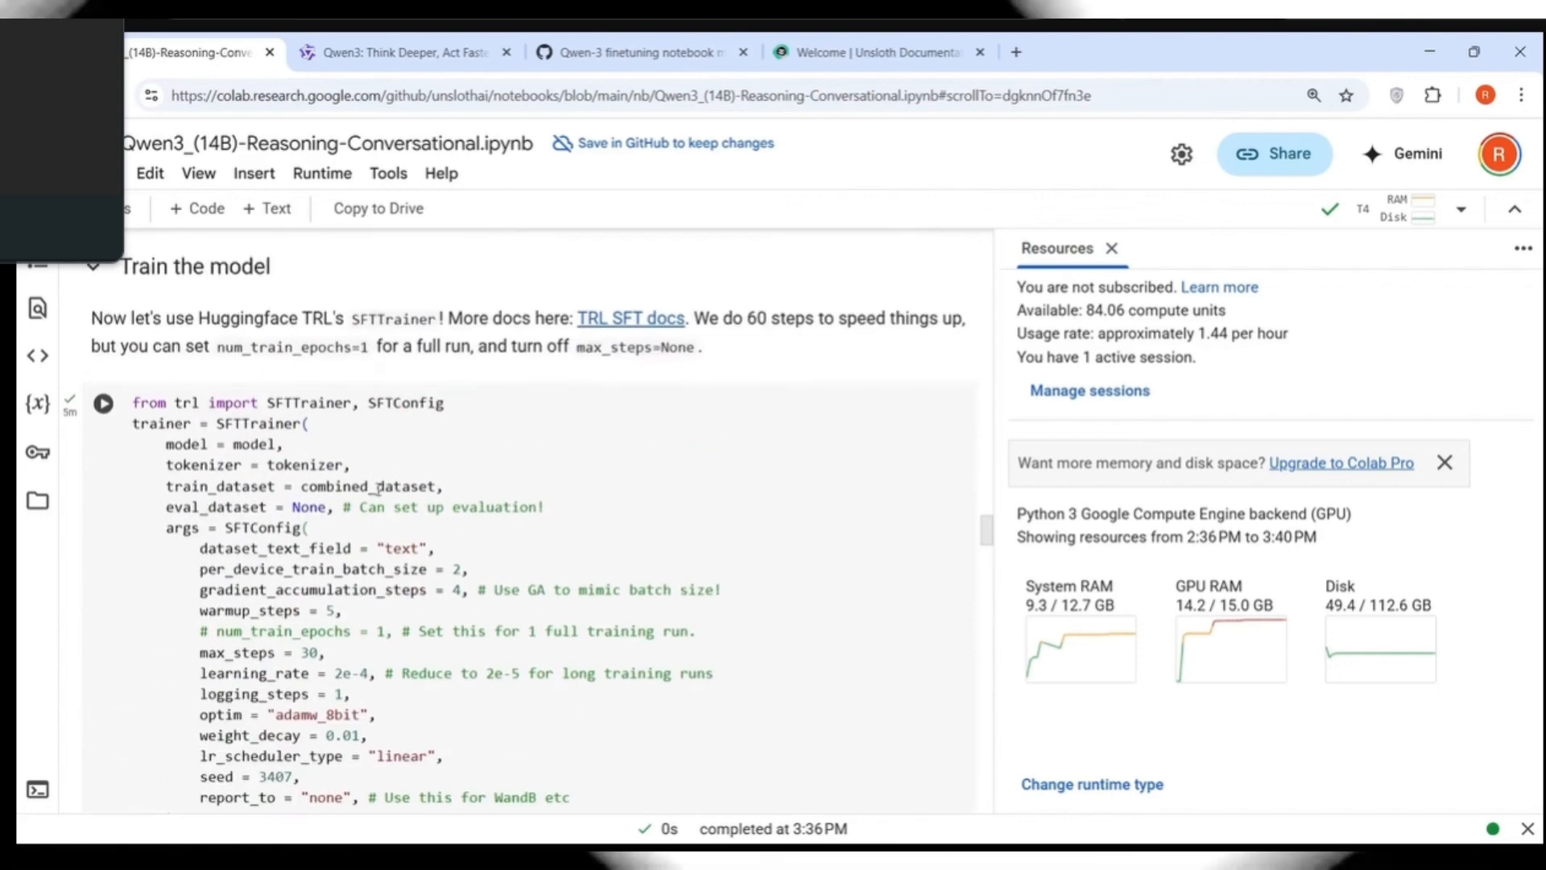
scroll("down", 3)
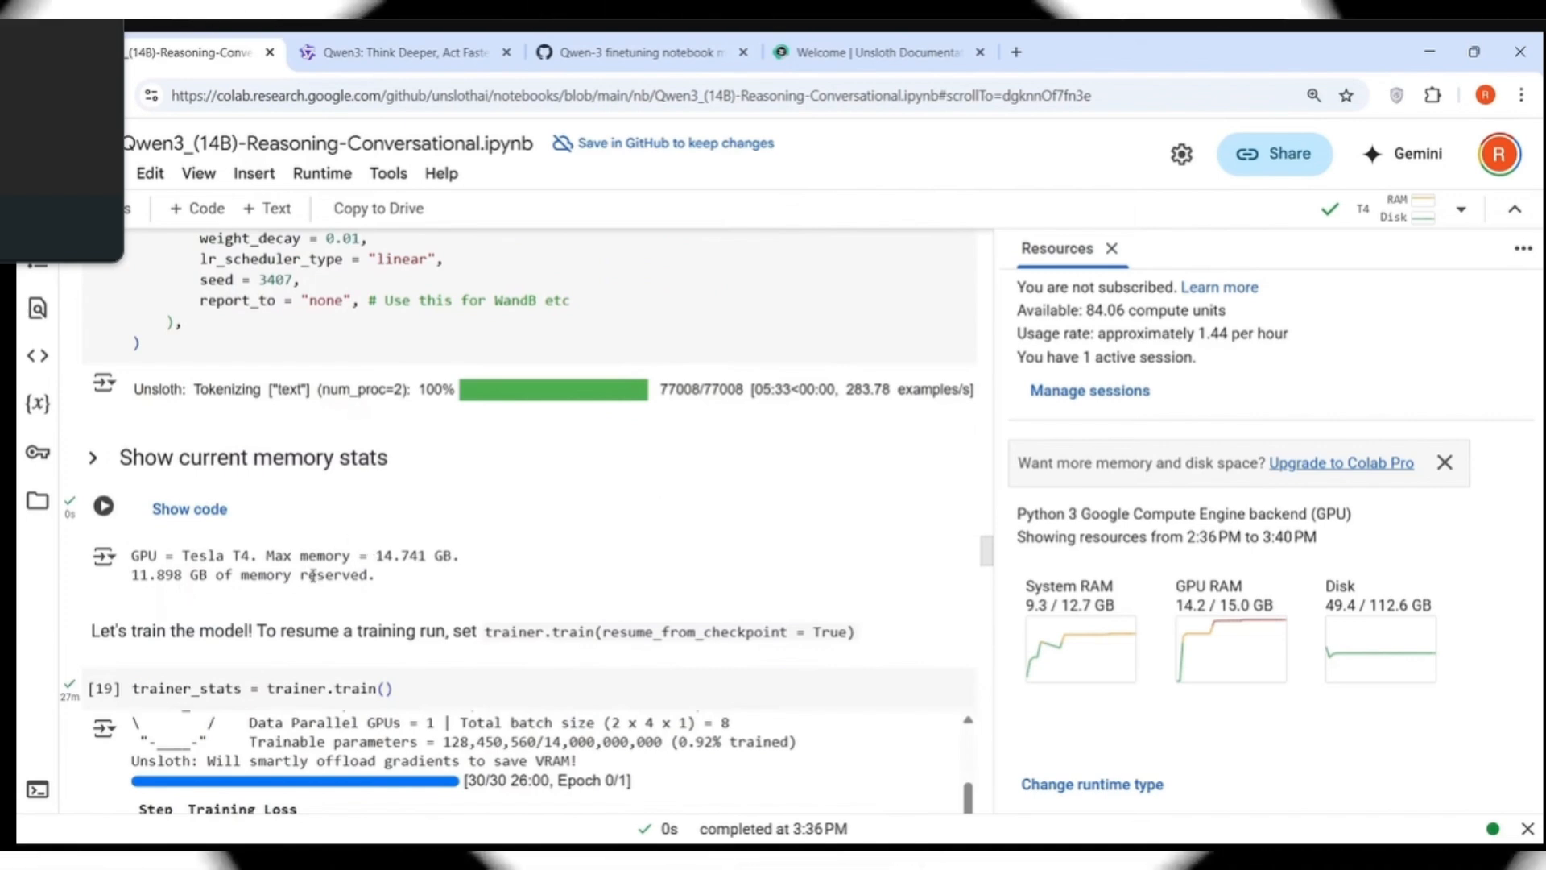
scroll("down", 3)
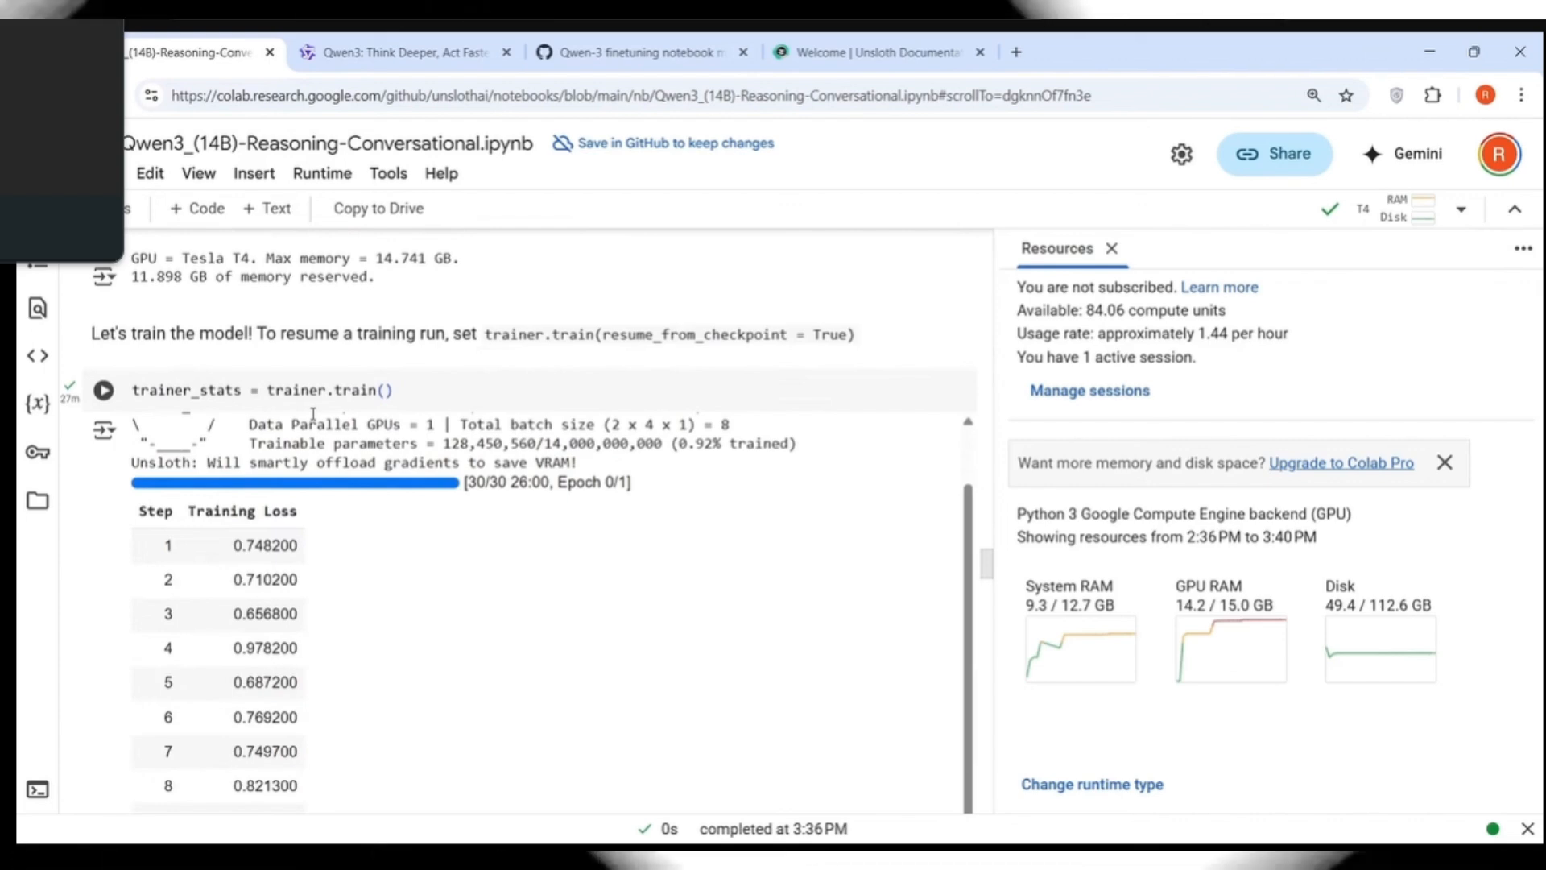
mouse_move(485, 510)
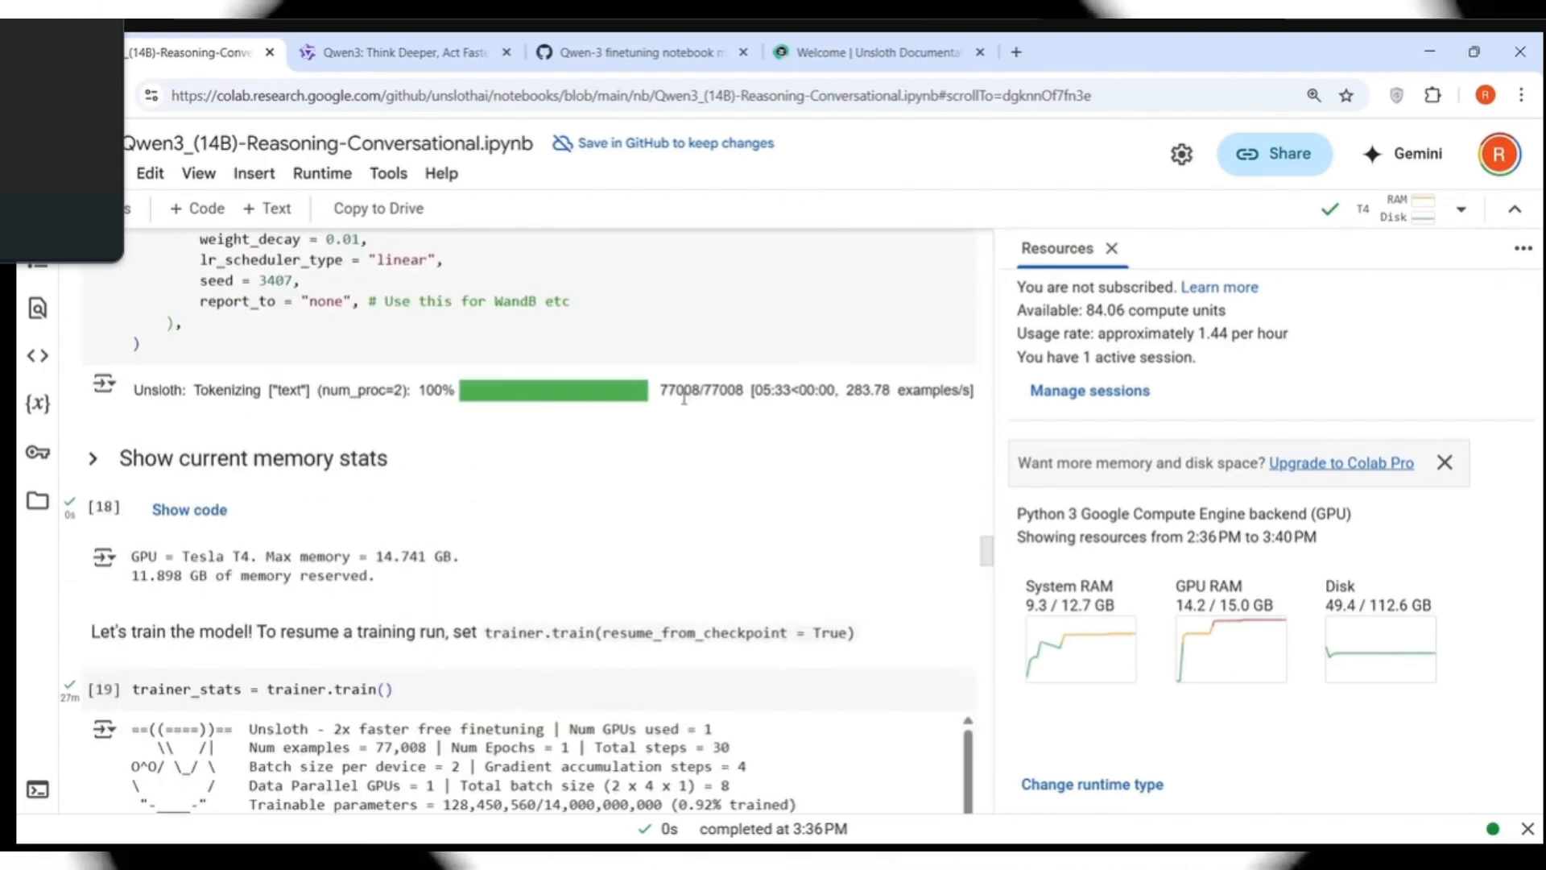
scroll("down", 3)
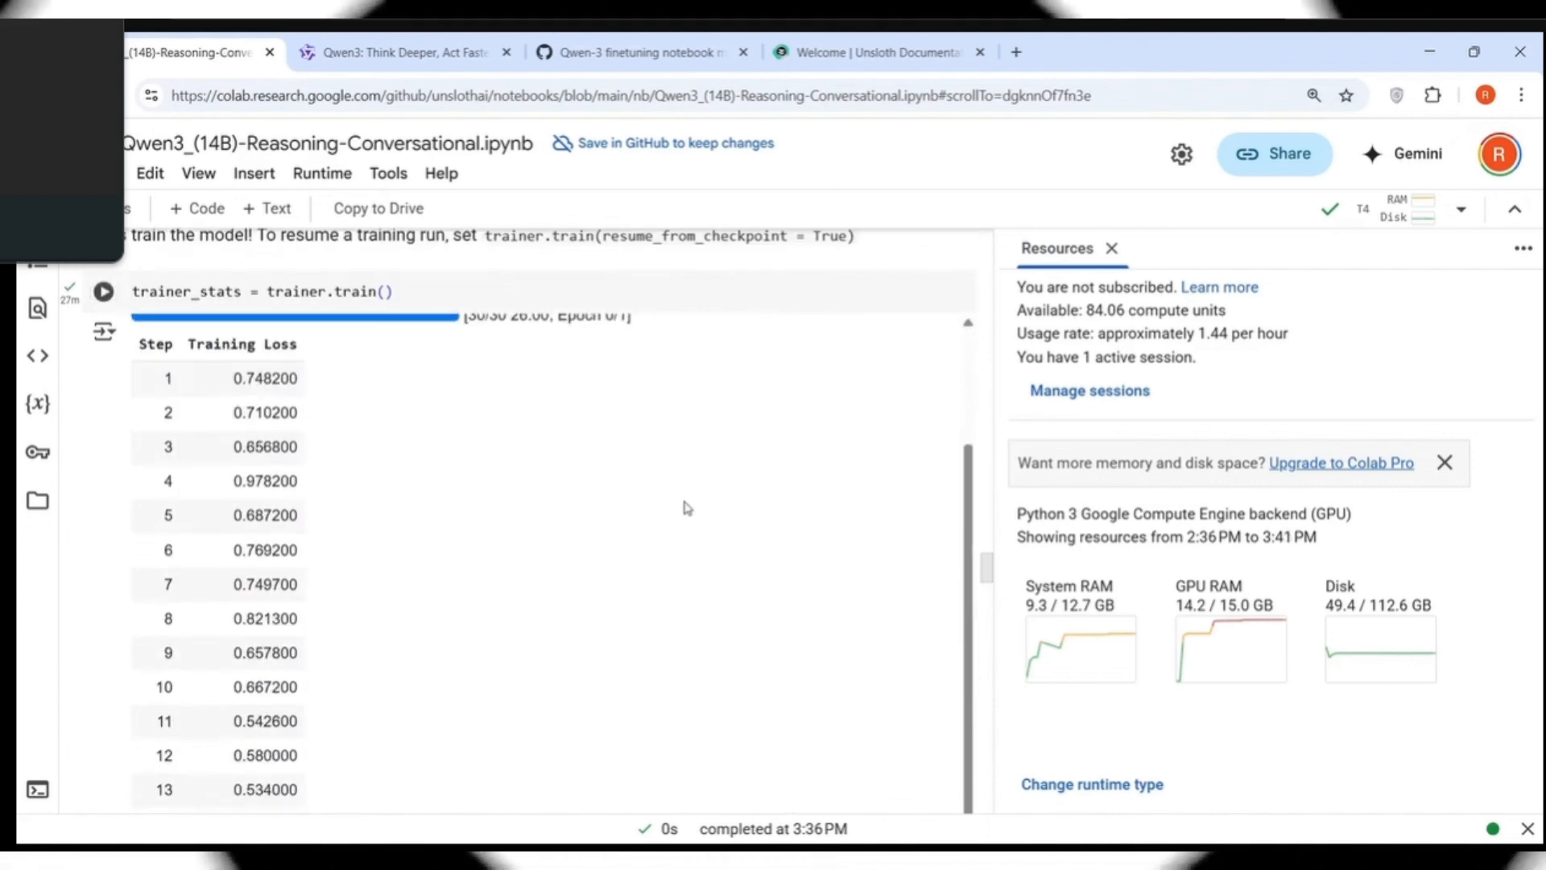
scroll("down", 3)
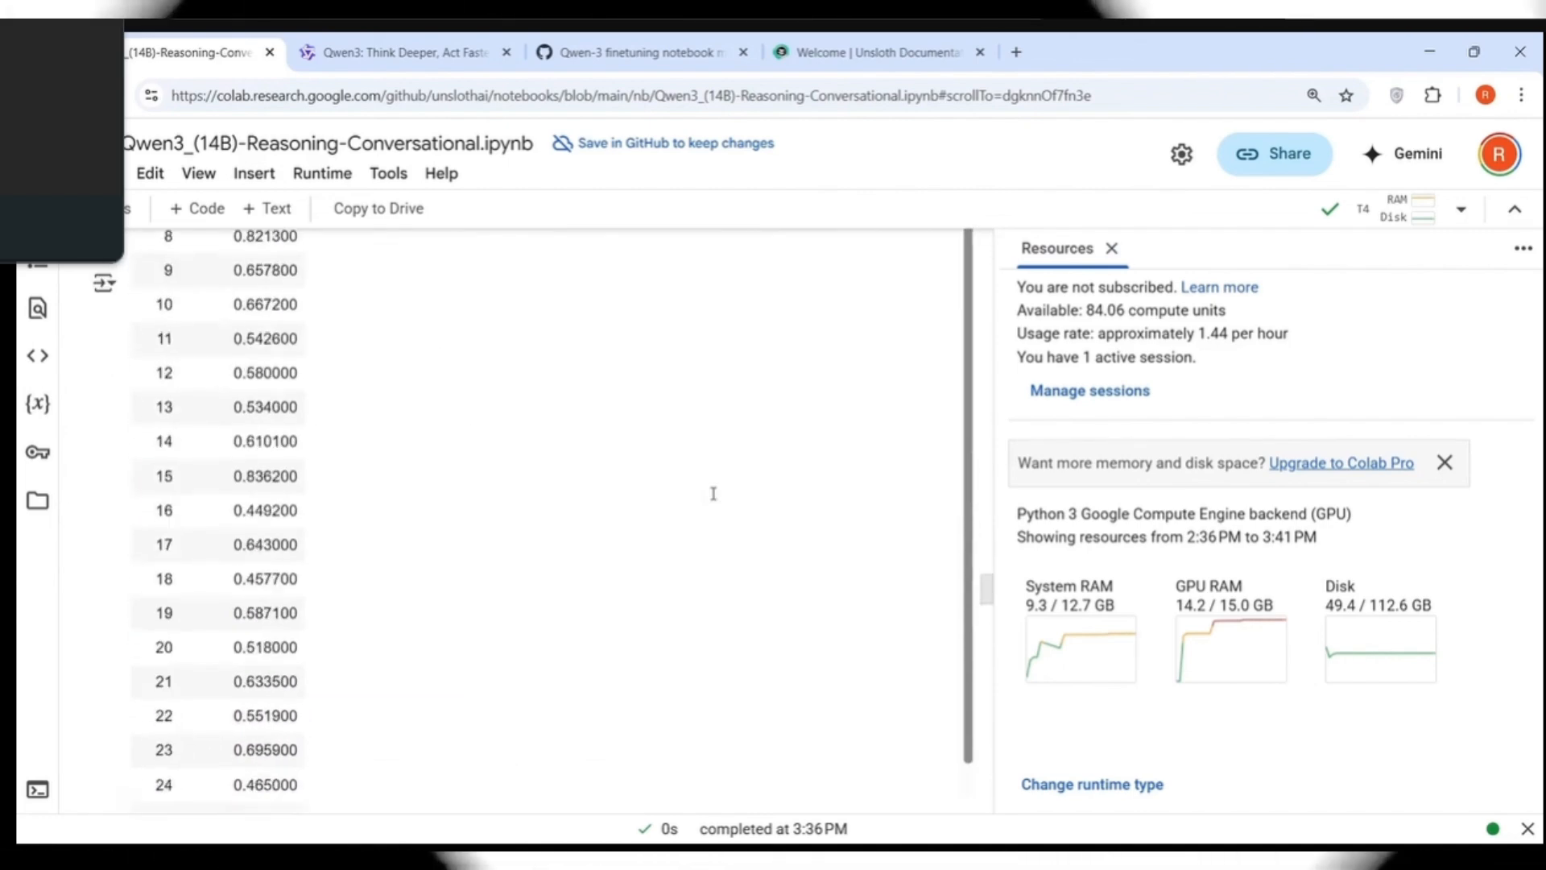
scroll("down", 3)
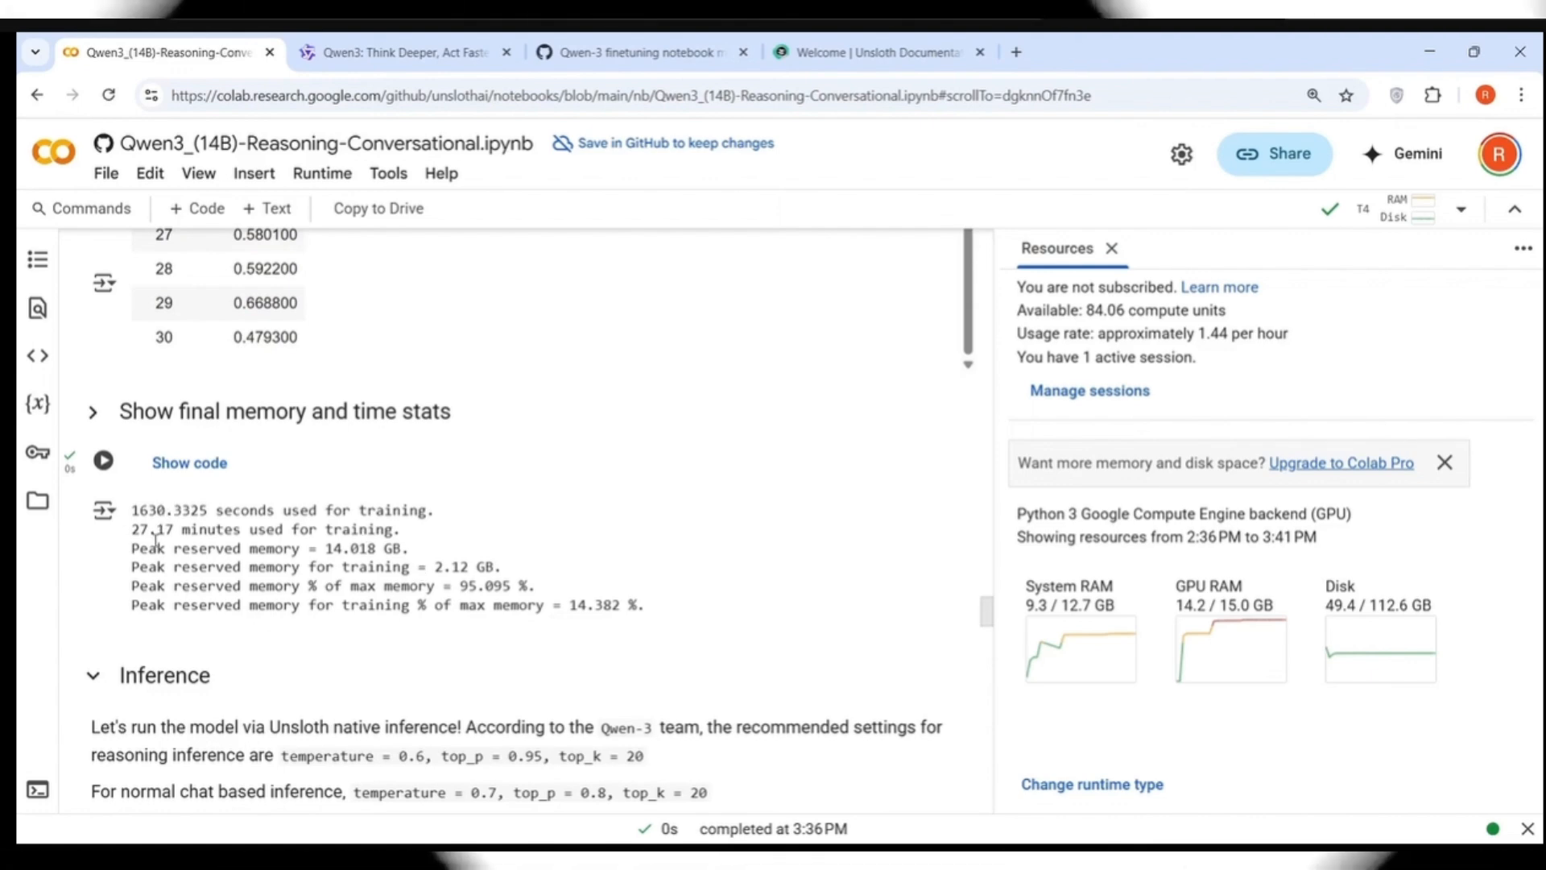
mouse_move(450, 542)
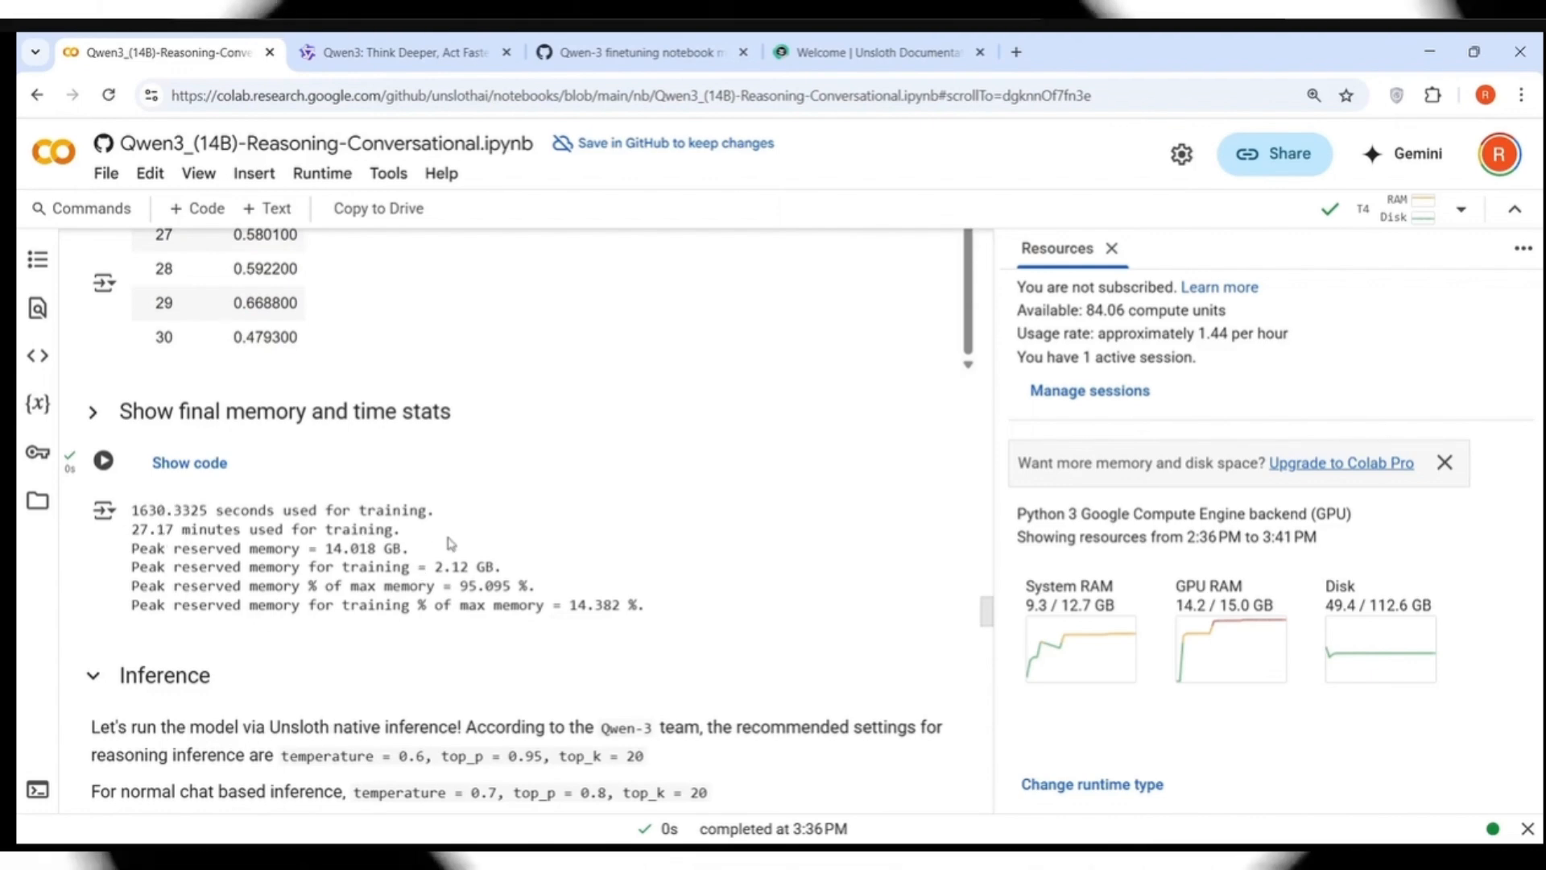
Scroll down to the non-thinking inference cell holding the derivative prompt for f(x)= 2X^3 -2.
scroll("down", 3)
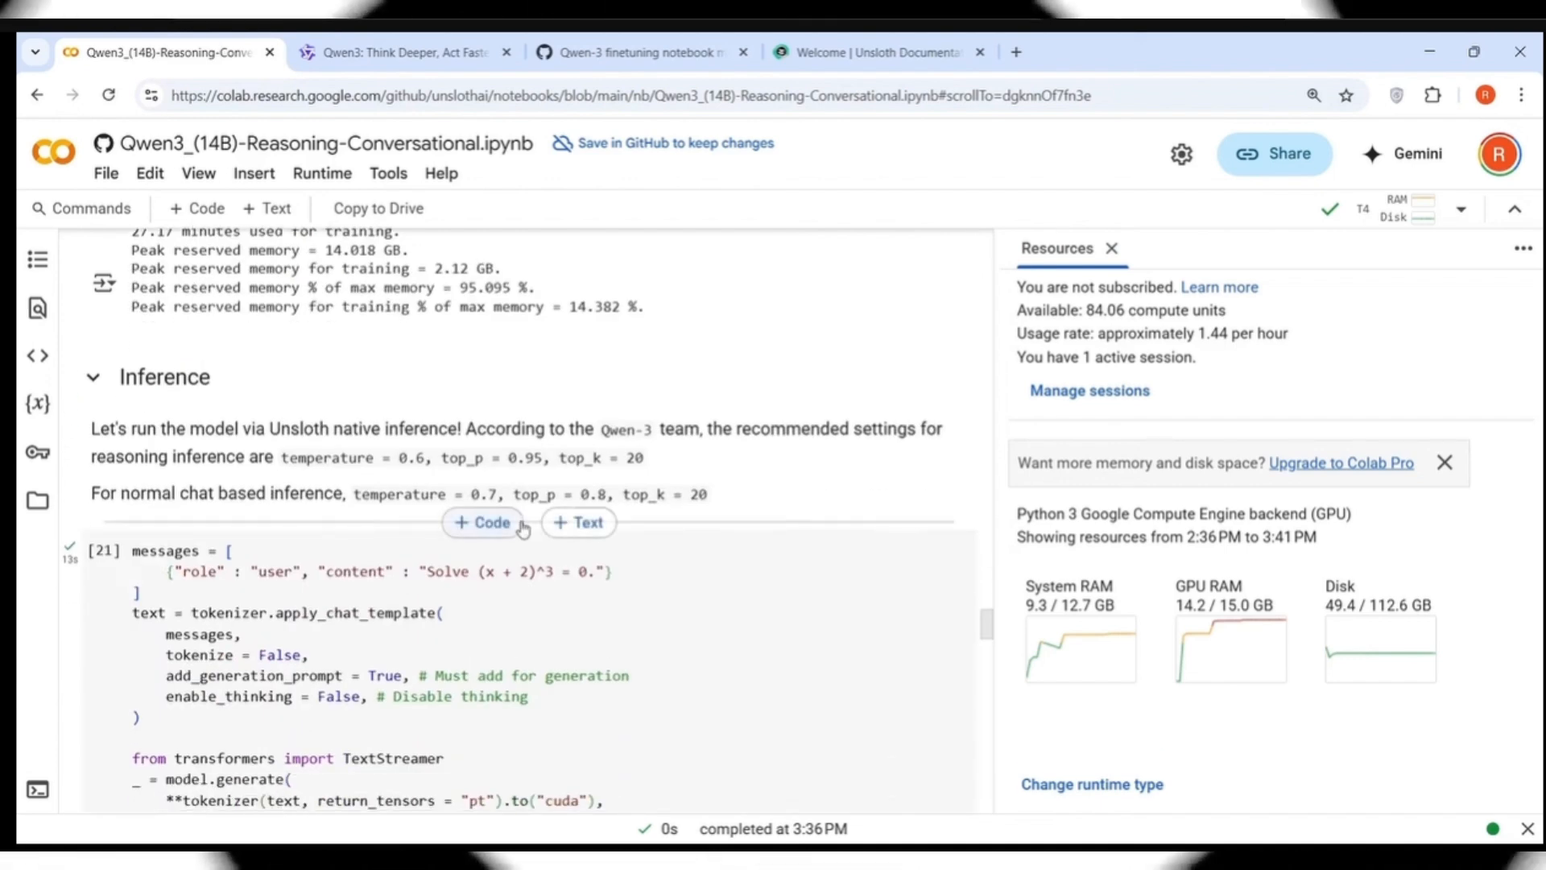
mouse_move(648, 454)
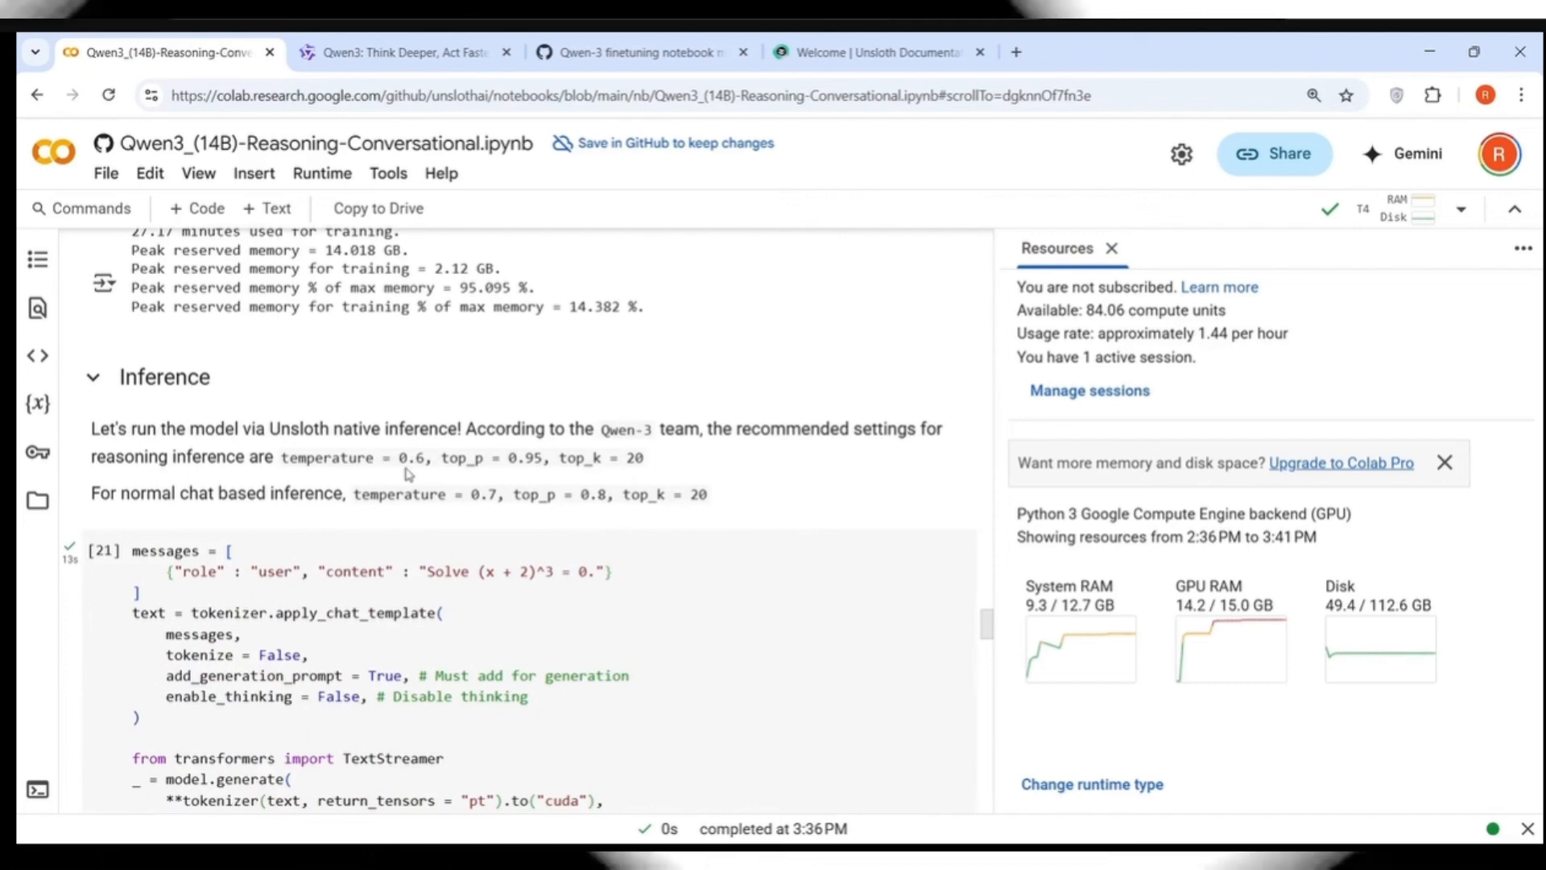
mouse_move(527, 478)
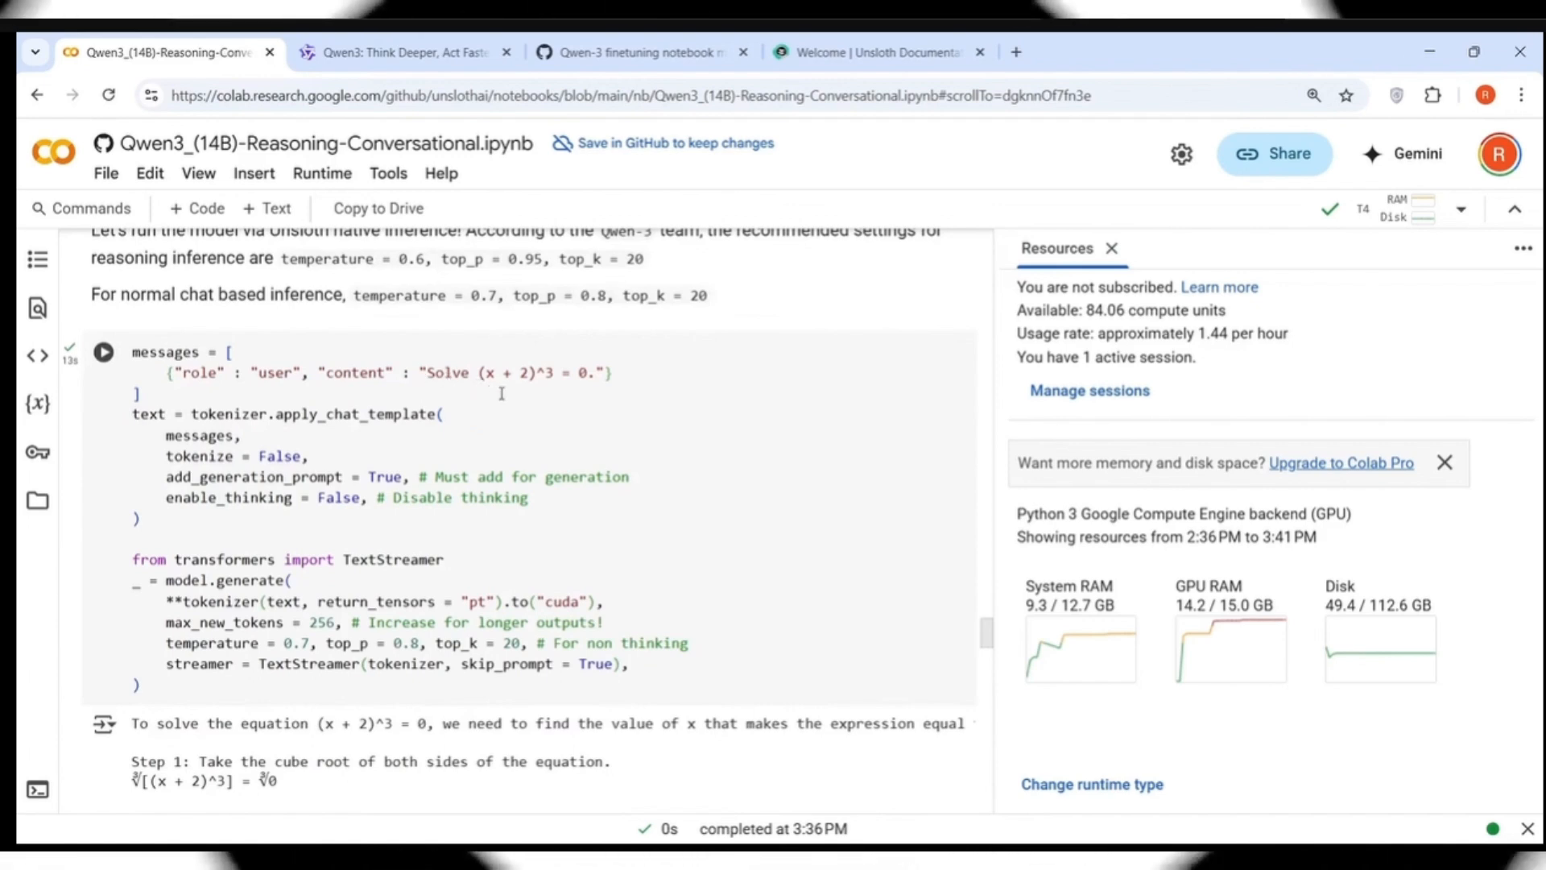
mouse_move(591, 572)
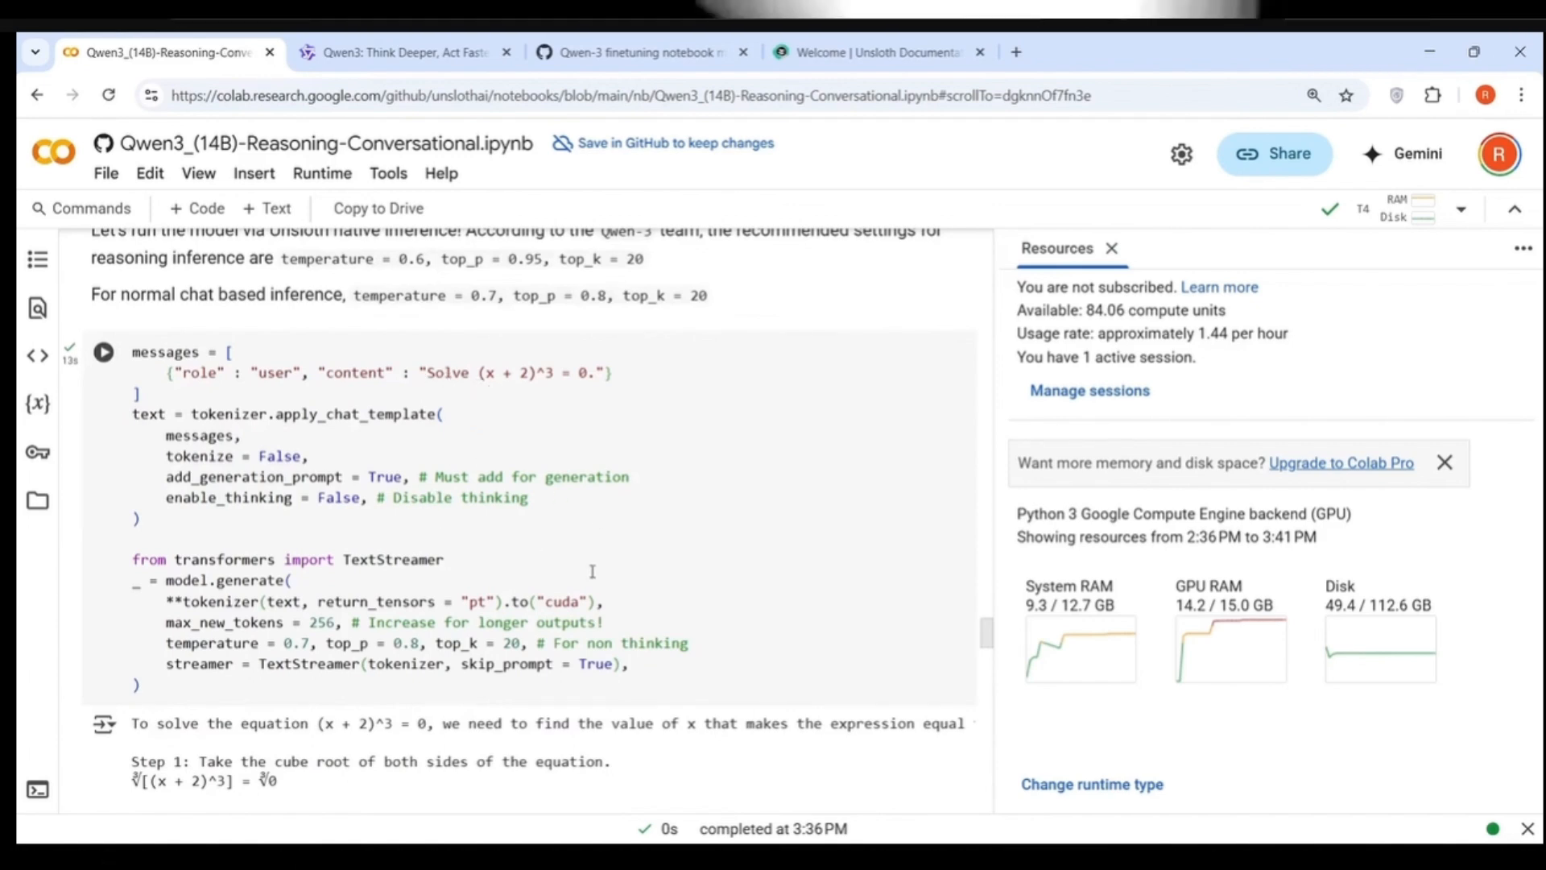
scroll("down", 3)
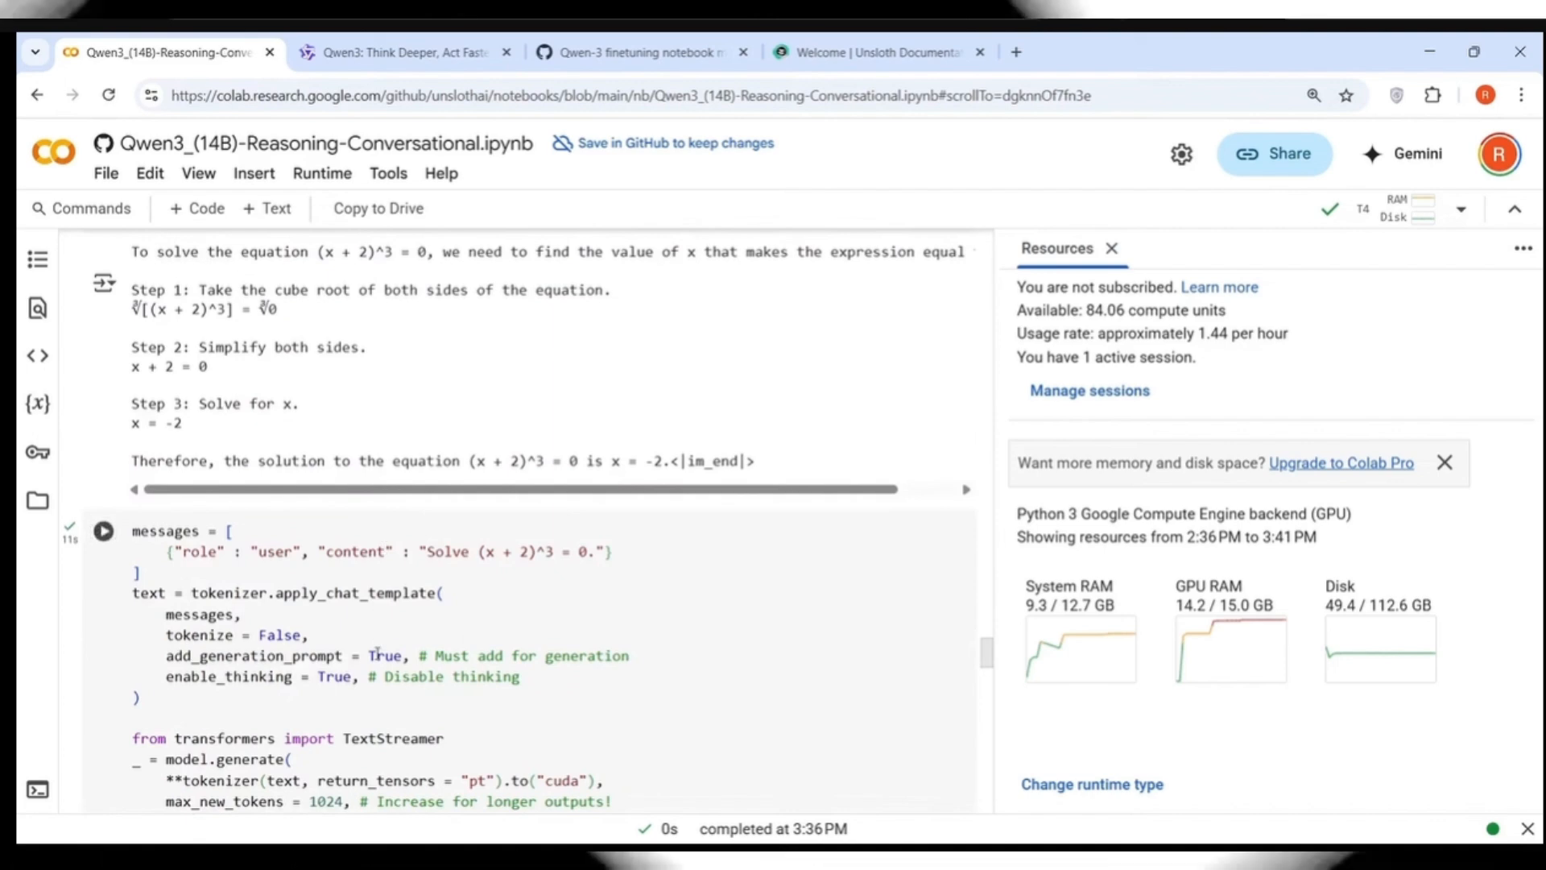
scroll("down", 3)
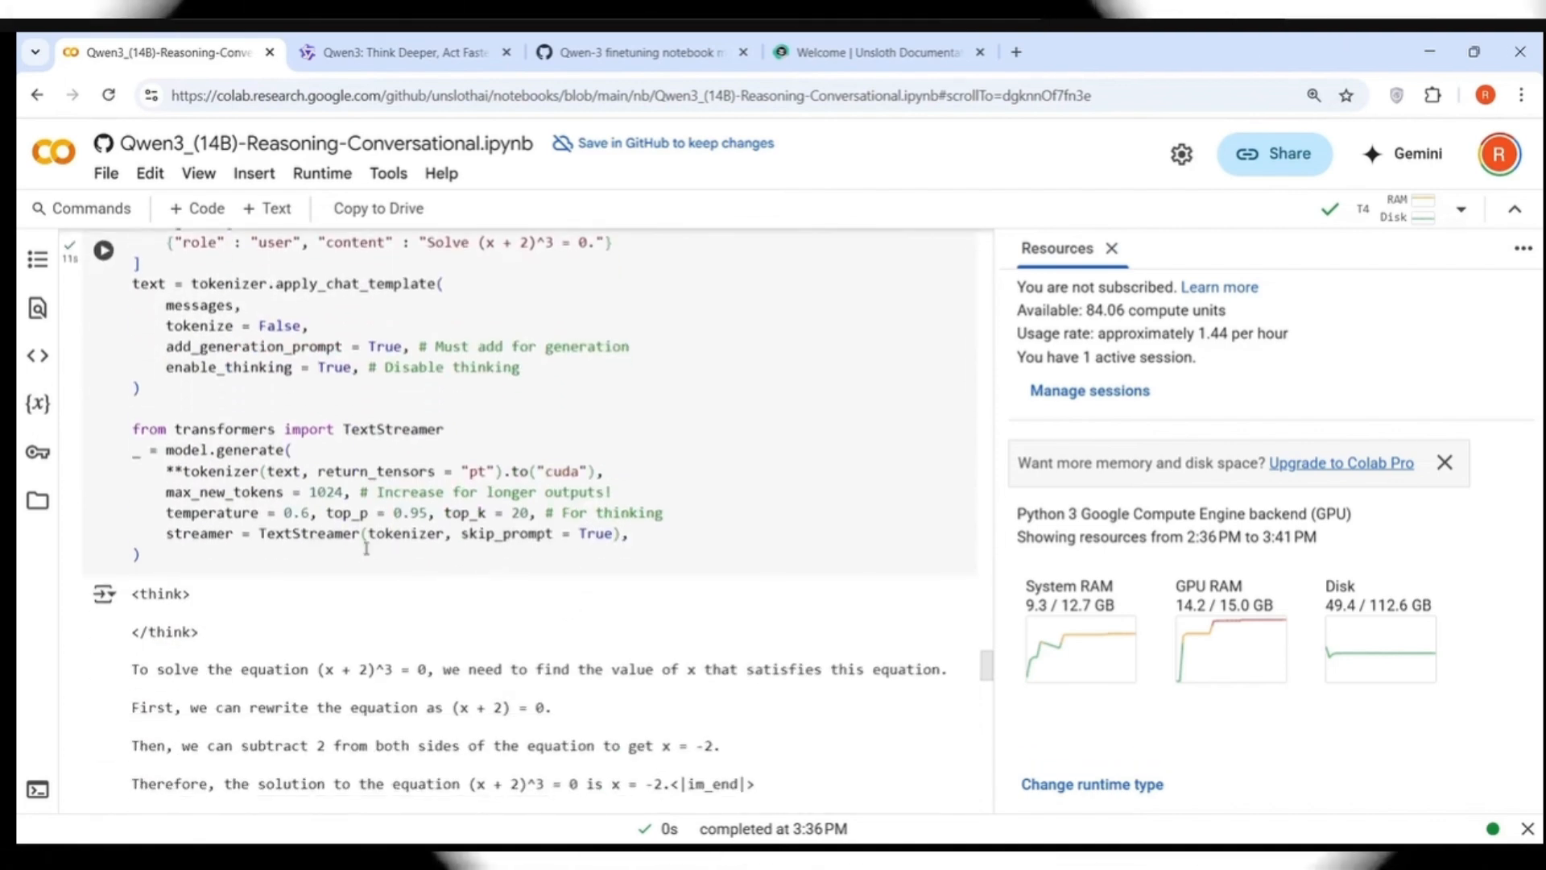
scroll("down", 3)
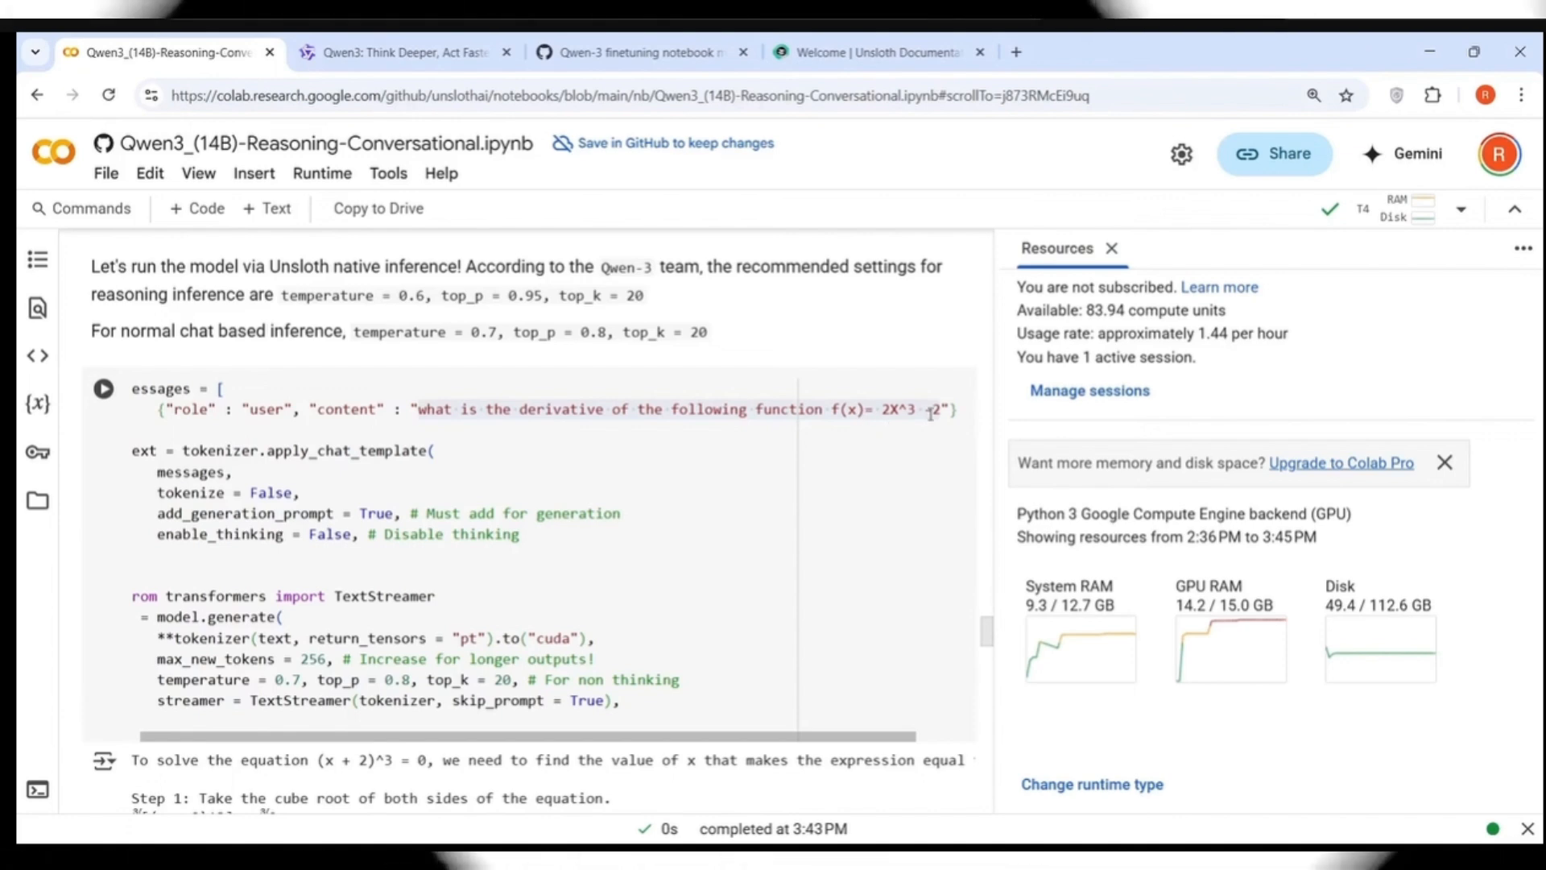
Fix 2X^3 to lowercase x and run the non-thinking query, yielding f'(x) = 6x^2.
left_click(928, 409)
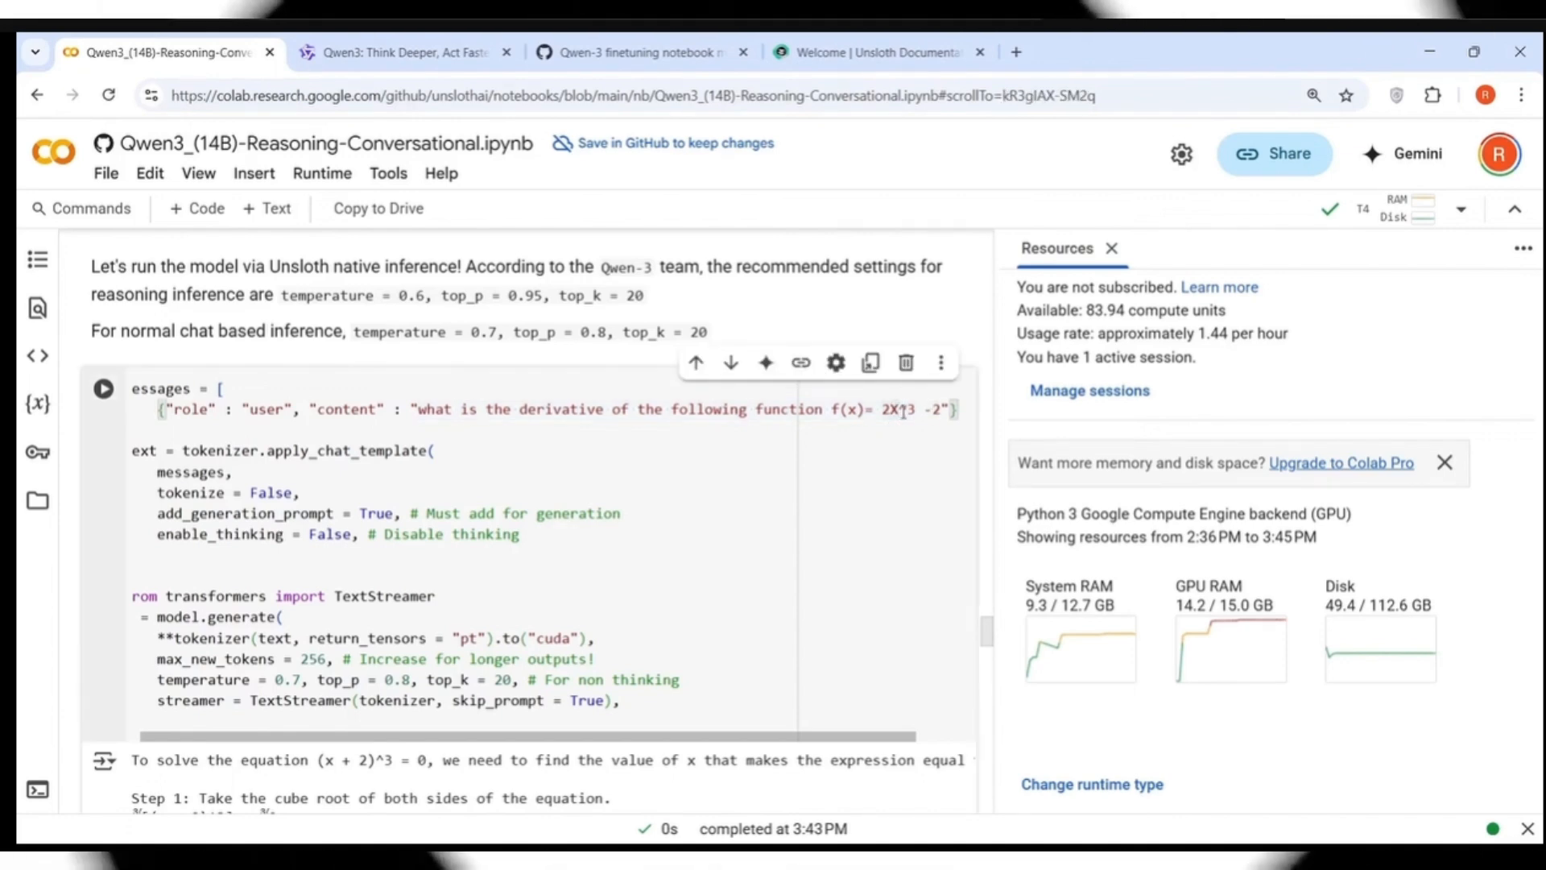
left_click(866, 426)
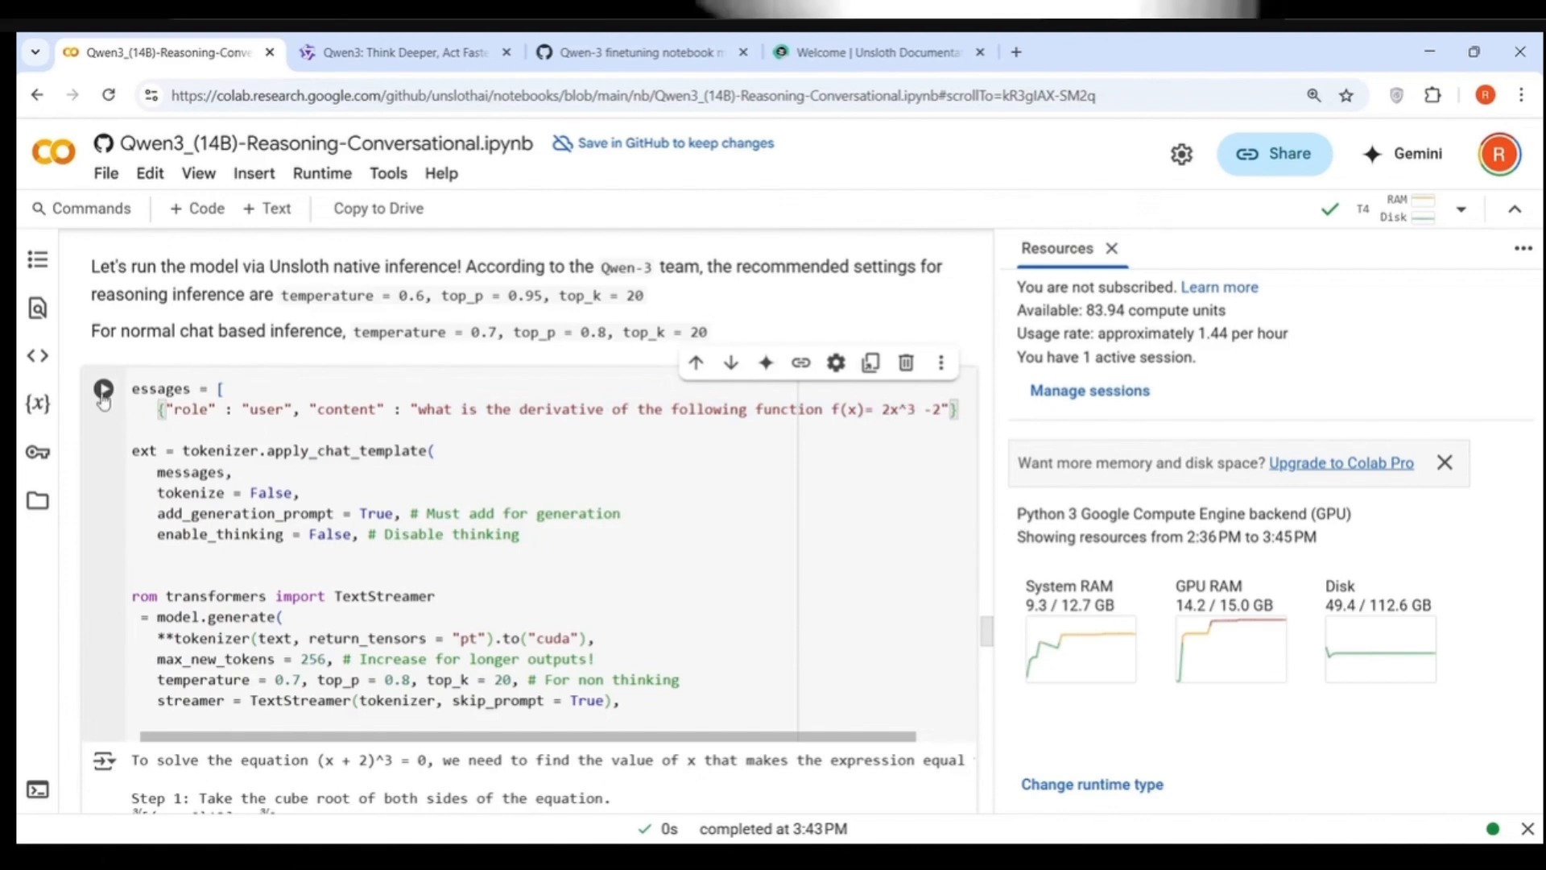
left_click(103, 388)
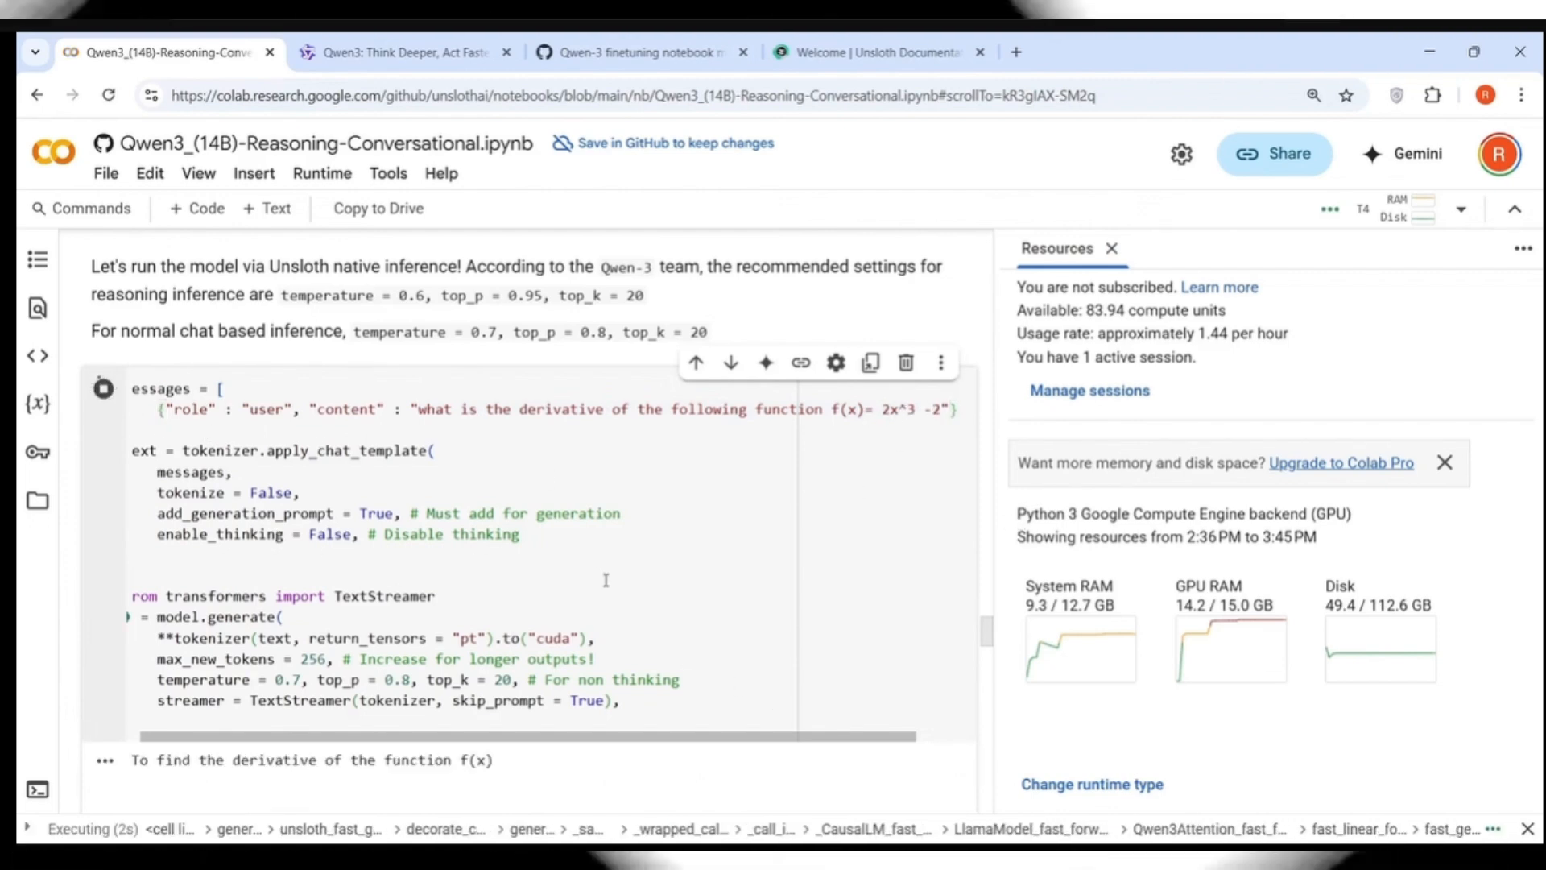
scroll("down", 3)
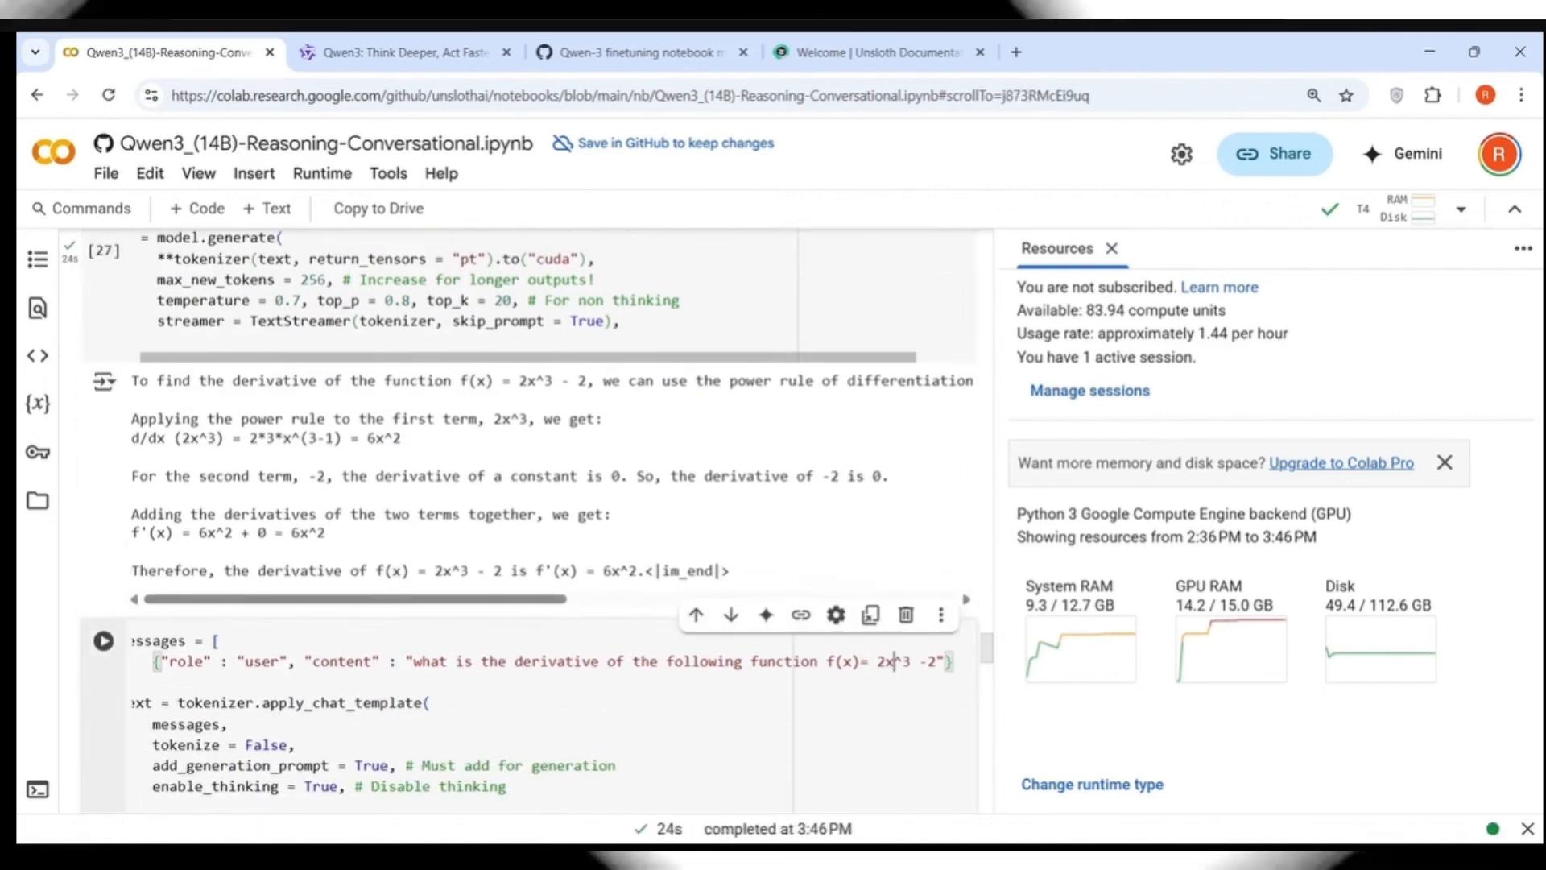
Move to the thinking-mode query cell and place the cursor in its prompt.
scroll("down", 3)
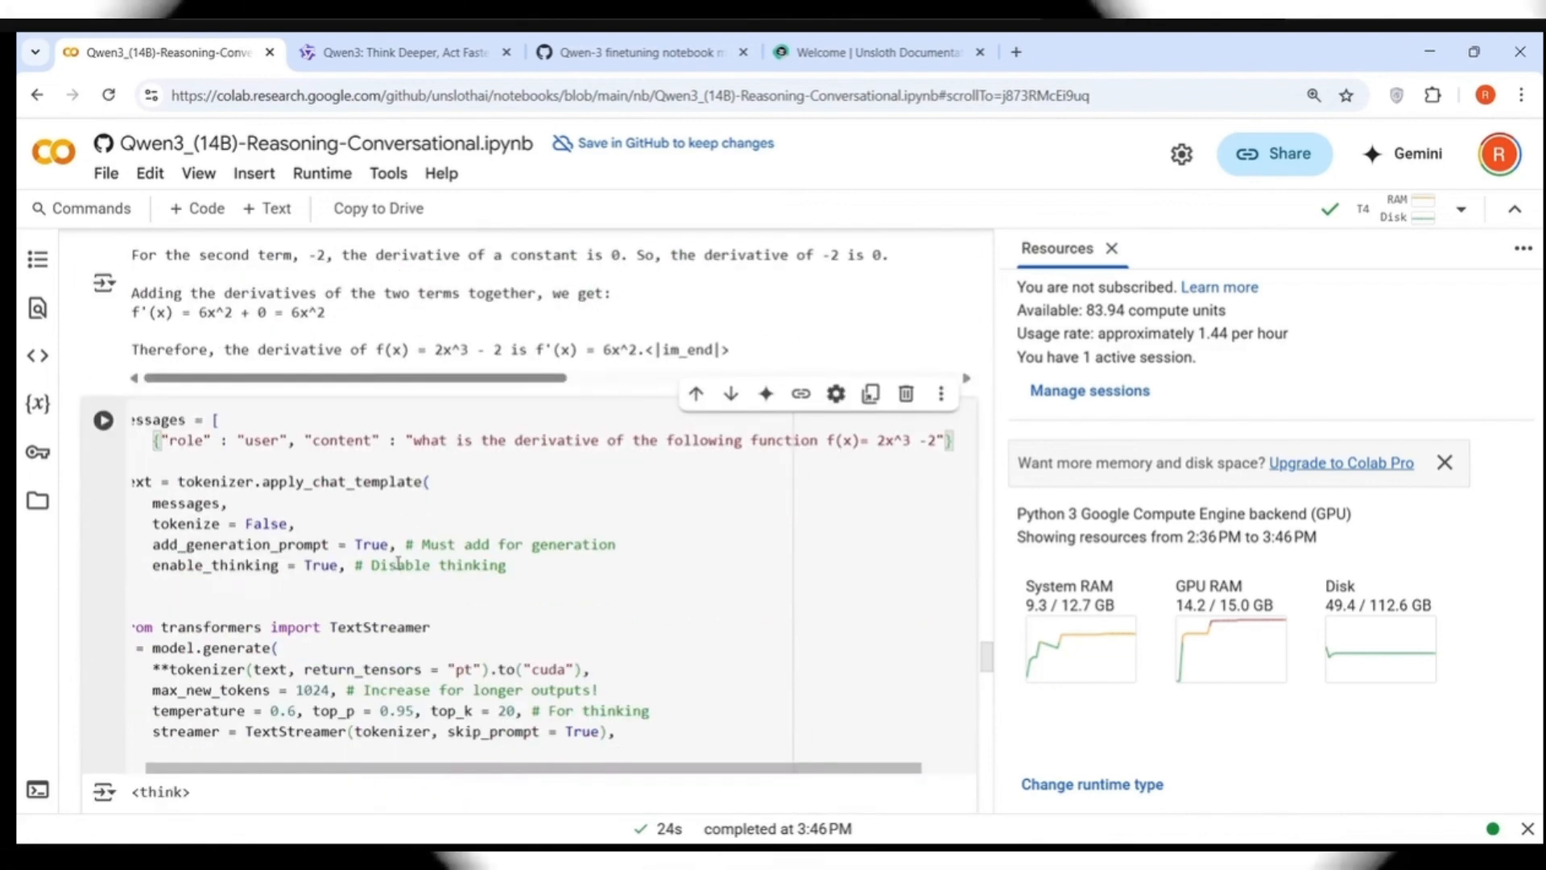
left_click(104, 419)
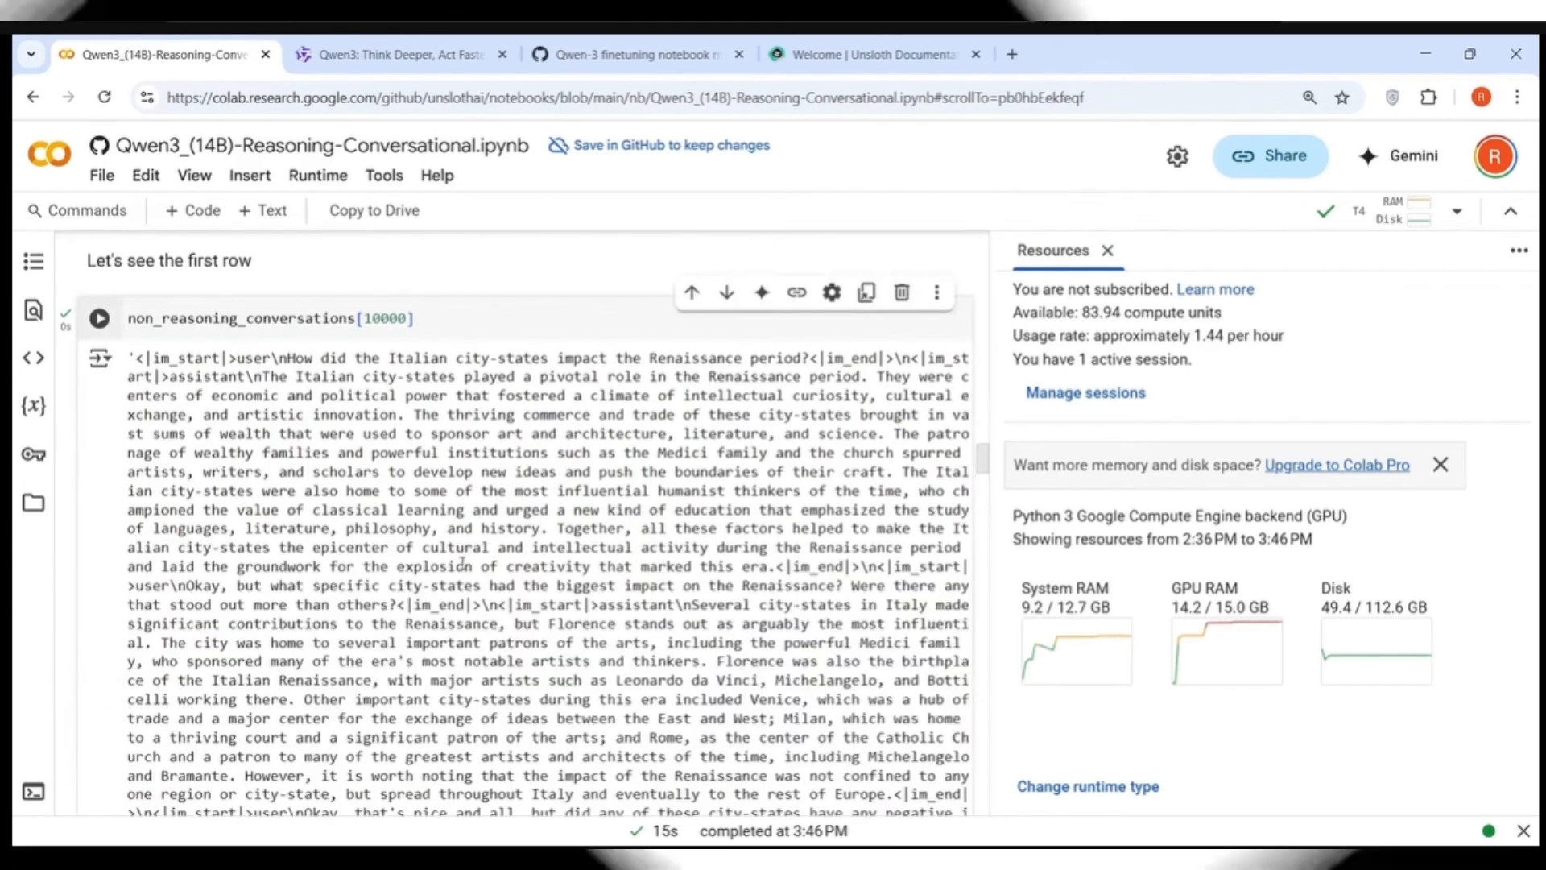
Preview non-reasoning conversation 100, the modulus-operator chat, then scroll to the trainer.train() loss table.
scroll("down", 3)
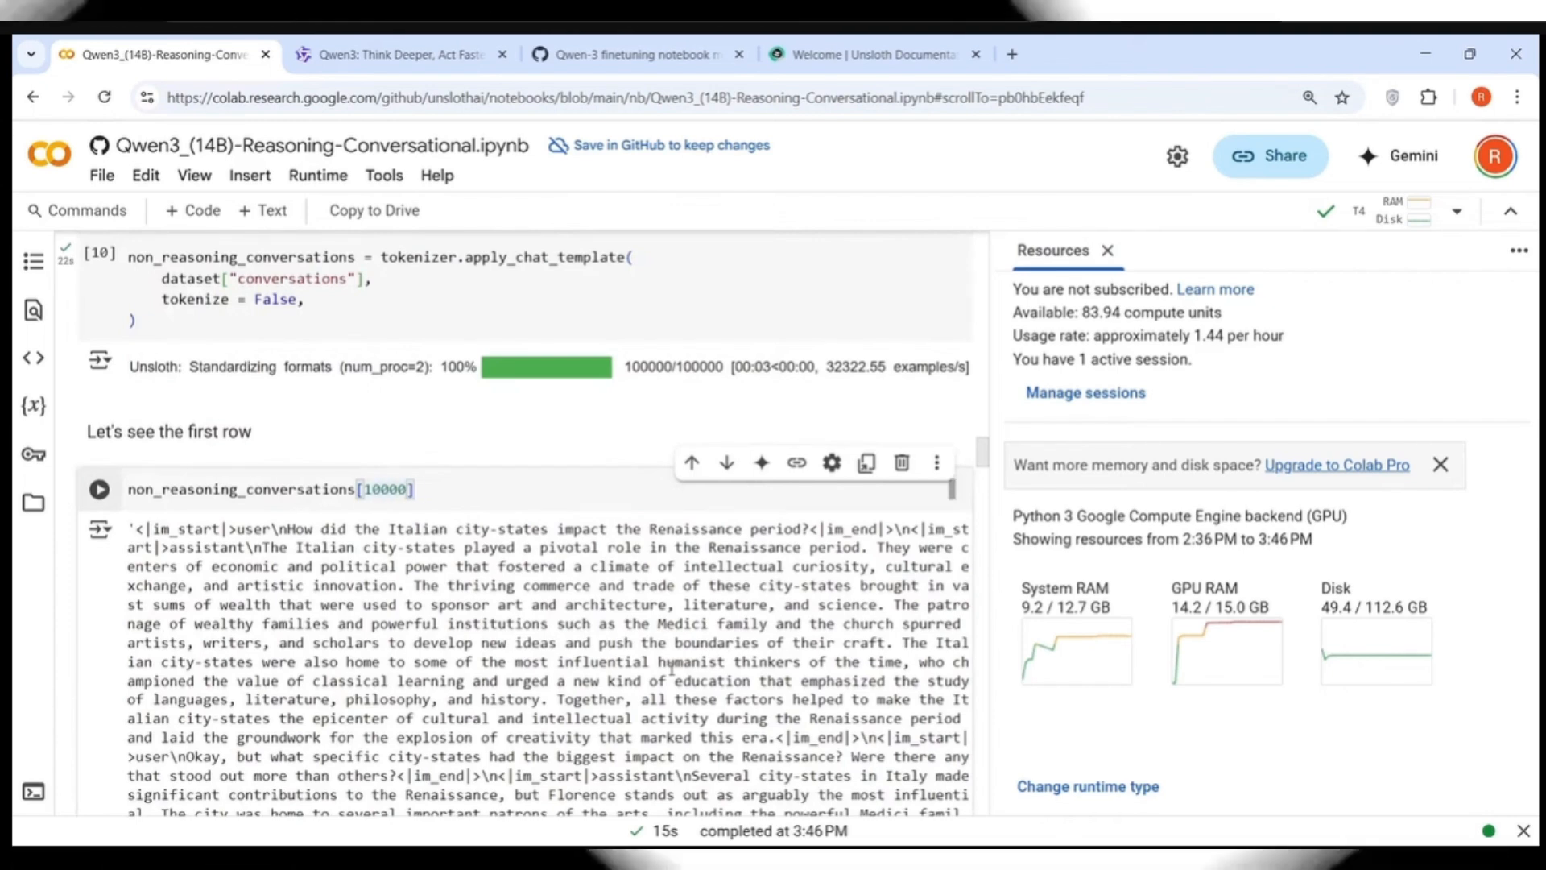
type("100")
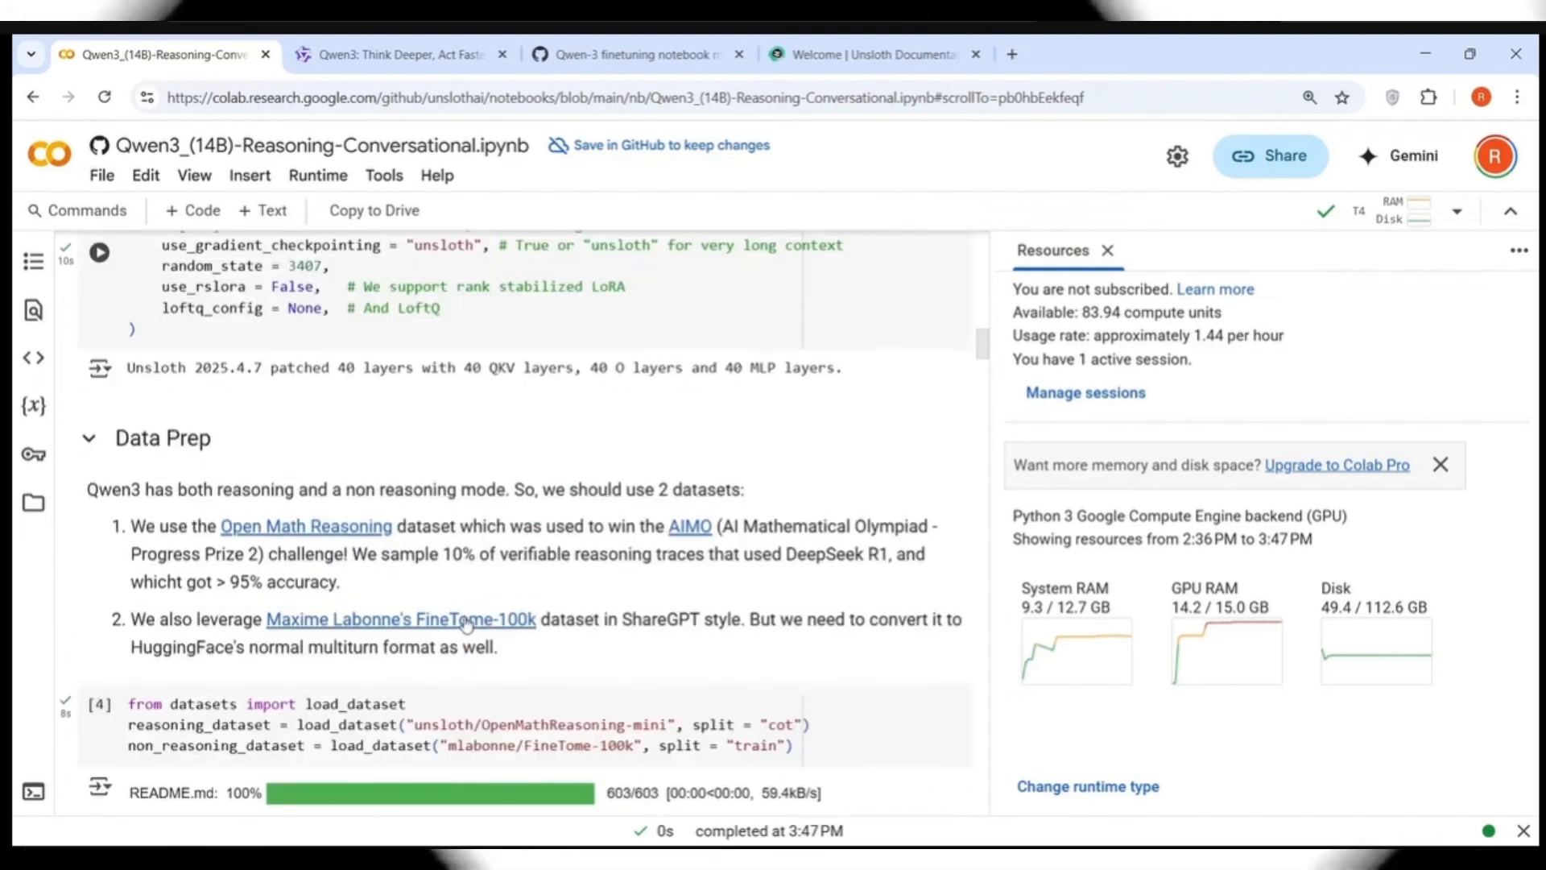
scroll("down", 3)
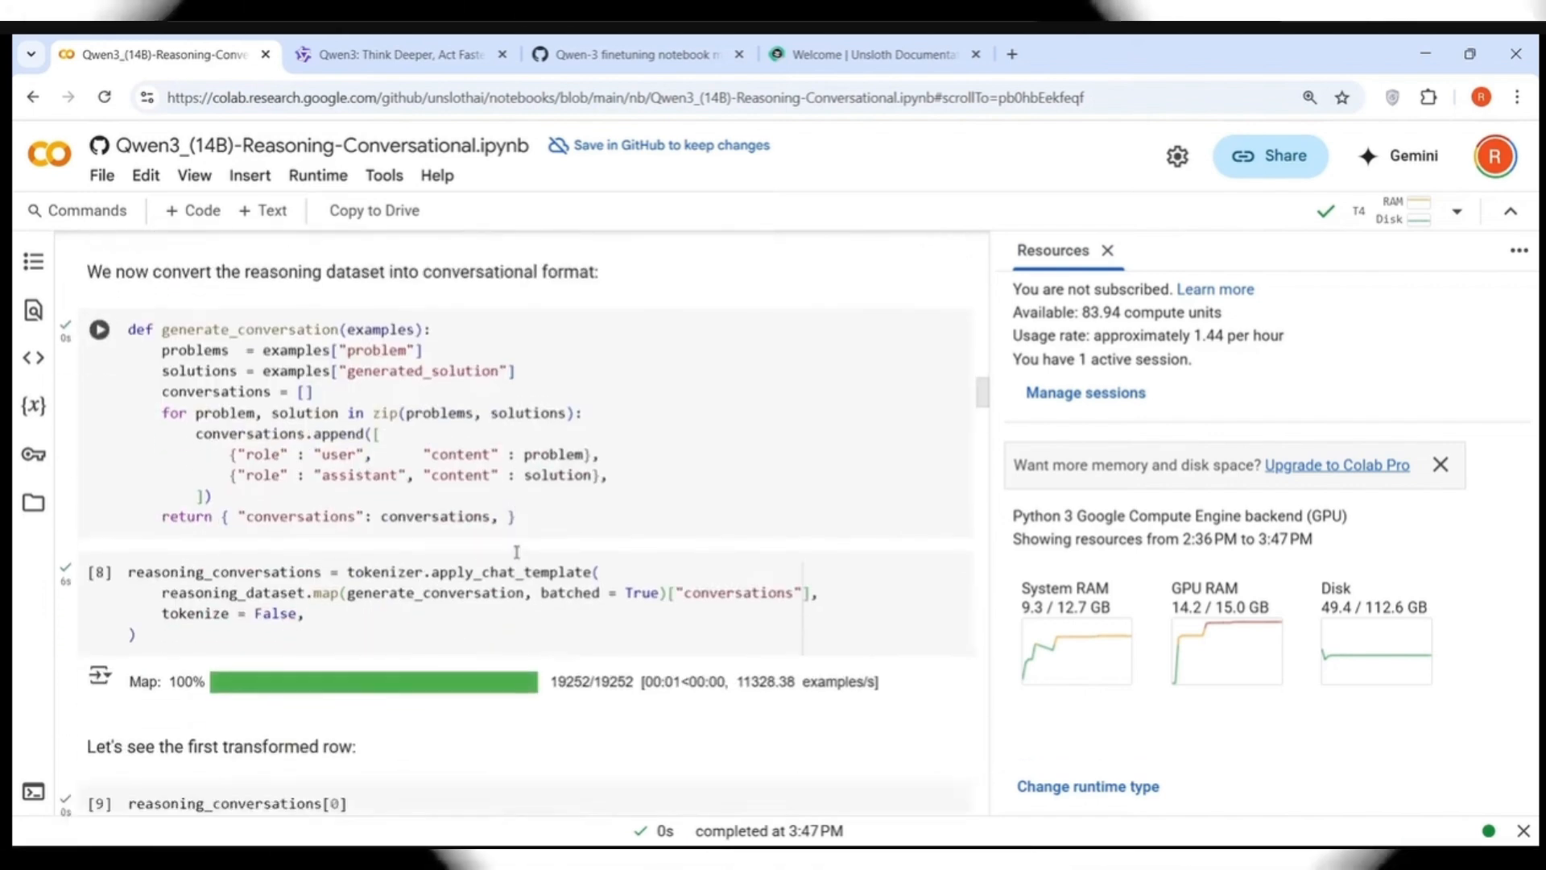
scroll("down", 3)
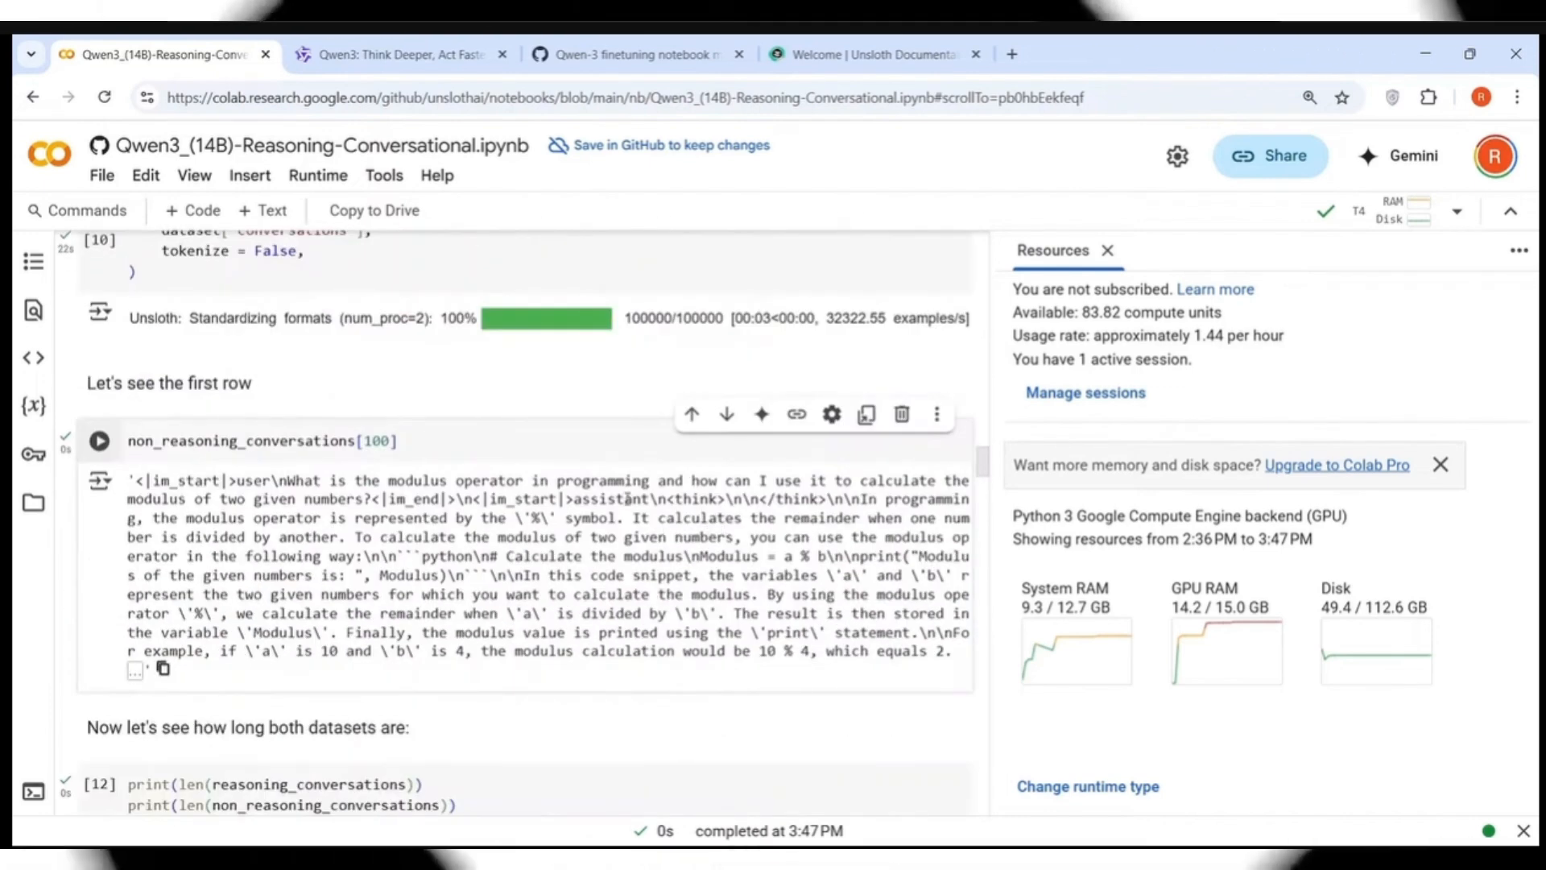
scroll("down", 3)
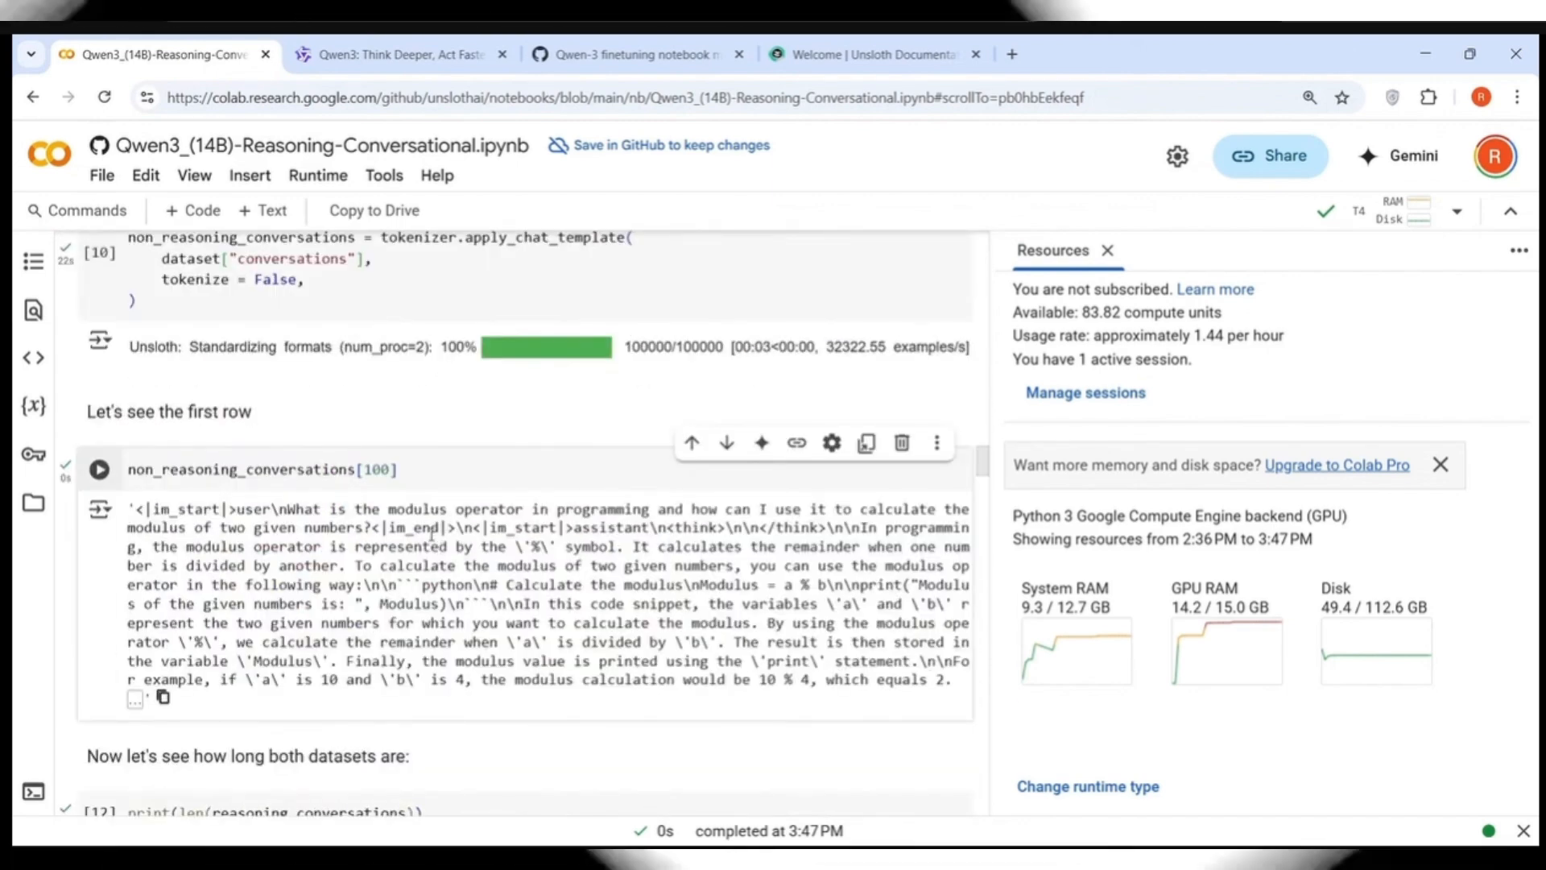
scroll("down", 3)
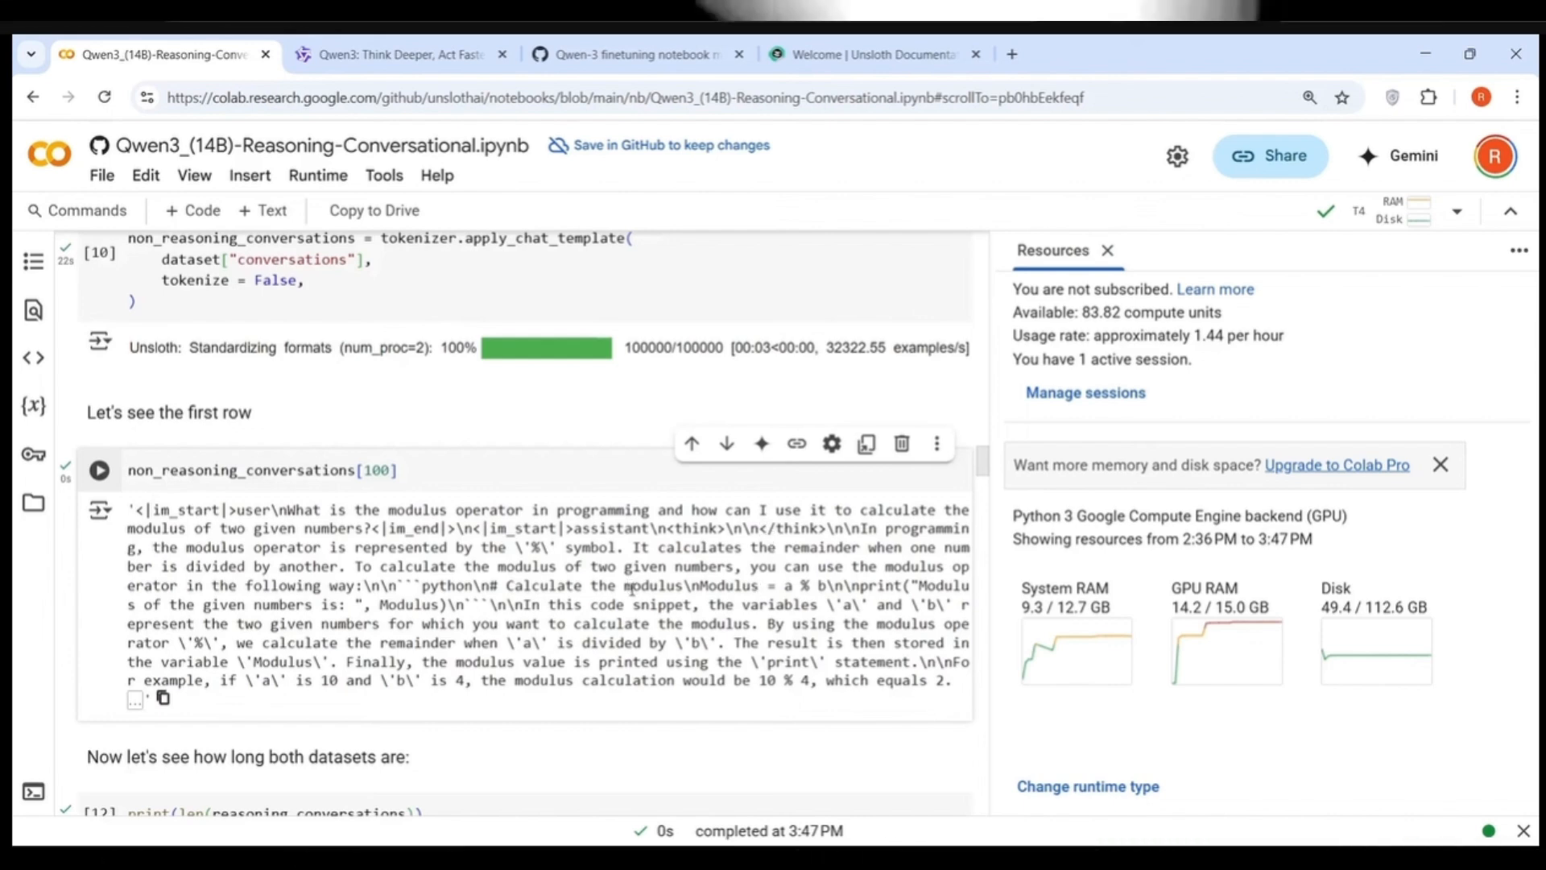
mouse_move(626, 587)
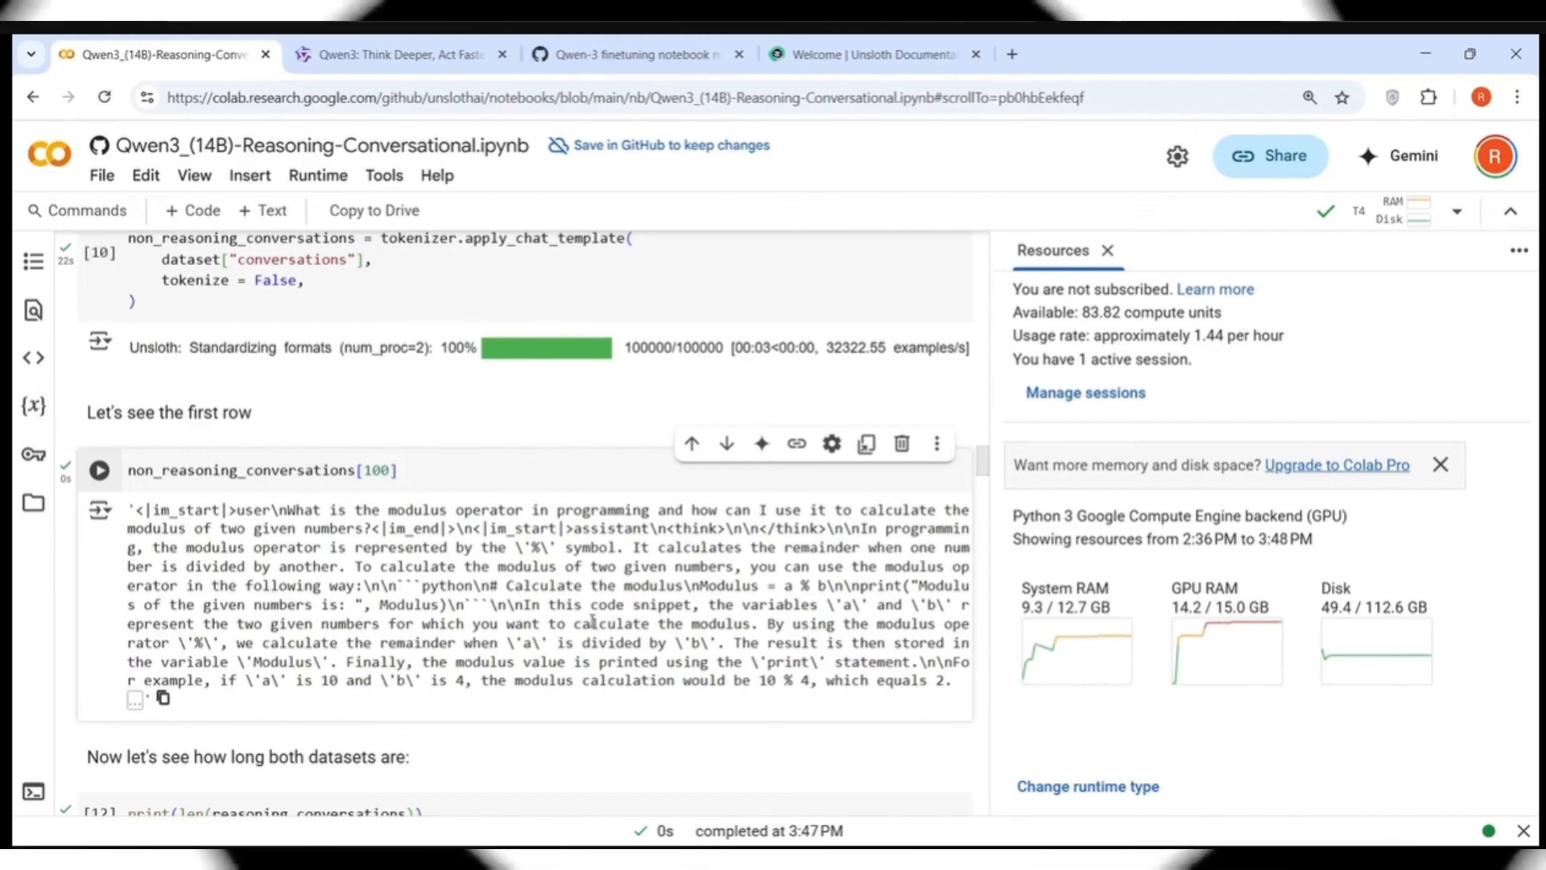
scroll("down", 3)
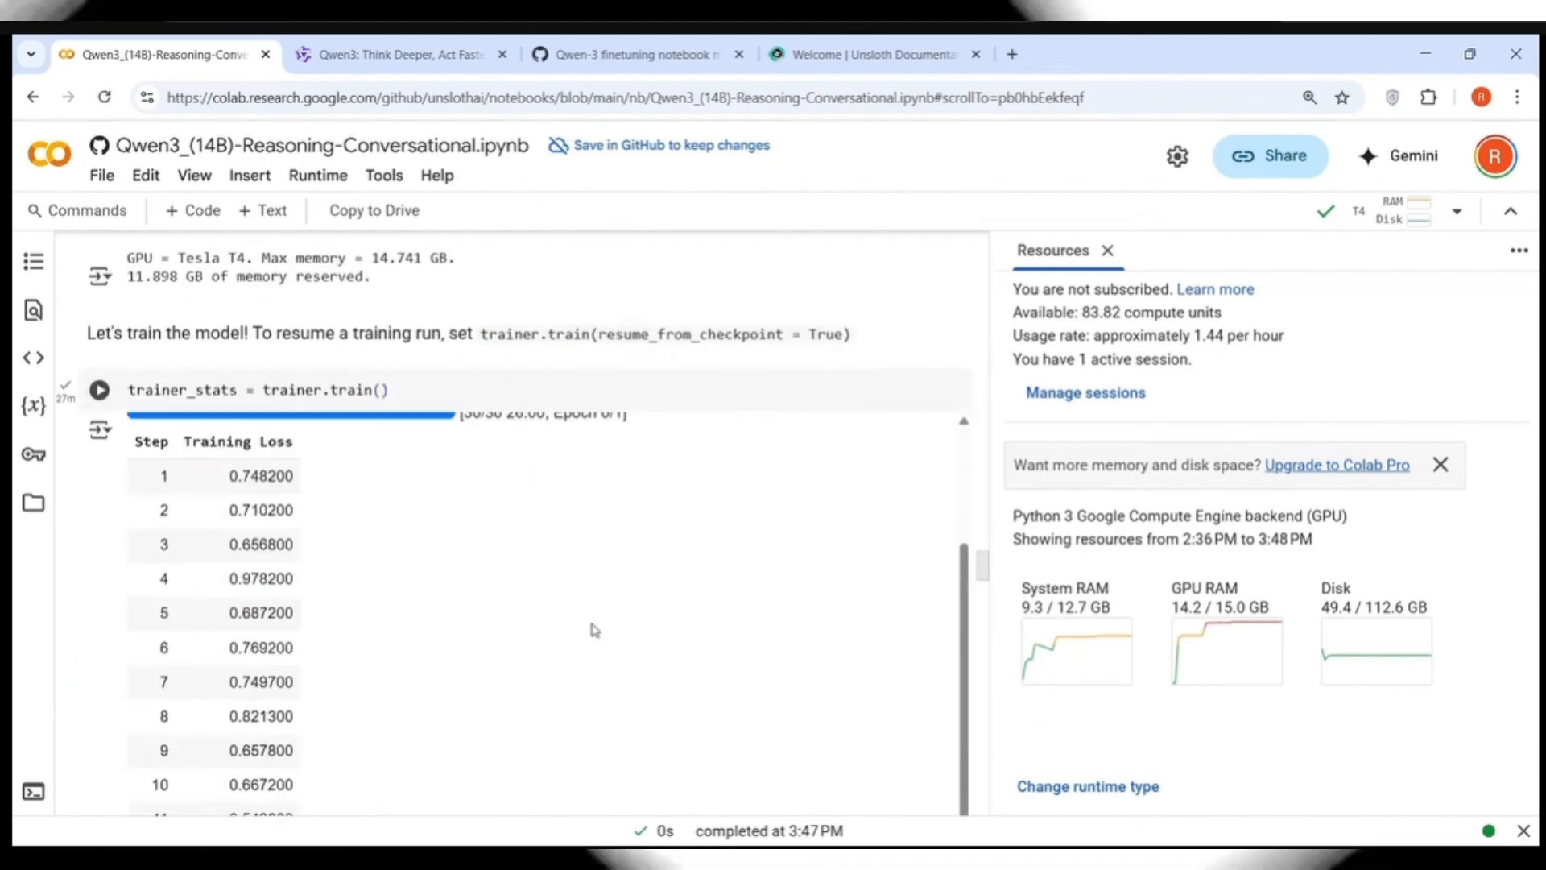
scroll("down", 3)
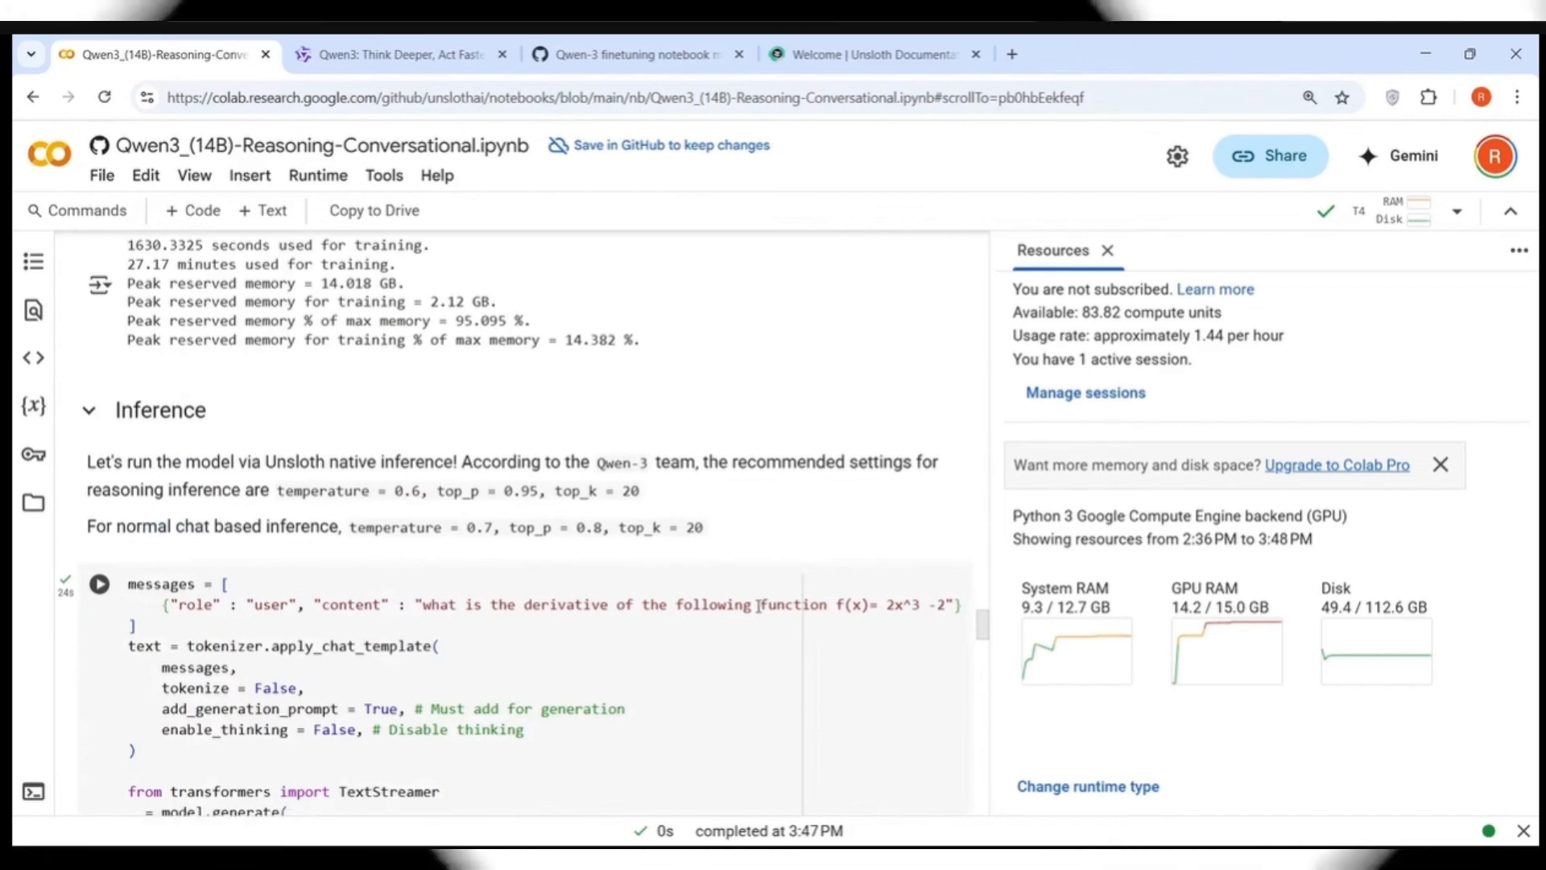
scroll("down", 3)
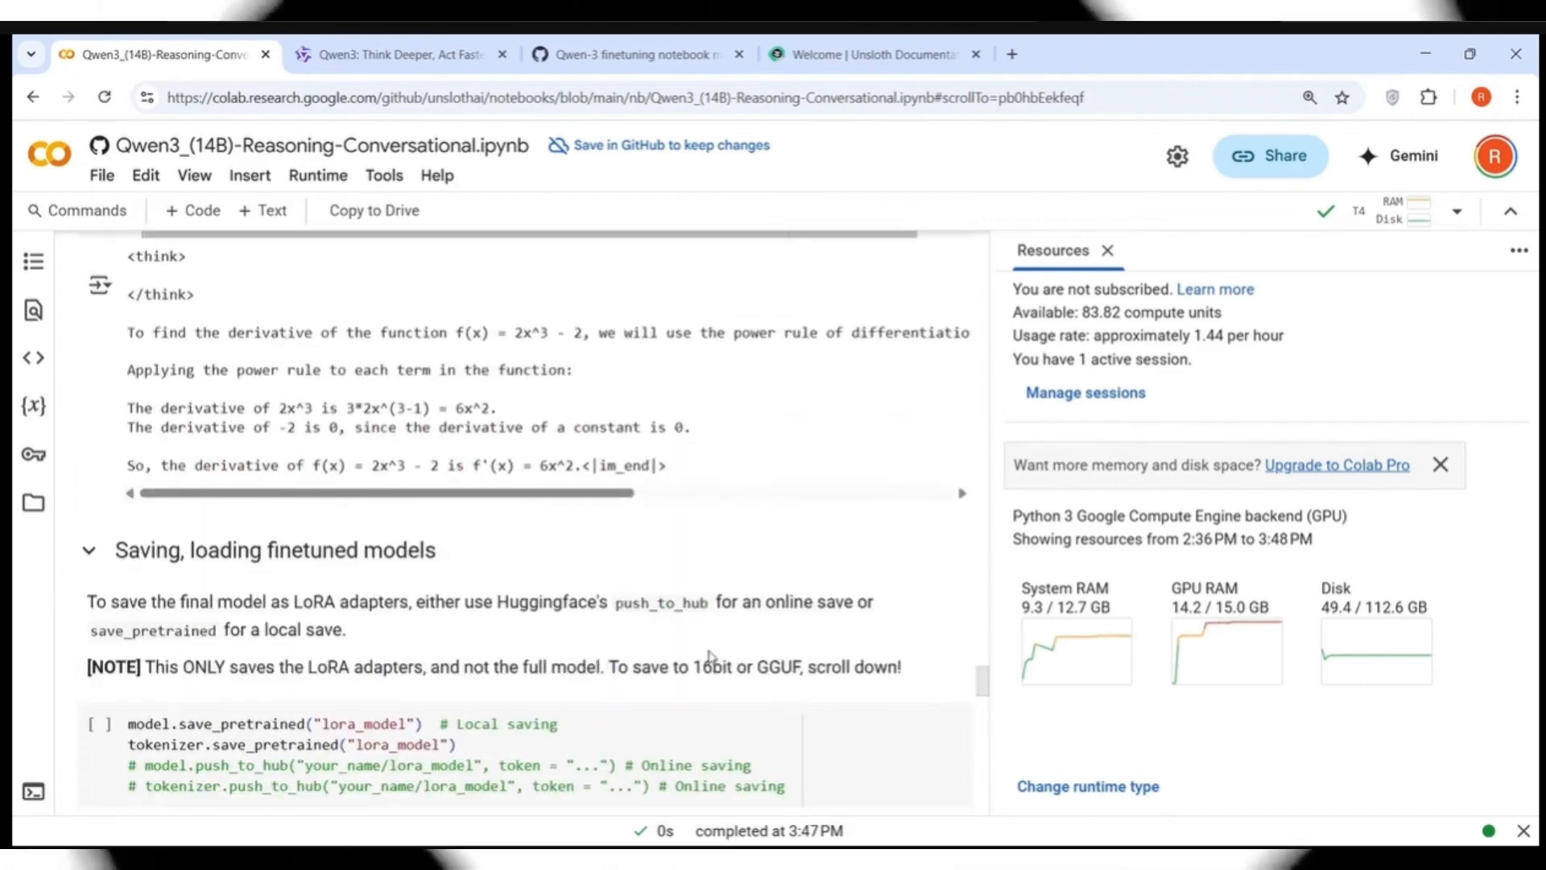
scroll("down", 3)
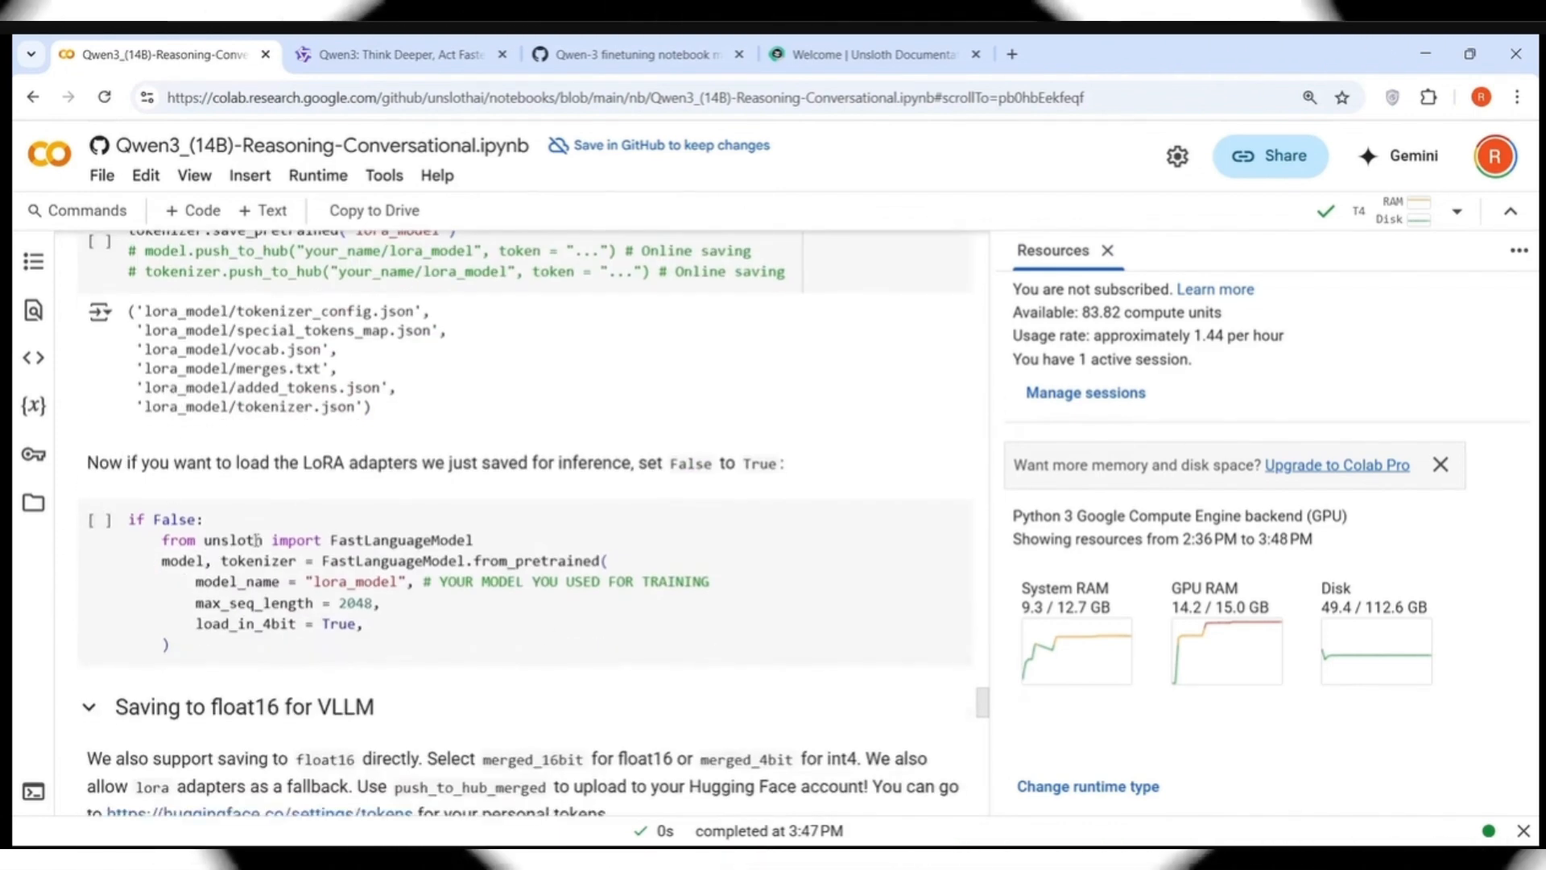
scroll("down", 3)
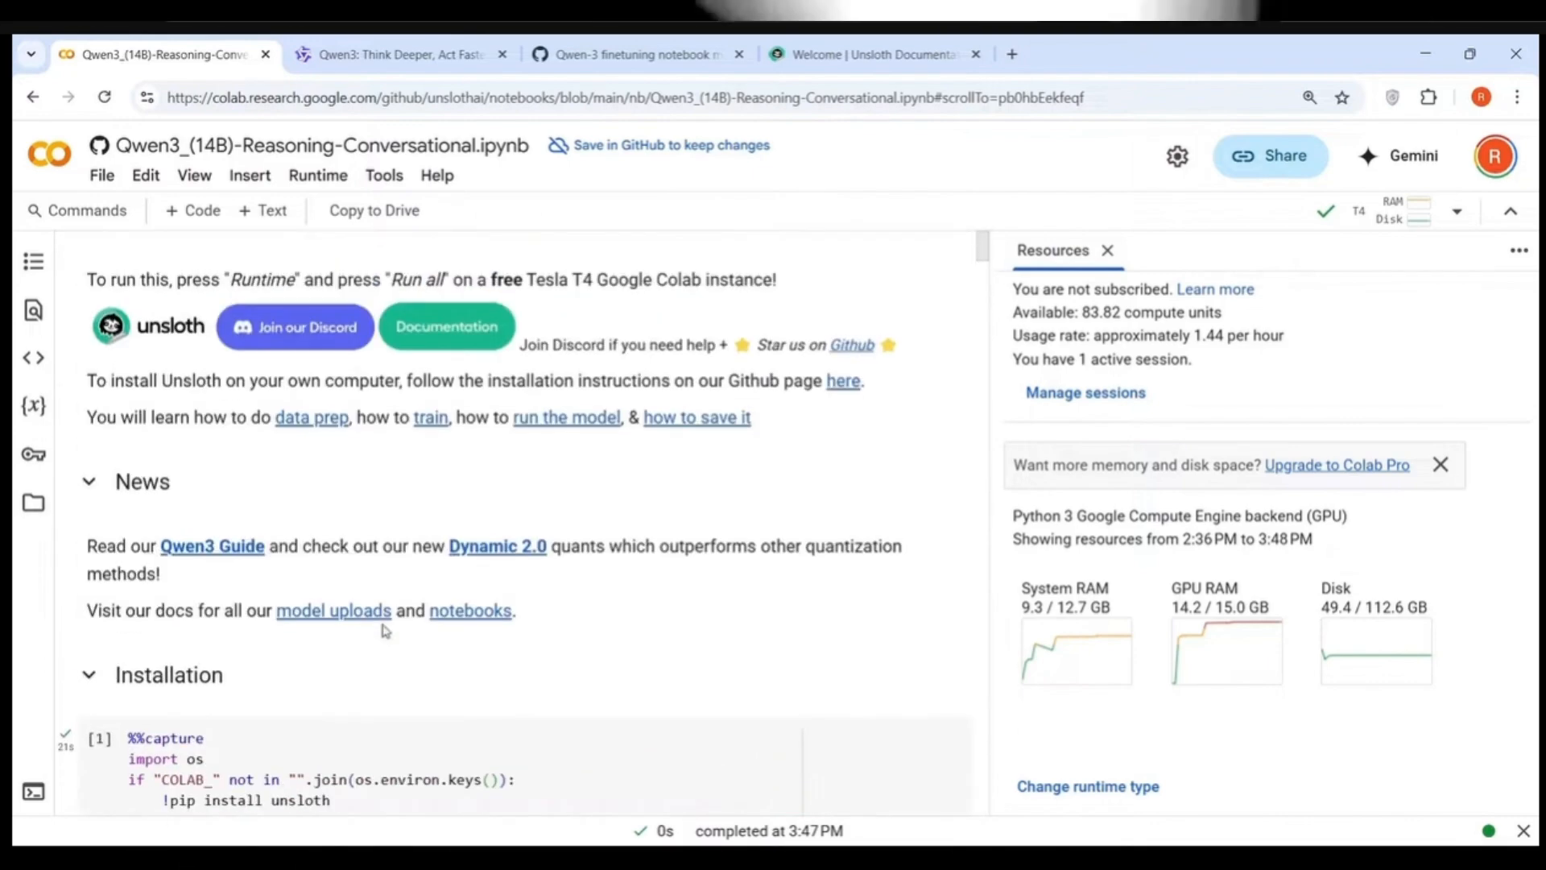
scroll("down", 3)
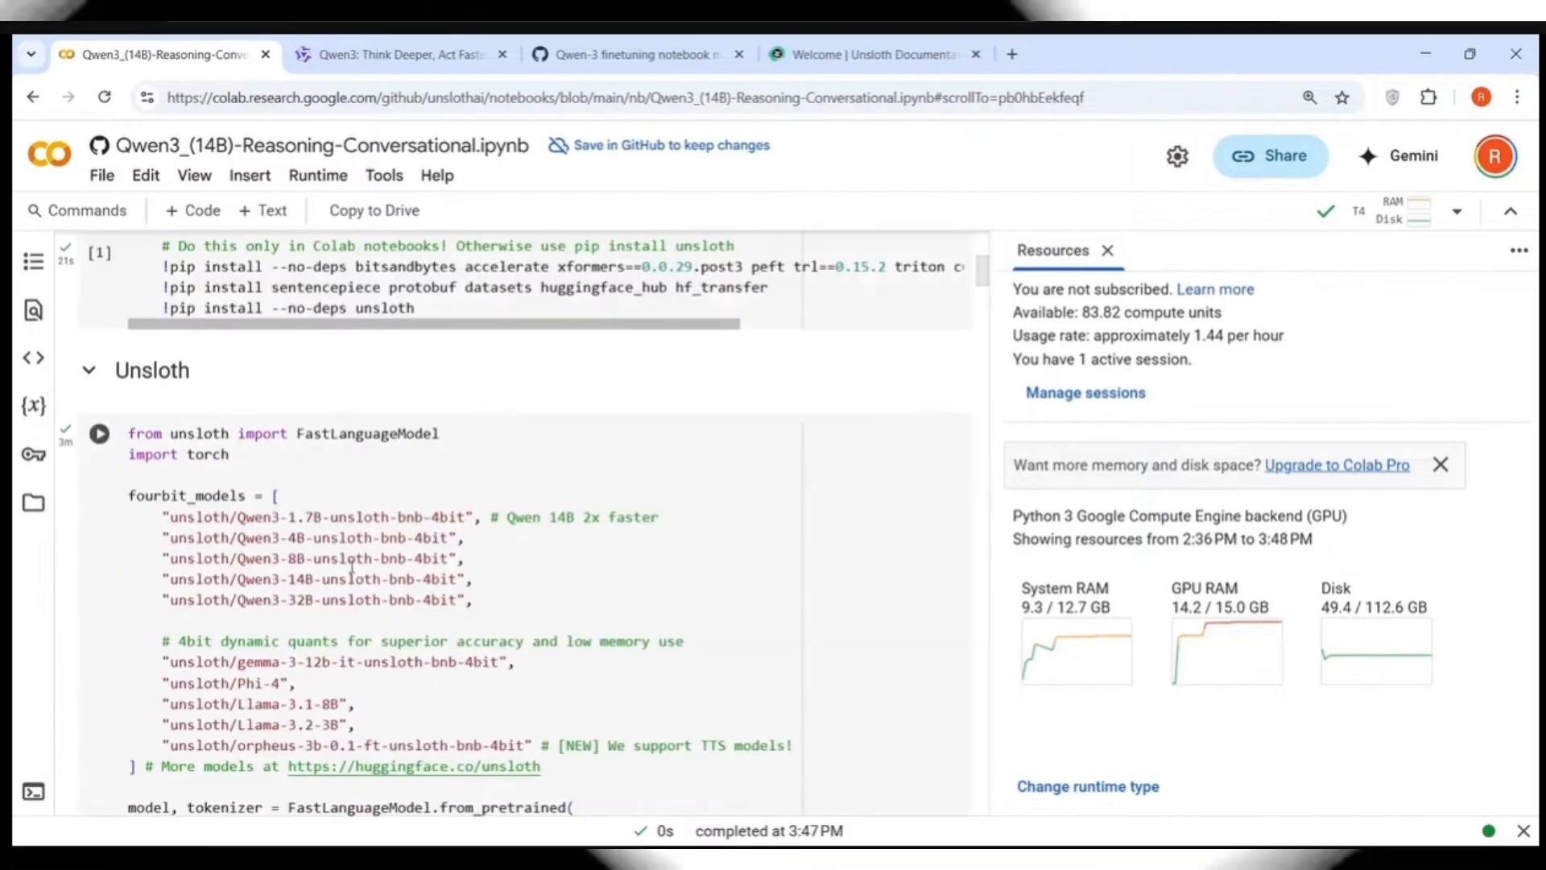
scroll("down", 3)
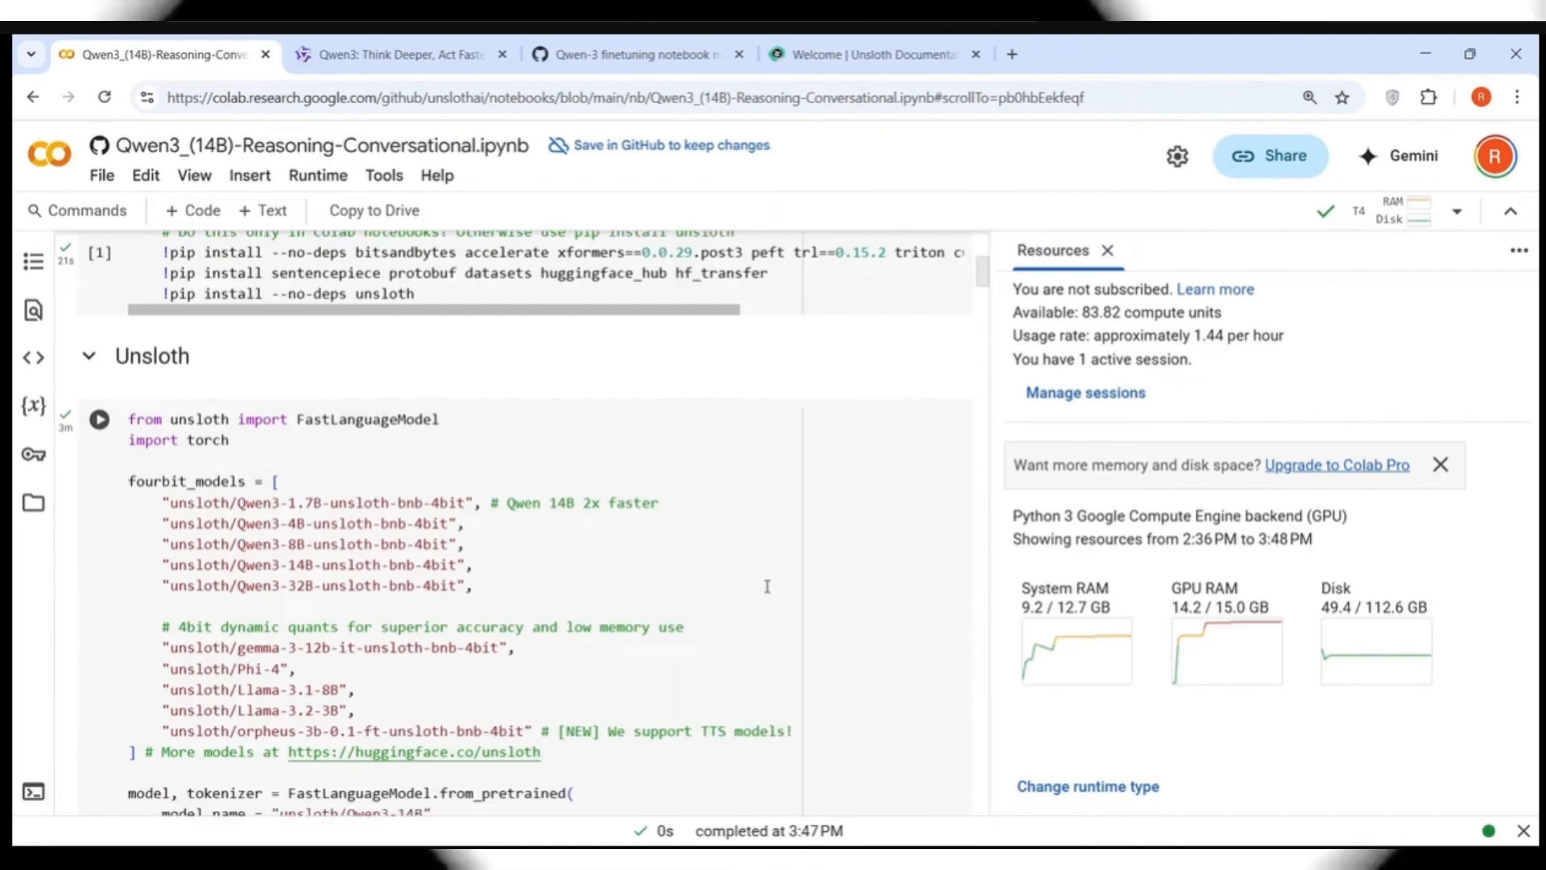
scroll("down", 3)
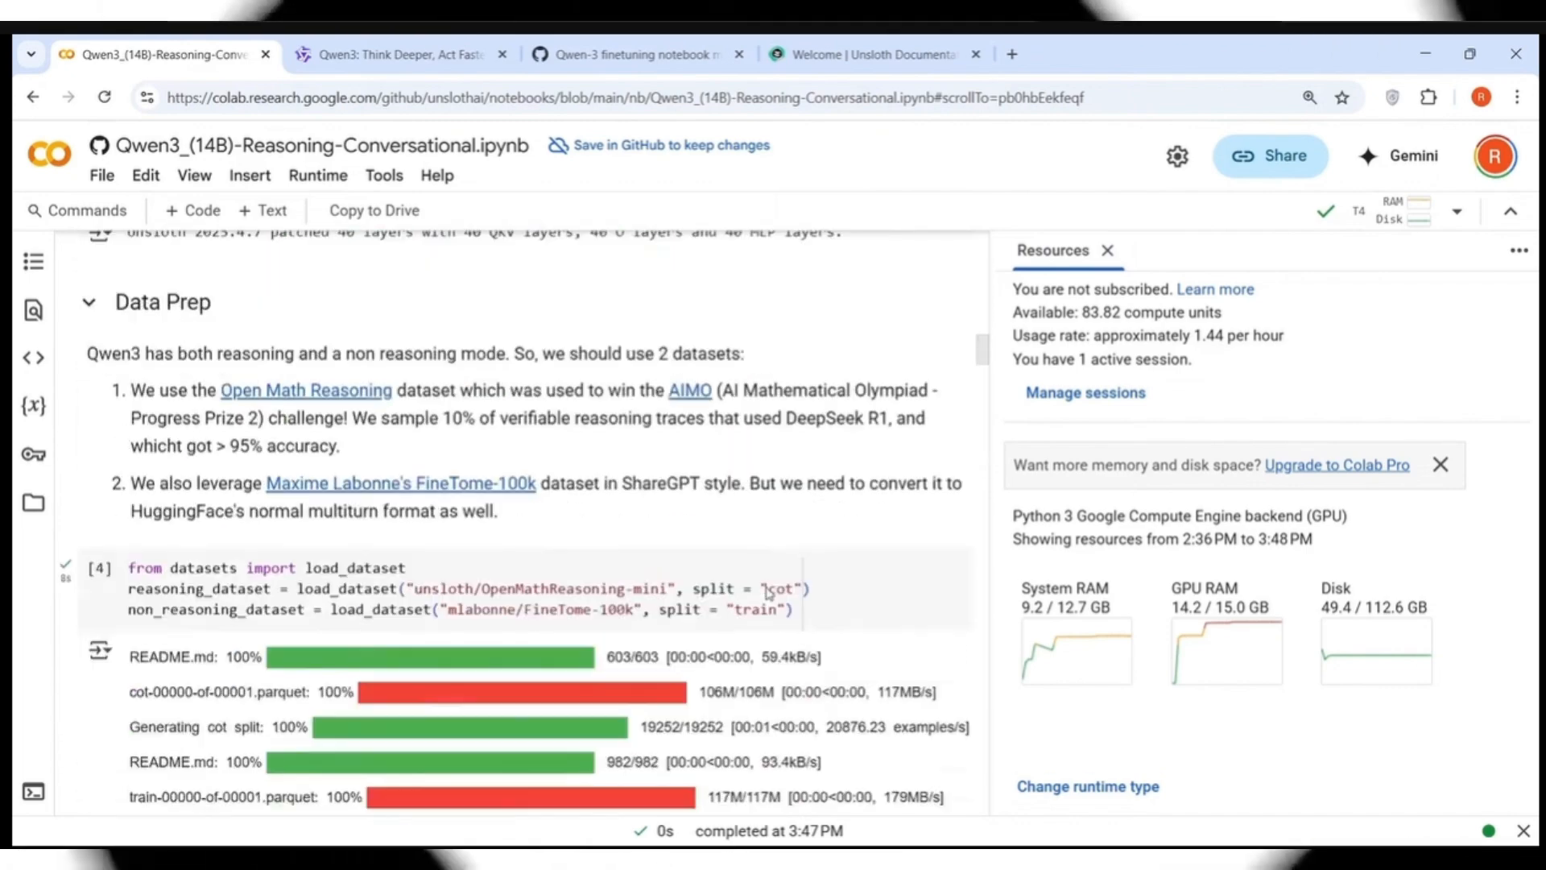
scroll("down", 3)
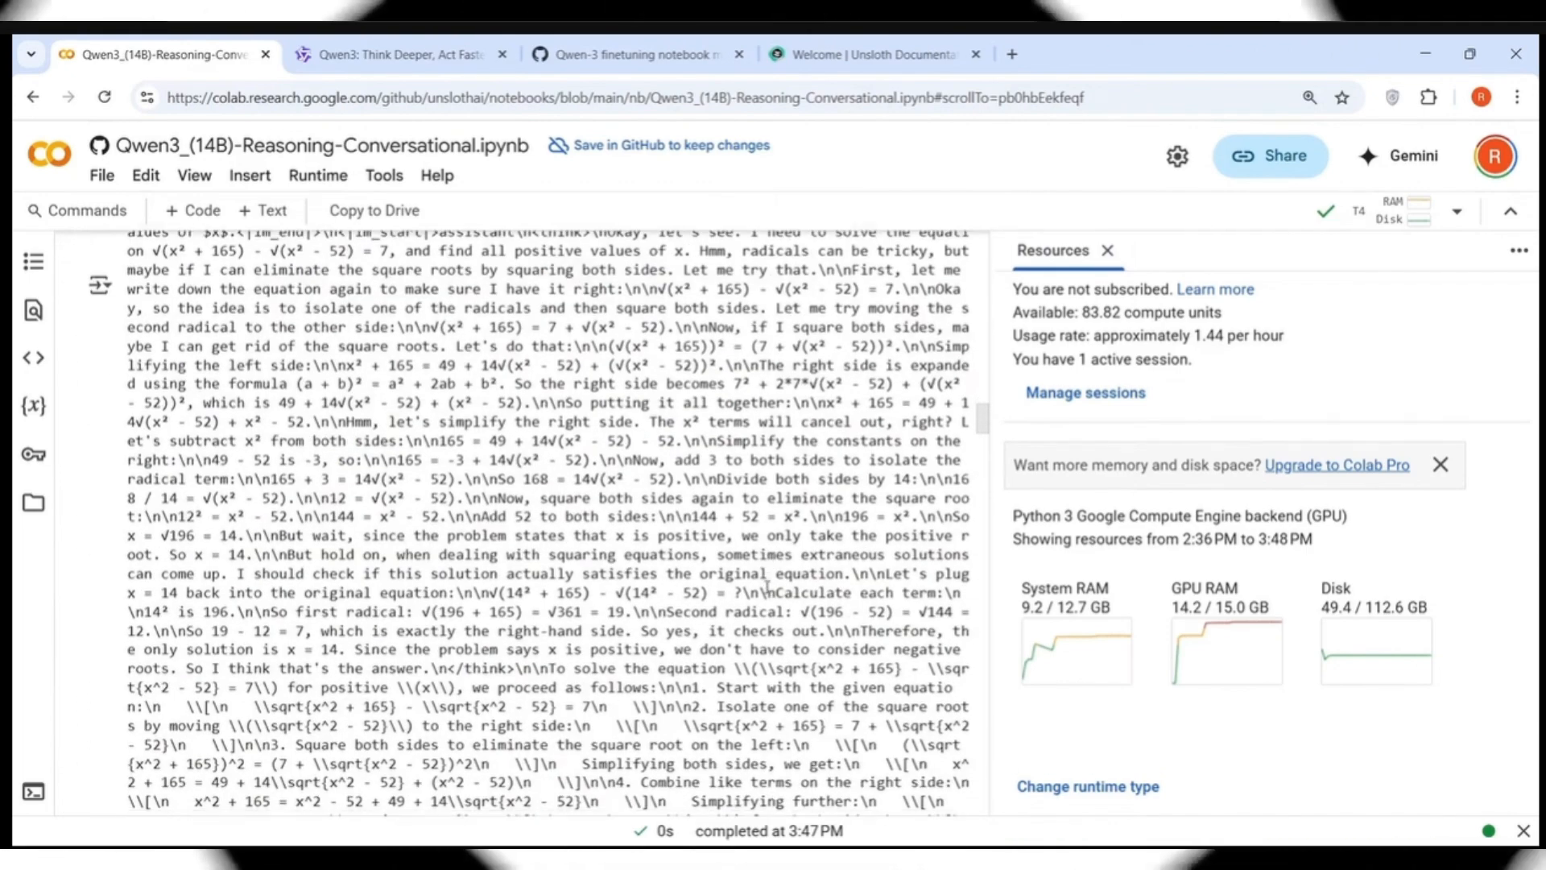
scroll("down", 3)
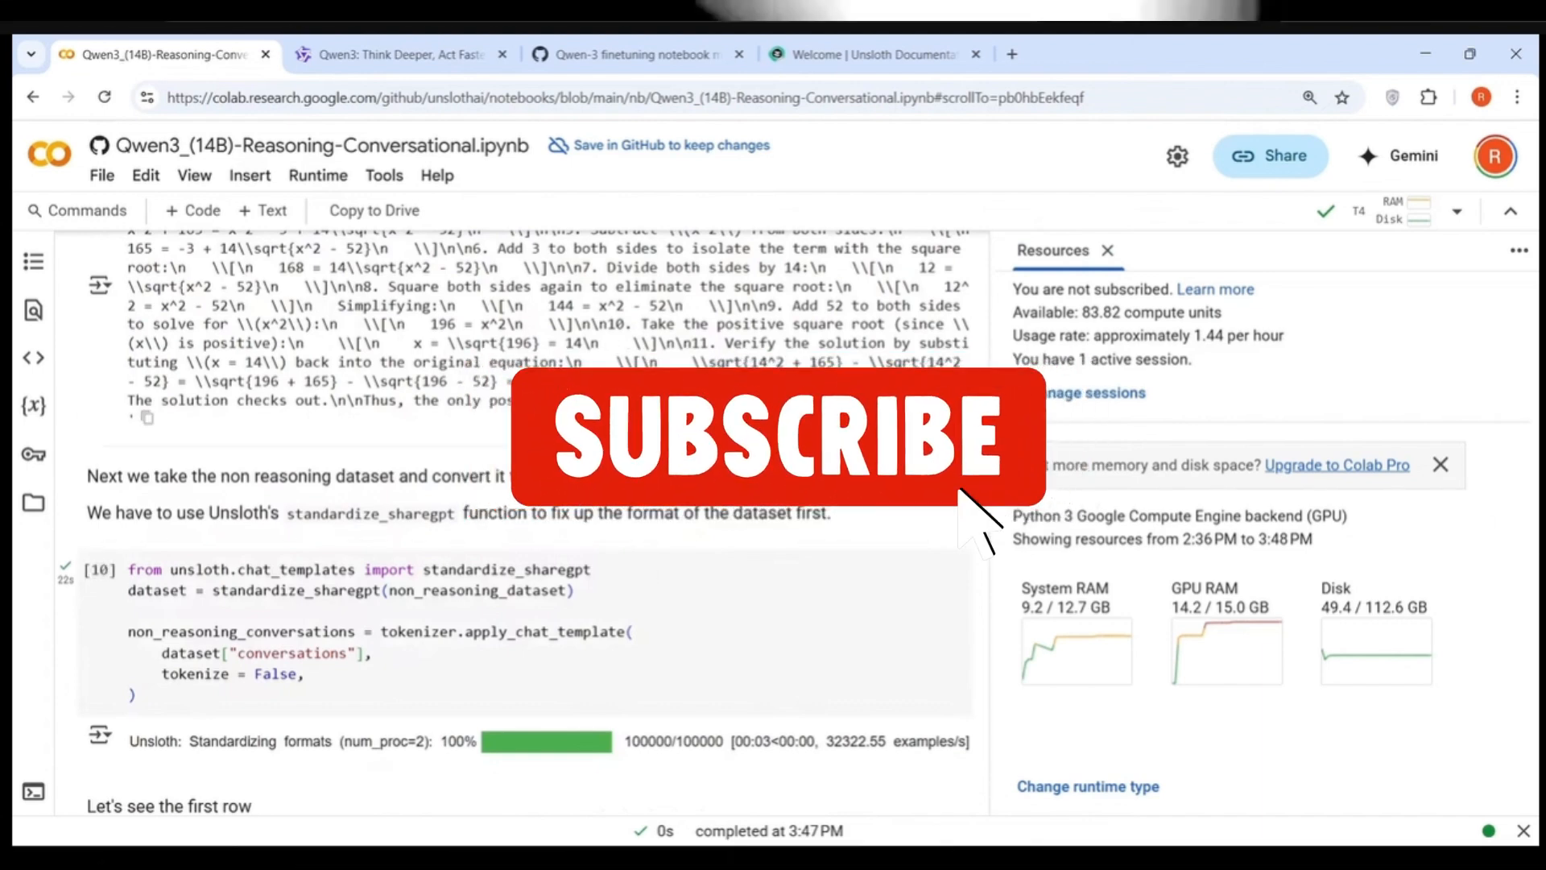